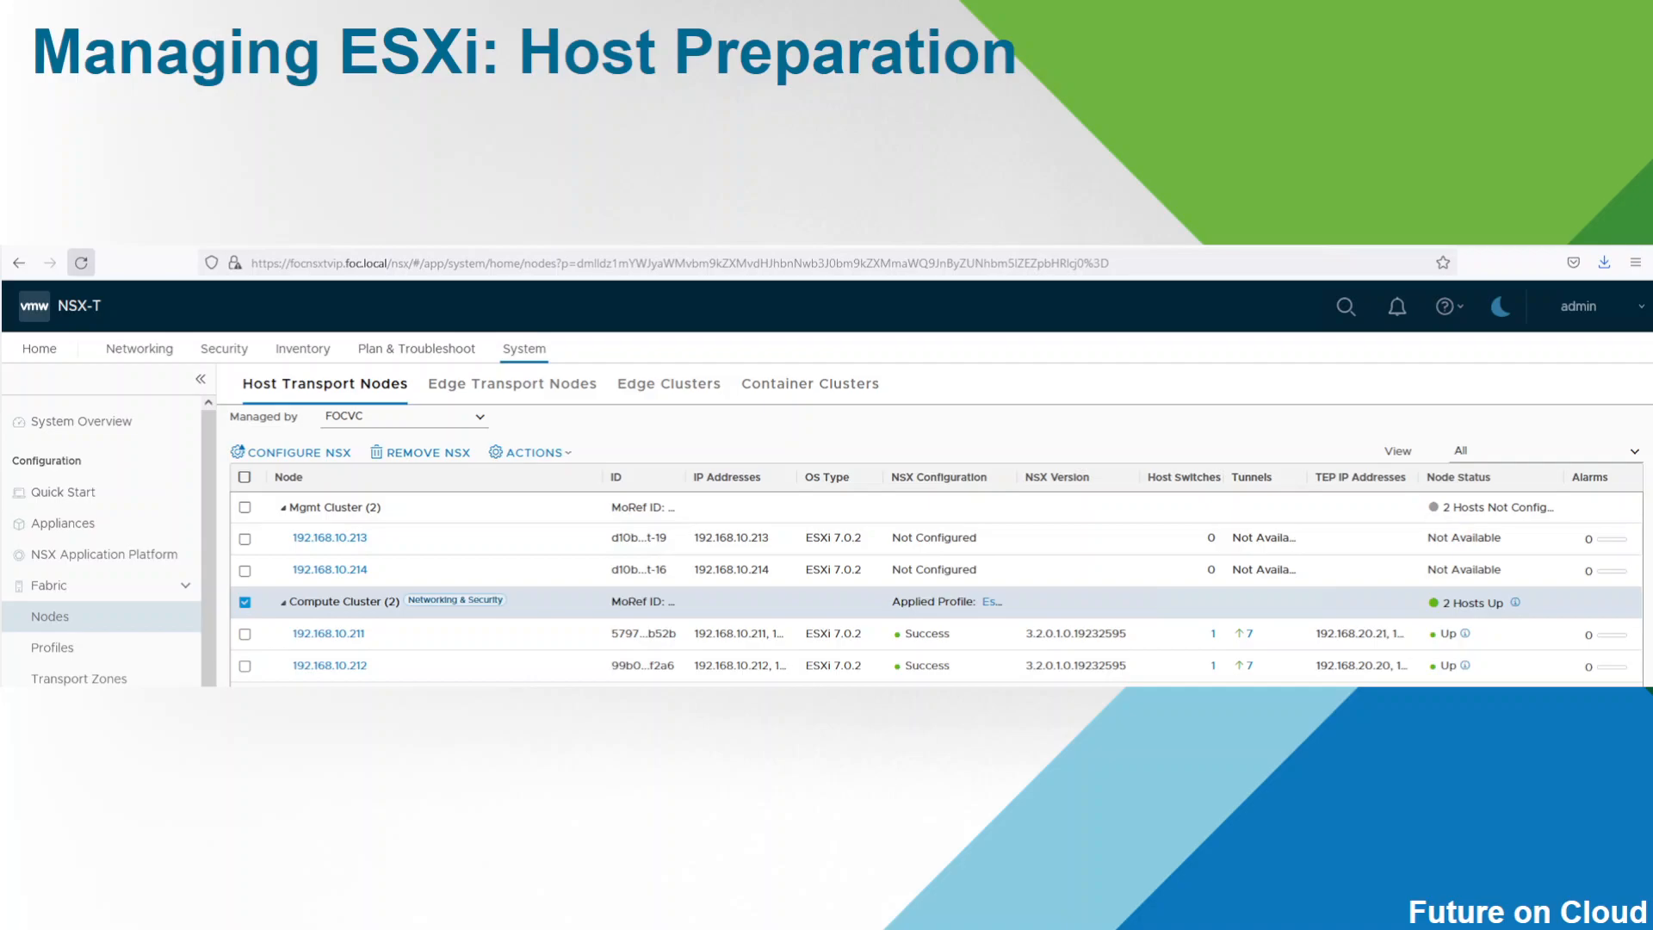
Advance past the Host Preparation slide before returning to the vSphere lab.
{"action": "key", "text": "Right"}
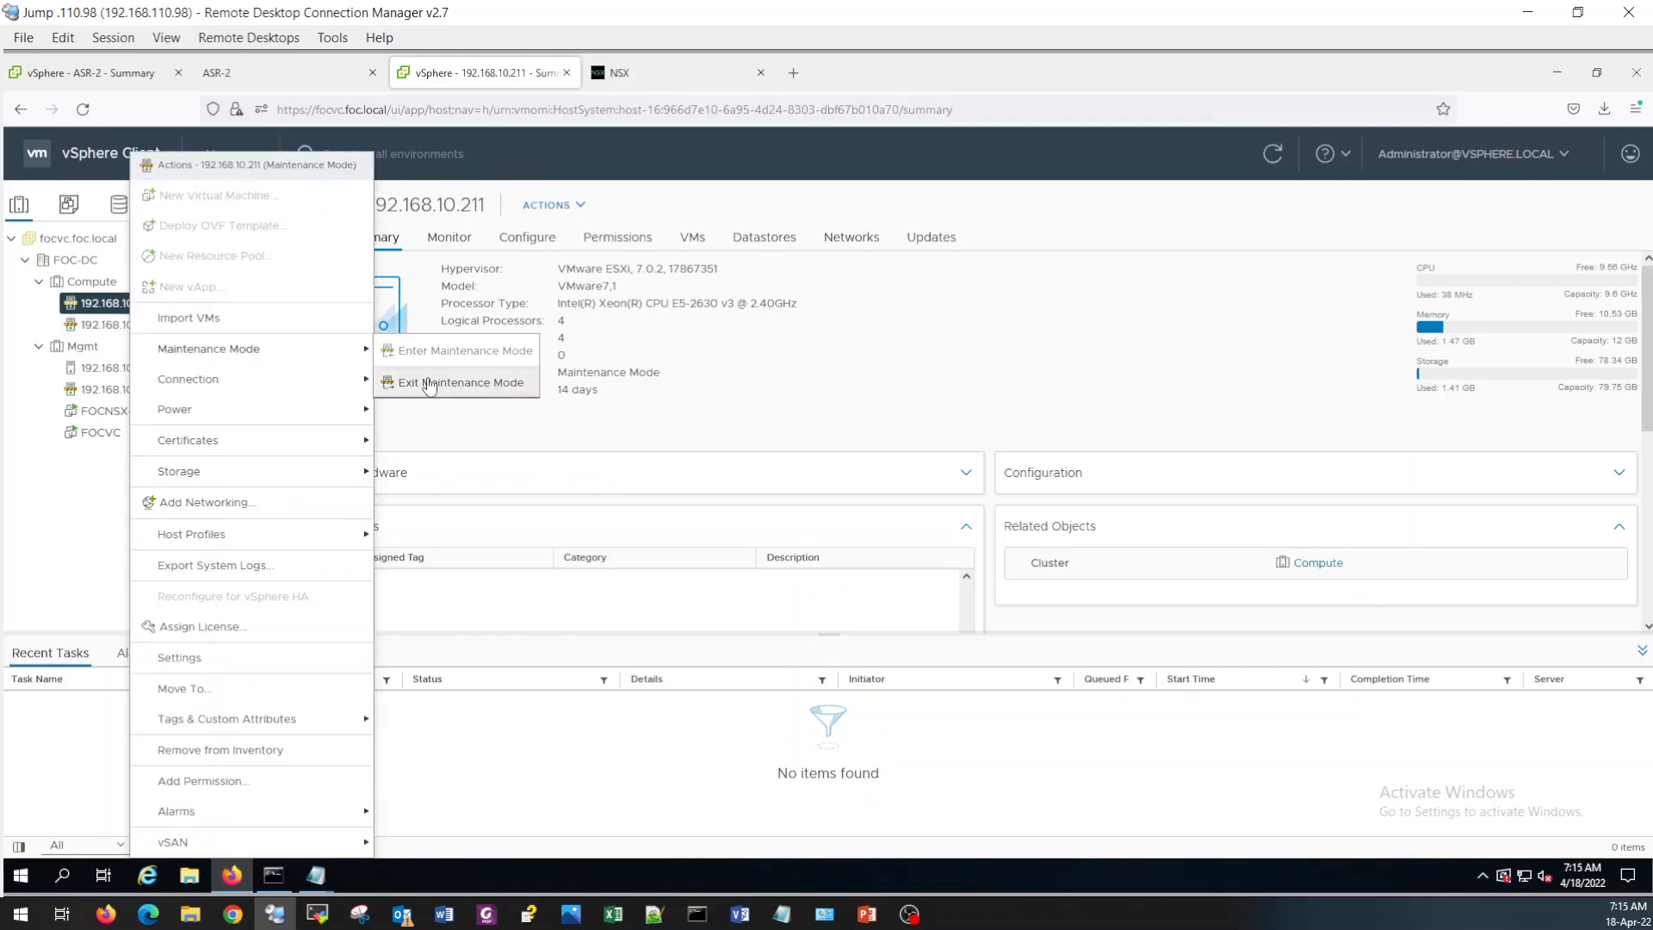
Exit maintenance mode for host 192.168.10.211 and show its VMkernel adapters under Configure.
{"action": "left_click", "coordinate": [456, 382]}
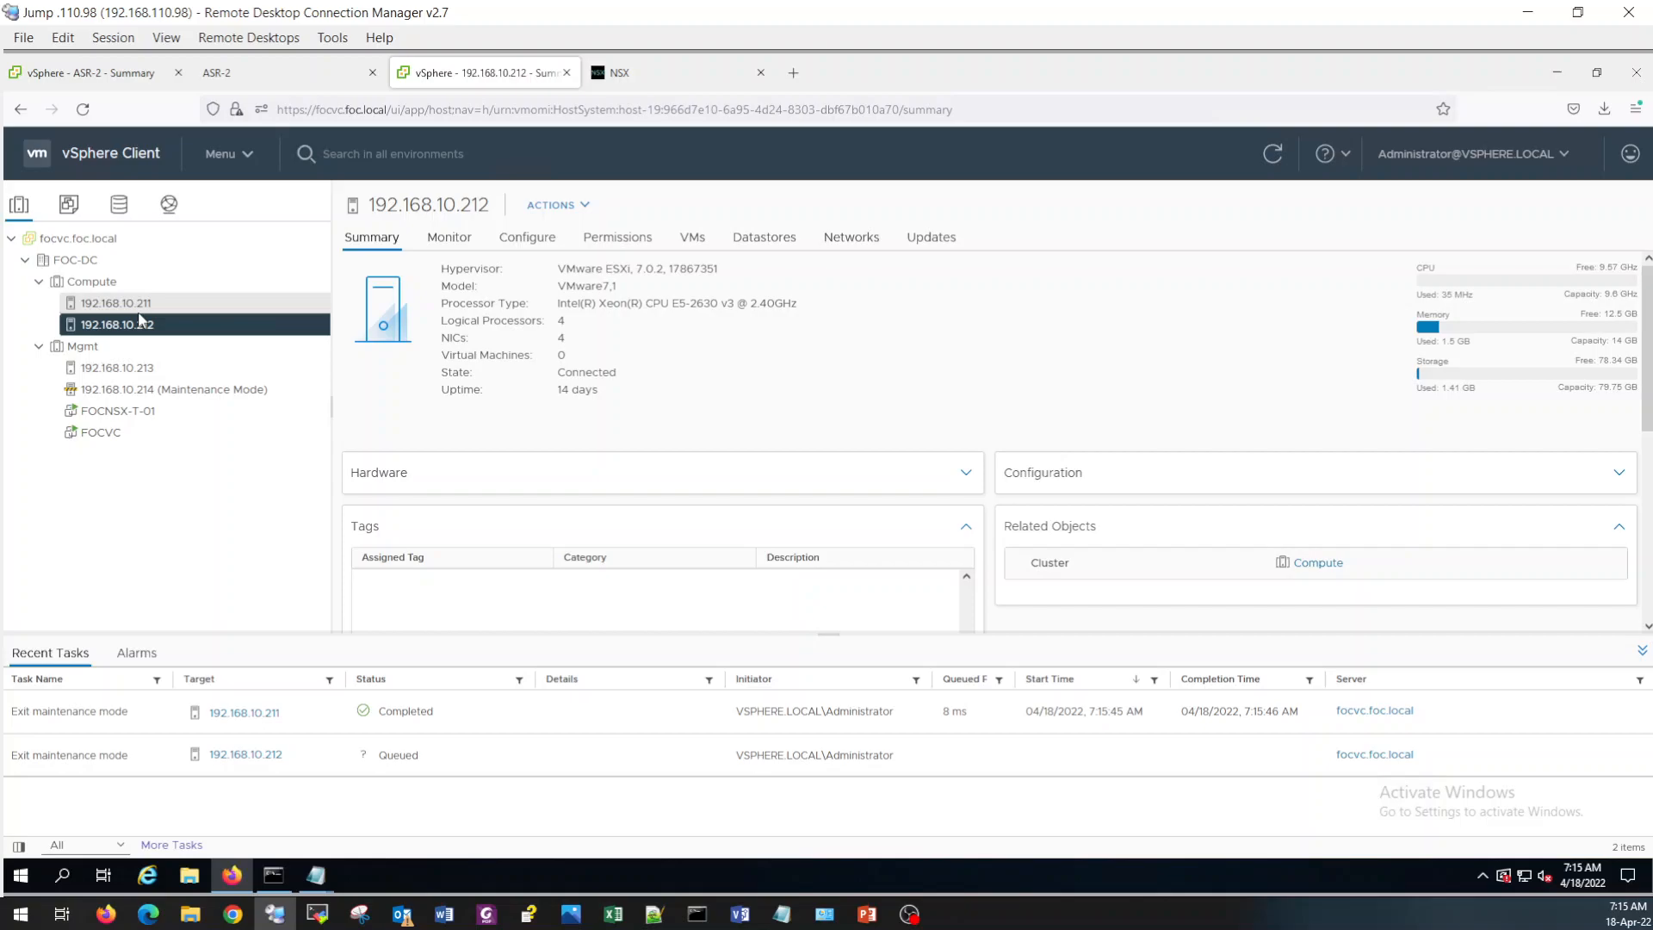
{"action": "left_click", "coordinate": [116, 303]}
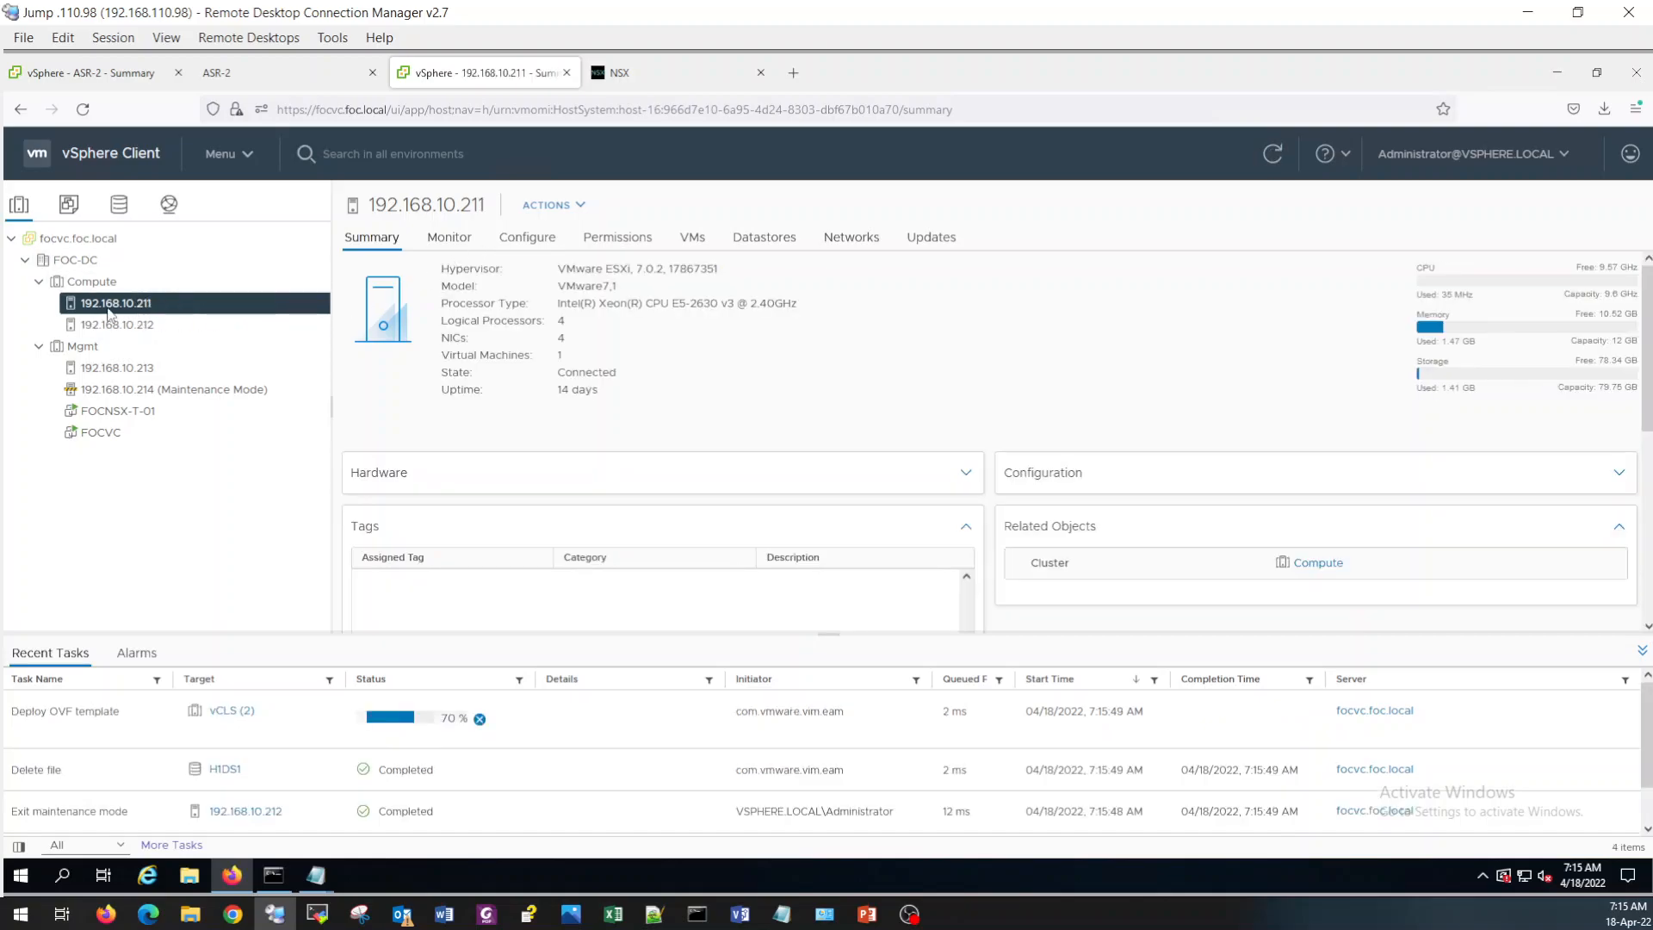
{"action": "left_click", "coordinate": [527, 236]}
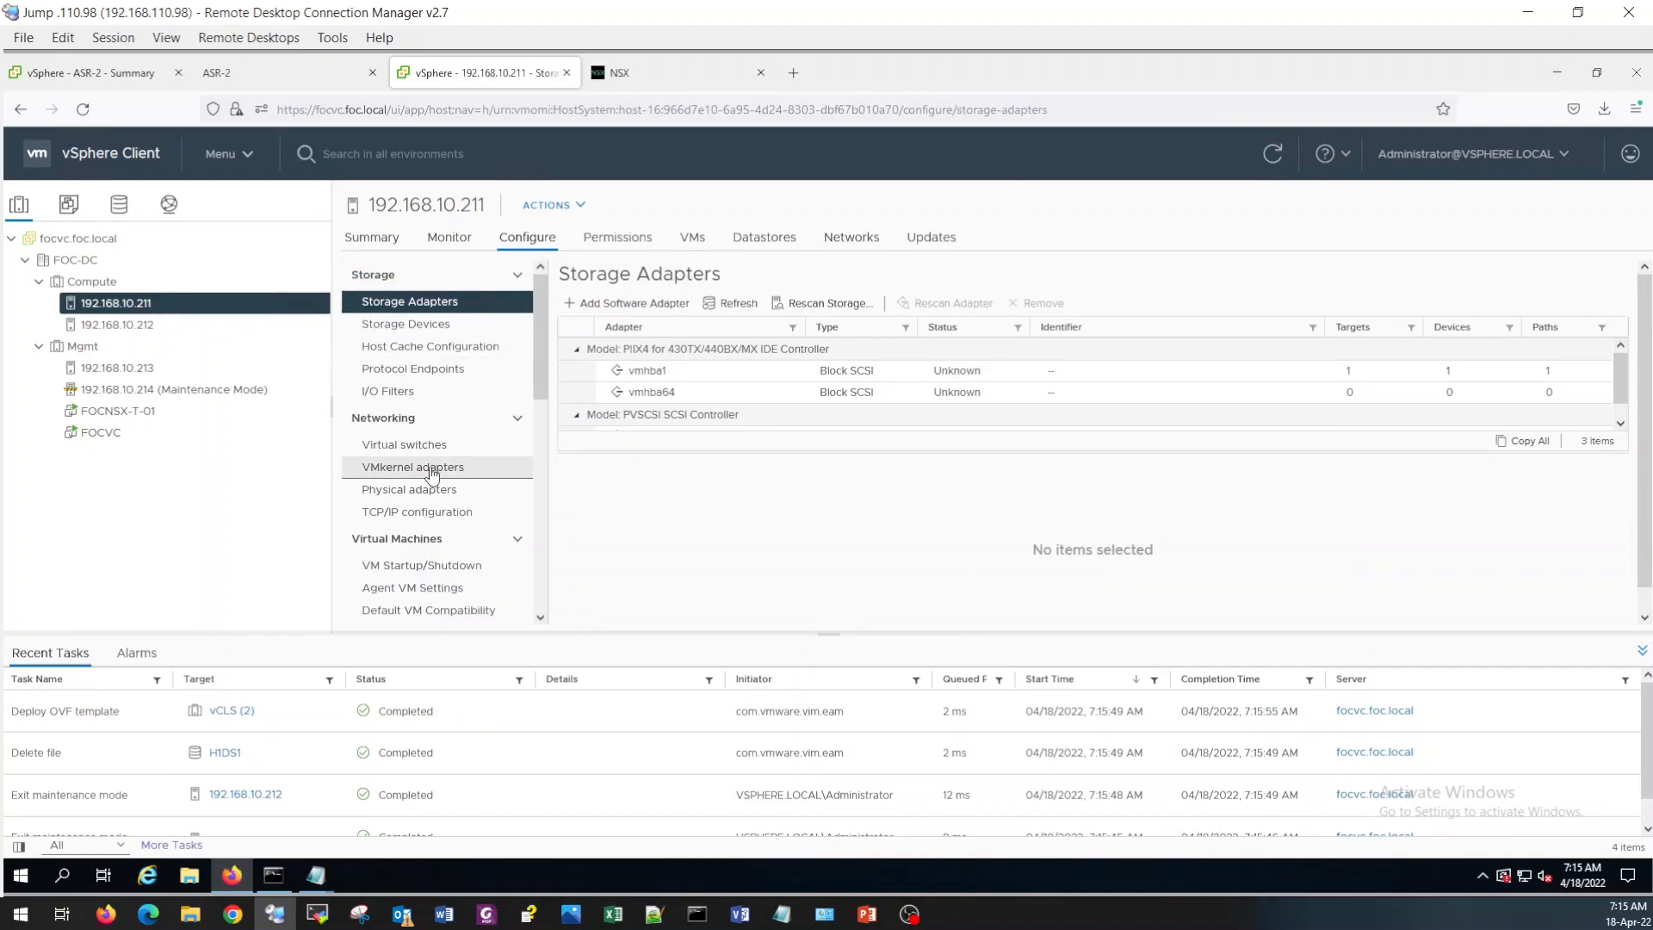
{"action": "left_click", "coordinate": [413, 467]}
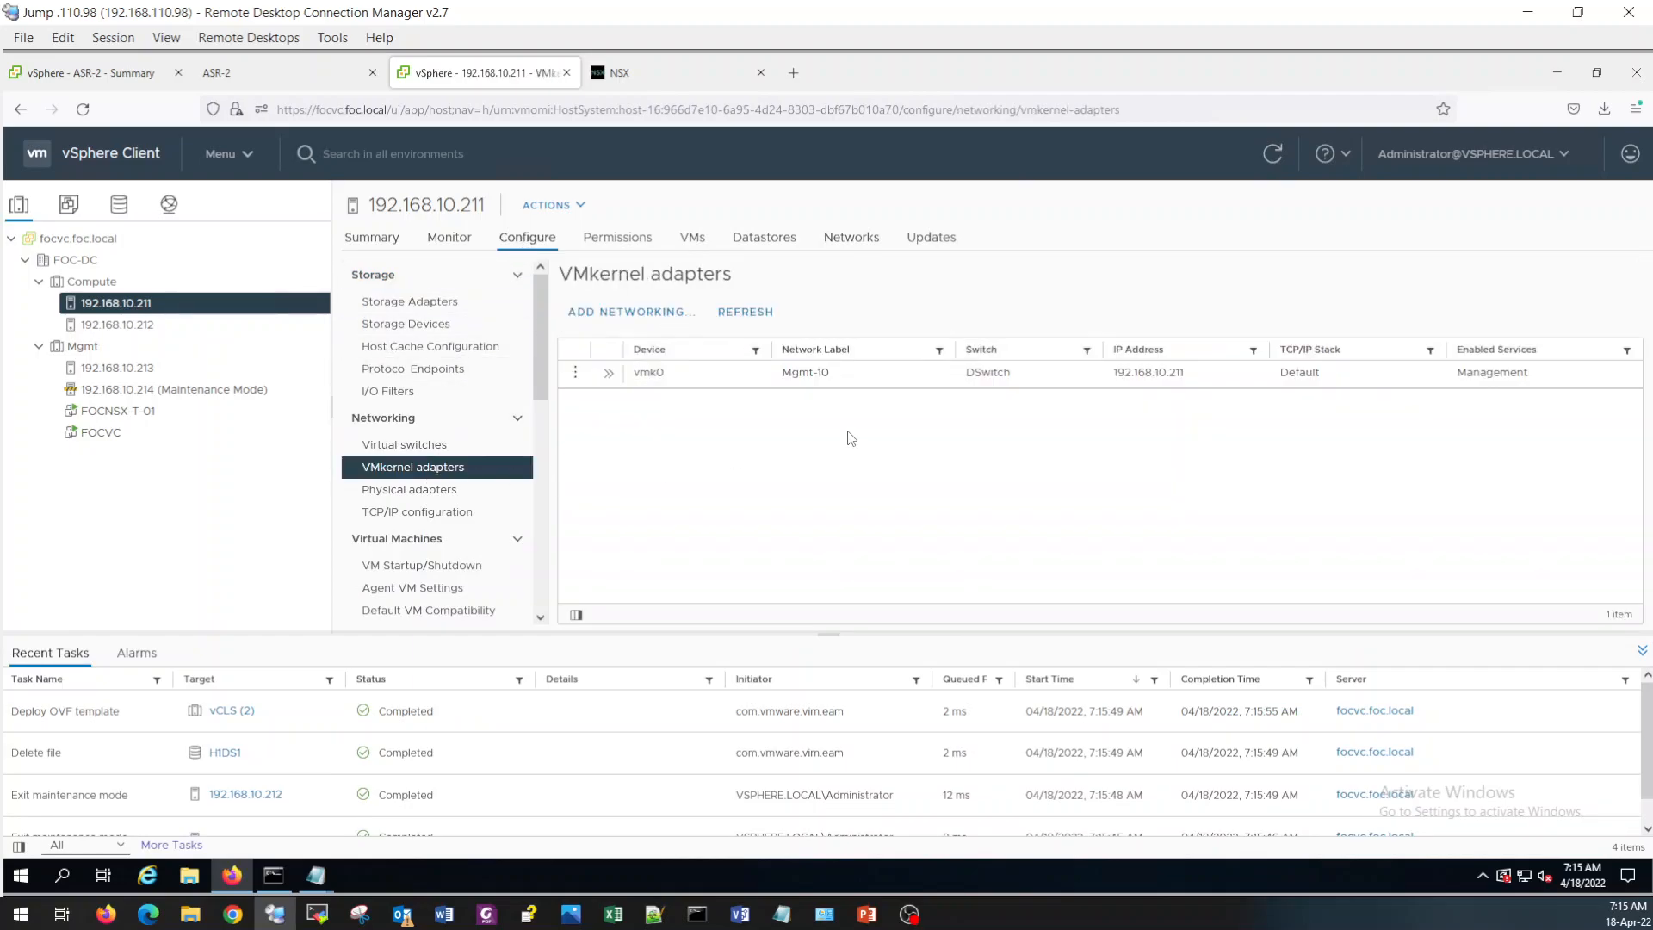
{"action": "mouse_move", "coordinate": [1162, 417]}
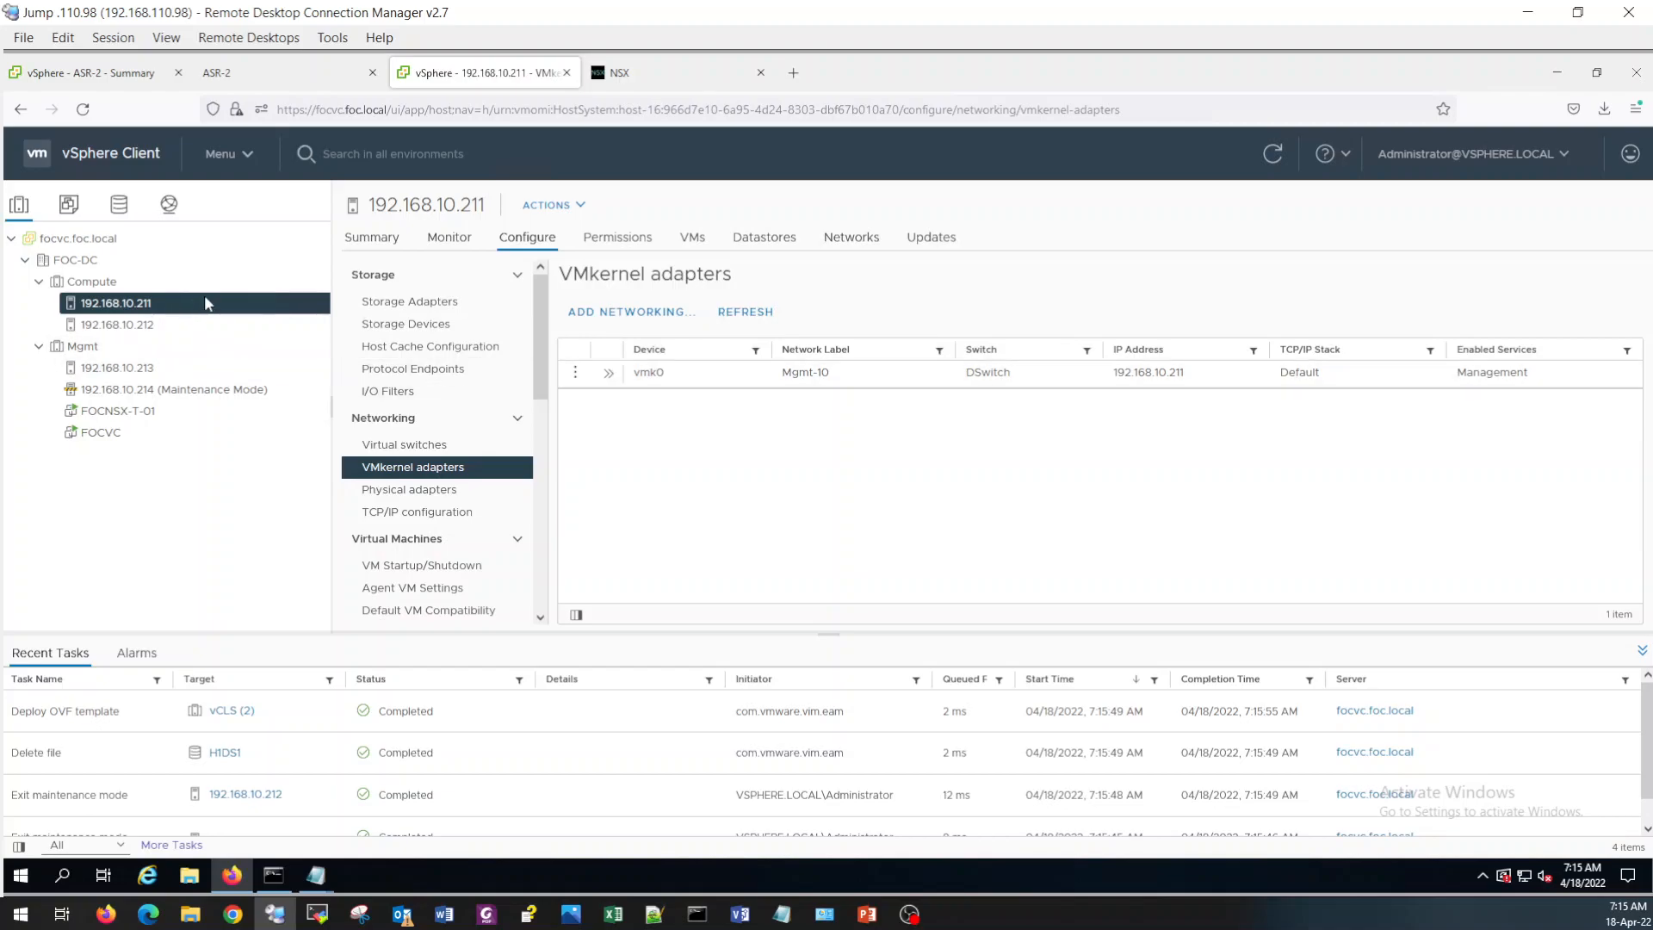
{"action": "mouse_move", "coordinate": [946, 423]}
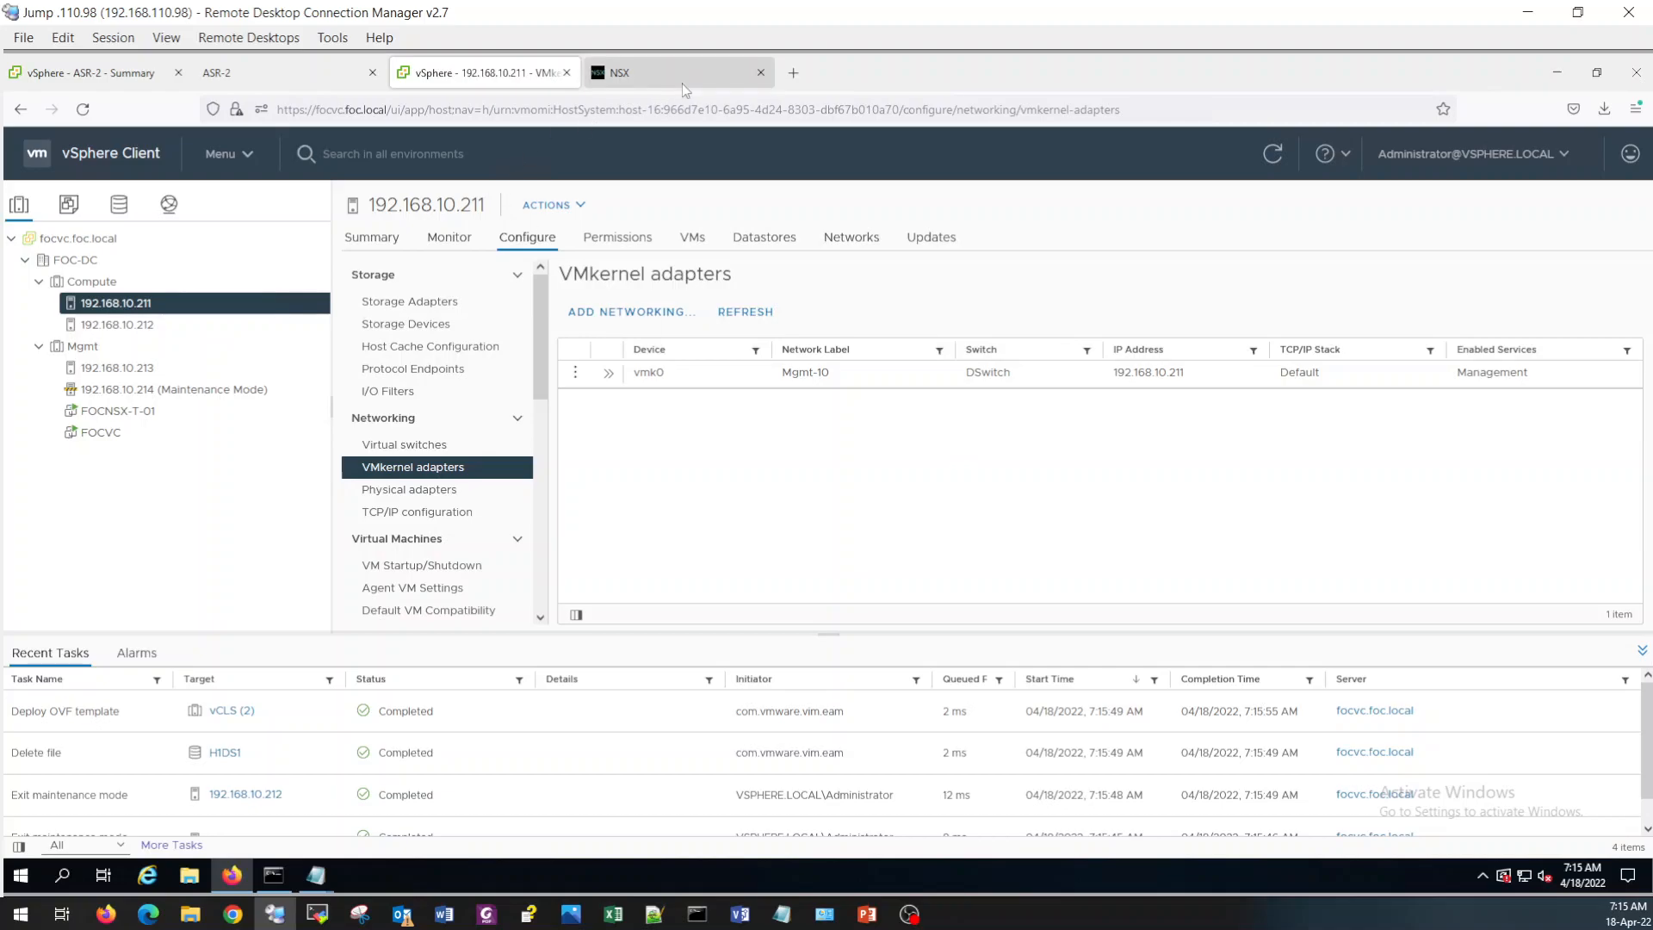
In NSX System > Fabric > Compute Managers, select vCenter to confirm it is up, then move to Networking.
{"action": "left_click", "coordinate": [675, 73]}
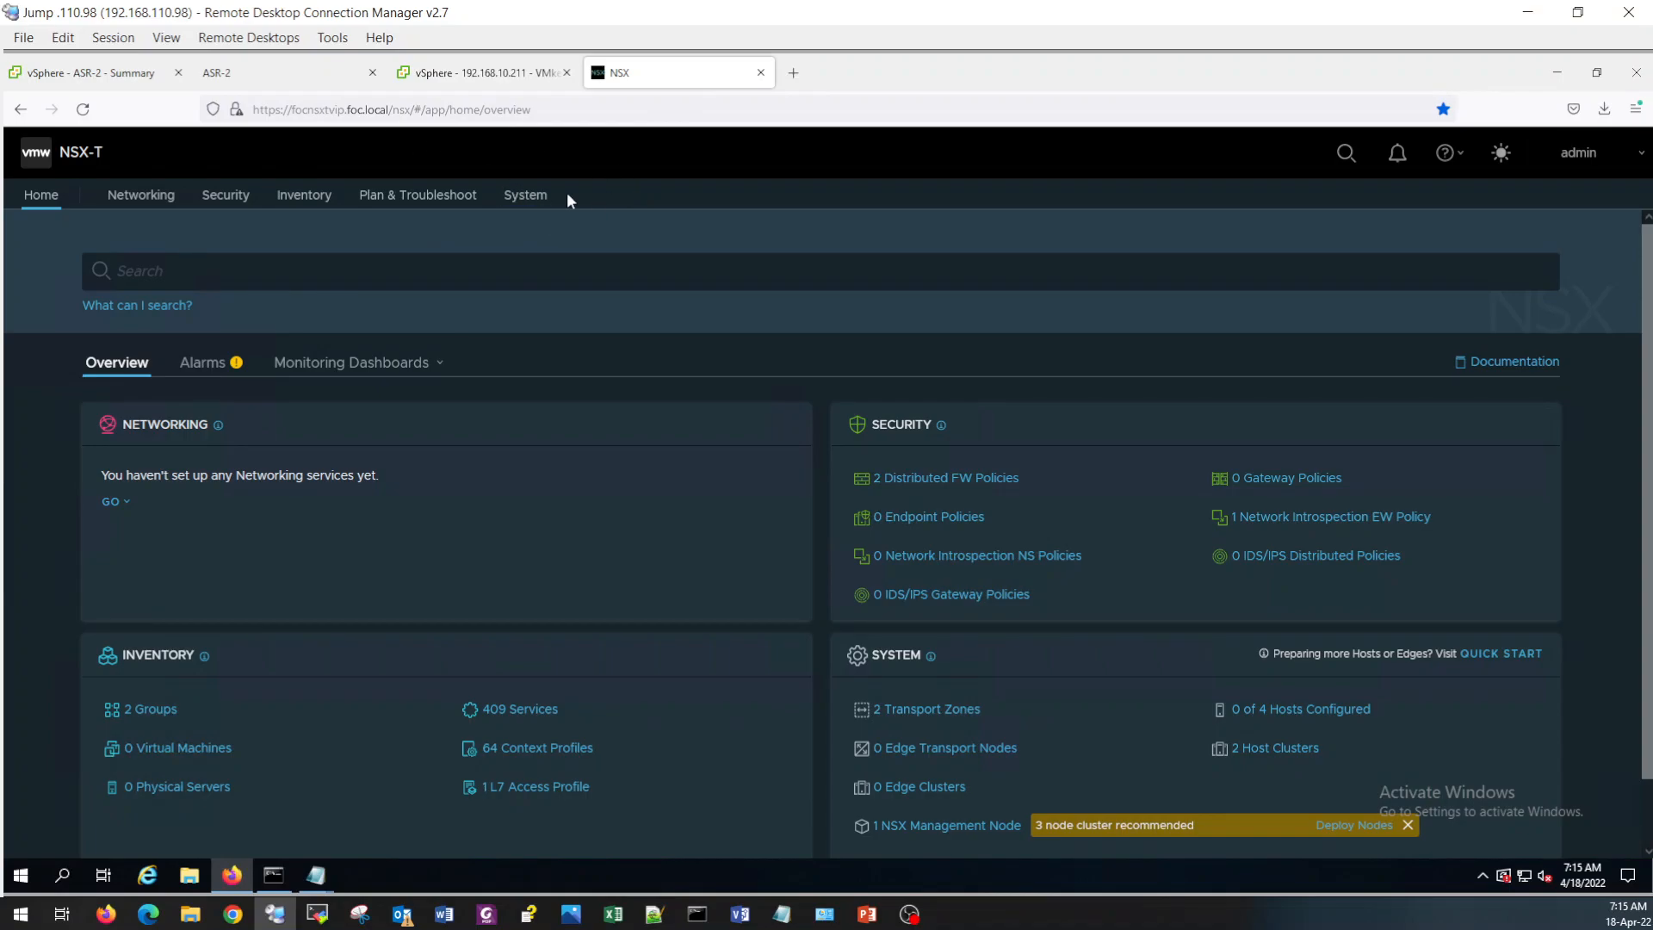
{"action": "left_click", "coordinate": [525, 195]}
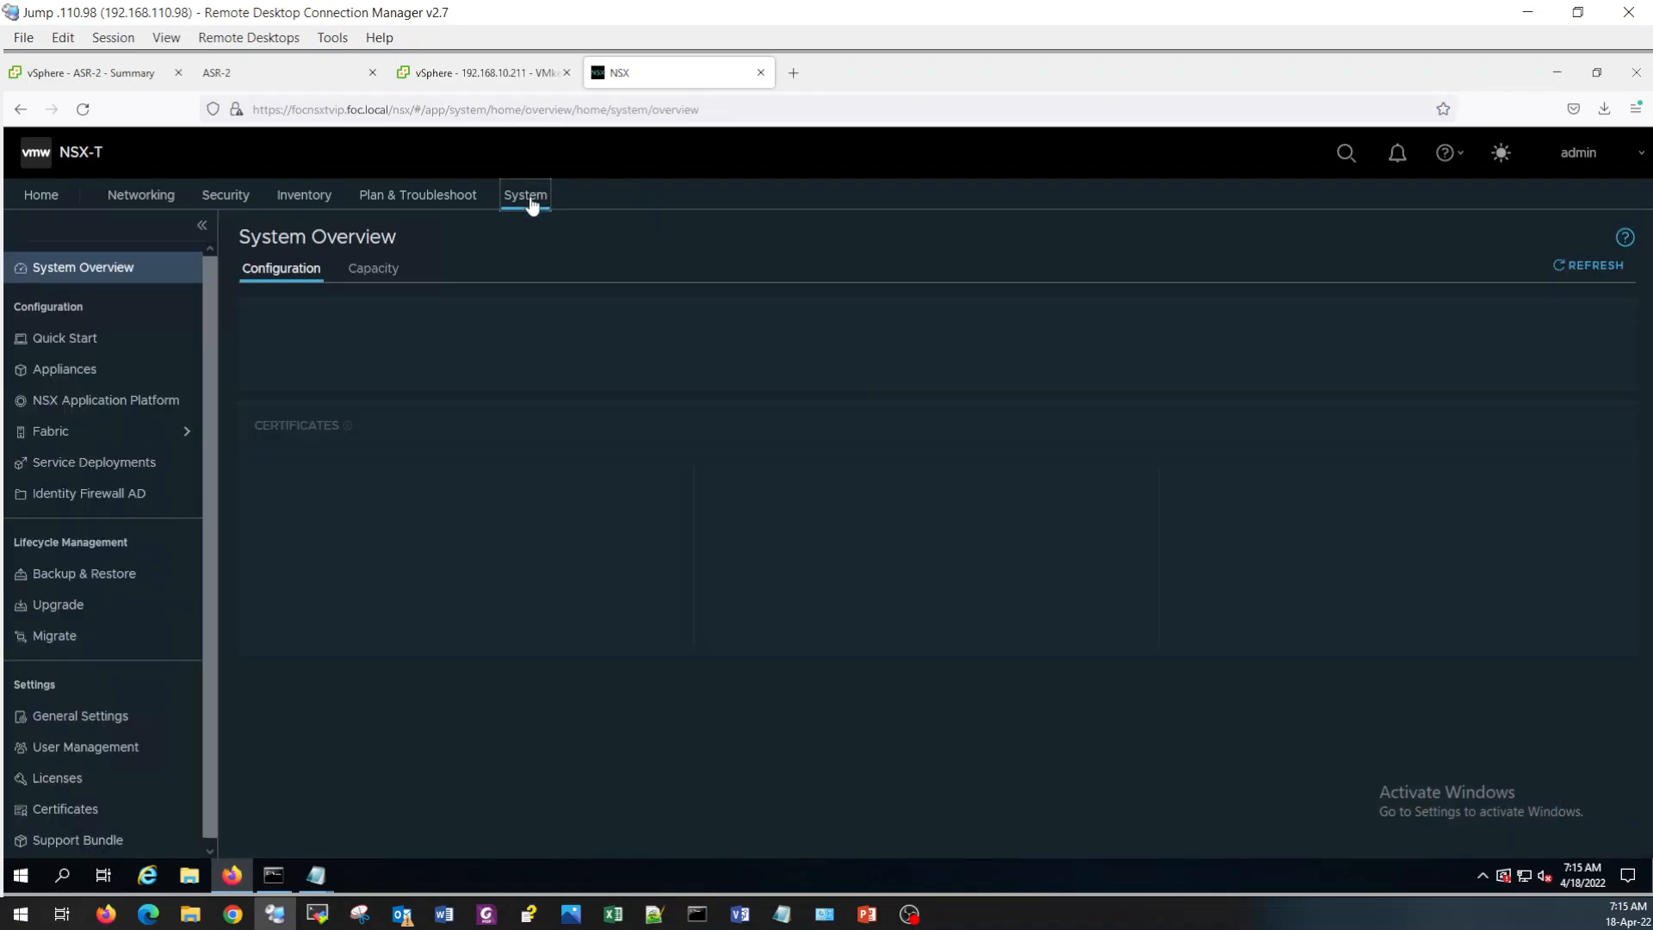
{"action": "left_click", "coordinate": [50, 431]}
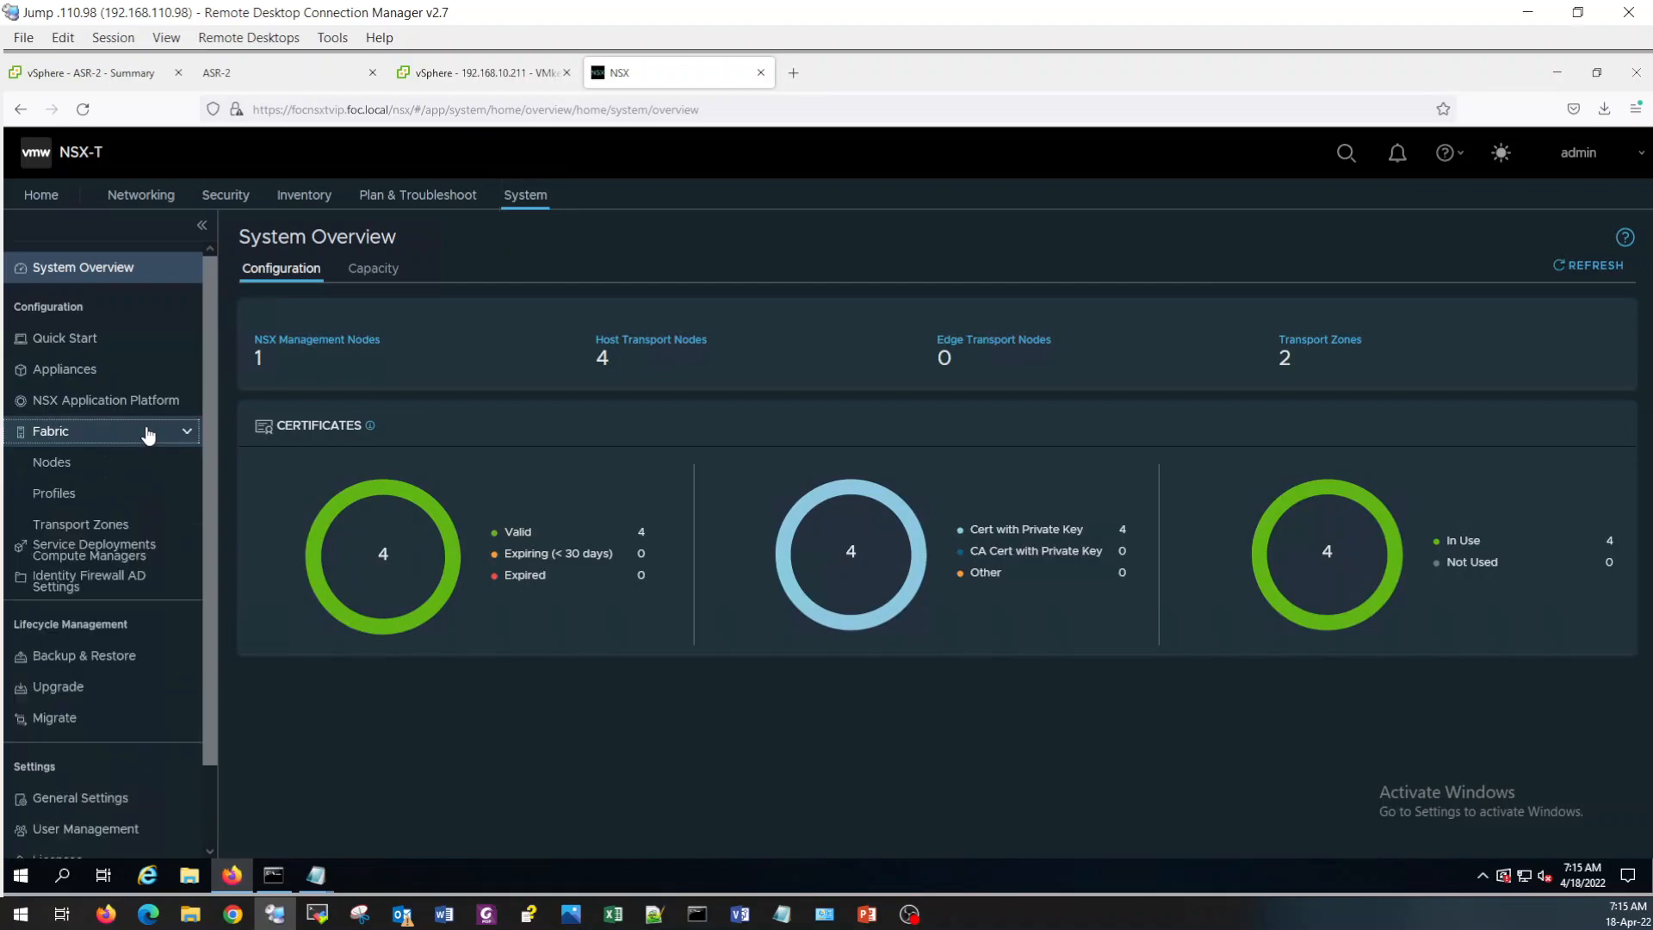
{"action": "left_click", "coordinate": [95, 550]}
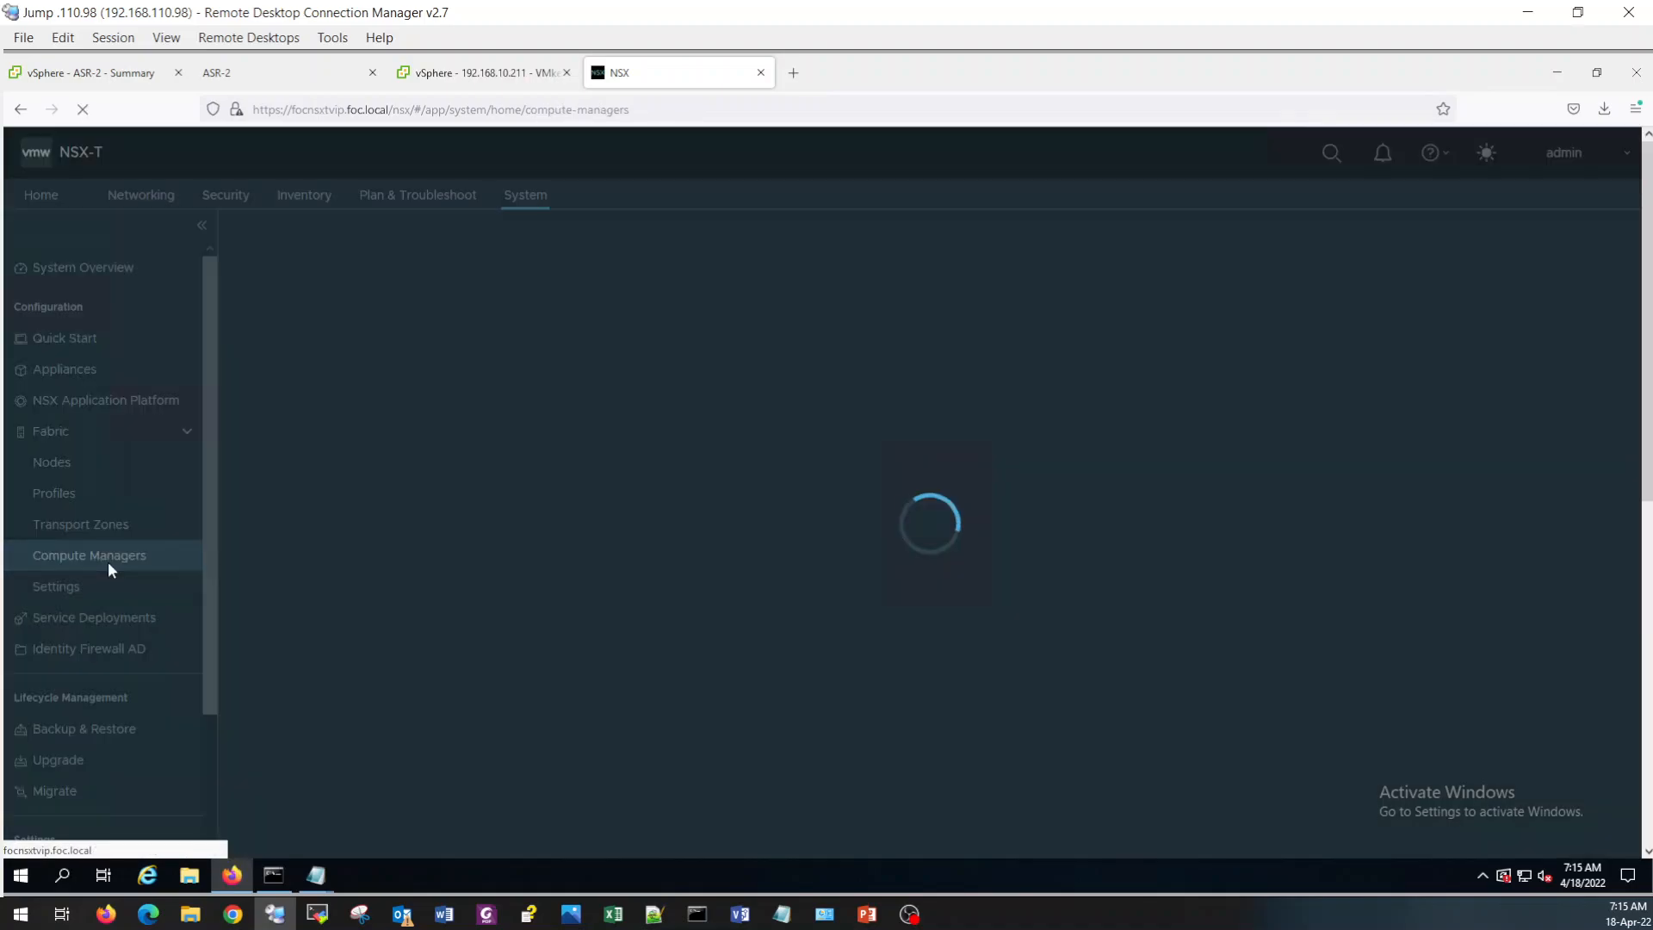
{"action": "mouse_move", "coordinate": [122, 577]}
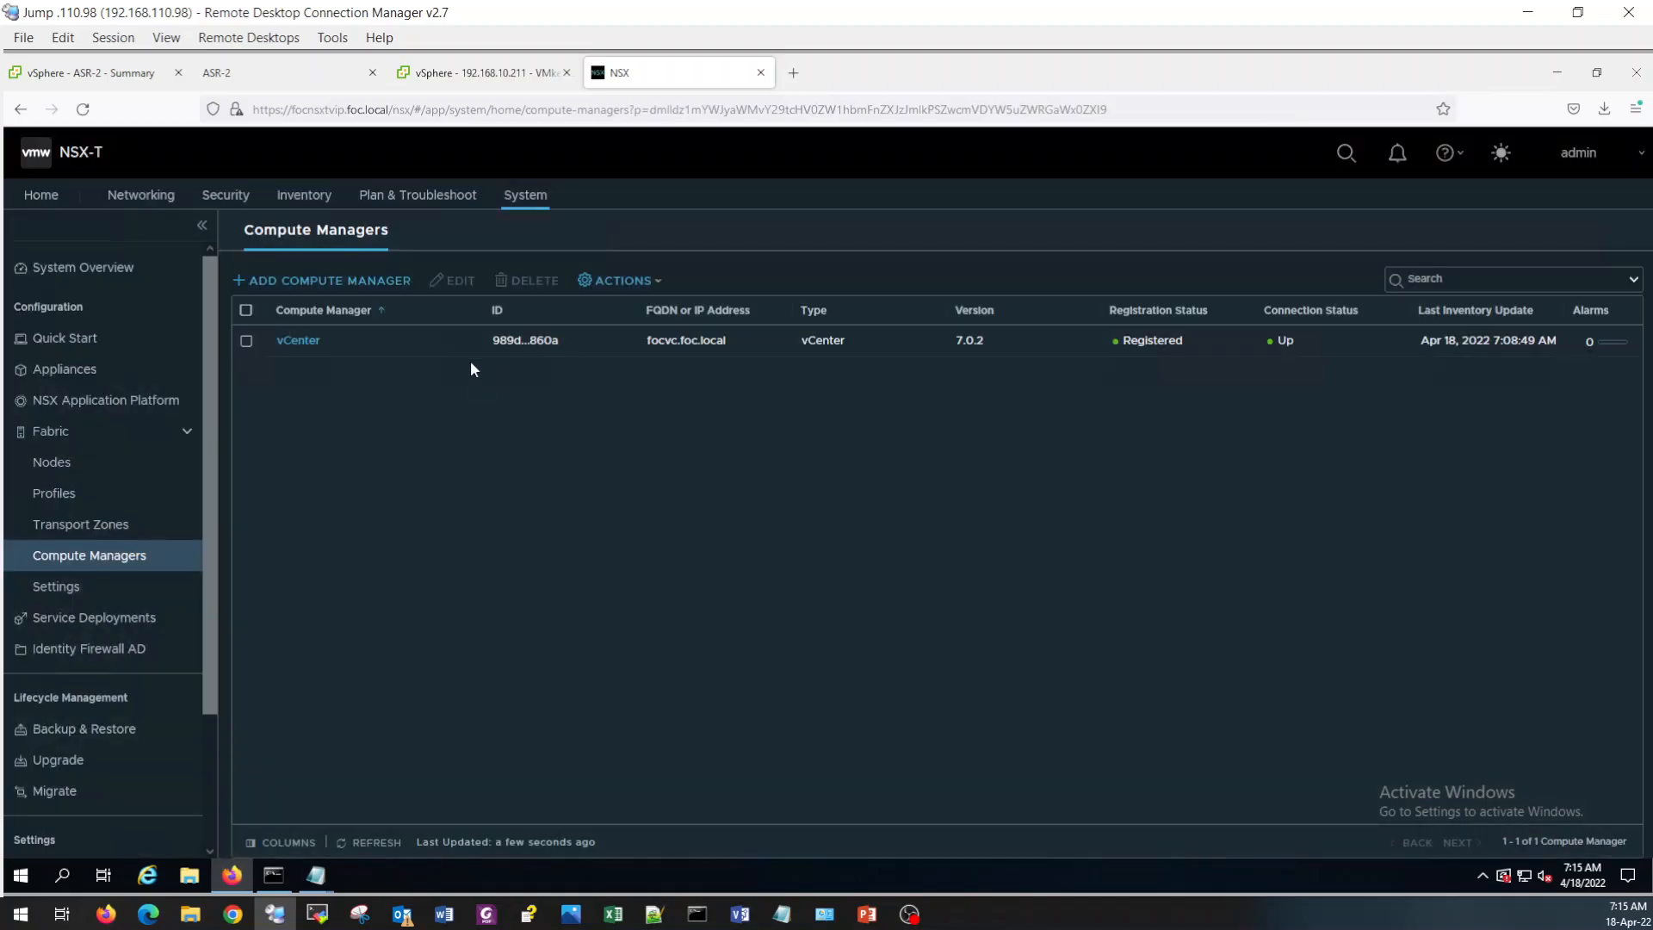
{"action": "left_click", "coordinate": [246, 339]}
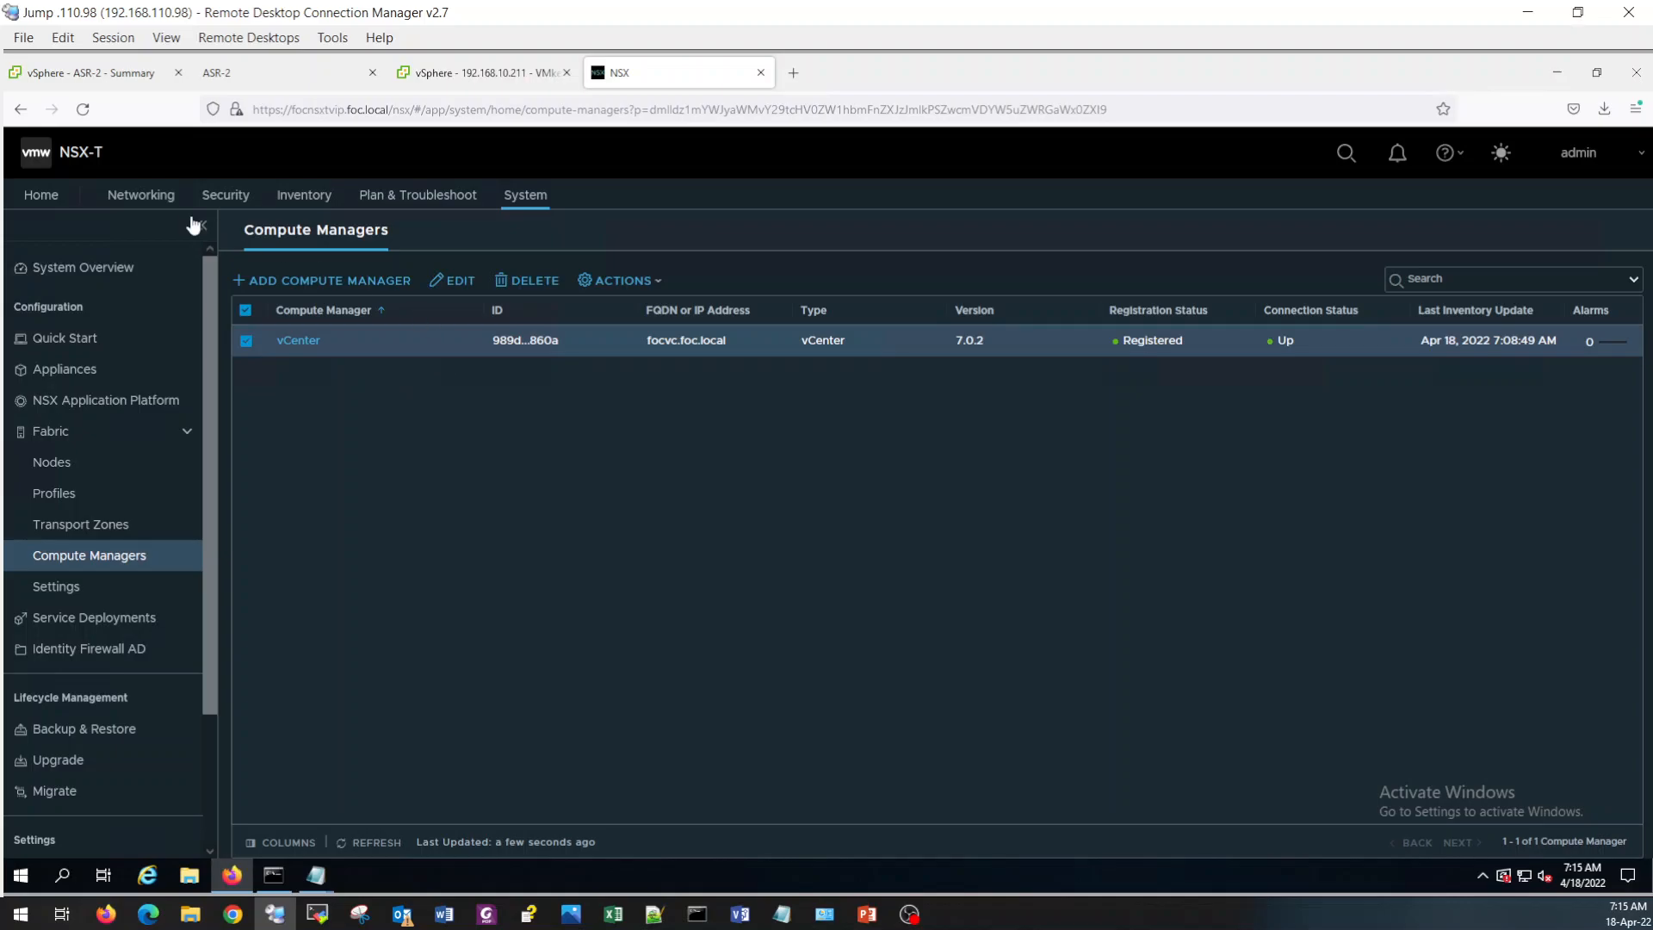
{"action": "left_click", "coordinate": [140, 195]}
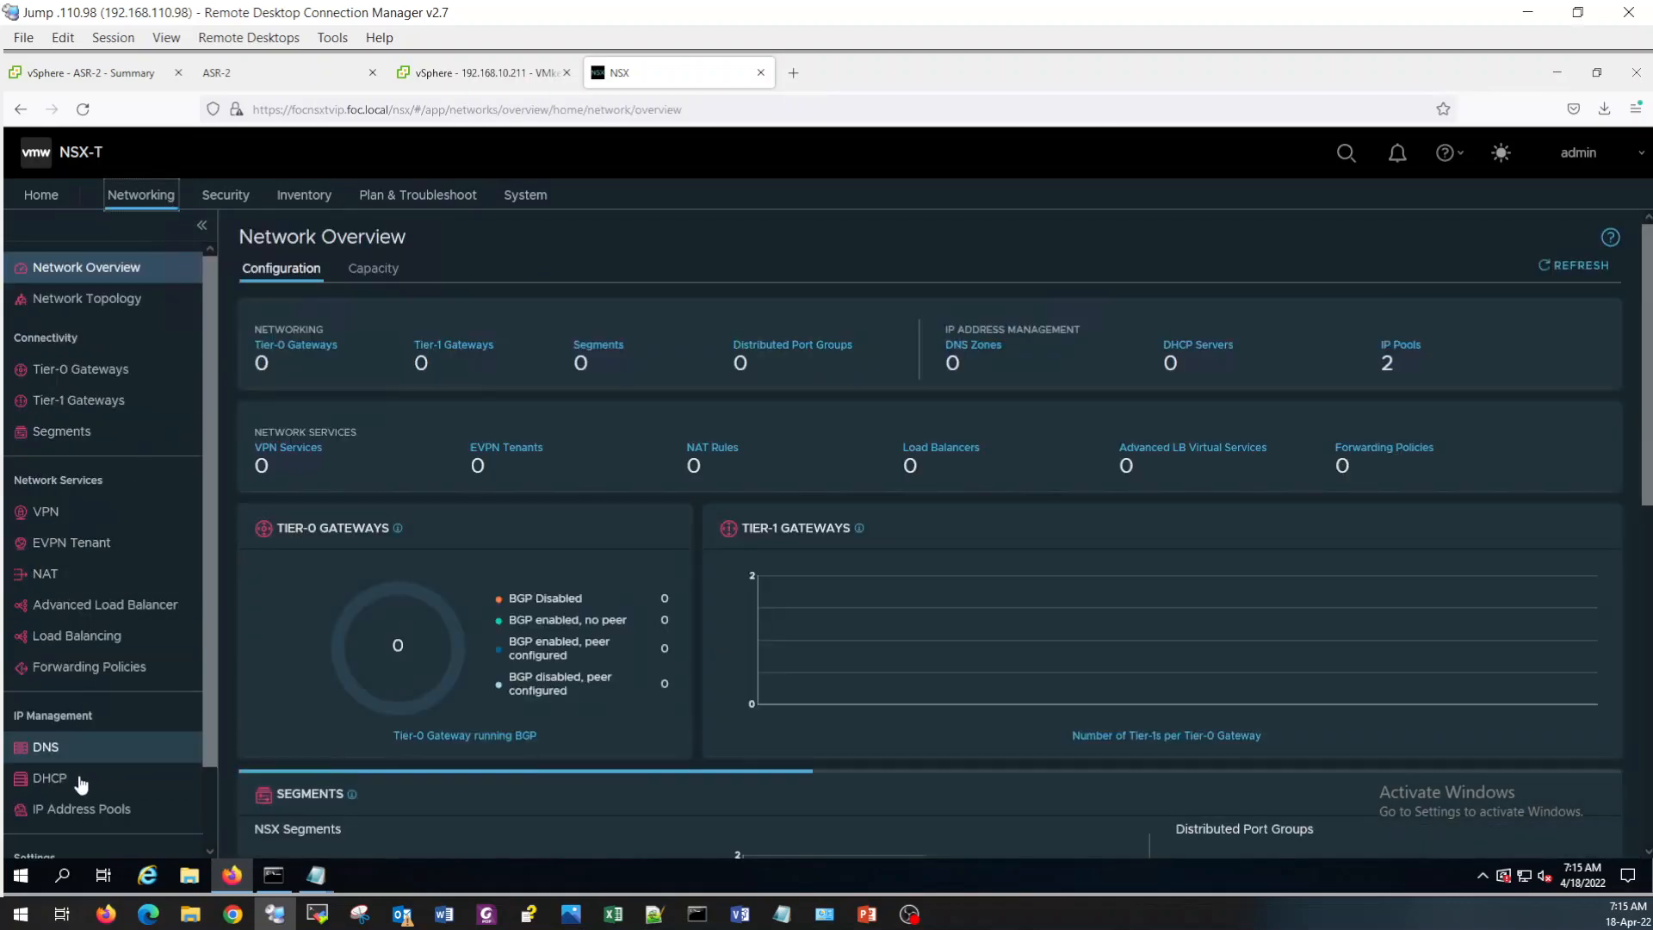
Review the TEP-Host IP pool's 192.168.20.20–192.168.20.40 subnet range, then go back to System.
{"action": "left_click", "coordinate": [81, 809]}
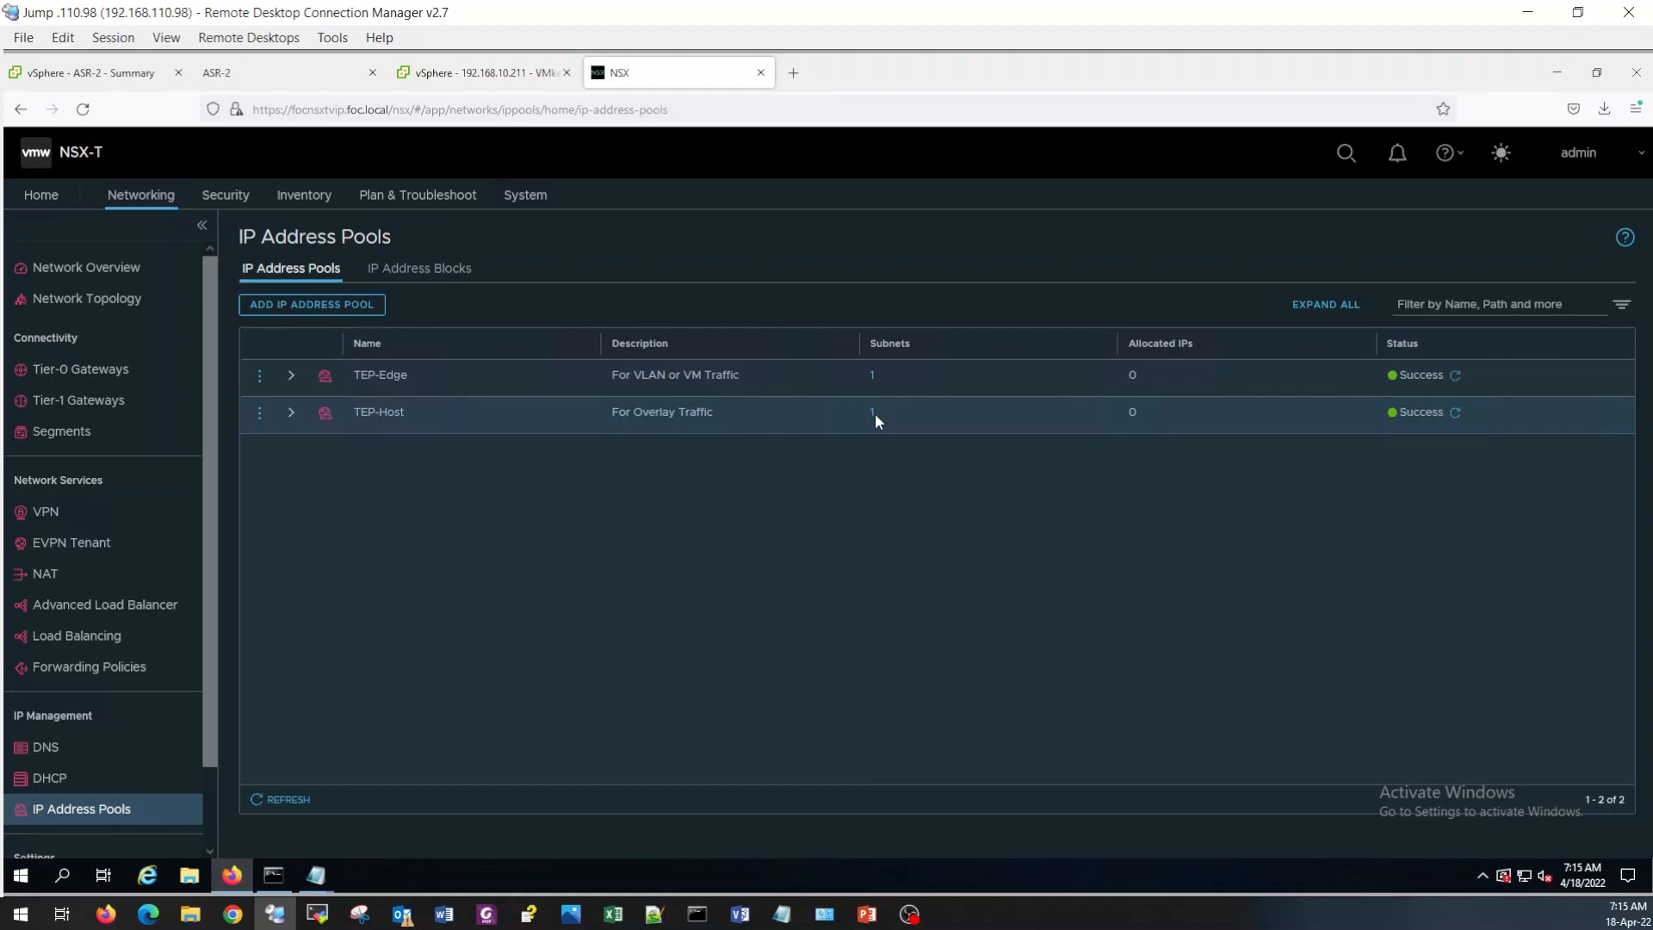
{"action": "left_click", "coordinate": [871, 411]}
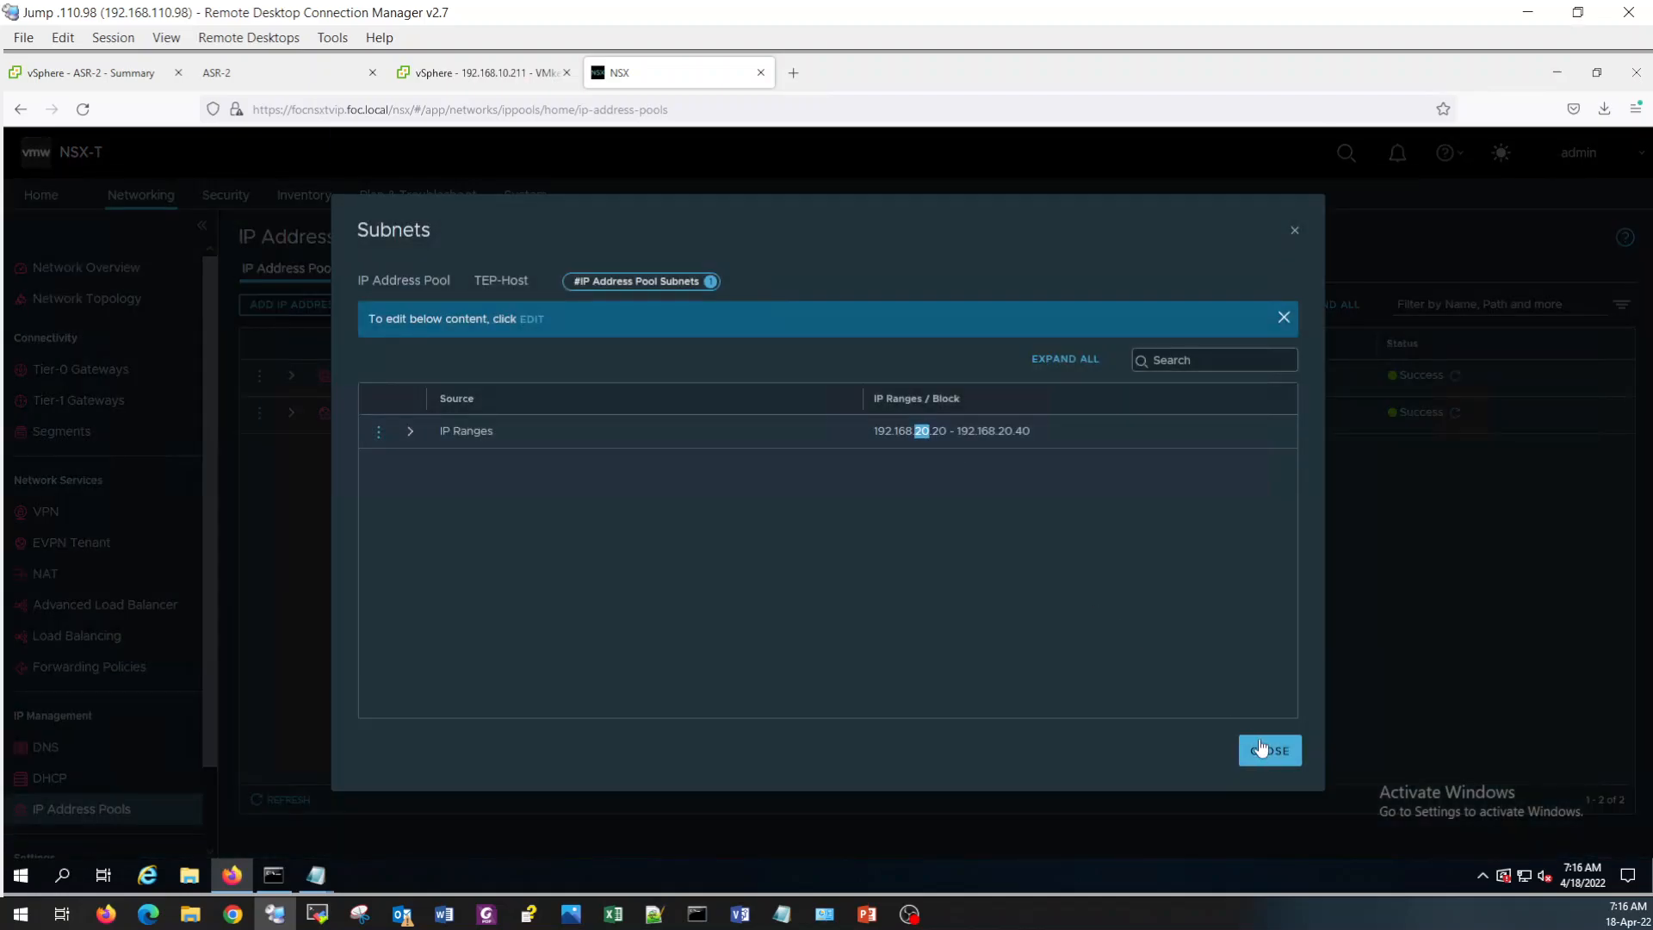
{"action": "left_click", "coordinate": [1269, 749]}
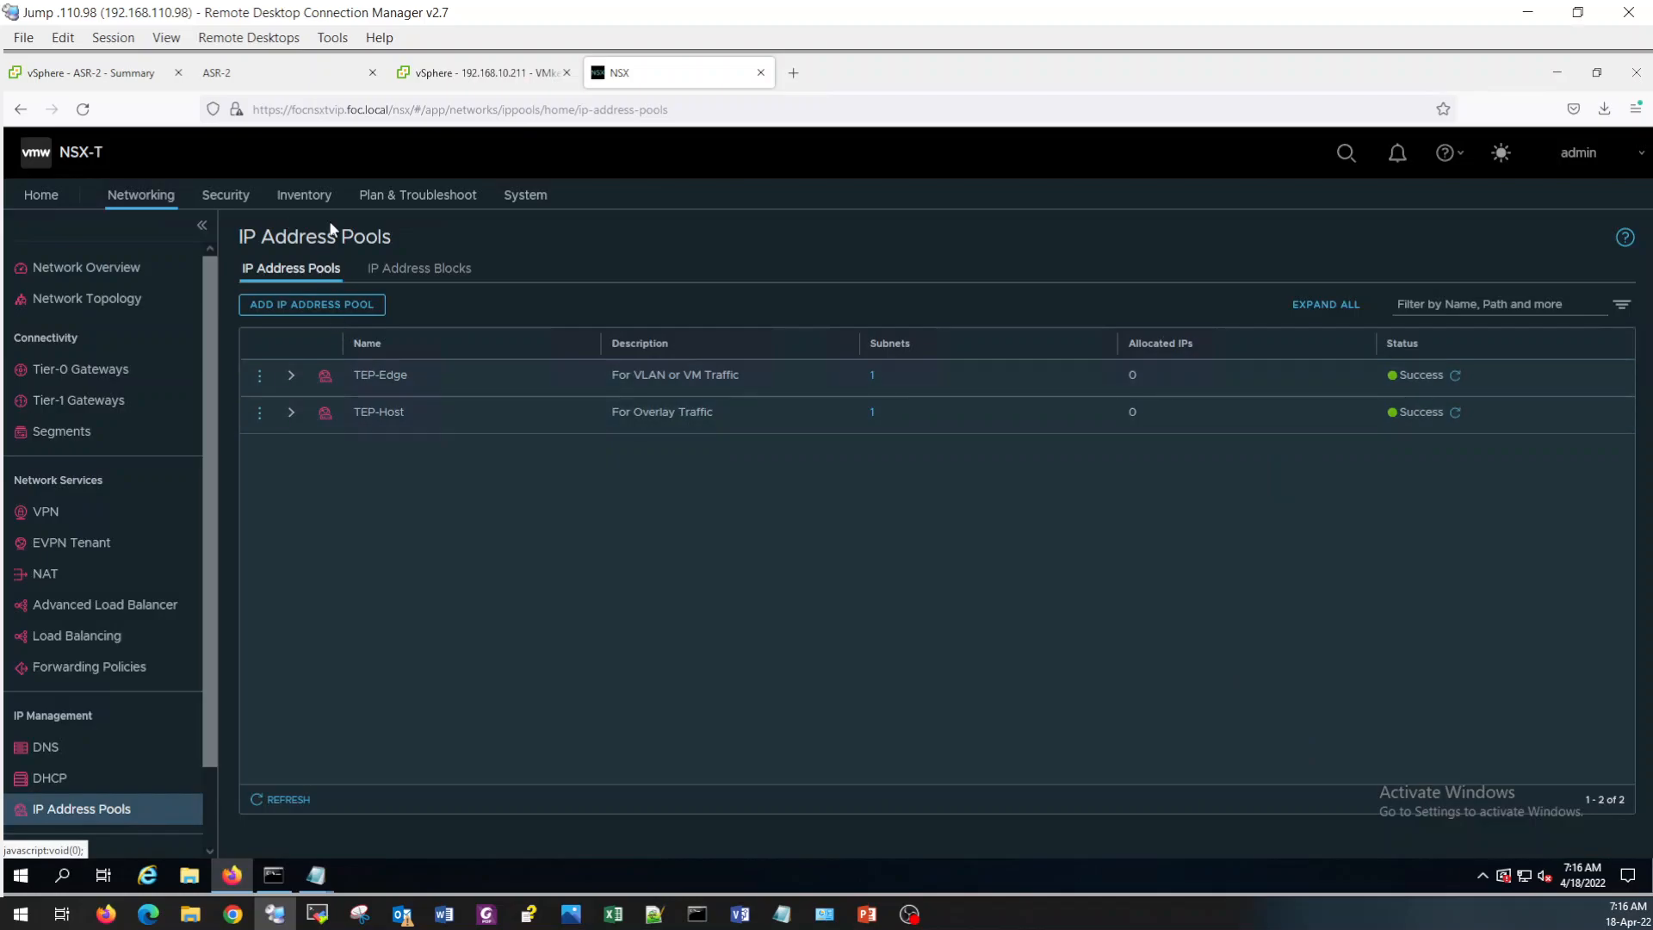
{"action": "left_click", "coordinate": [523, 195]}
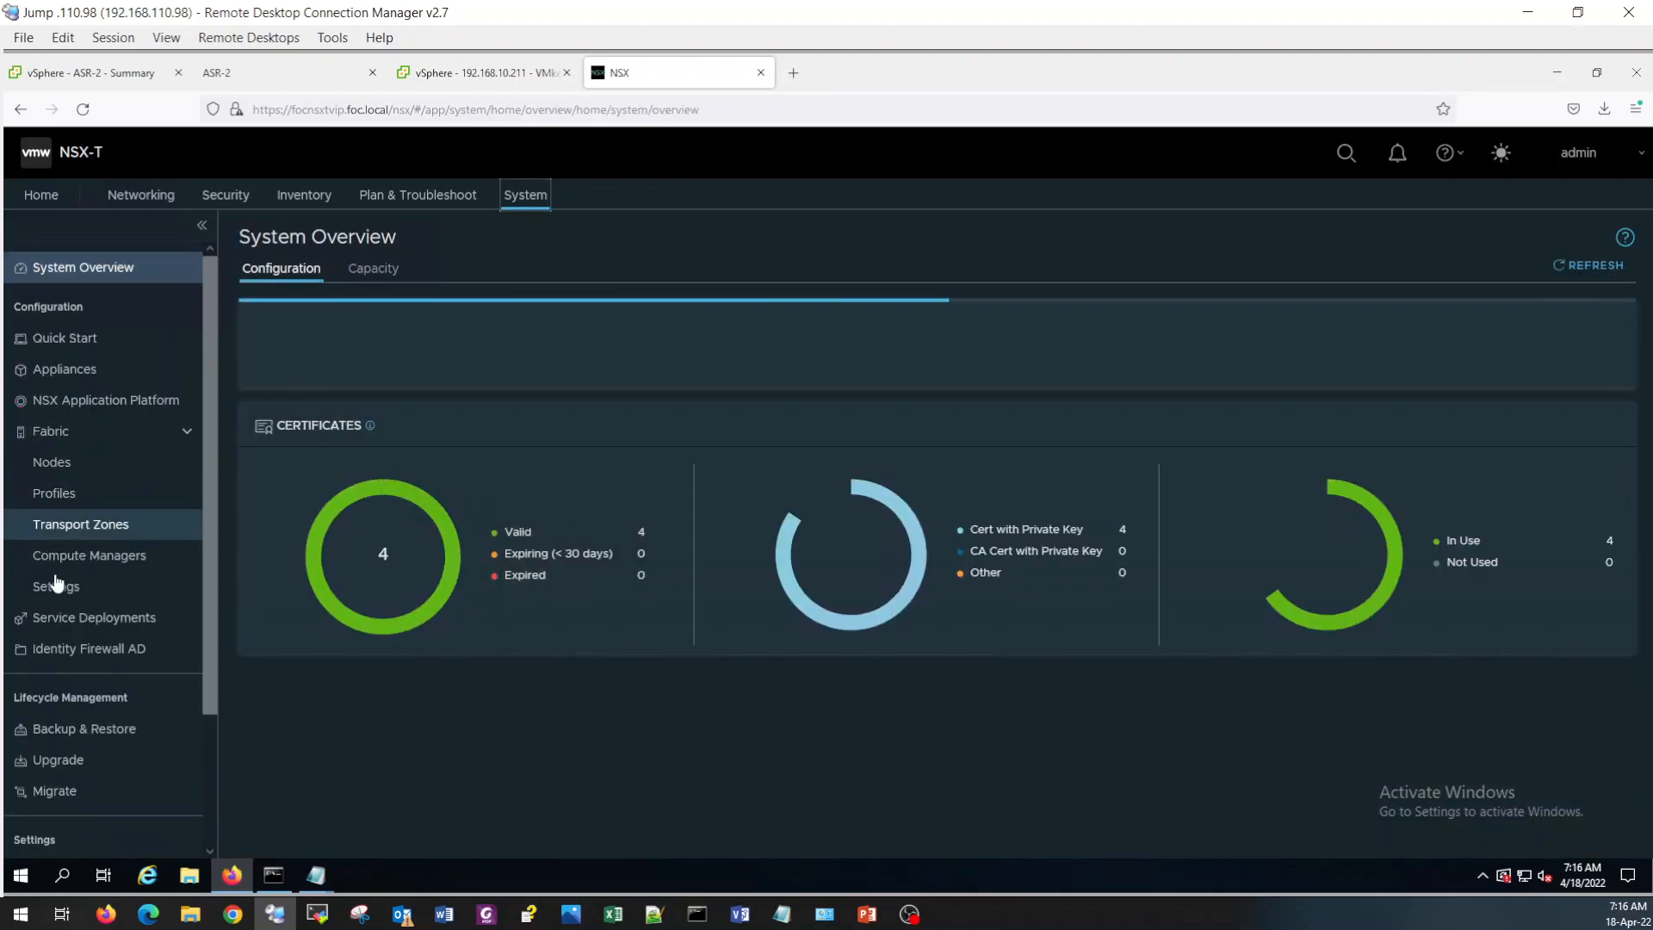
Add a transport zone named TZ_Overlay with Overlay traffic type under Fabric > Transport Zones.
{"action": "left_click", "coordinate": [81, 524]}
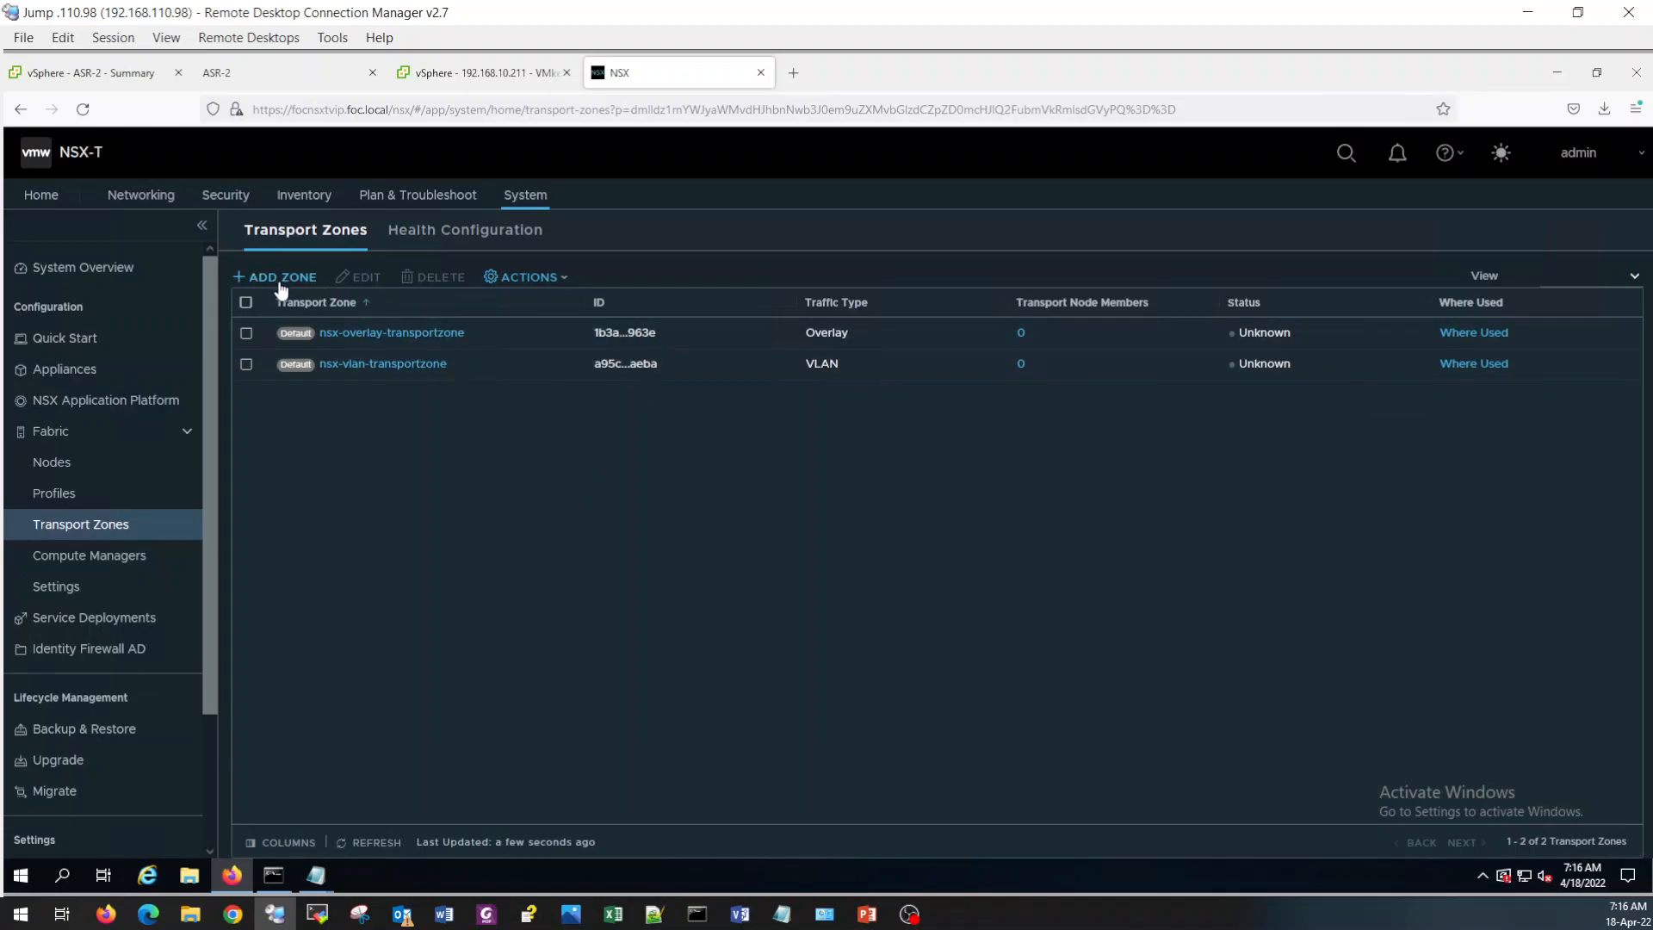
{"action": "left_click", "coordinate": [281, 276]}
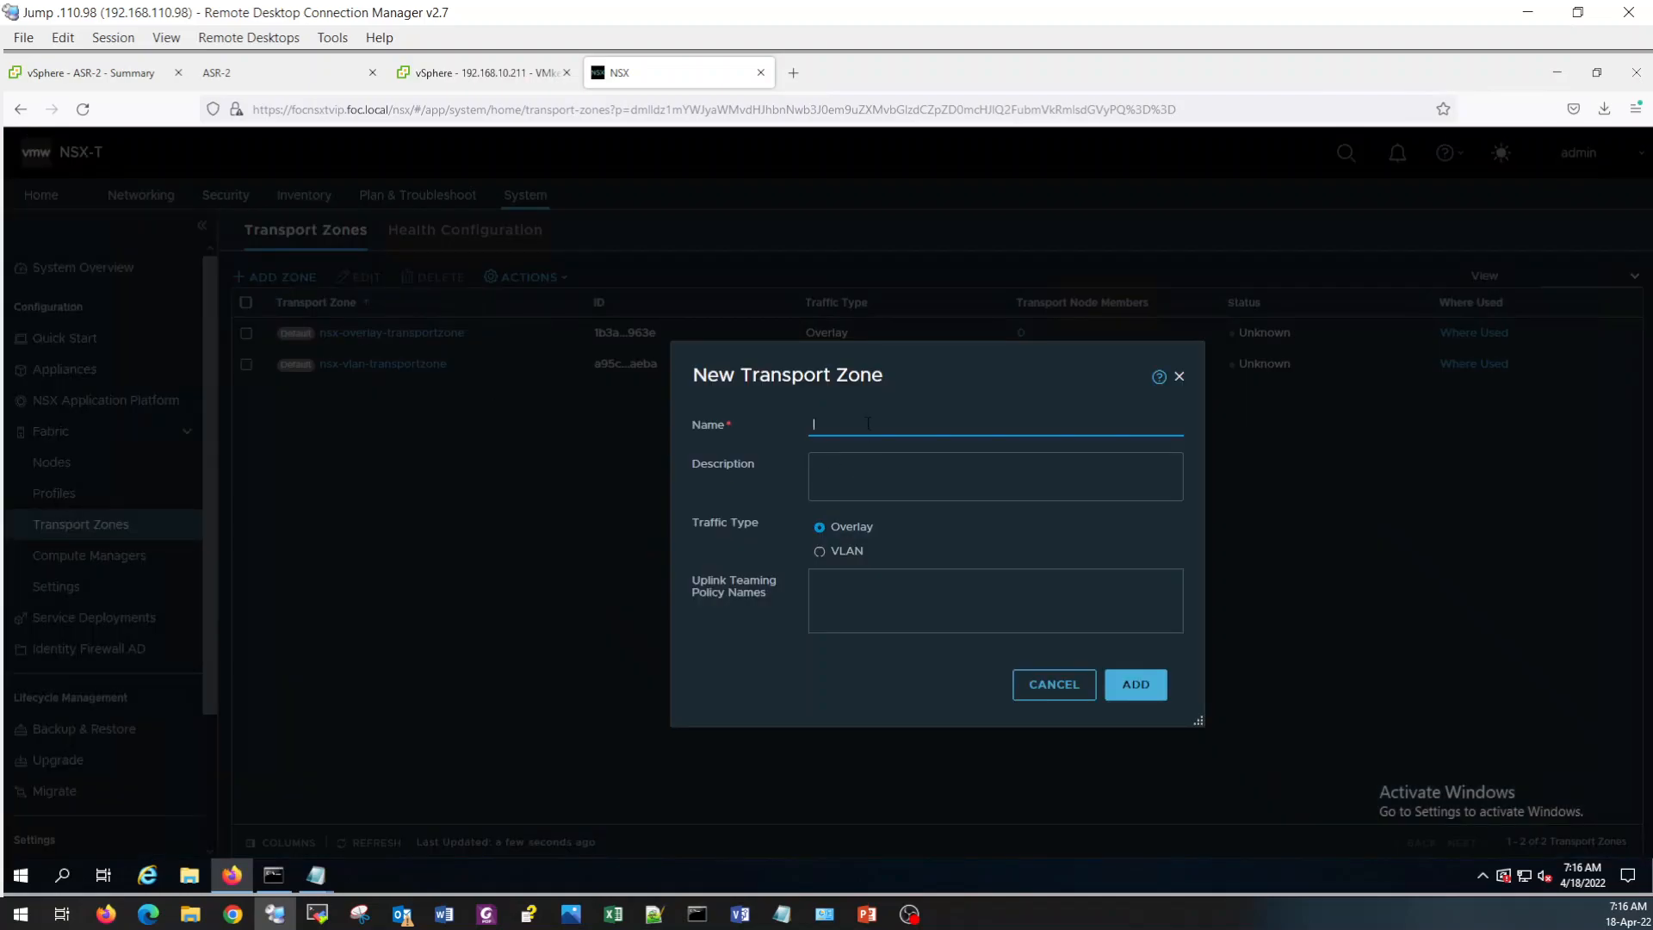
{"action": "type", "text": "TZ-"}
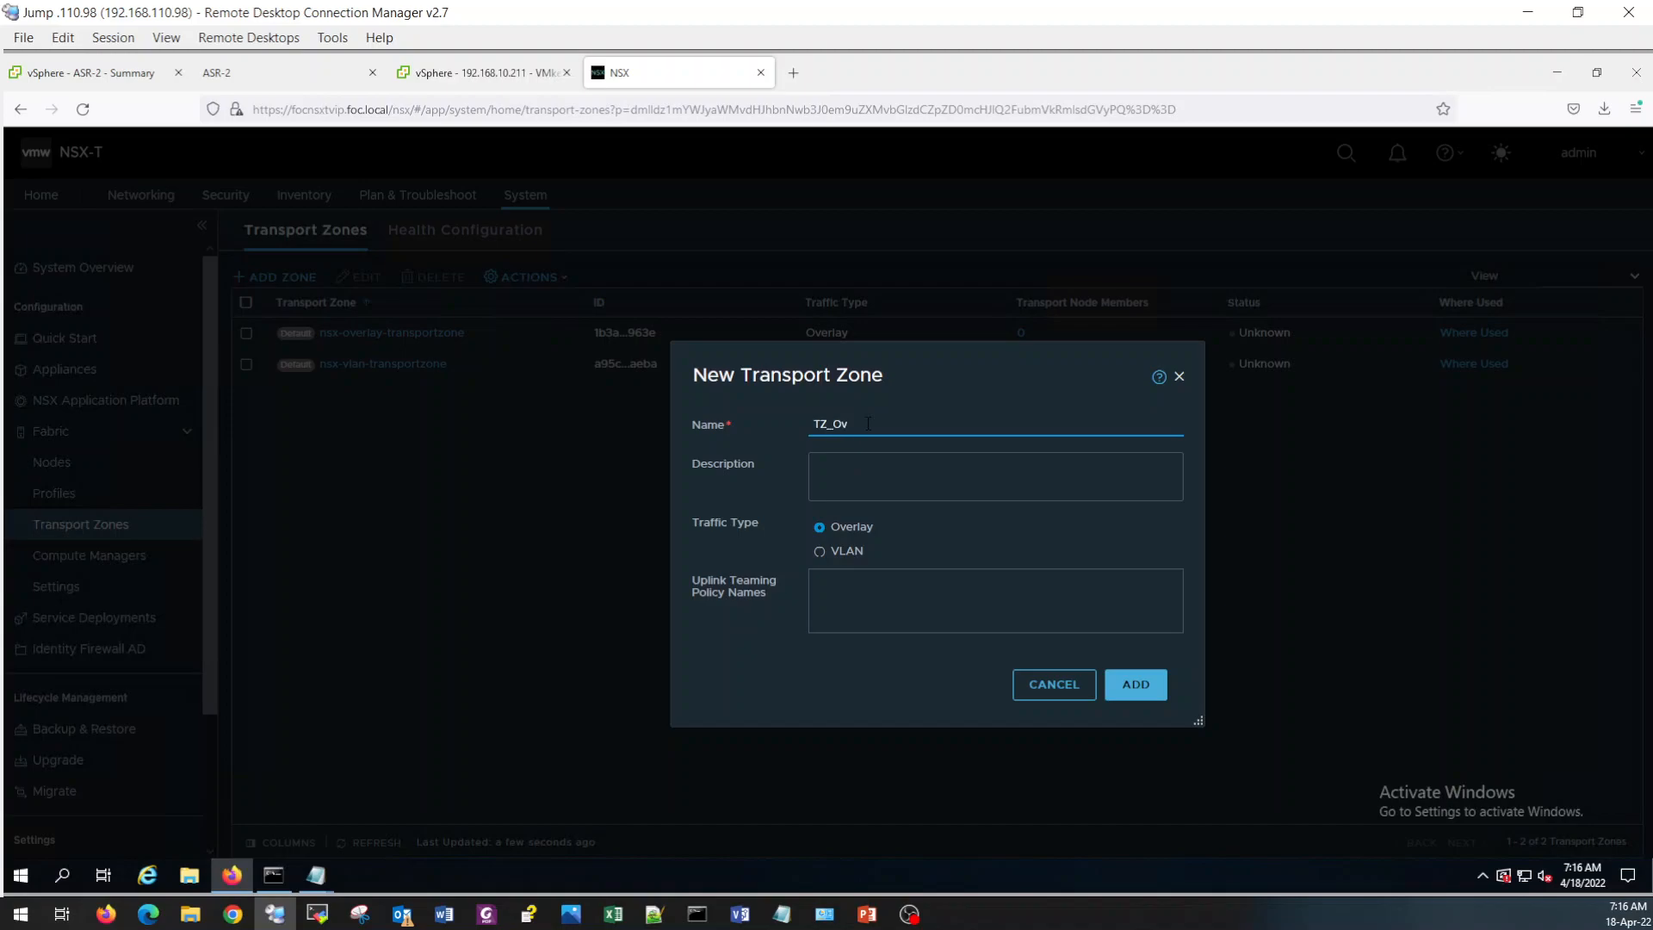
{"action": "type", "text": "erlay"}
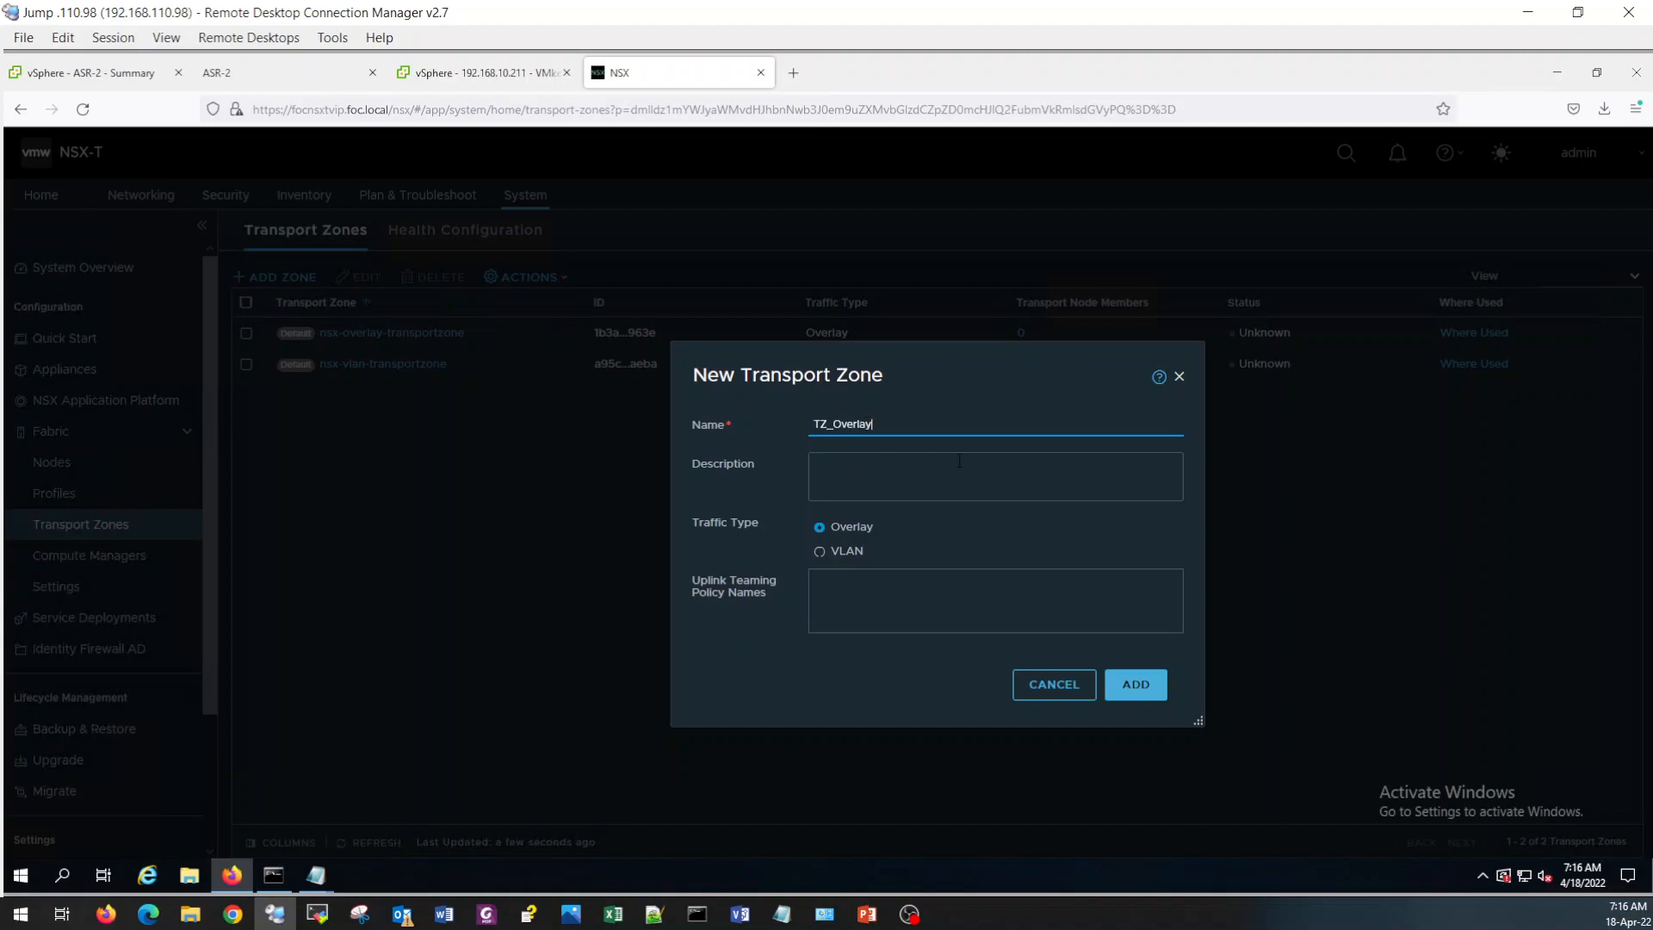
{"action": "mouse_move", "coordinate": [828, 567]}
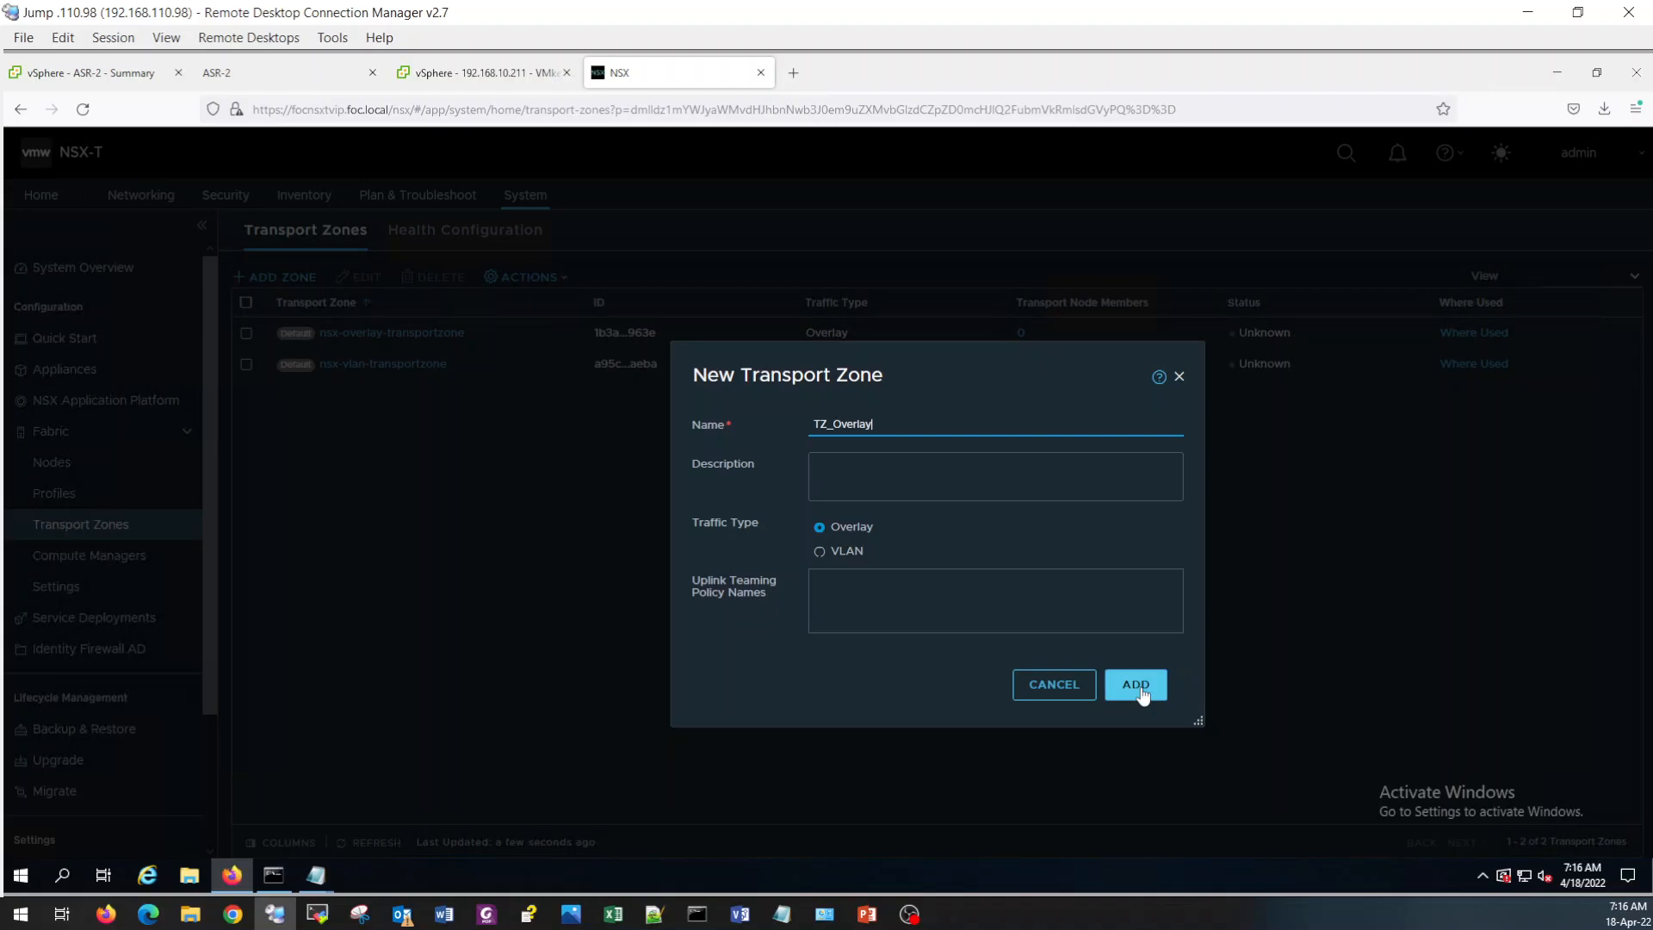
{"action": "left_click", "coordinate": [1134, 683]}
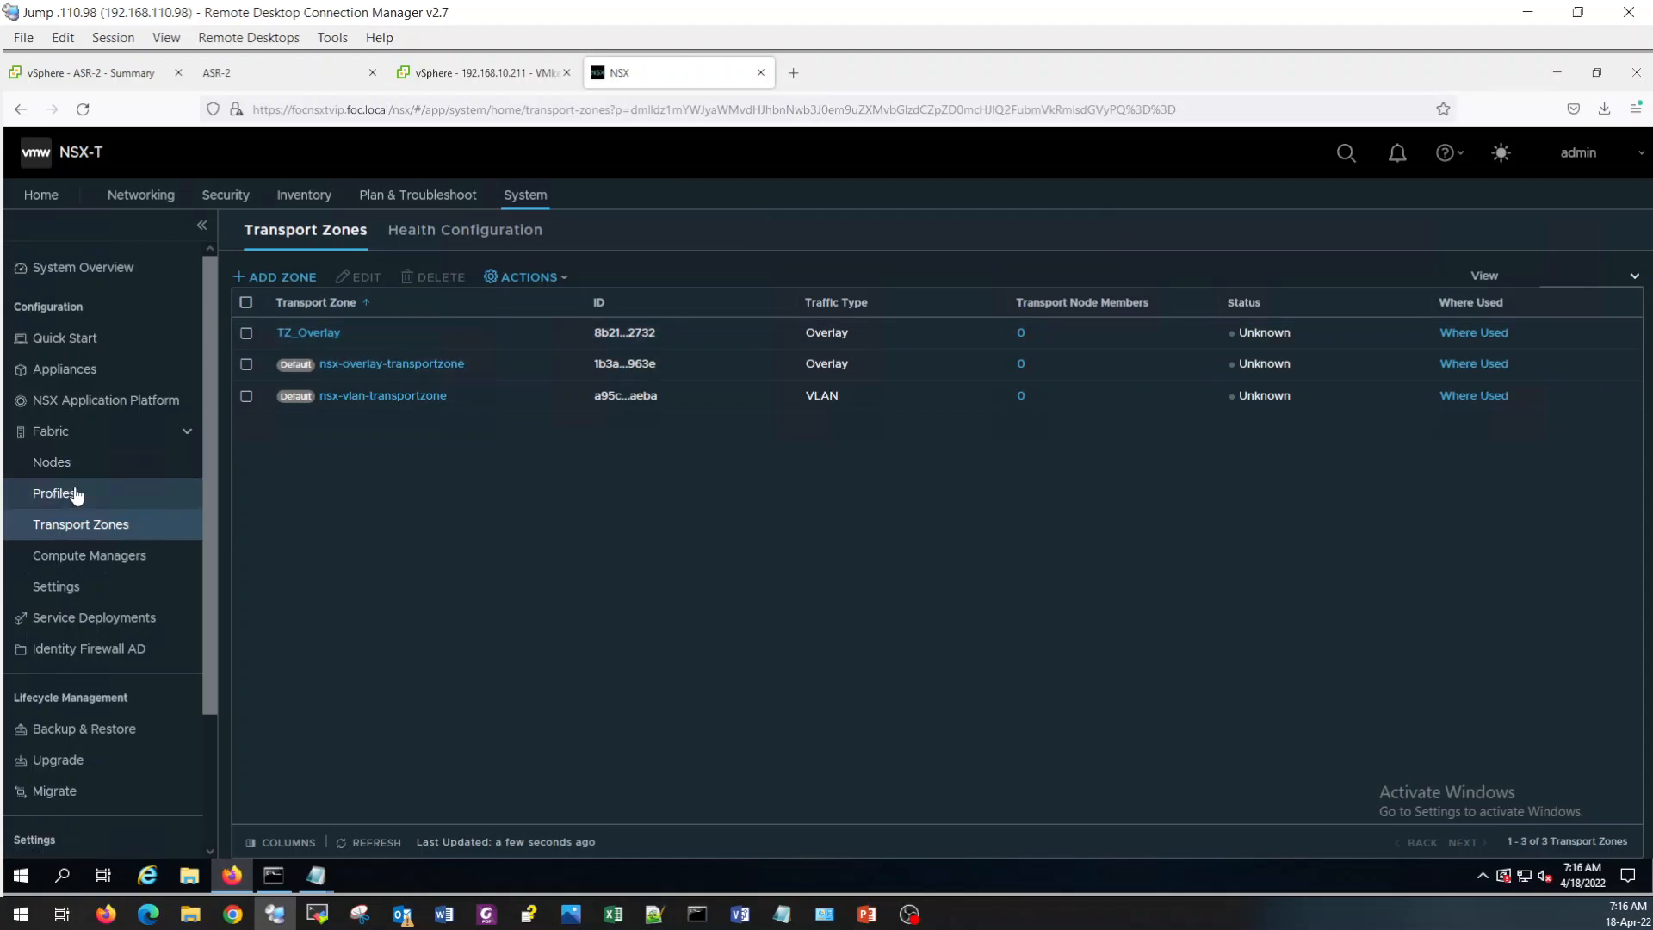
Start a new uplink profile named Host_Uplink_Profilen_20 in Fabric > Profiles.
{"action": "left_click", "coordinate": [53, 492]}
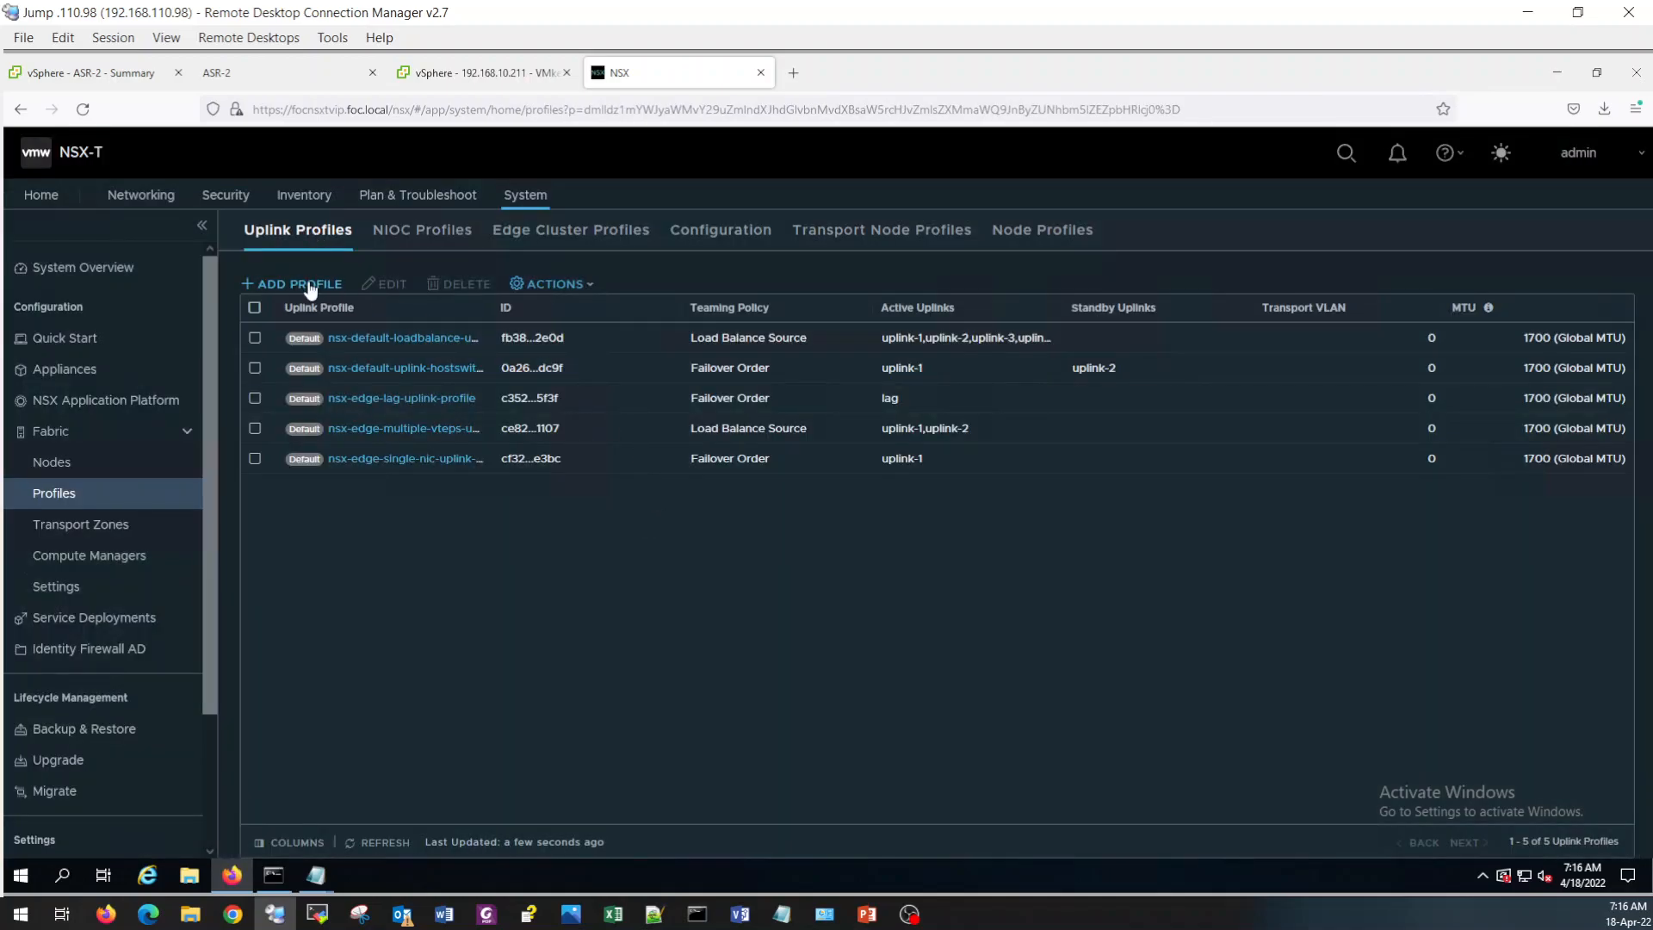
{"action": "left_click", "coordinate": [299, 283]}
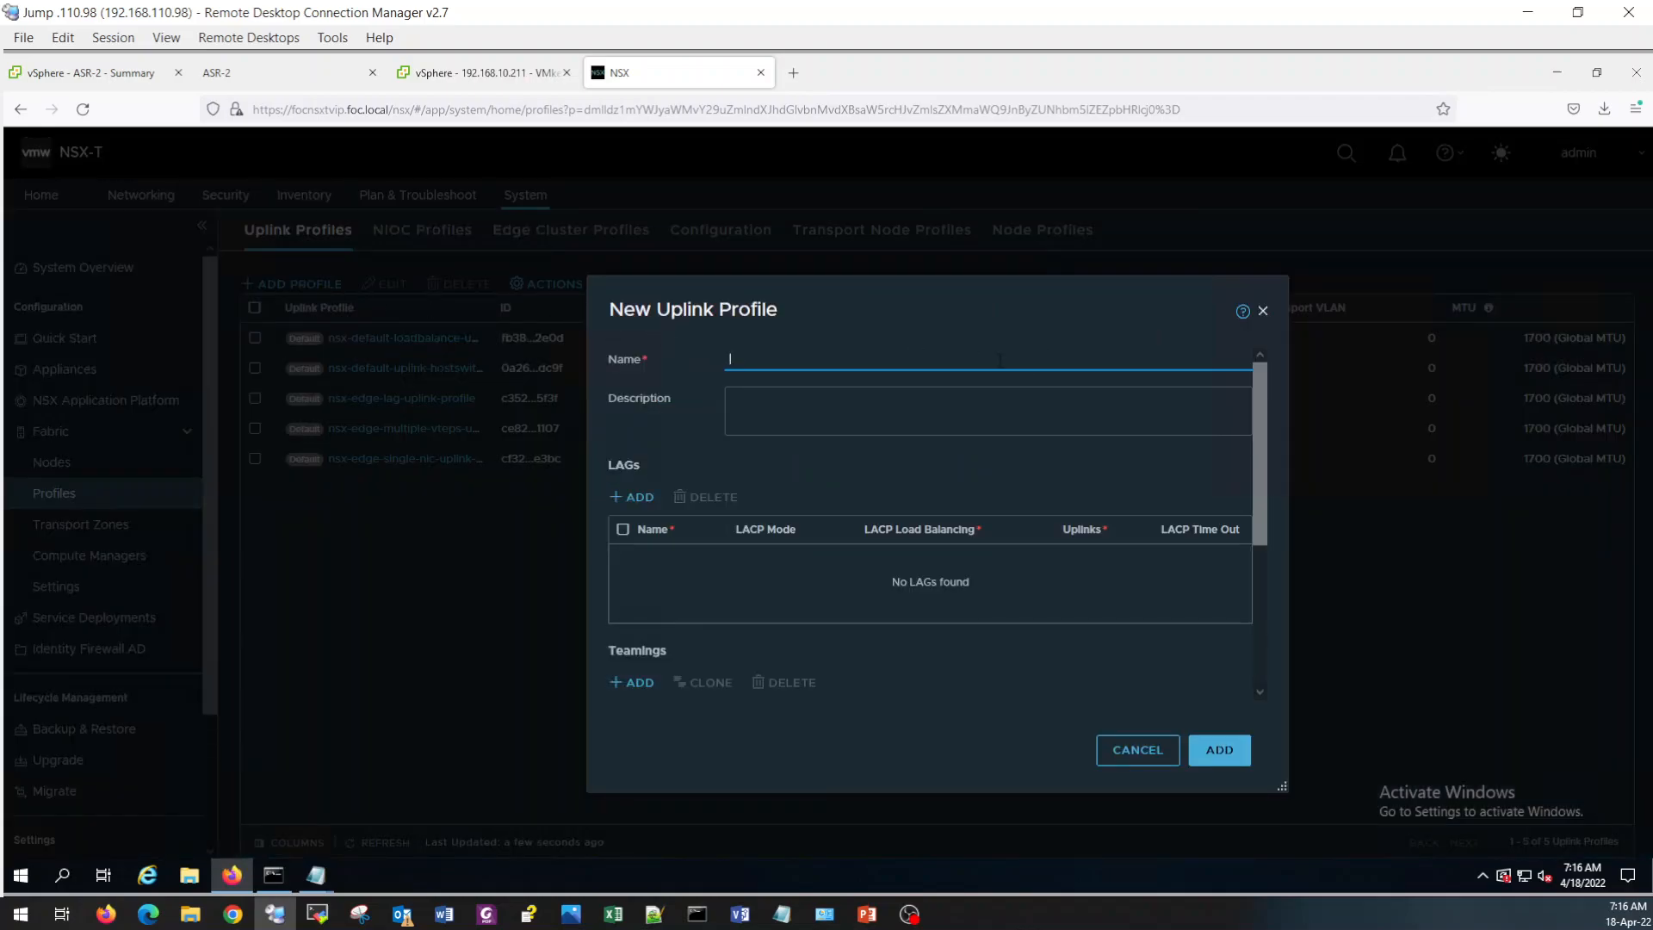
{"action": "type", "text": "U"}
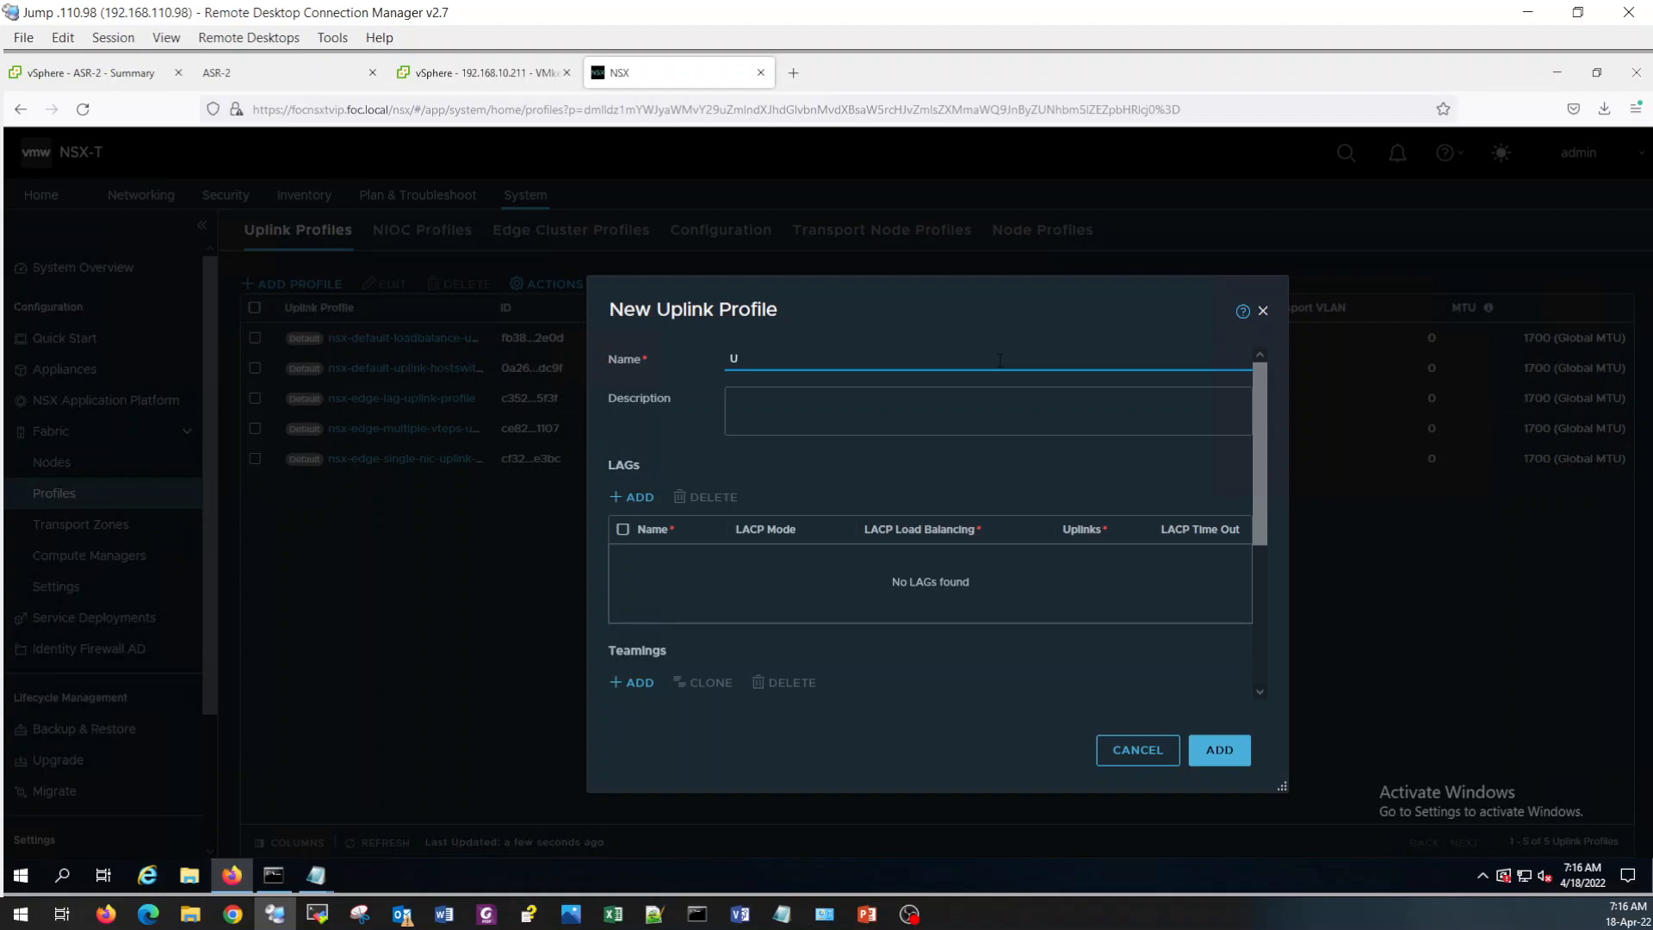
{"action": "type", "text": "plink_Profilen_"}
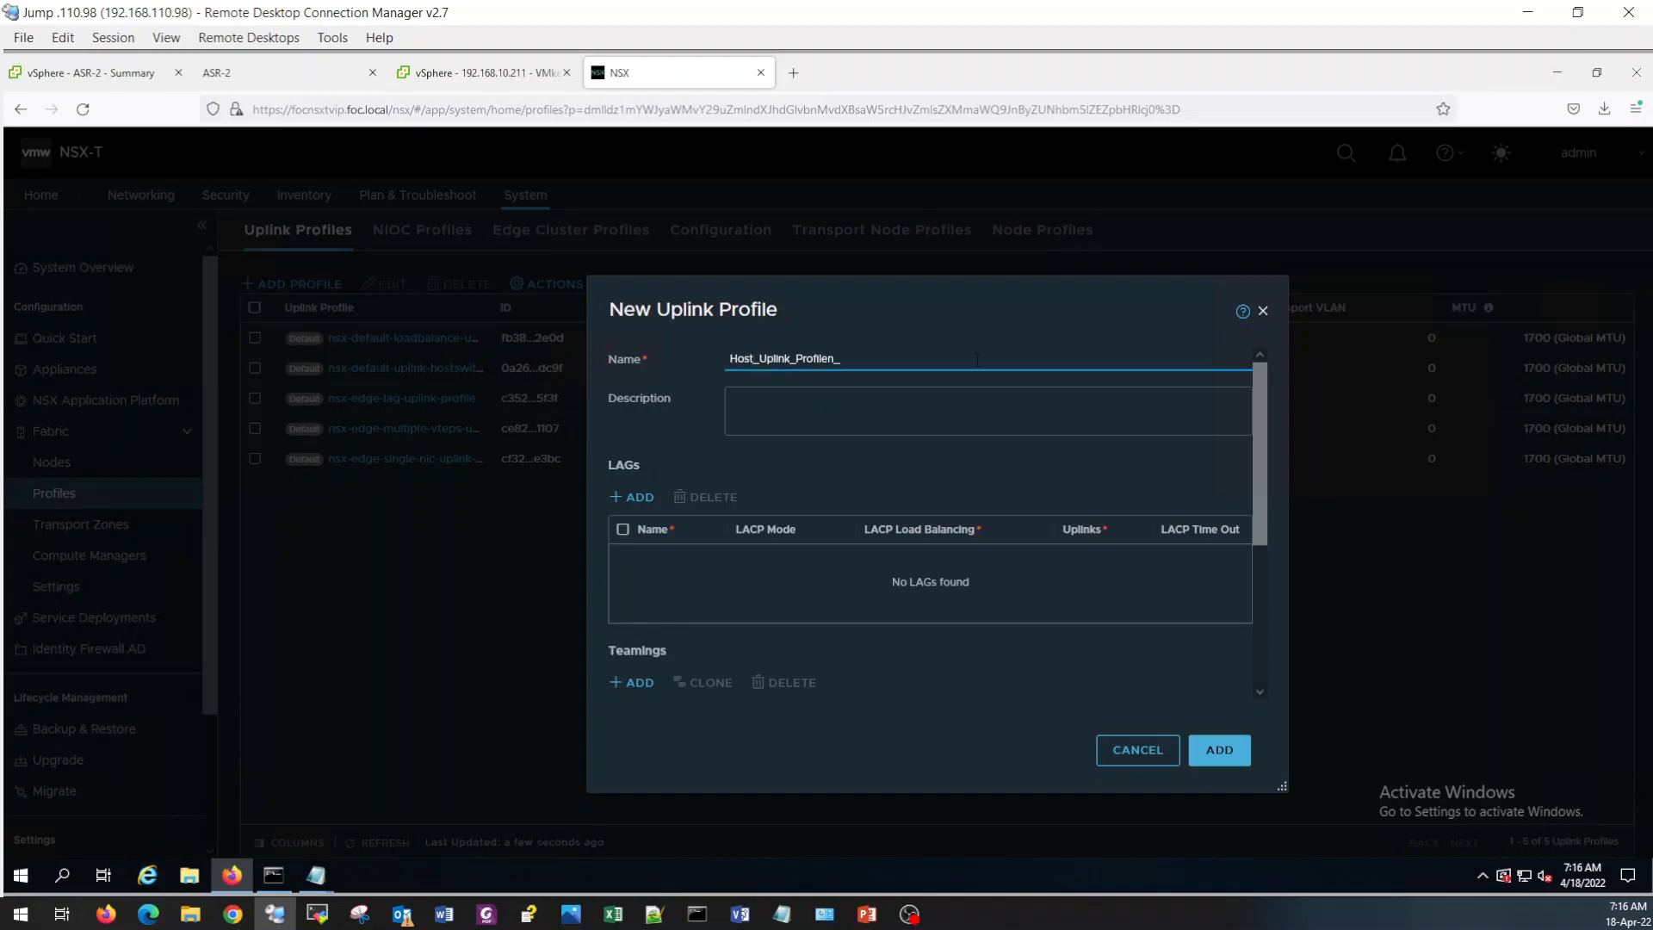
{"action": "type", "text": "20"}
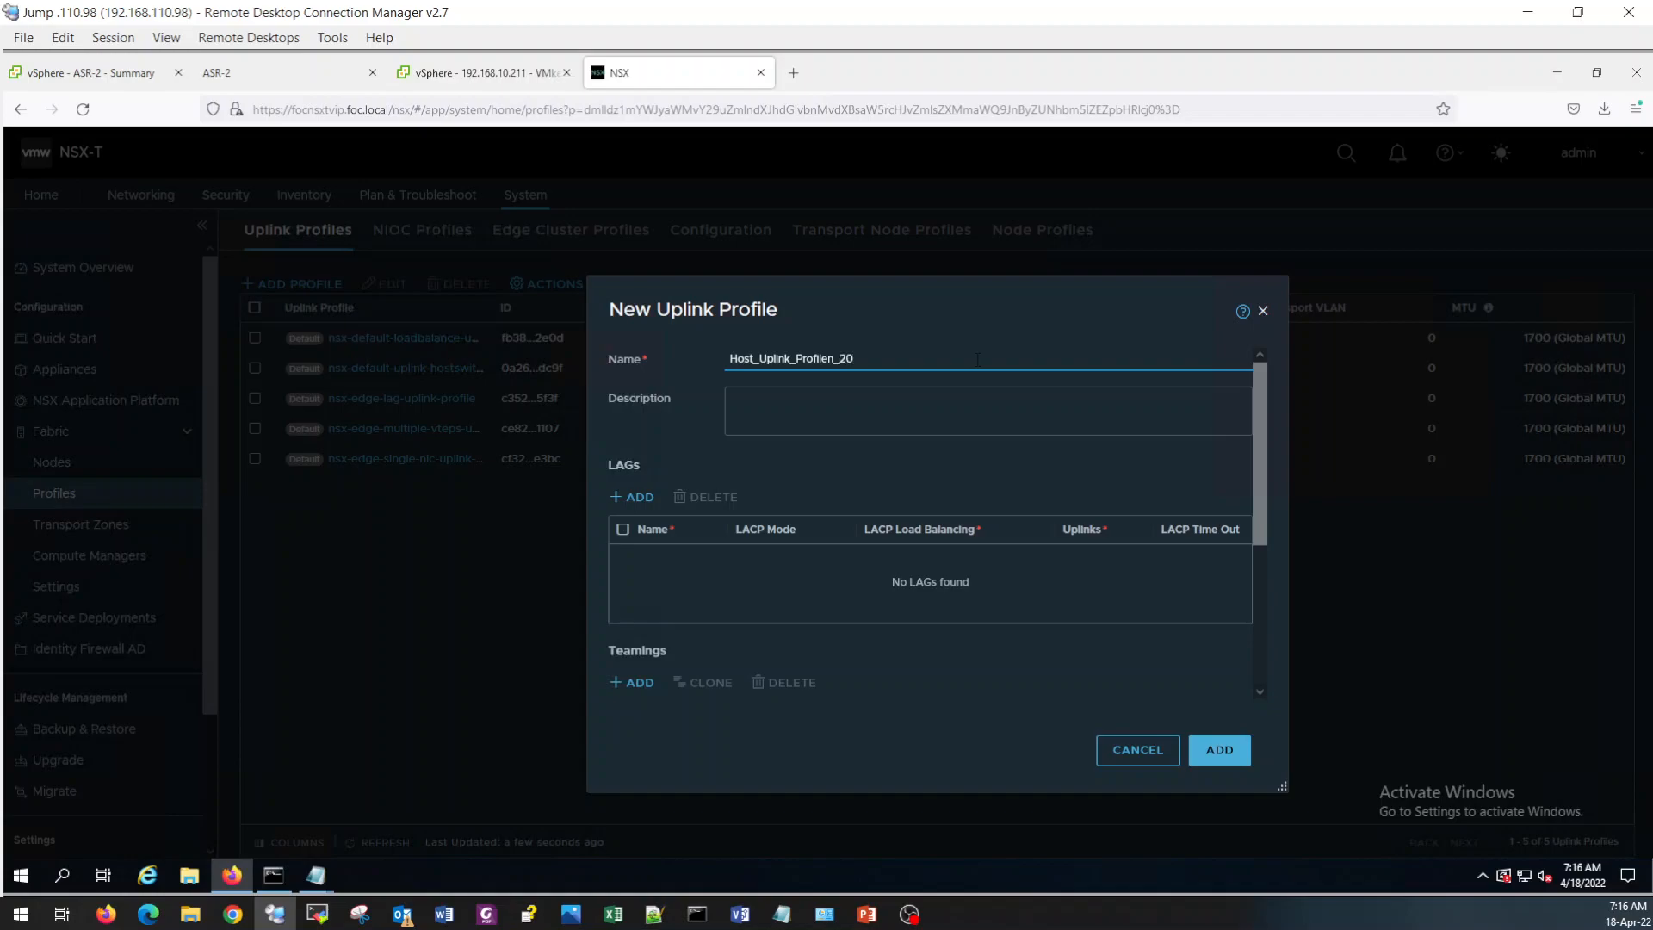
{"action": "scroll", "scroll_direction": "down", "scroll_amount": 3}
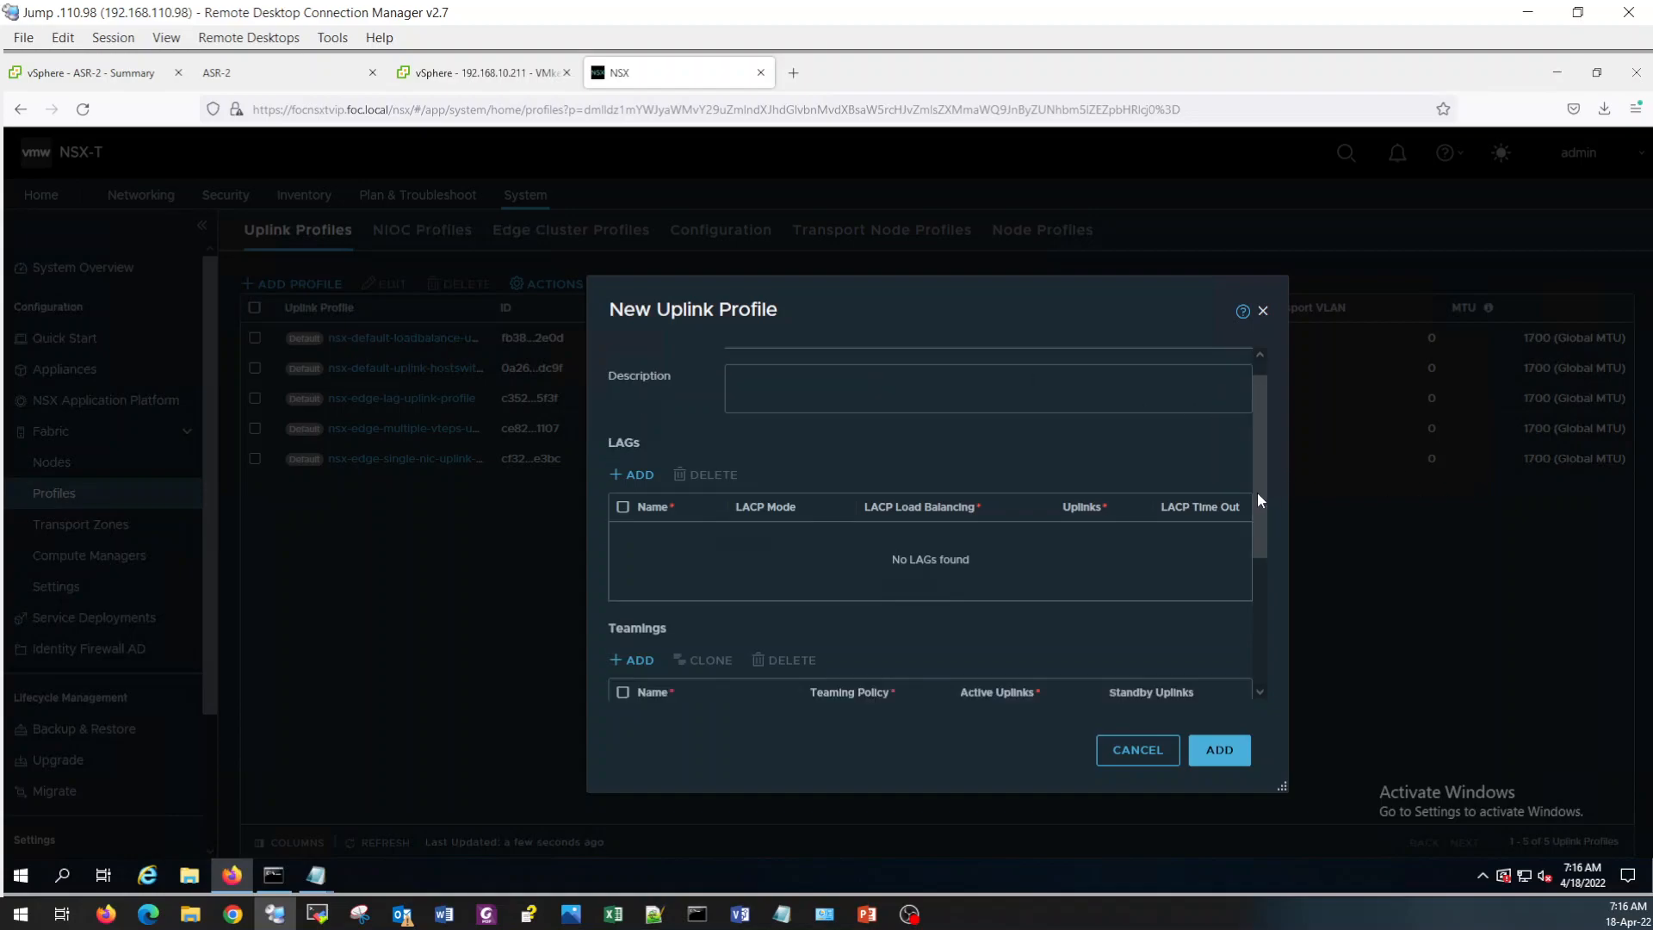
{"action": "scroll", "scroll_direction": "down", "scroll_amount": 3}
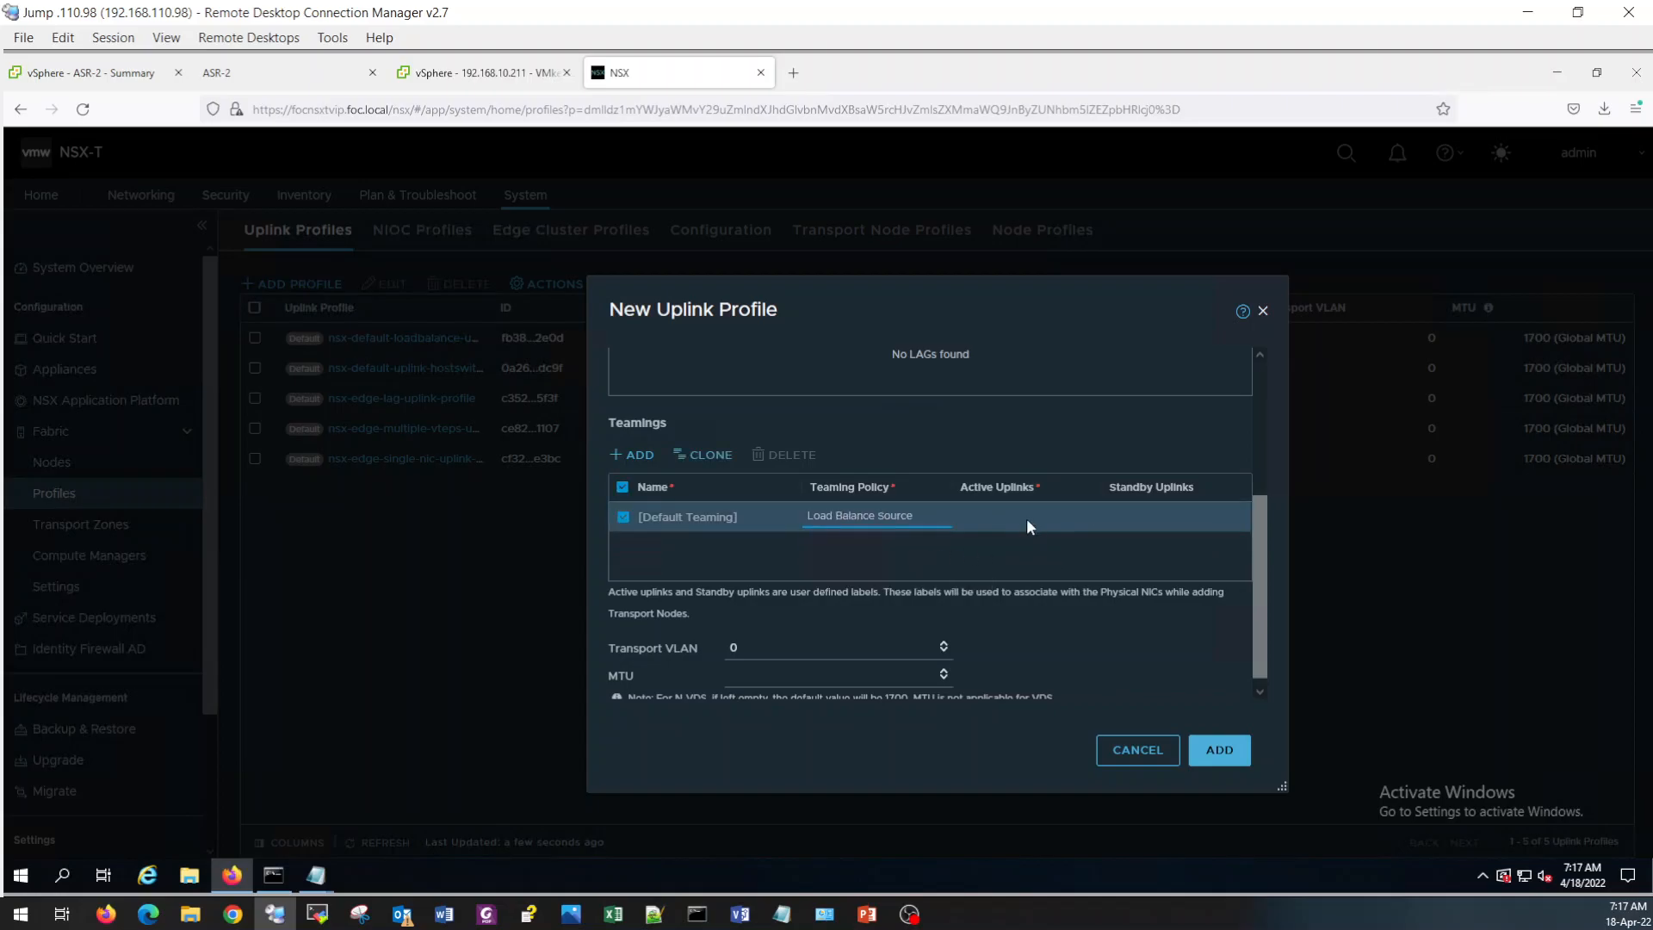
Set the default teaming's active uplinks to U1,U2,U3,U4, transport VLAN 20, and add the profile.
{"action": "left_click", "coordinate": [1024, 517]}
{"action": "type", "text": "U1,"}
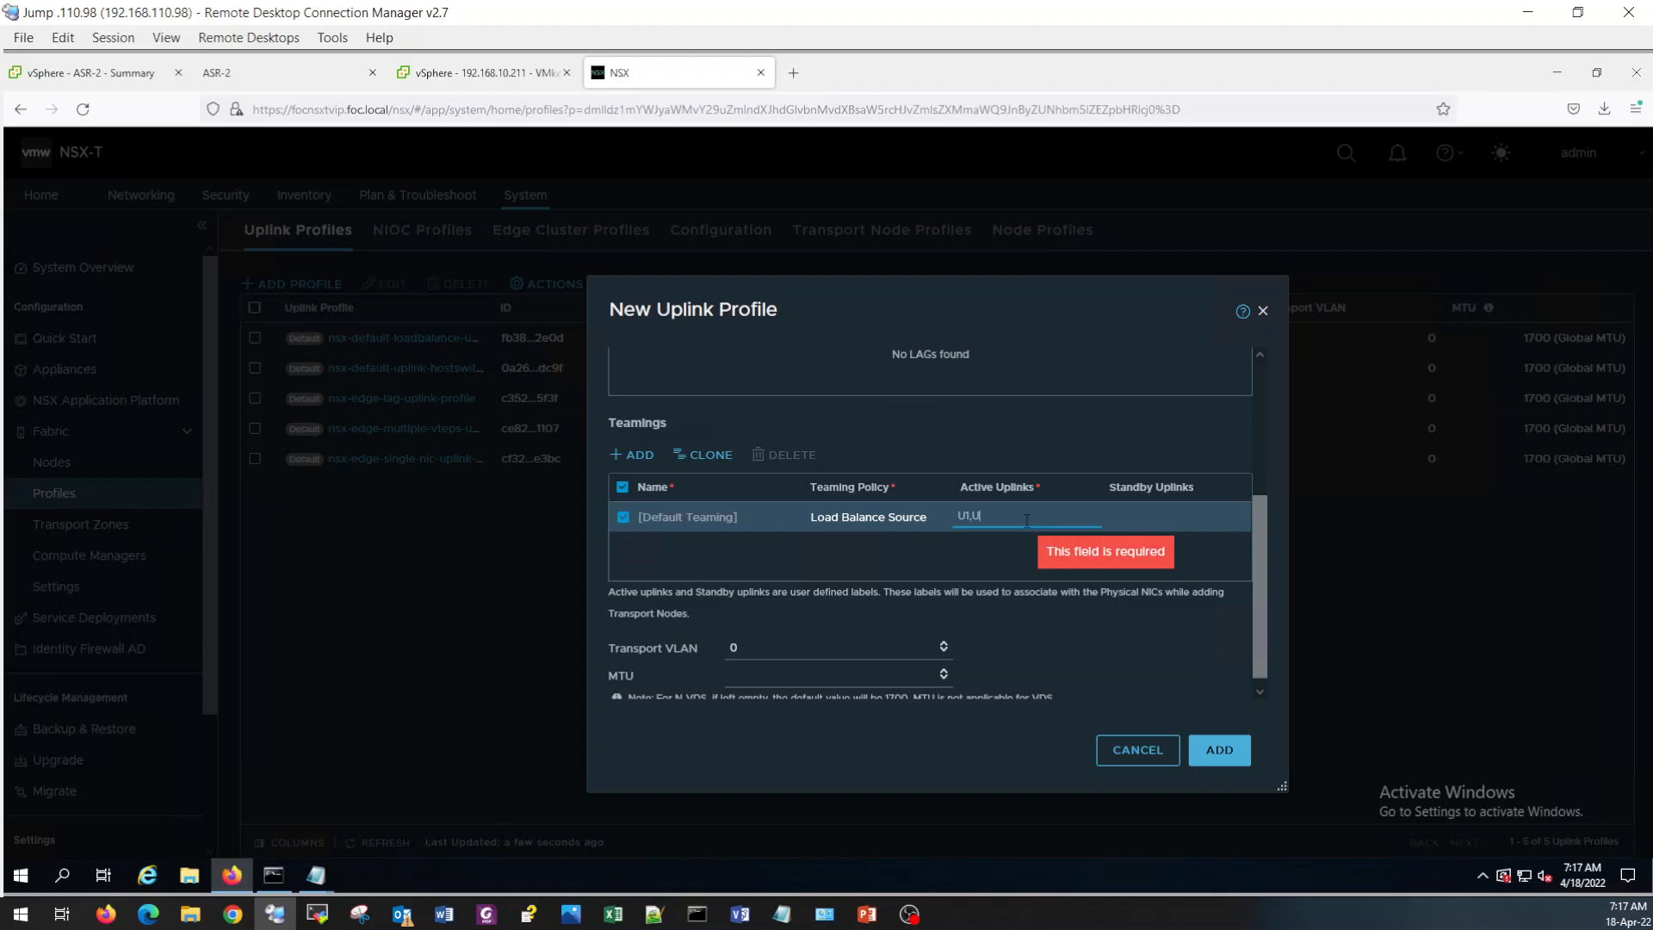
{"action": "type", "text": "U2,"}
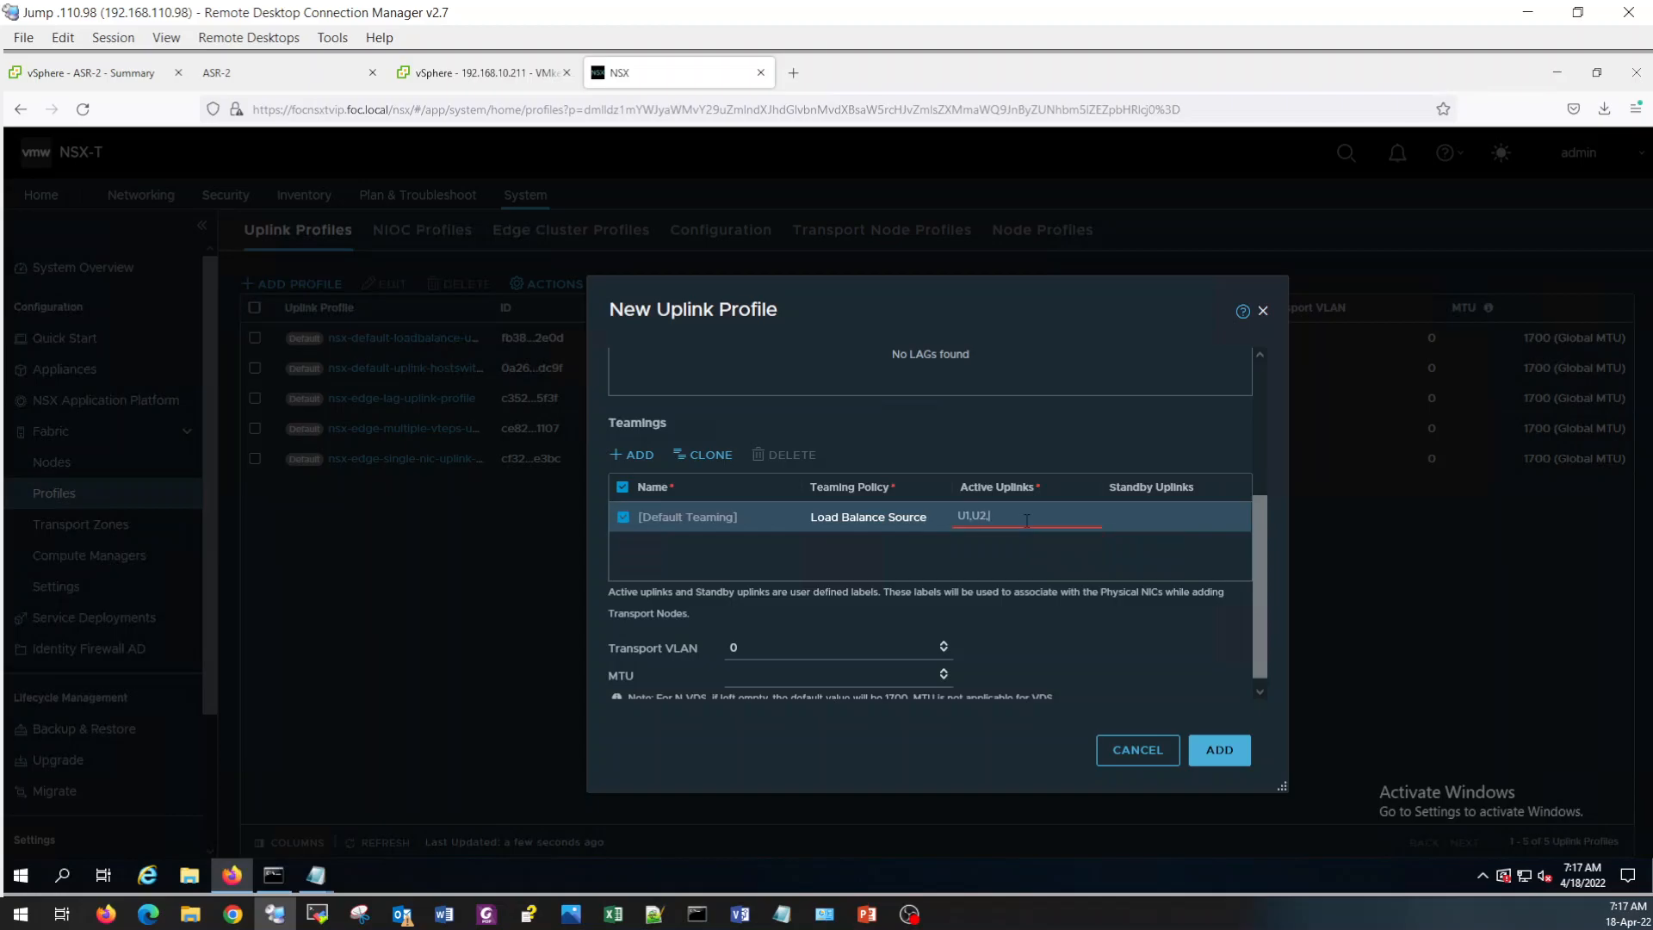
{"action": "type", "text": "U3,"}
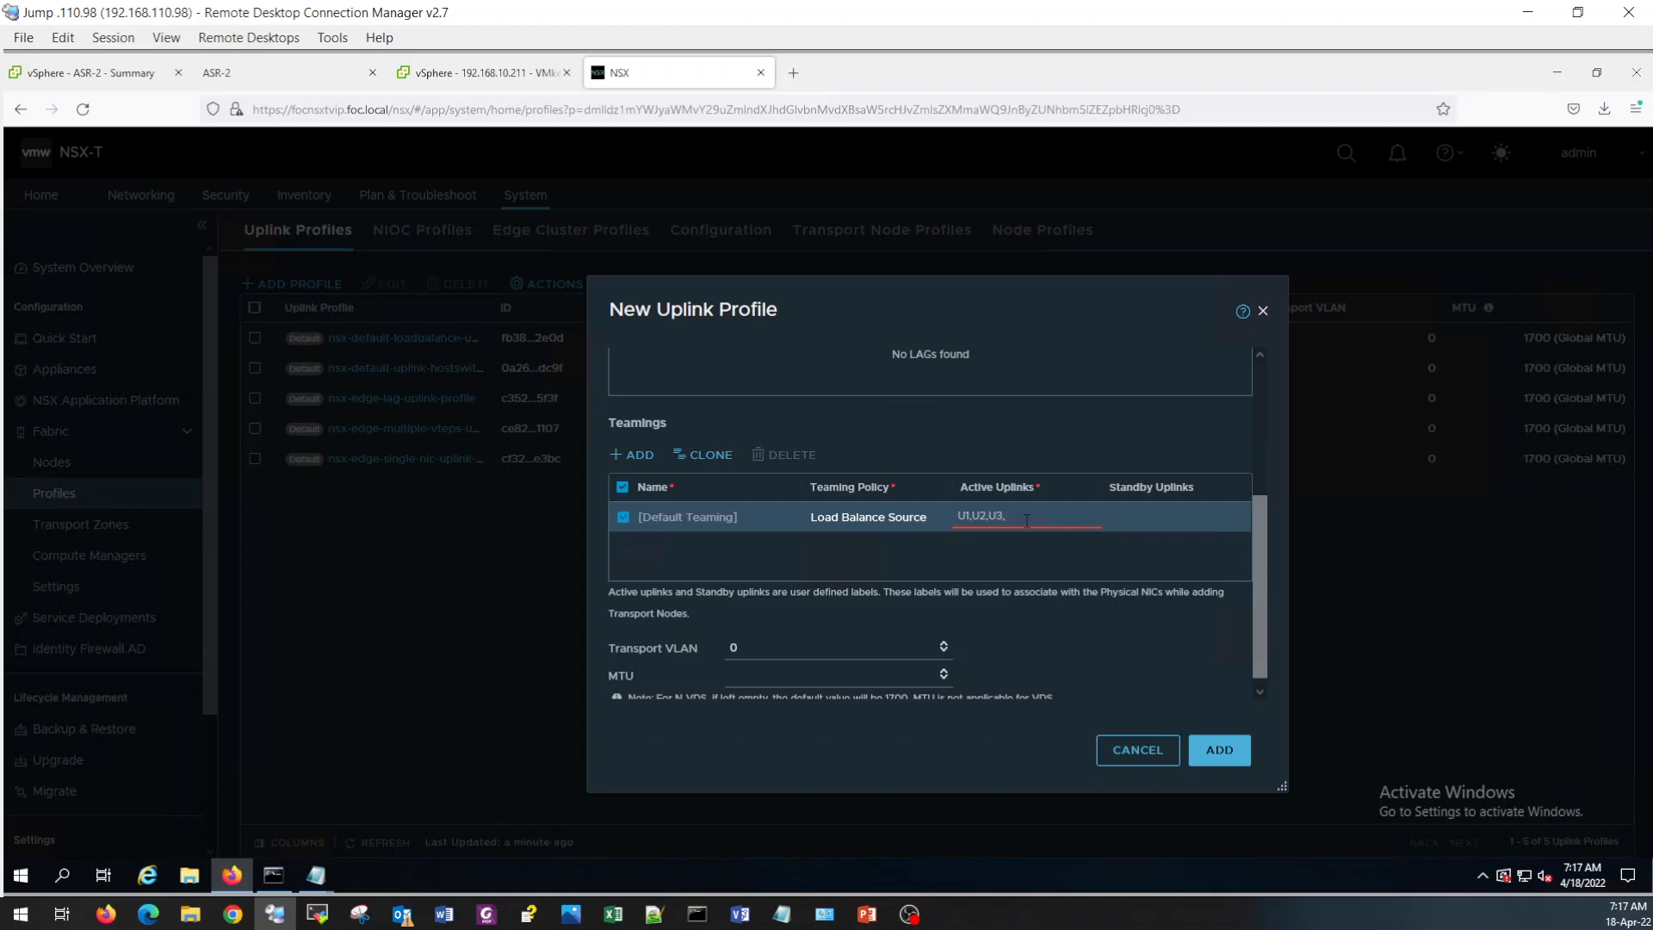
{"action": "type", "text": "U"}
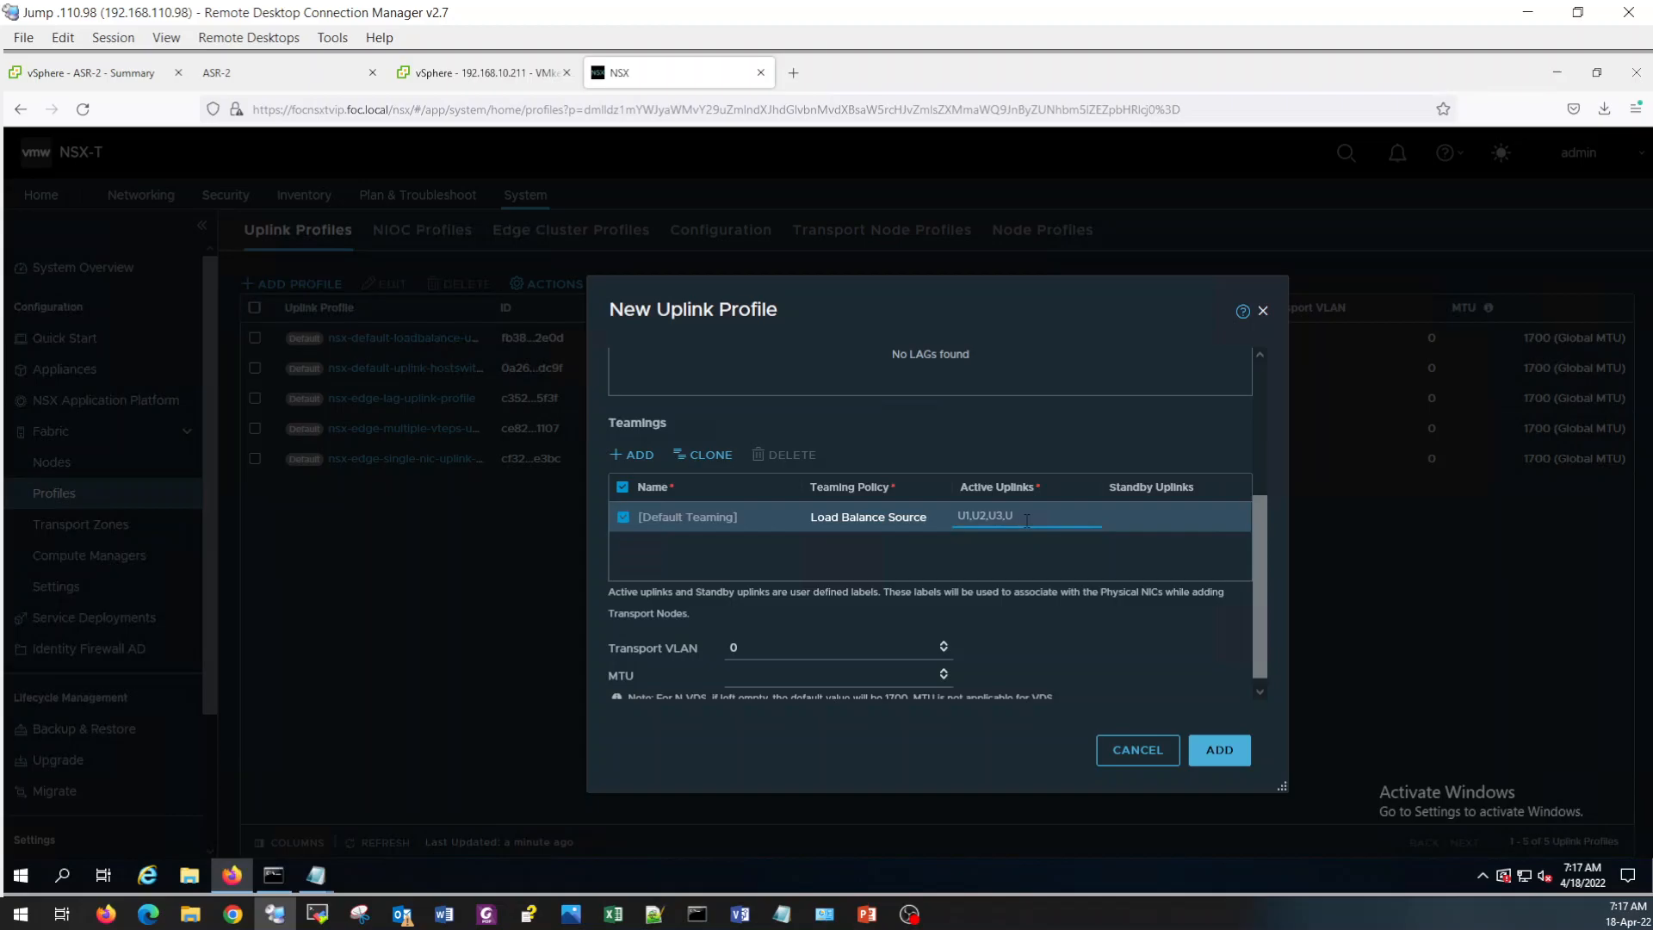
{"action": "type", "text": "4"}
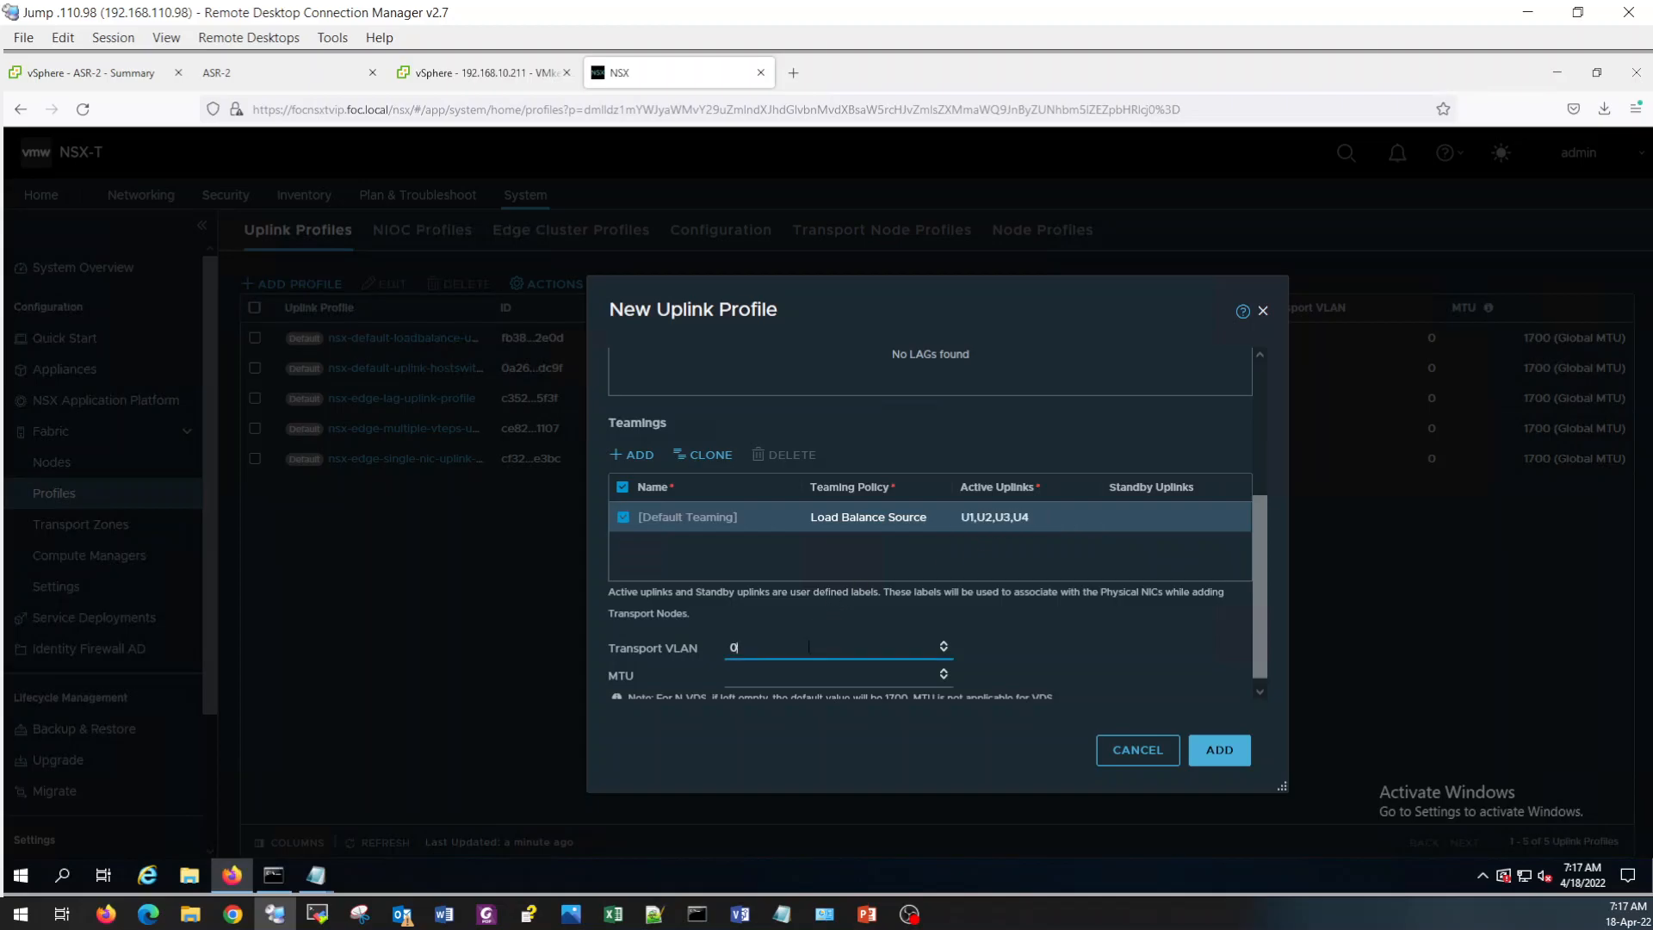
{"action": "type", "text": "20"}
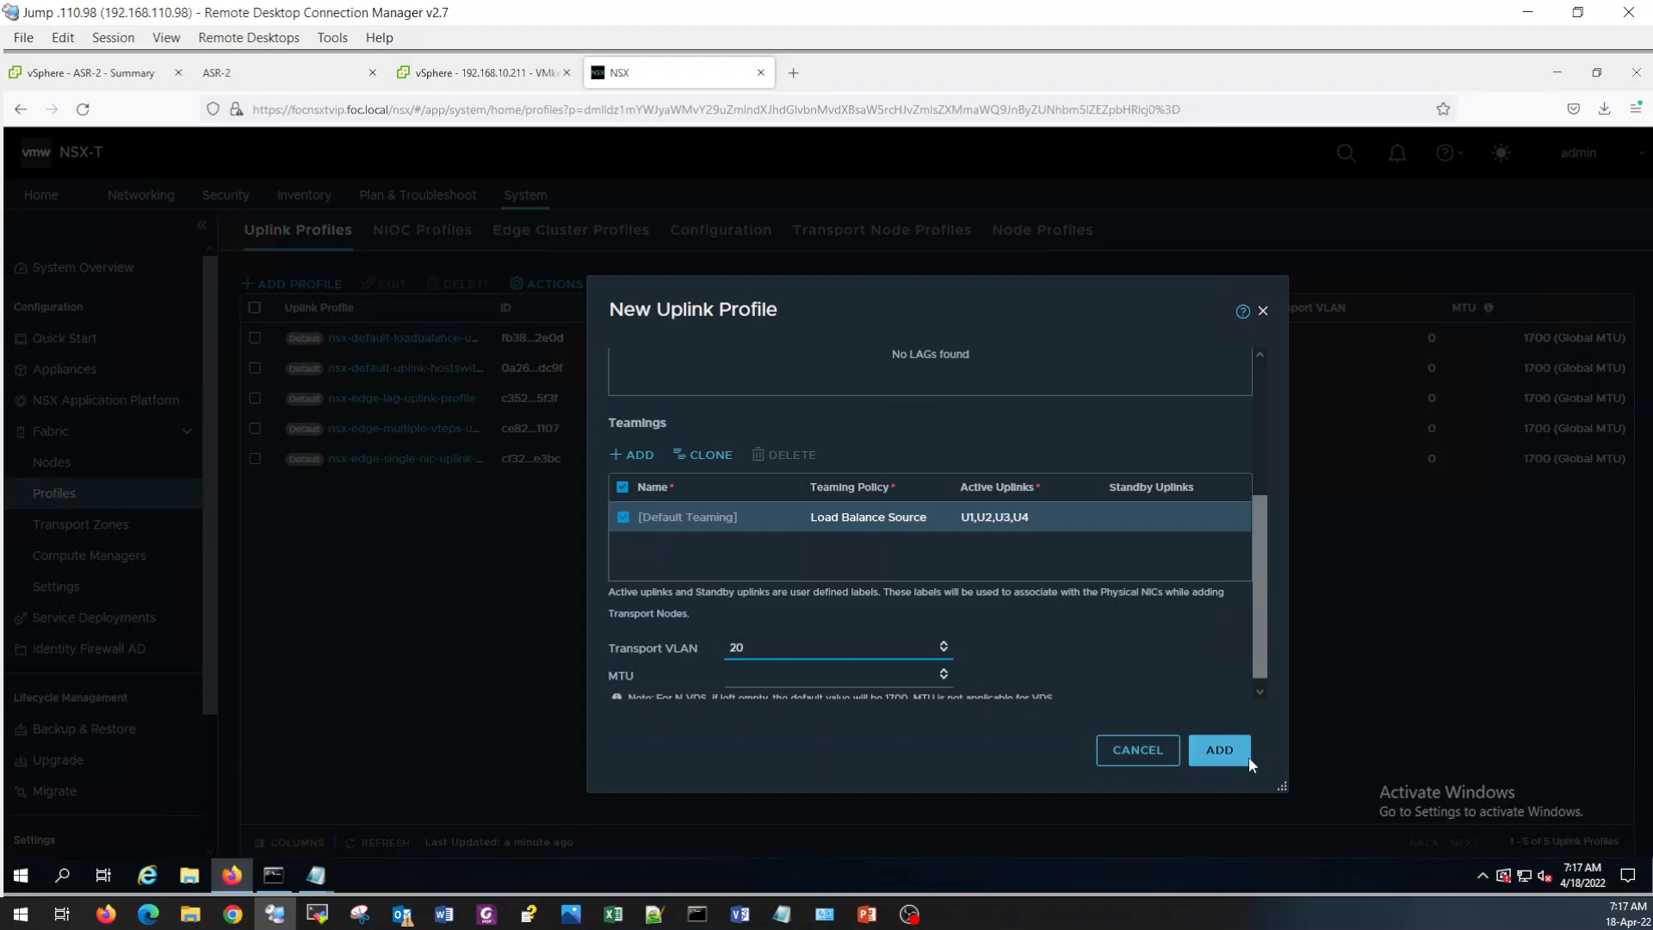
{"action": "left_click", "coordinate": [1219, 749]}
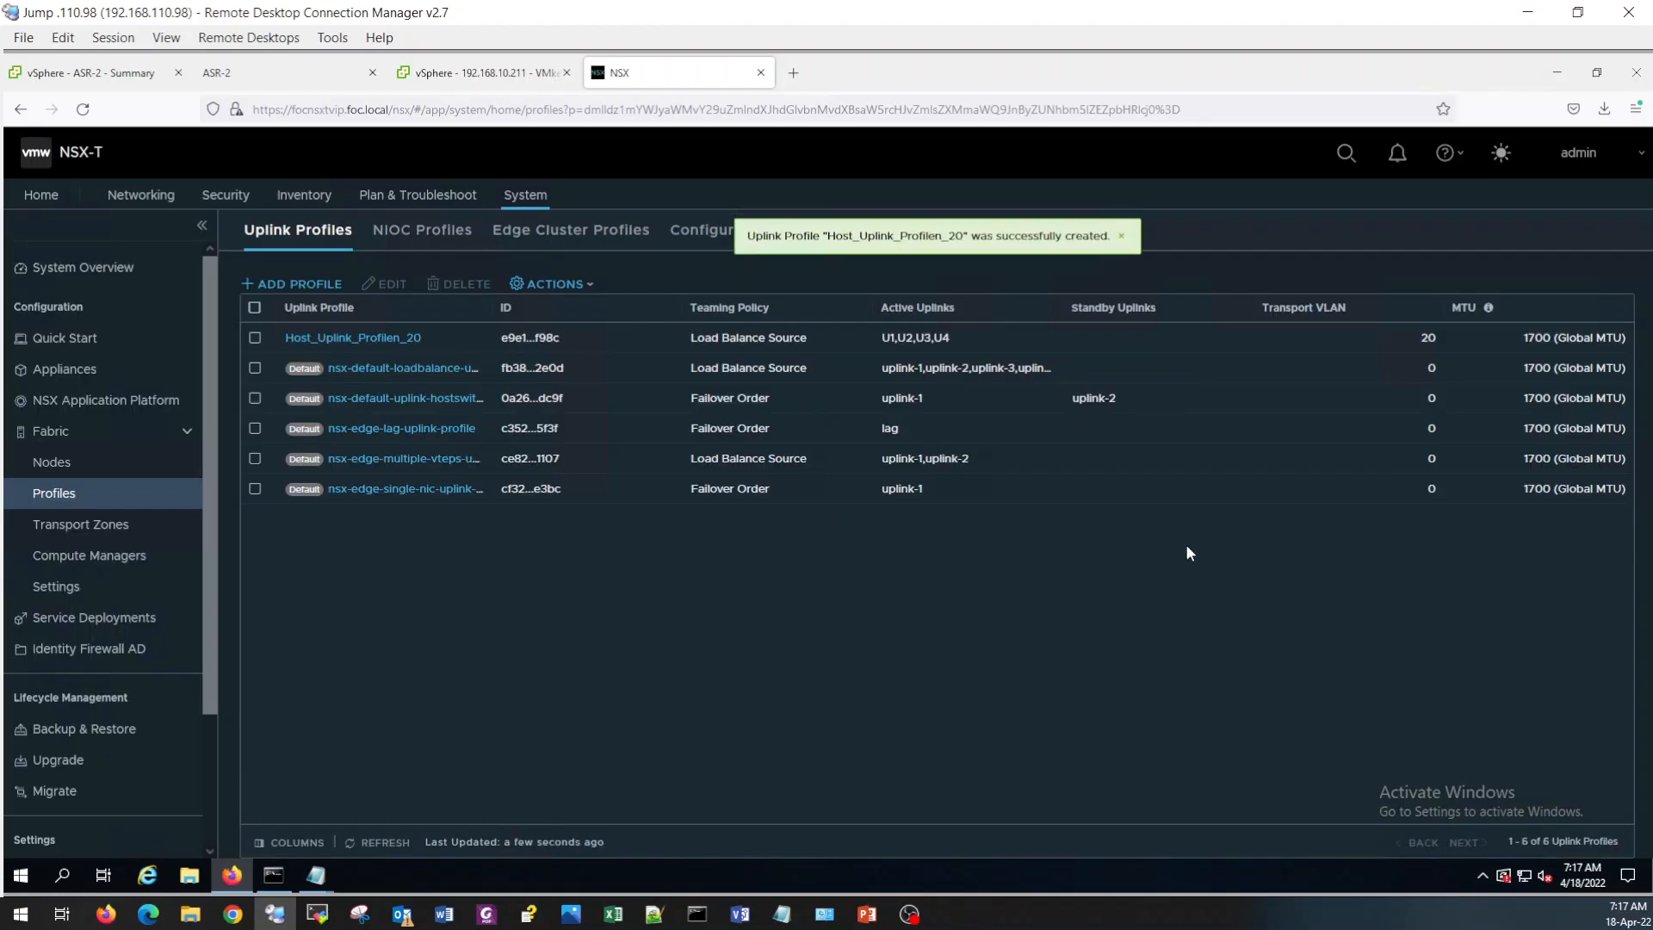
{"action": "mouse_move", "coordinate": [780, 257]}
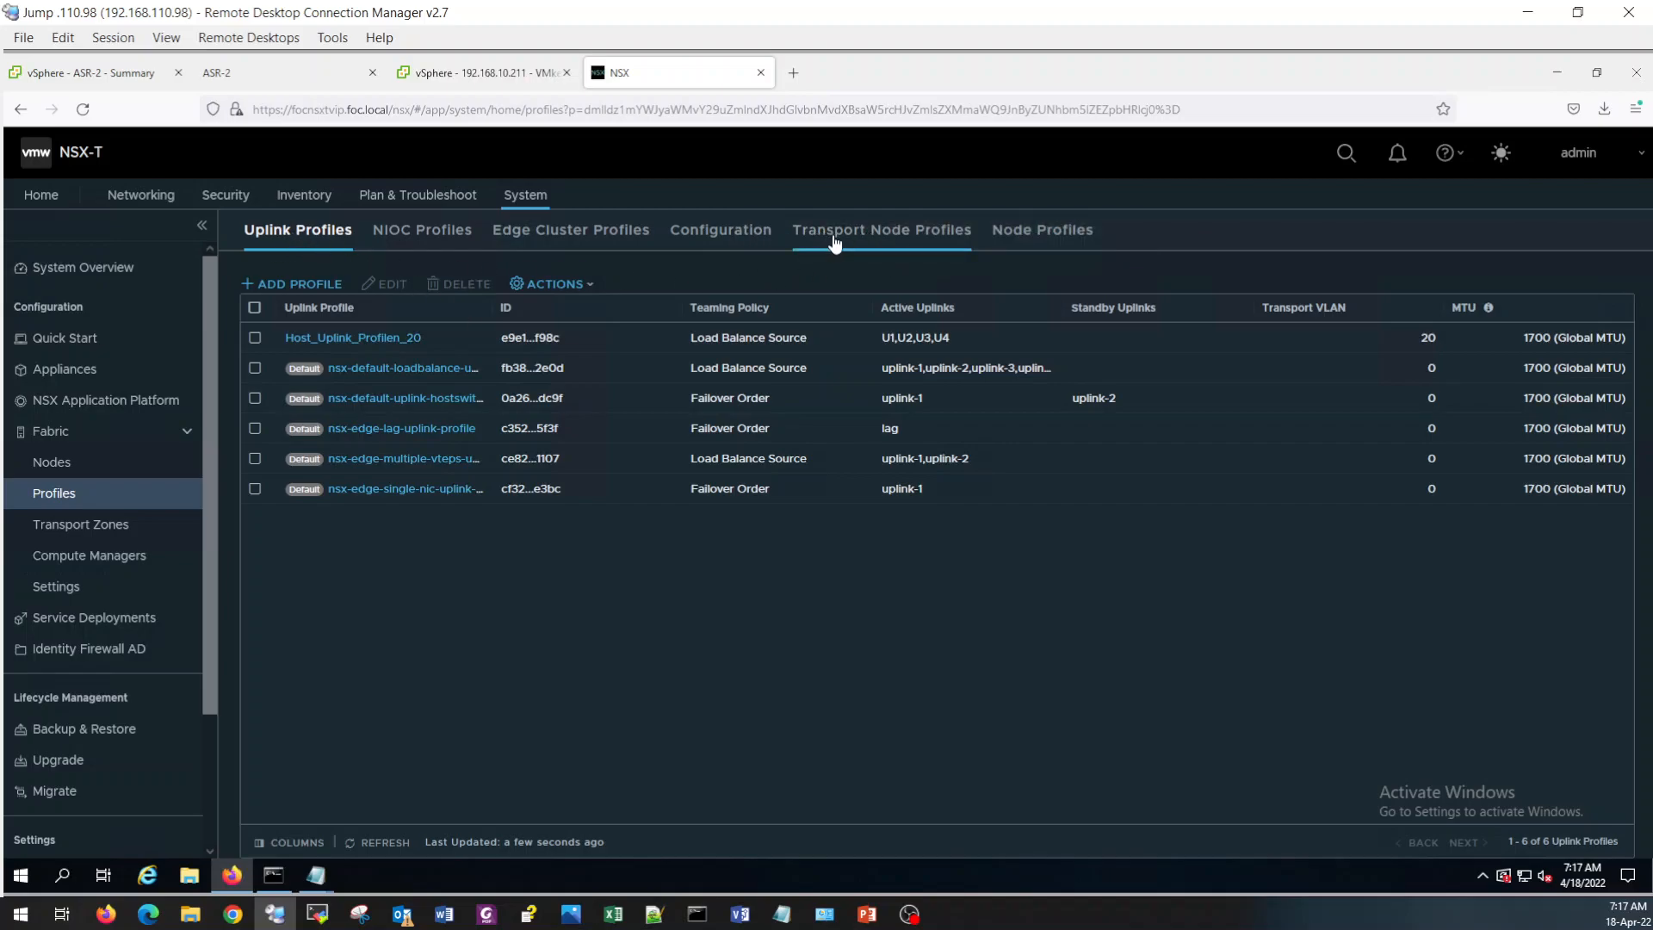
Start transport node profile TN_Profile with a VDS node switch using vCenter's DSwitch.
{"action": "left_click", "coordinate": [882, 229]}
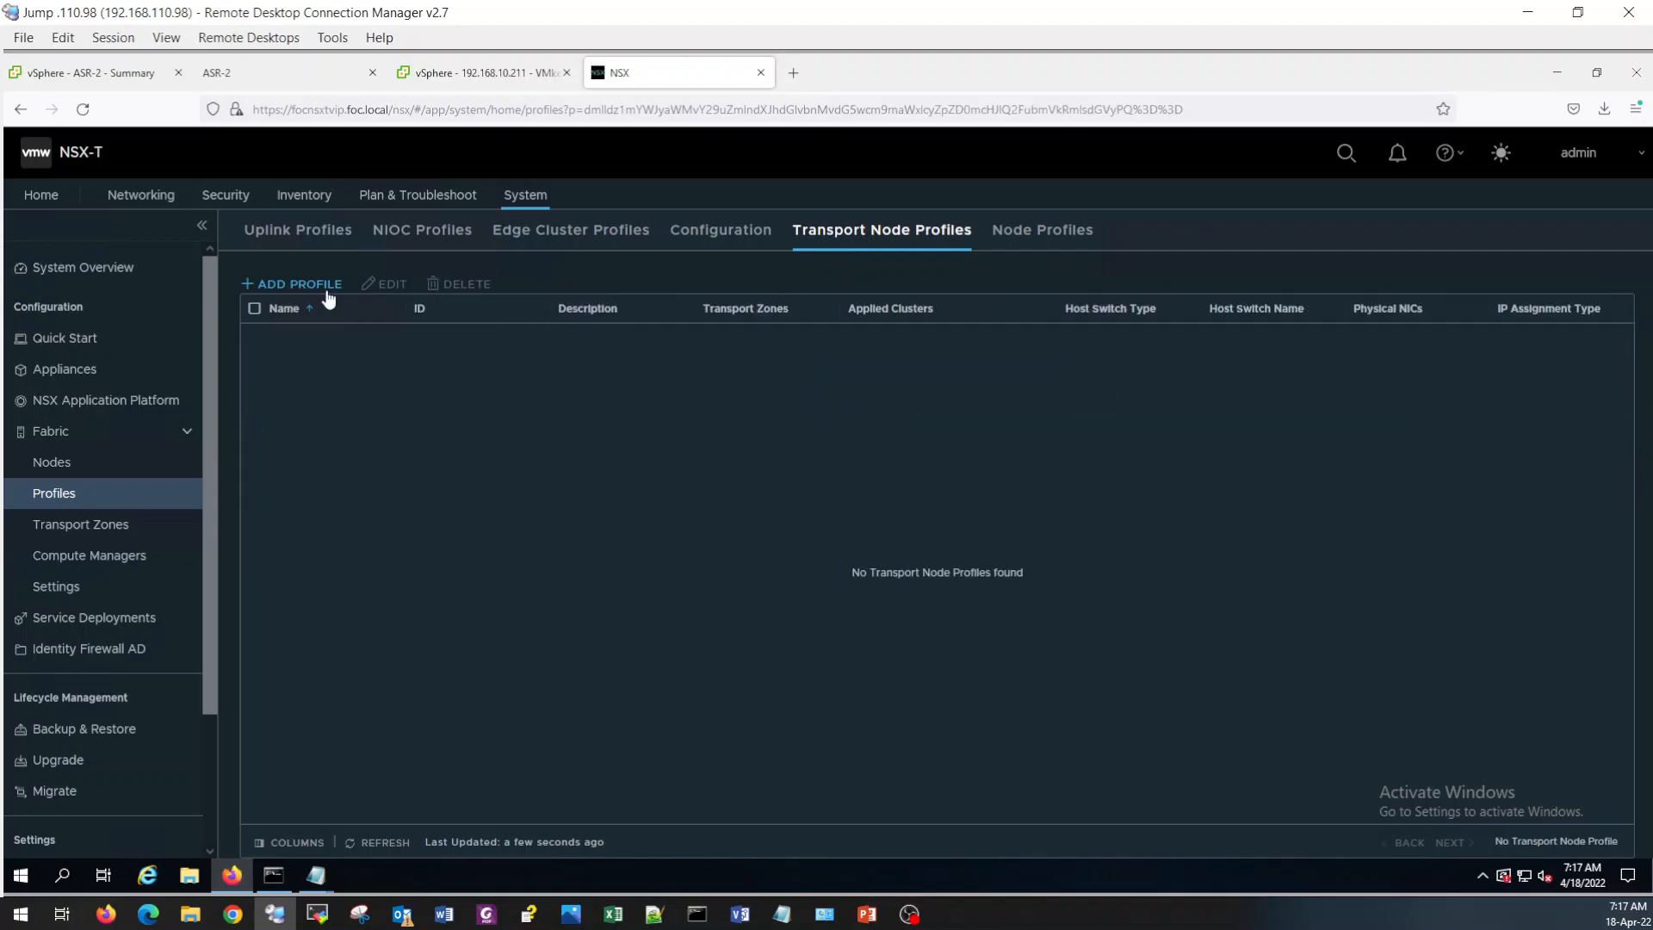
{"action": "left_click", "coordinate": [293, 284]}
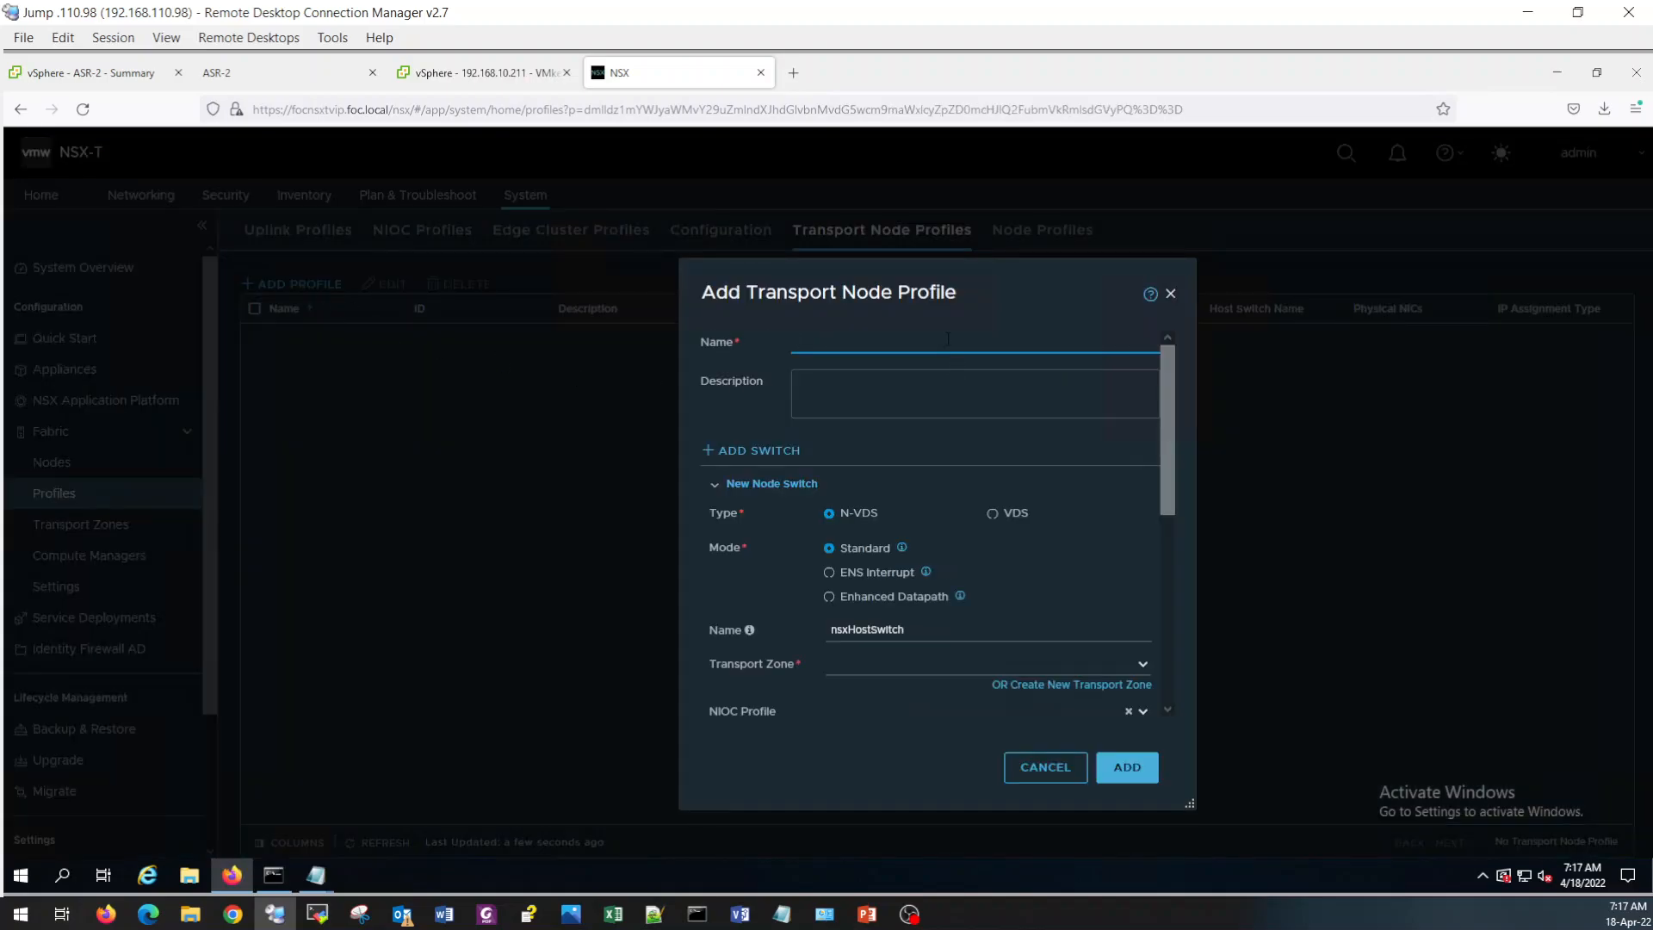
{"action": "type", "text": "TN_"}
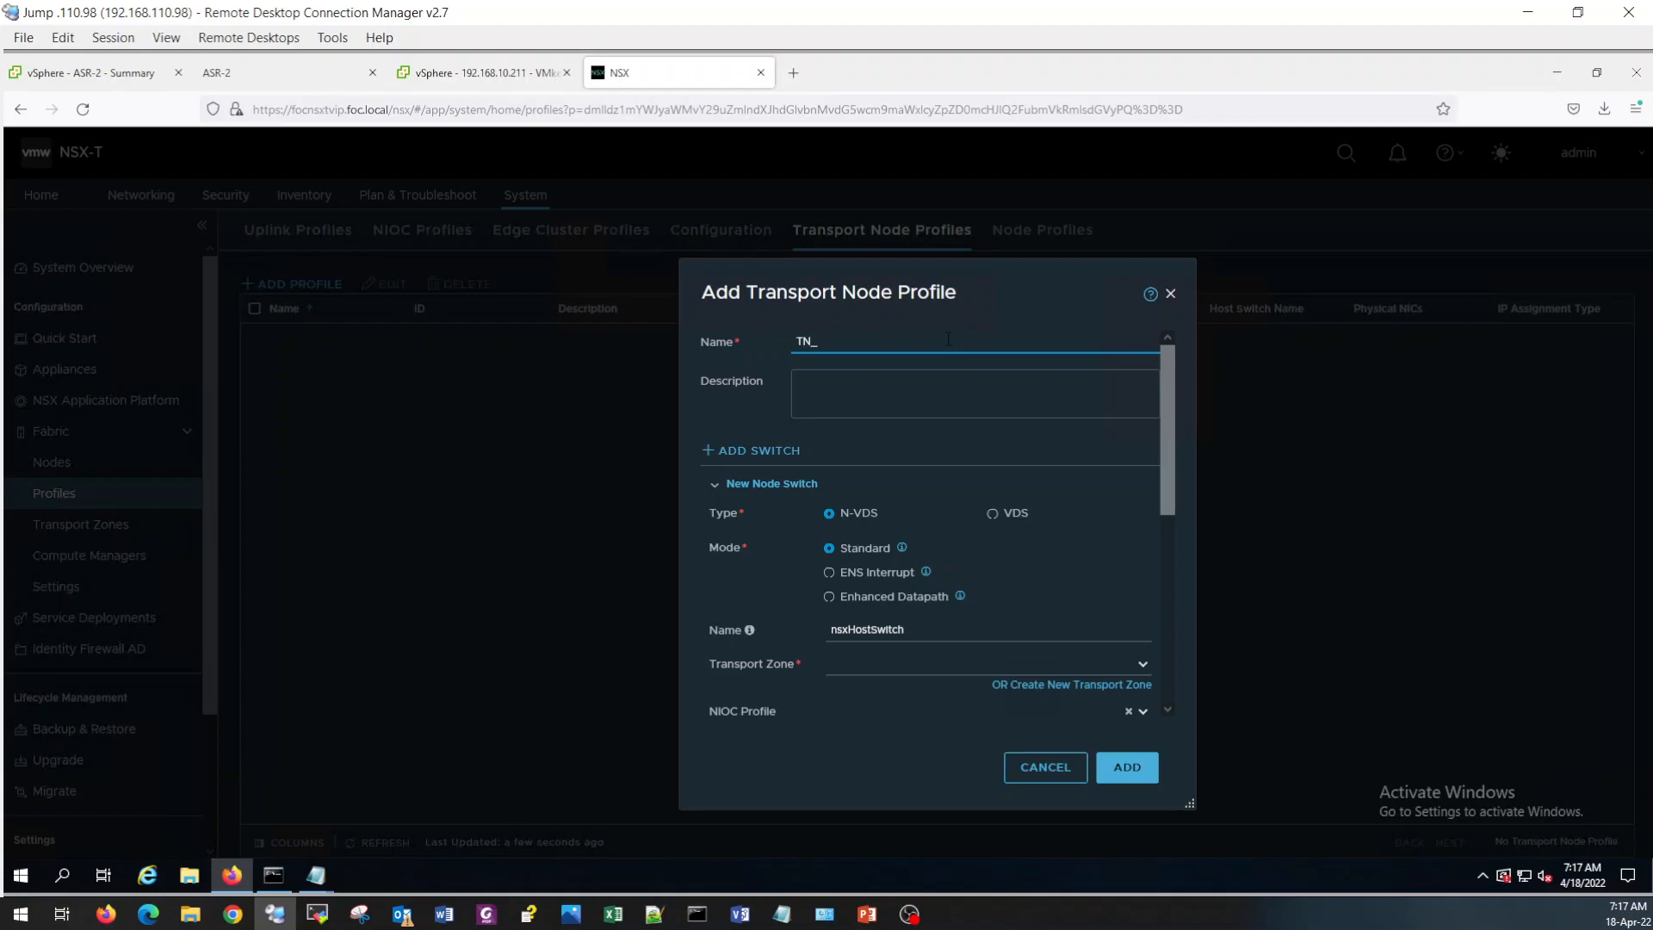
{"action": "type", "text": "Profile"}
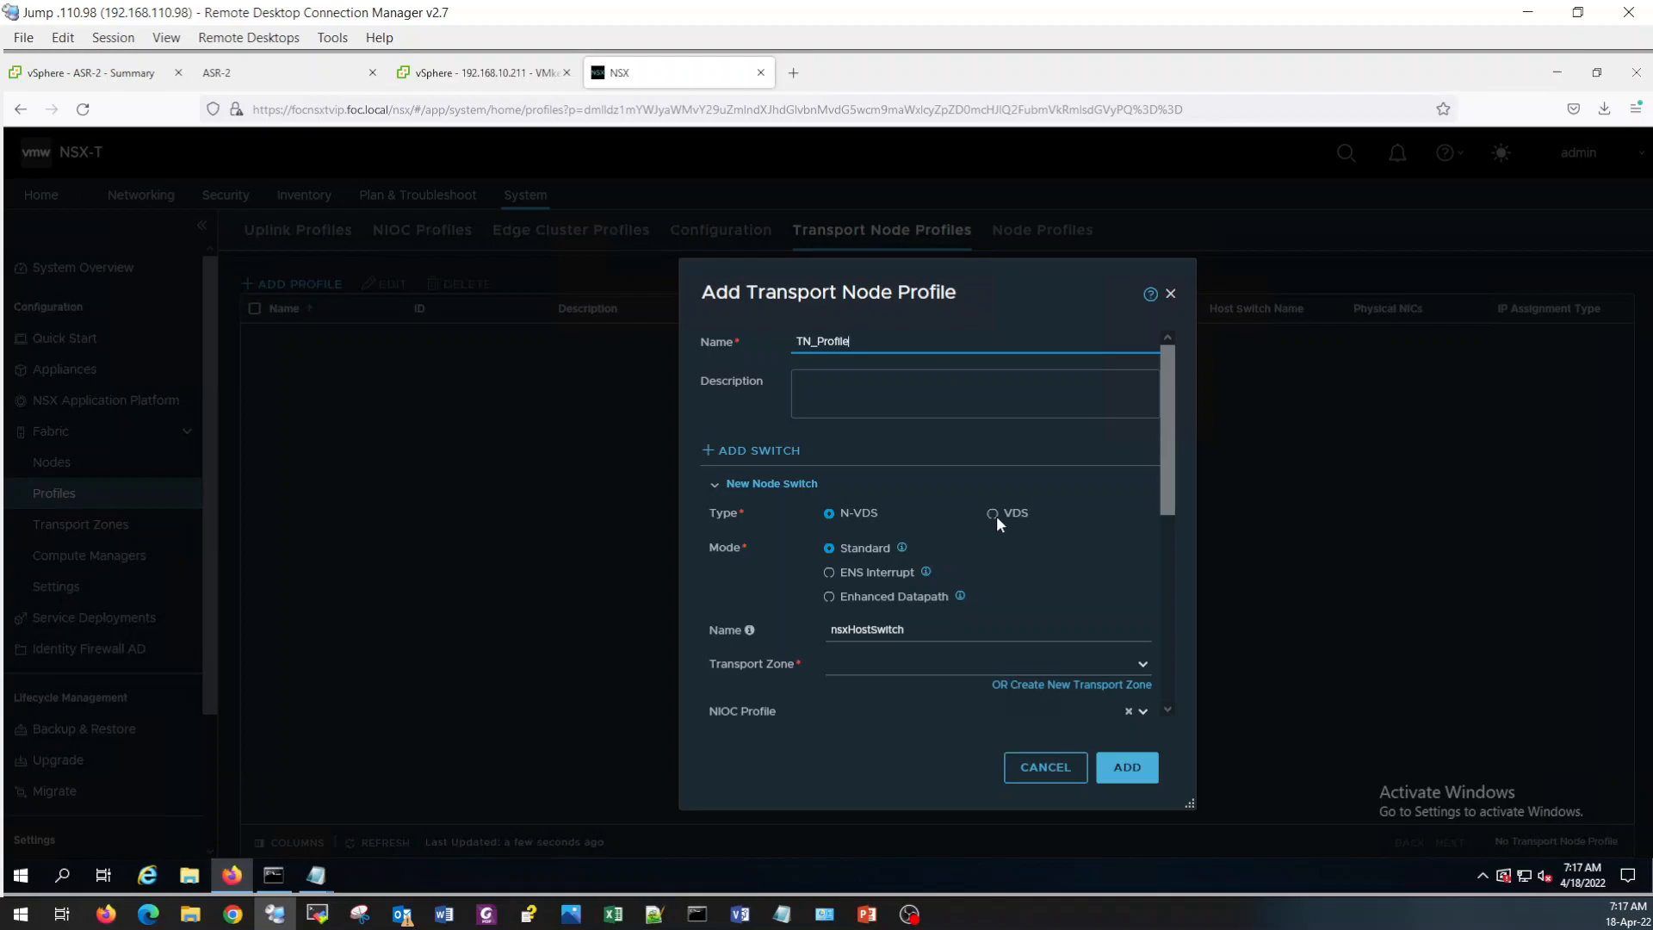
{"action": "left_click", "coordinate": [991, 513]}
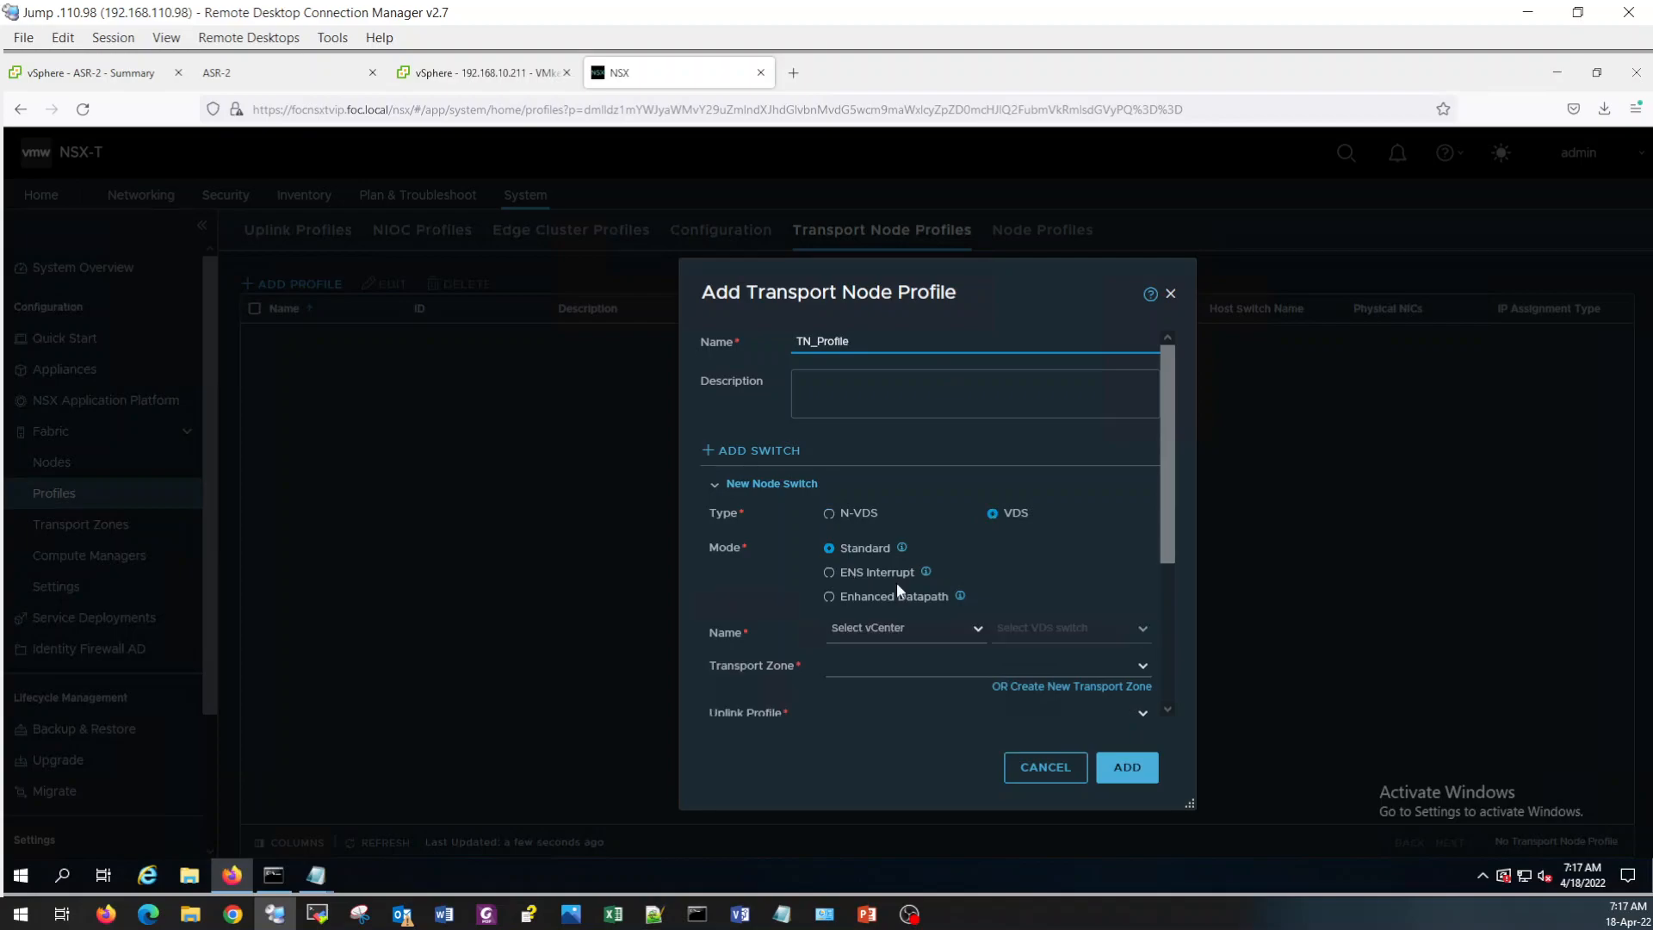
{"action": "left_click", "coordinate": [904, 627]}
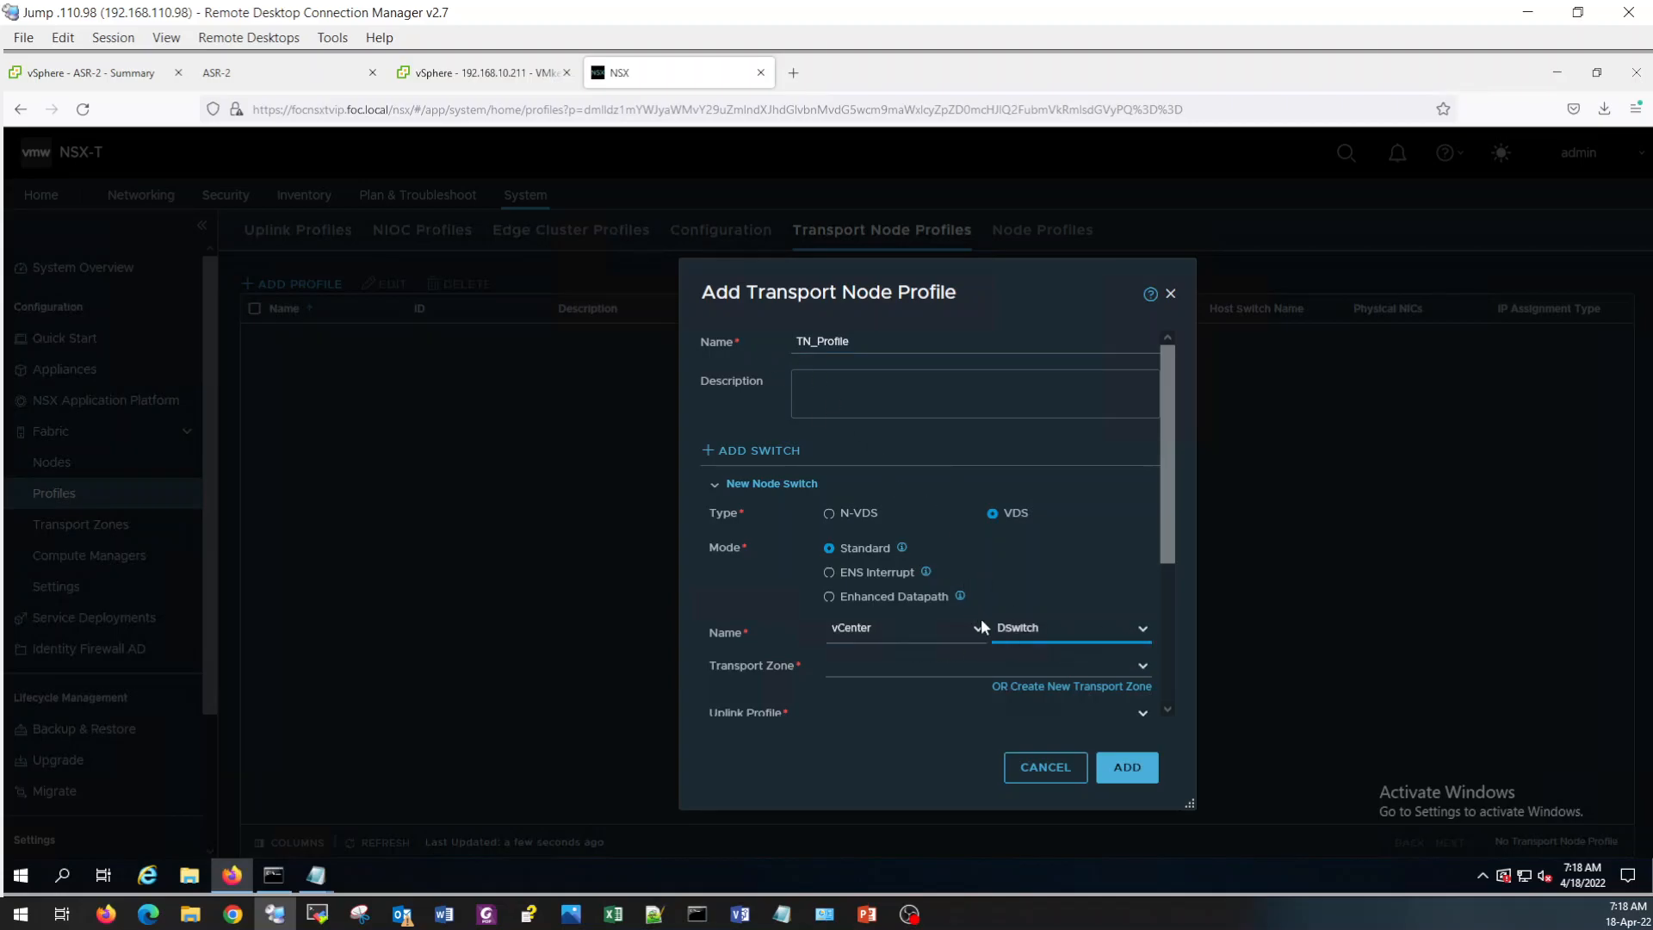
{"action": "left_click", "coordinate": [482, 73]}
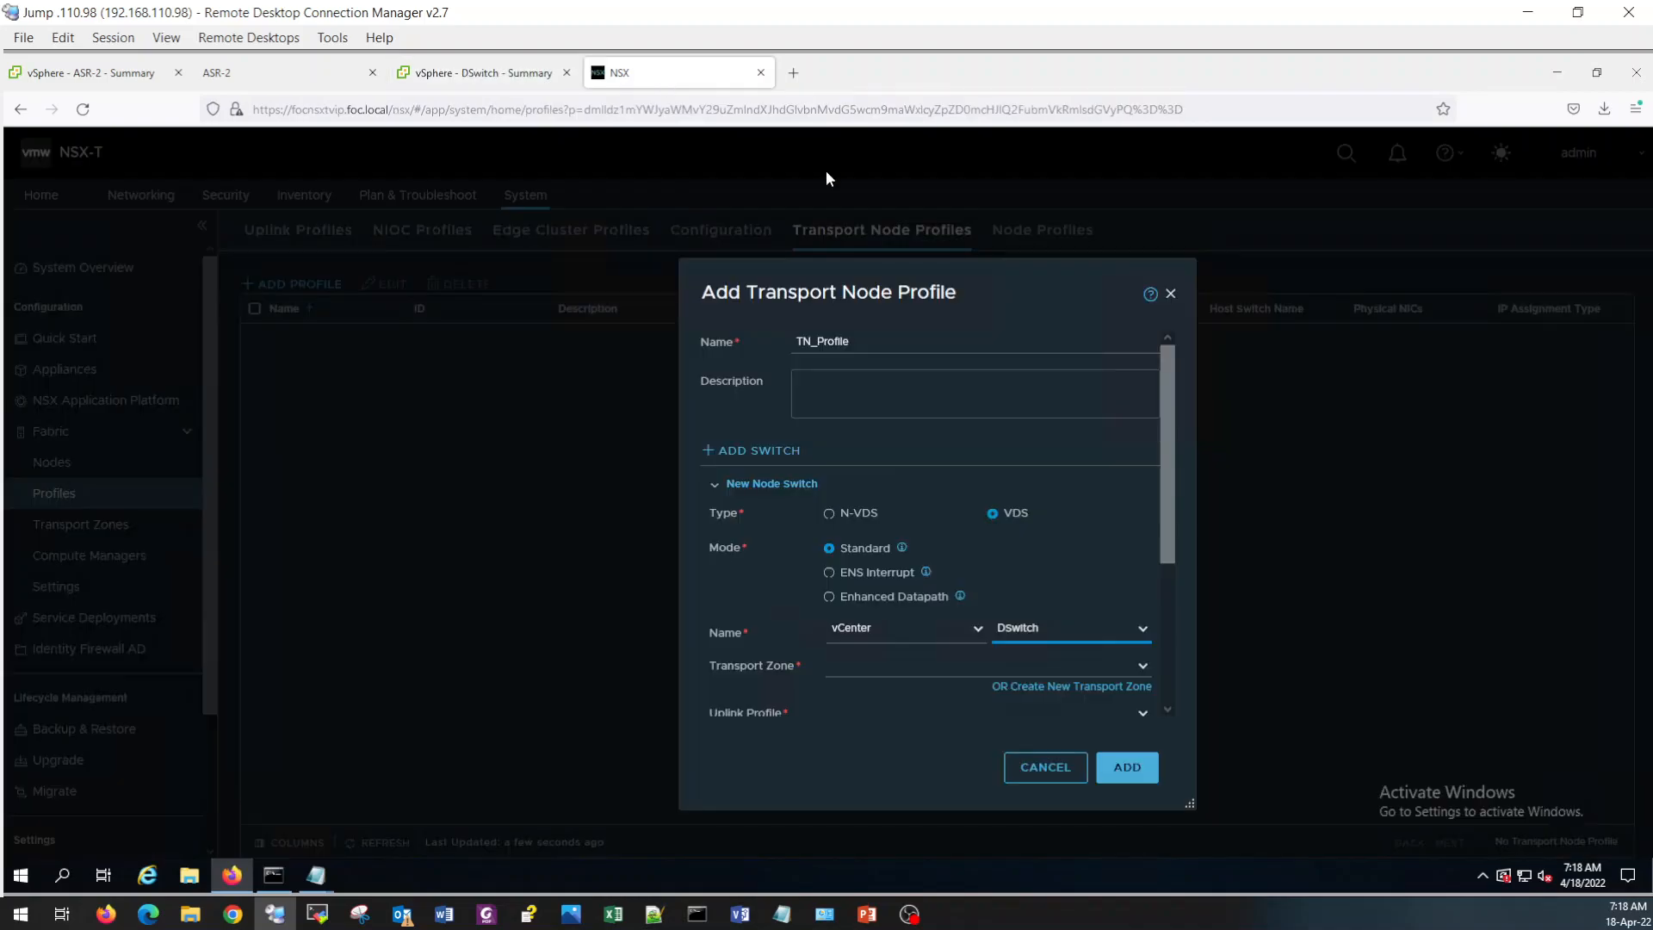
{"action": "scroll", "scroll_direction": "down", "scroll_amount": 3}
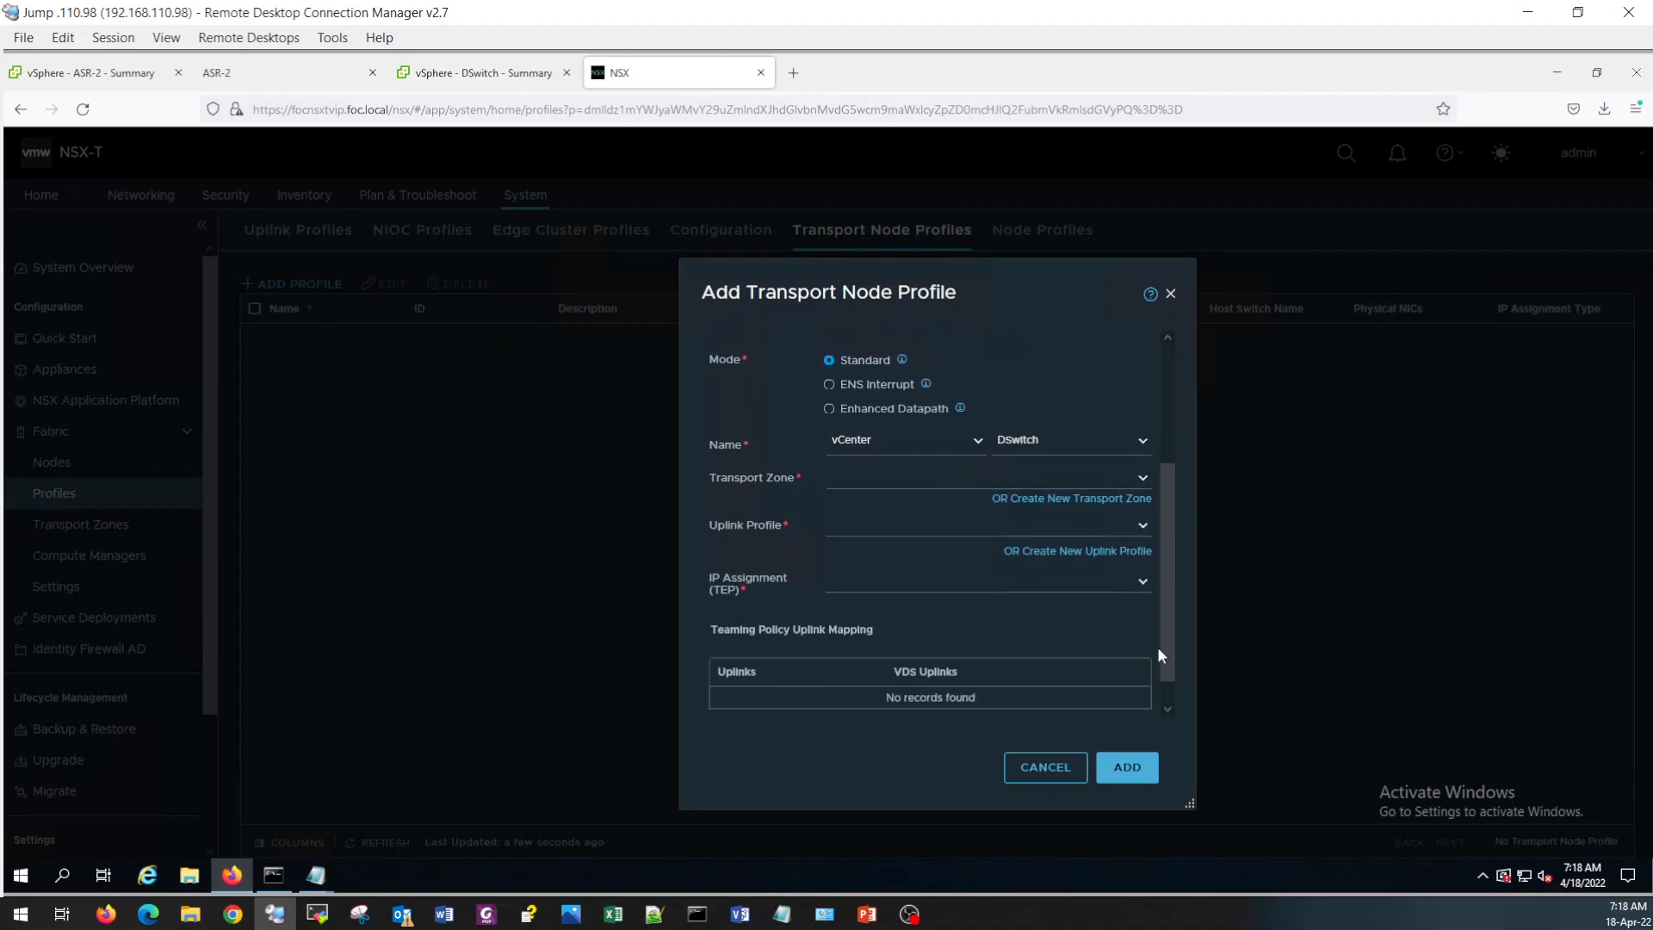
Set transport zone TZ_Overlay, uplink profile Host_Uplink_Profilen_20, and IP assignment from the TEP-Host pool.
{"action": "left_click", "coordinate": [985, 477]}
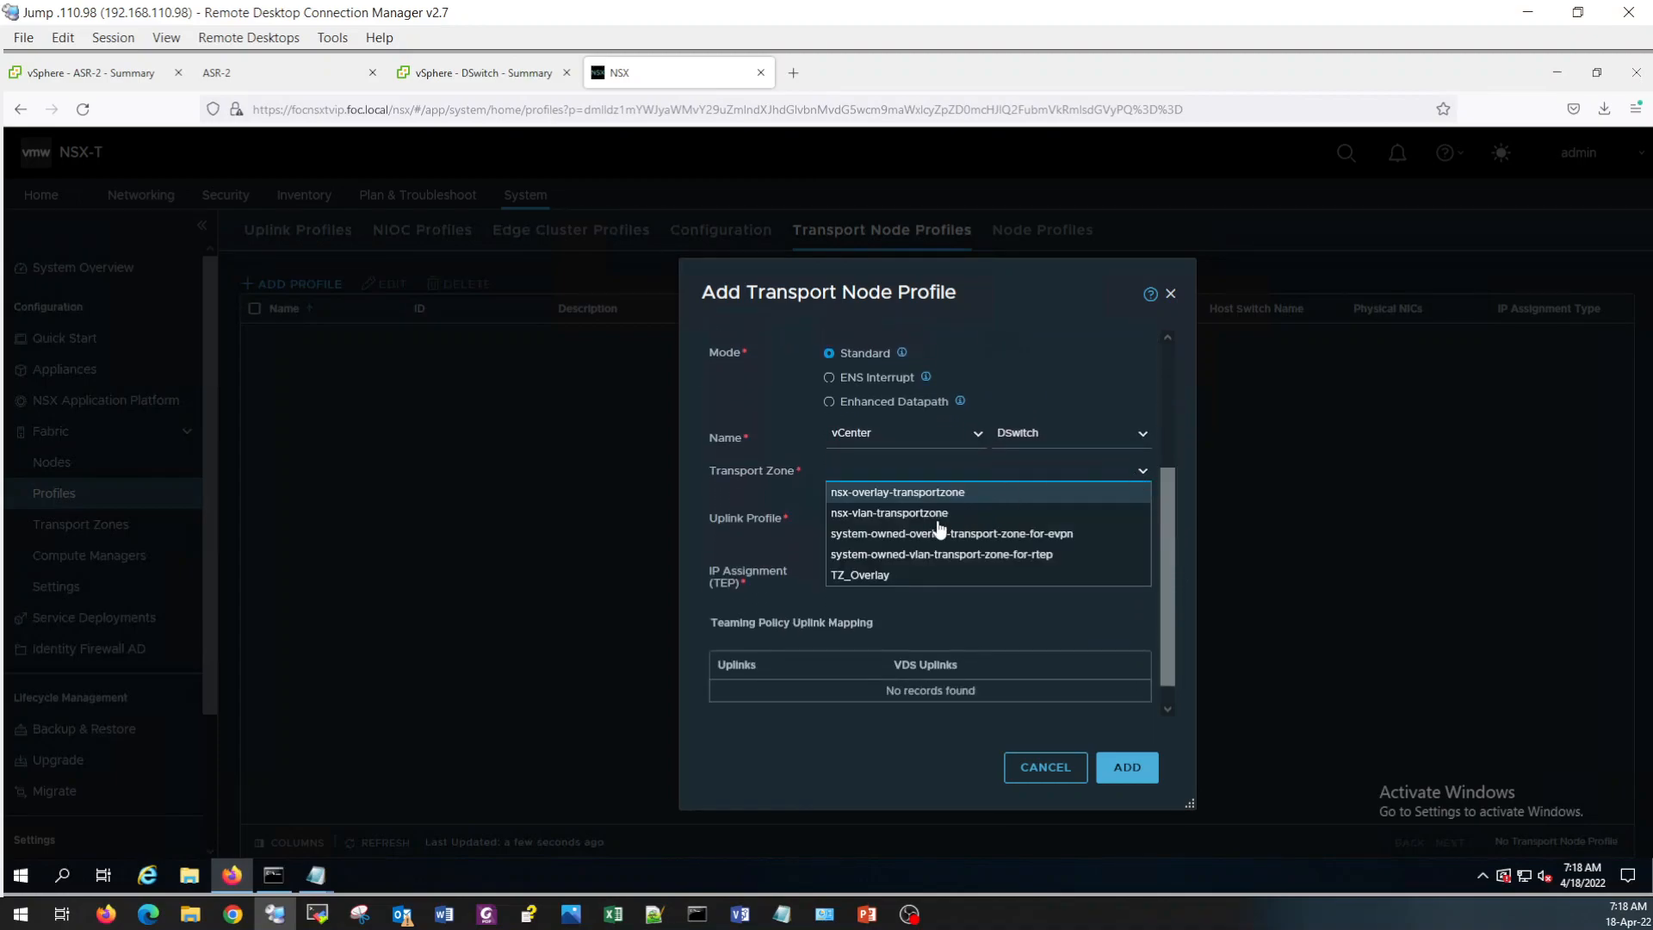
{"action": "left_click", "coordinate": [859, 575]}
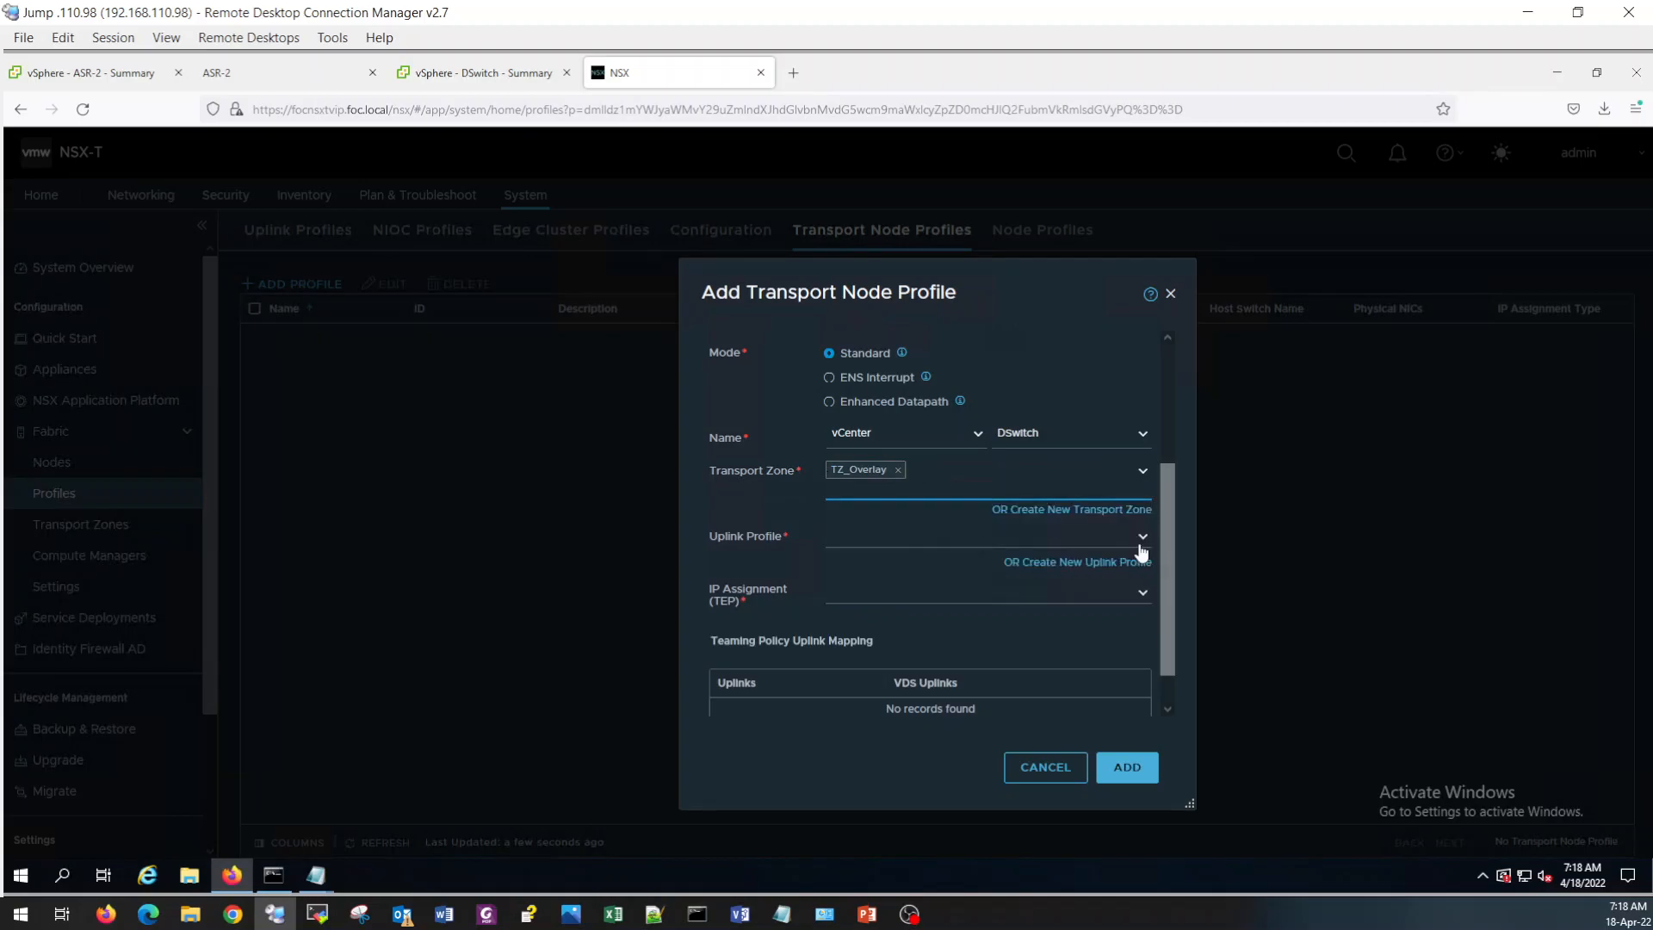
{"action": "left_click", "coordinate": [1142, 538]}
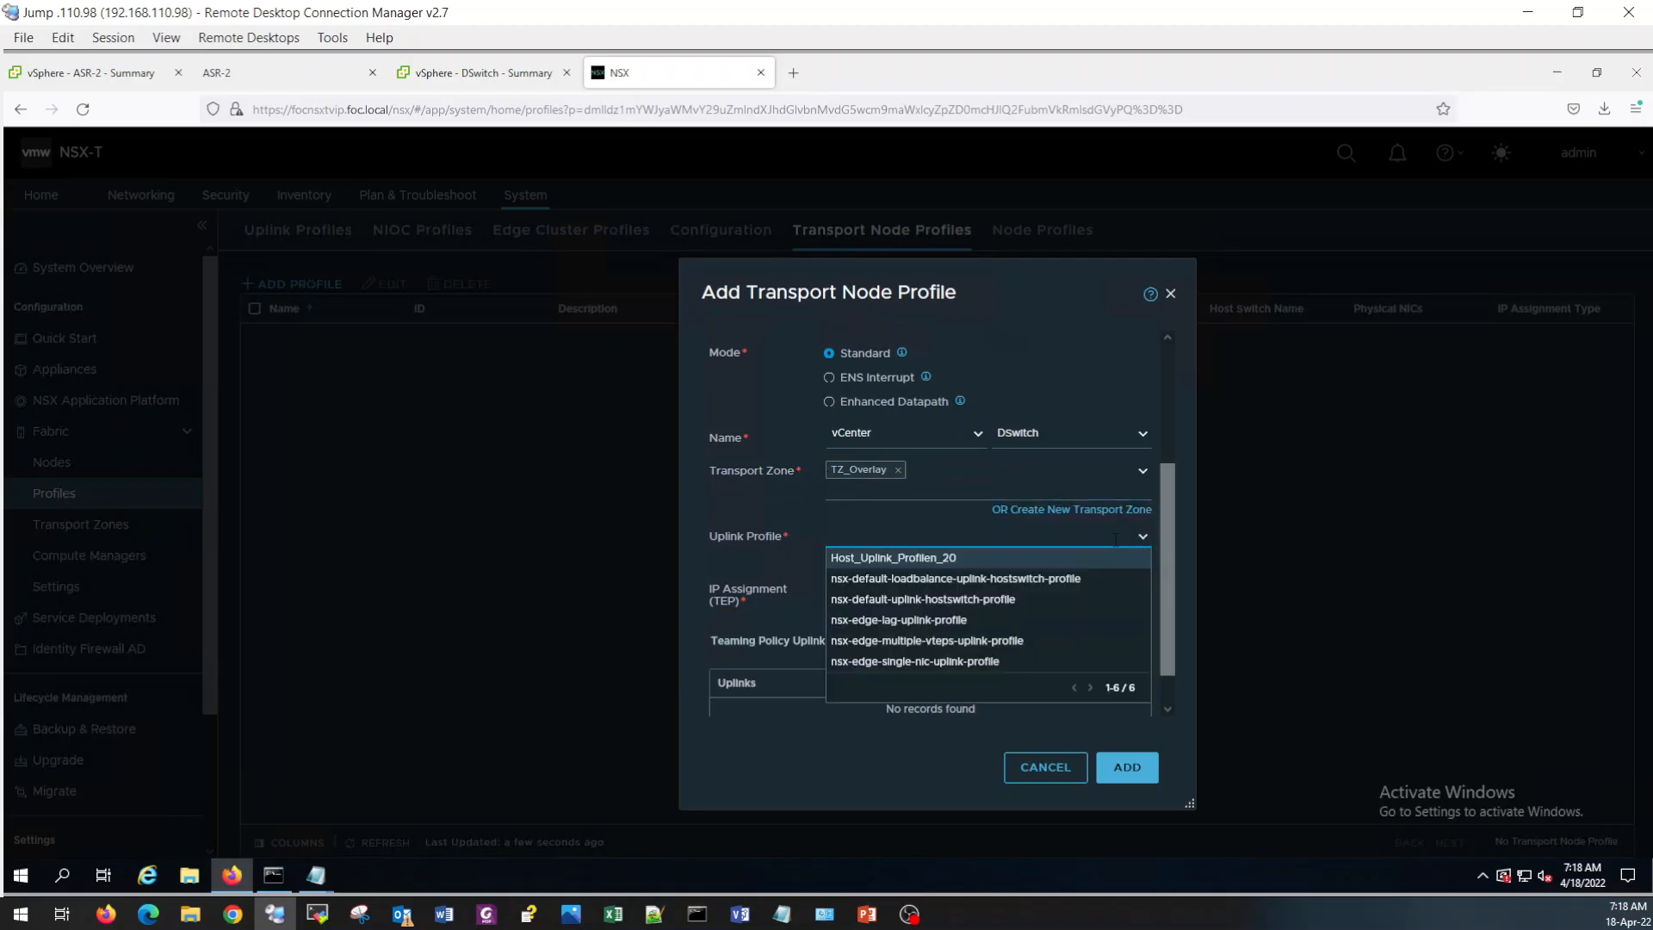
{"action": "left_click", "coordinate": [894, 558]}
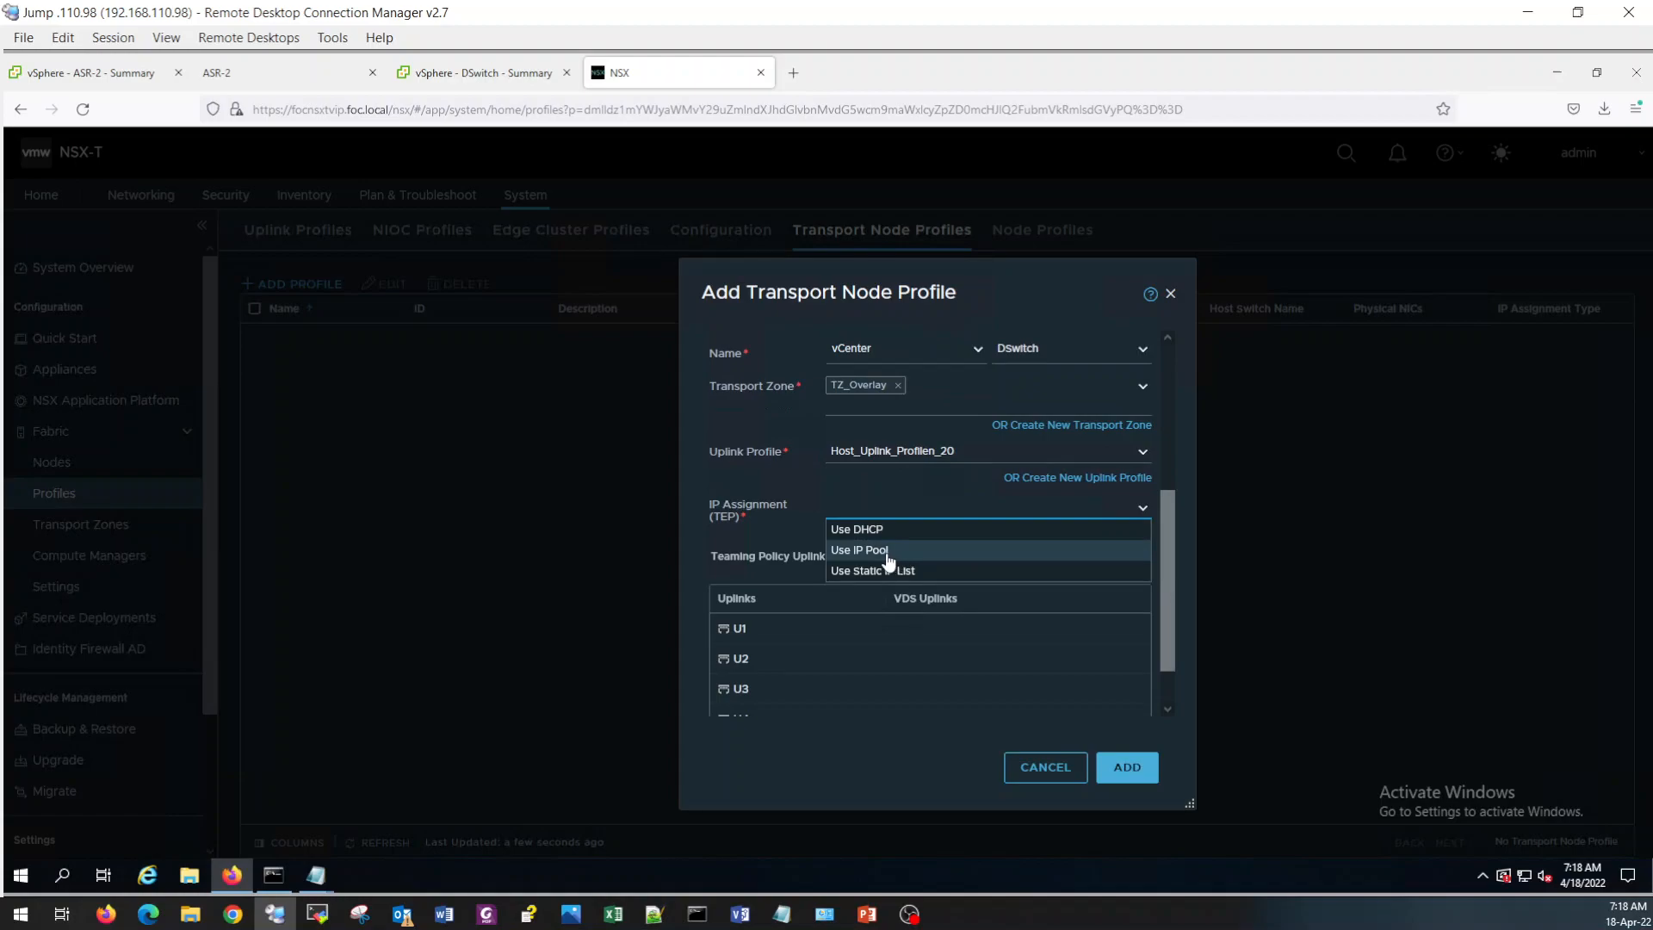
{"action": "left_click", "coordinate": [858, 549]}
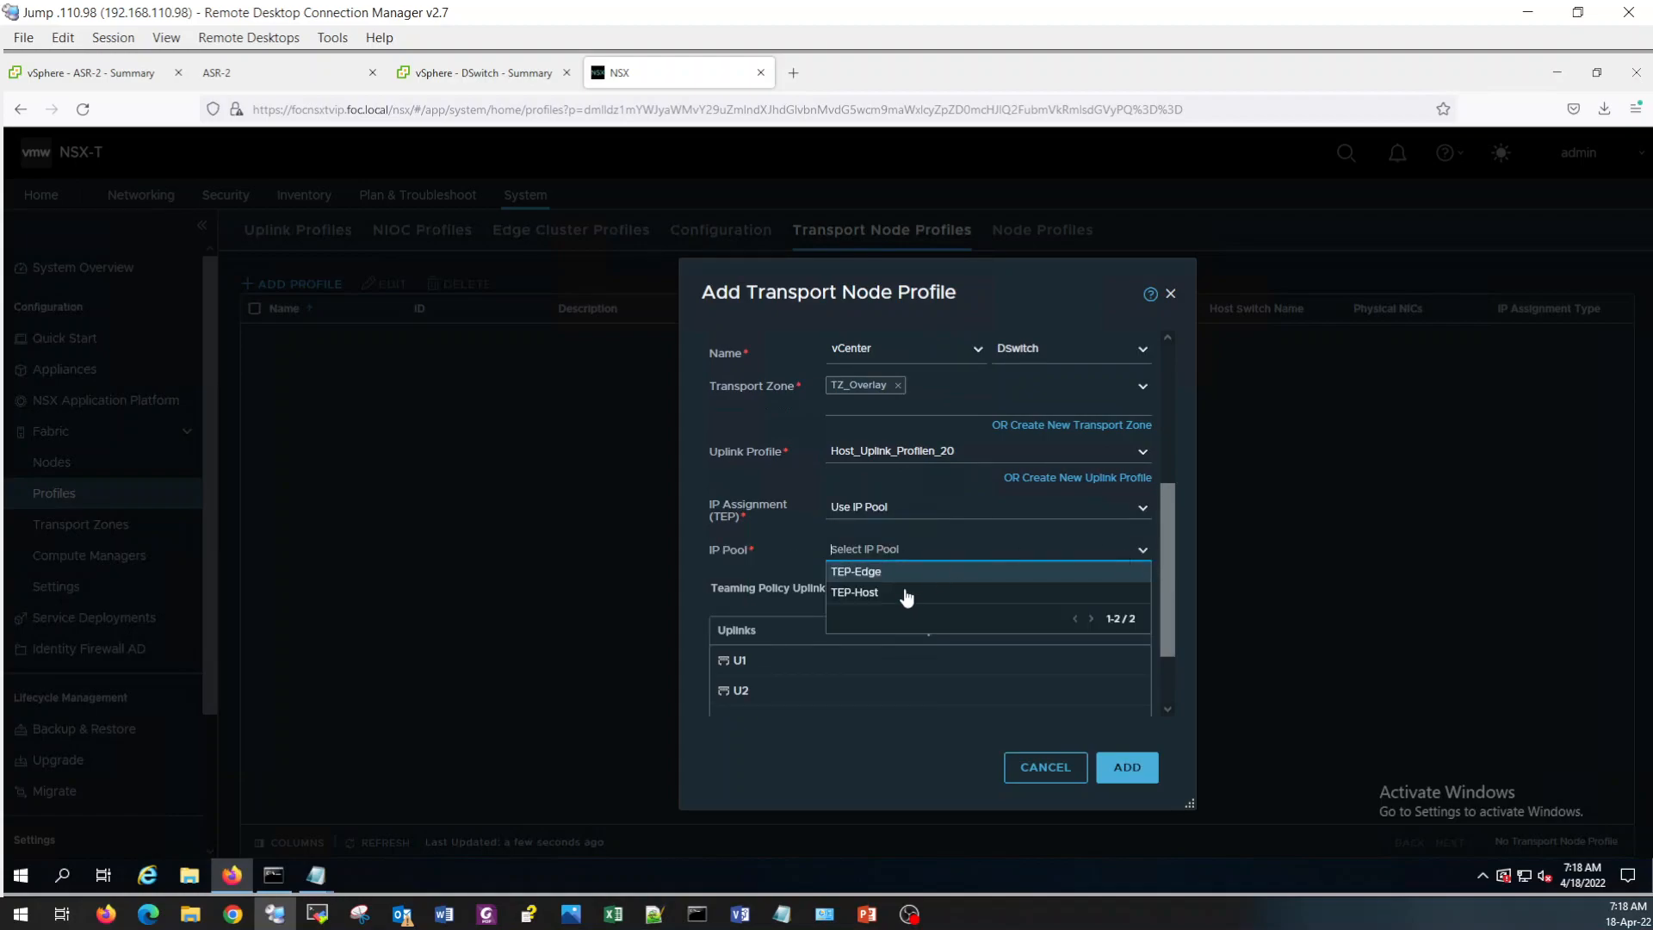
{"action": "left_click", "coordinate": [855, 591]}
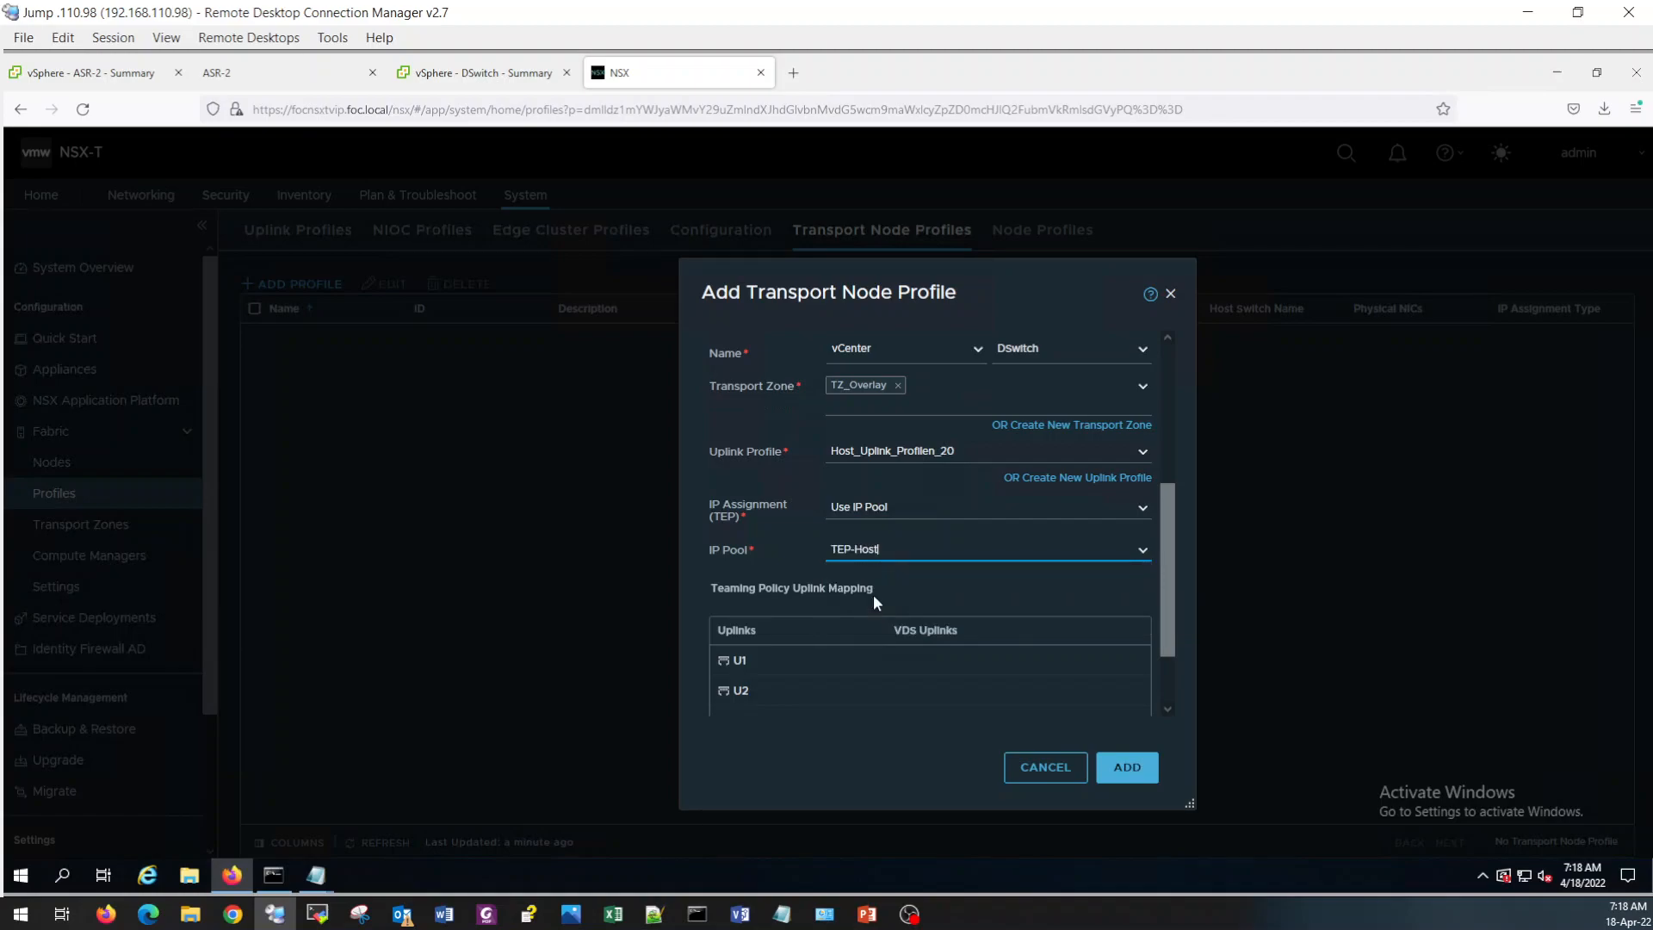
{"action": "scroll", "scroll_direction": "down", "scroll_amount": 3}
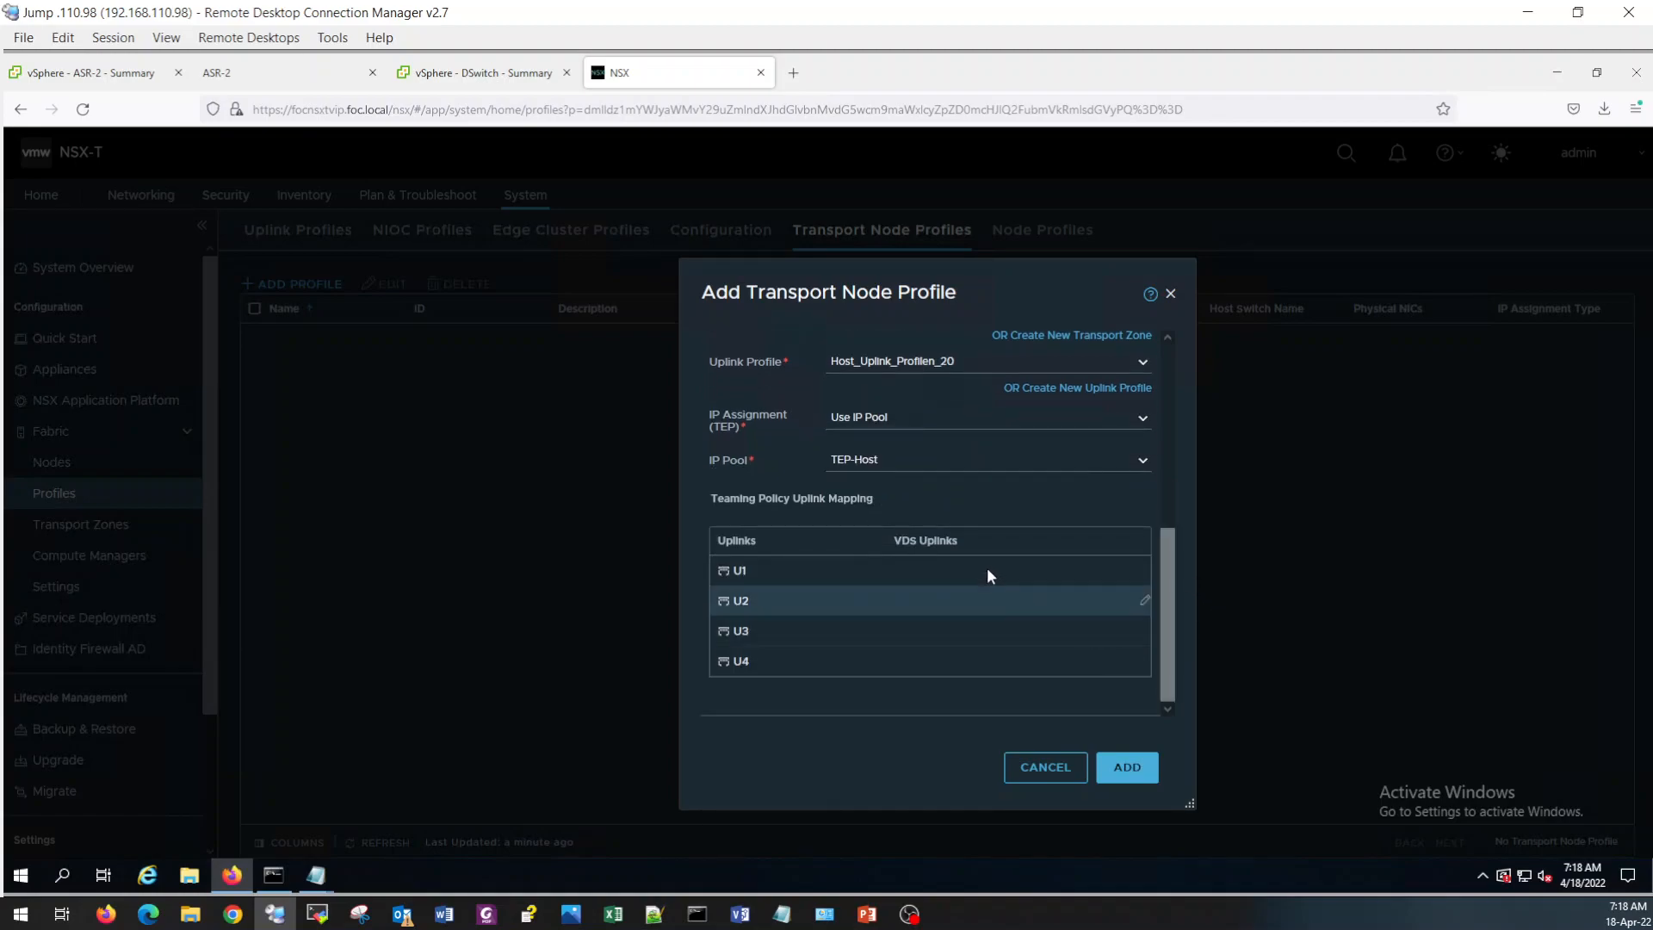
Map U1–U4 to VDS Uplink 1–4 and add TN_Profile, which fails on DSwitch's MTU 1500 below 1600.
{"action": "left_click", "coordinate": [979, 570]}
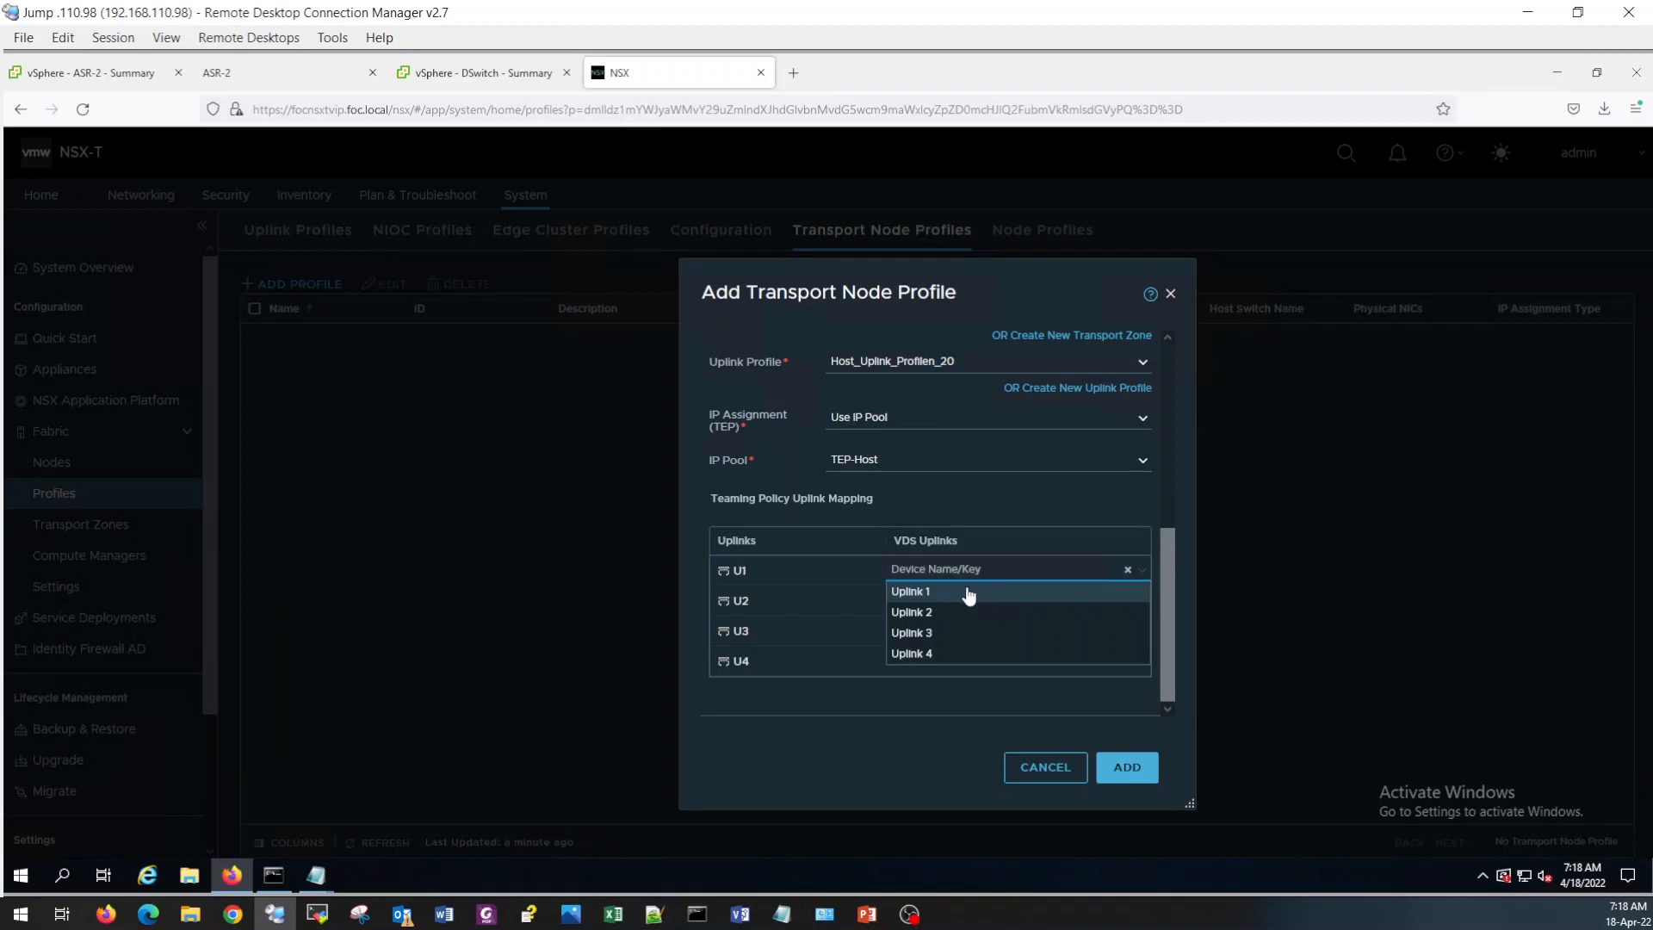
{"action": "left_click", "coordinate": [909, 591]}
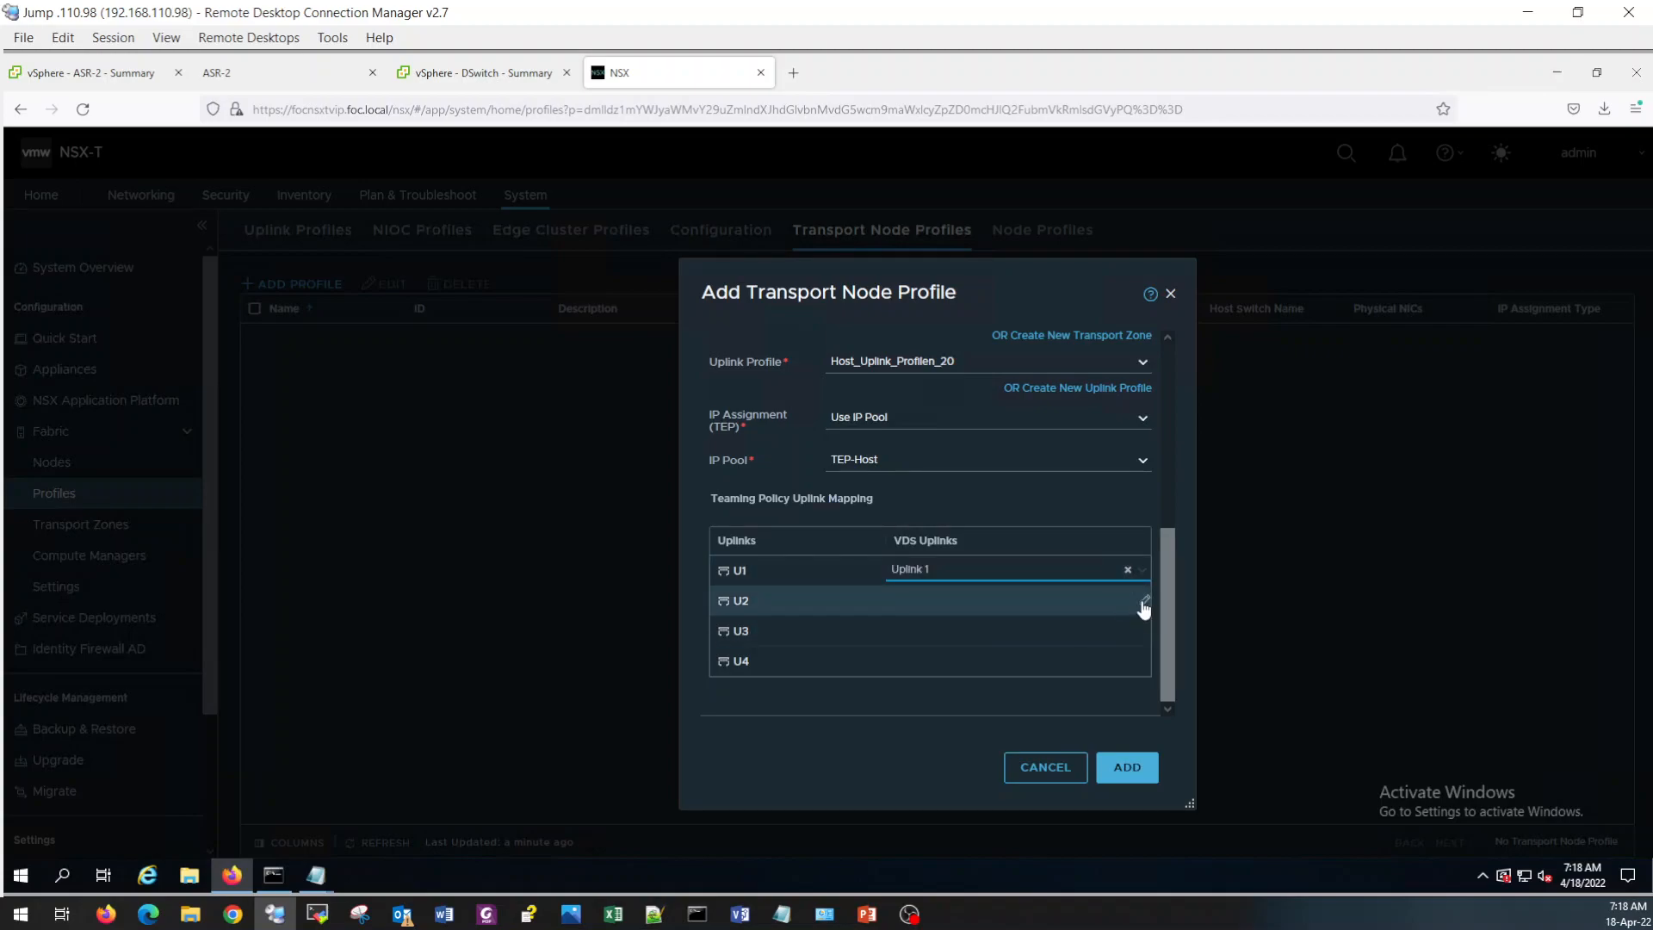
{"action": "left_click", "coordinate": [1013, 601]}
{"action": "type", "text": "Uplink 2"}
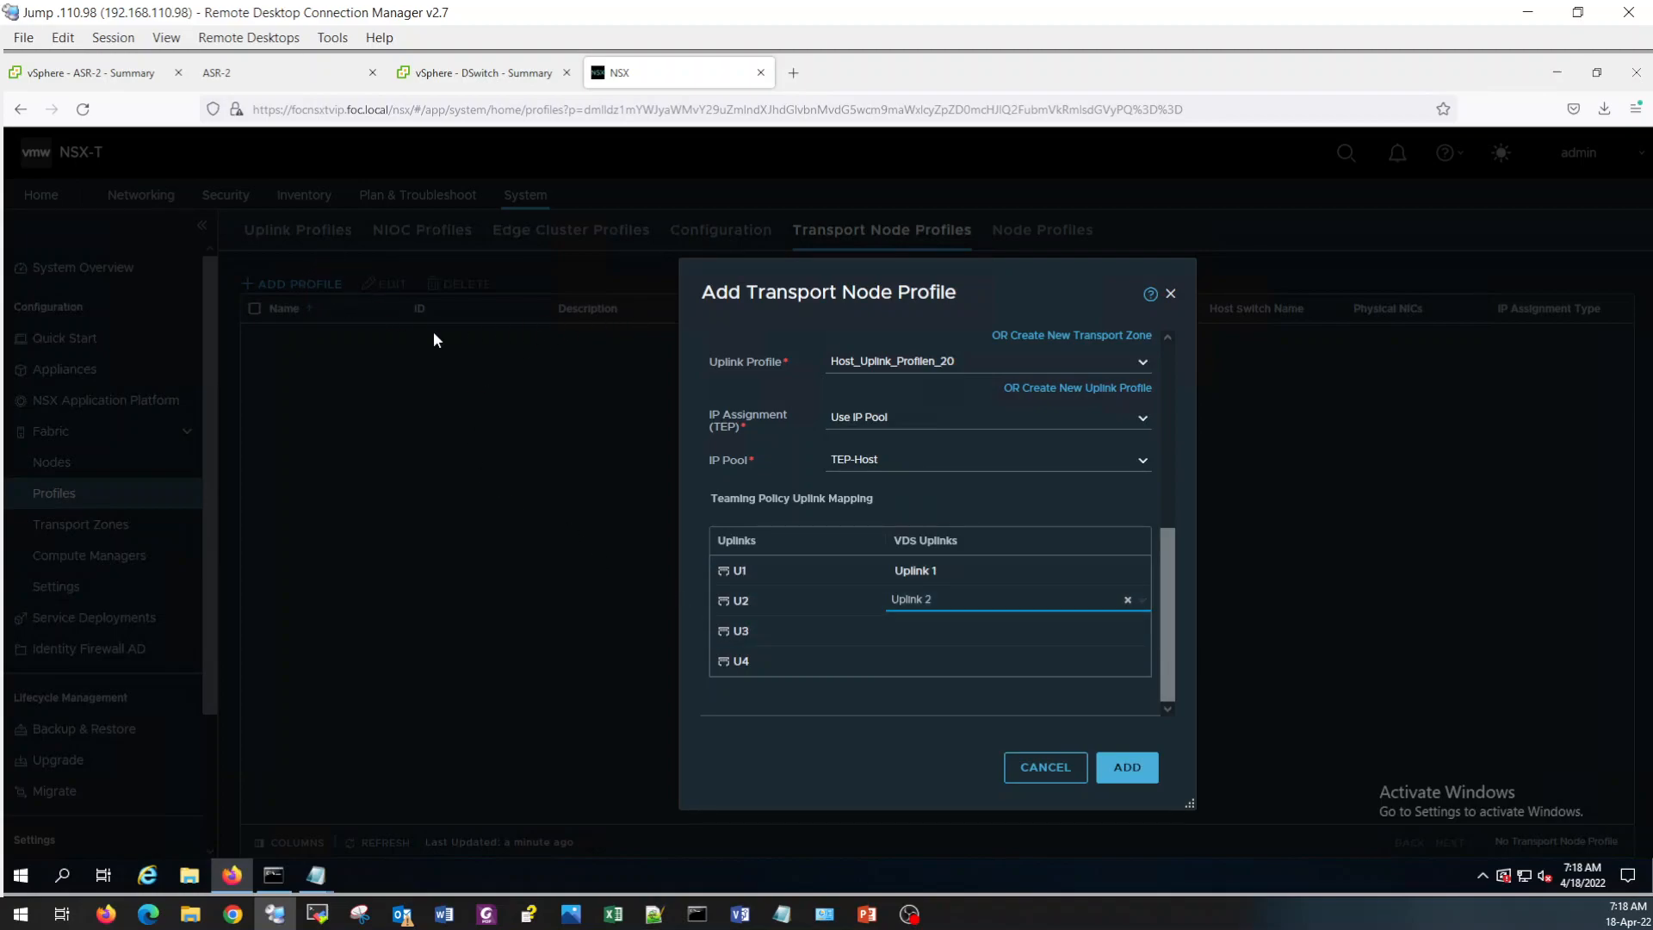
{"action": "left_click", "coordinate": [1012, 630]}
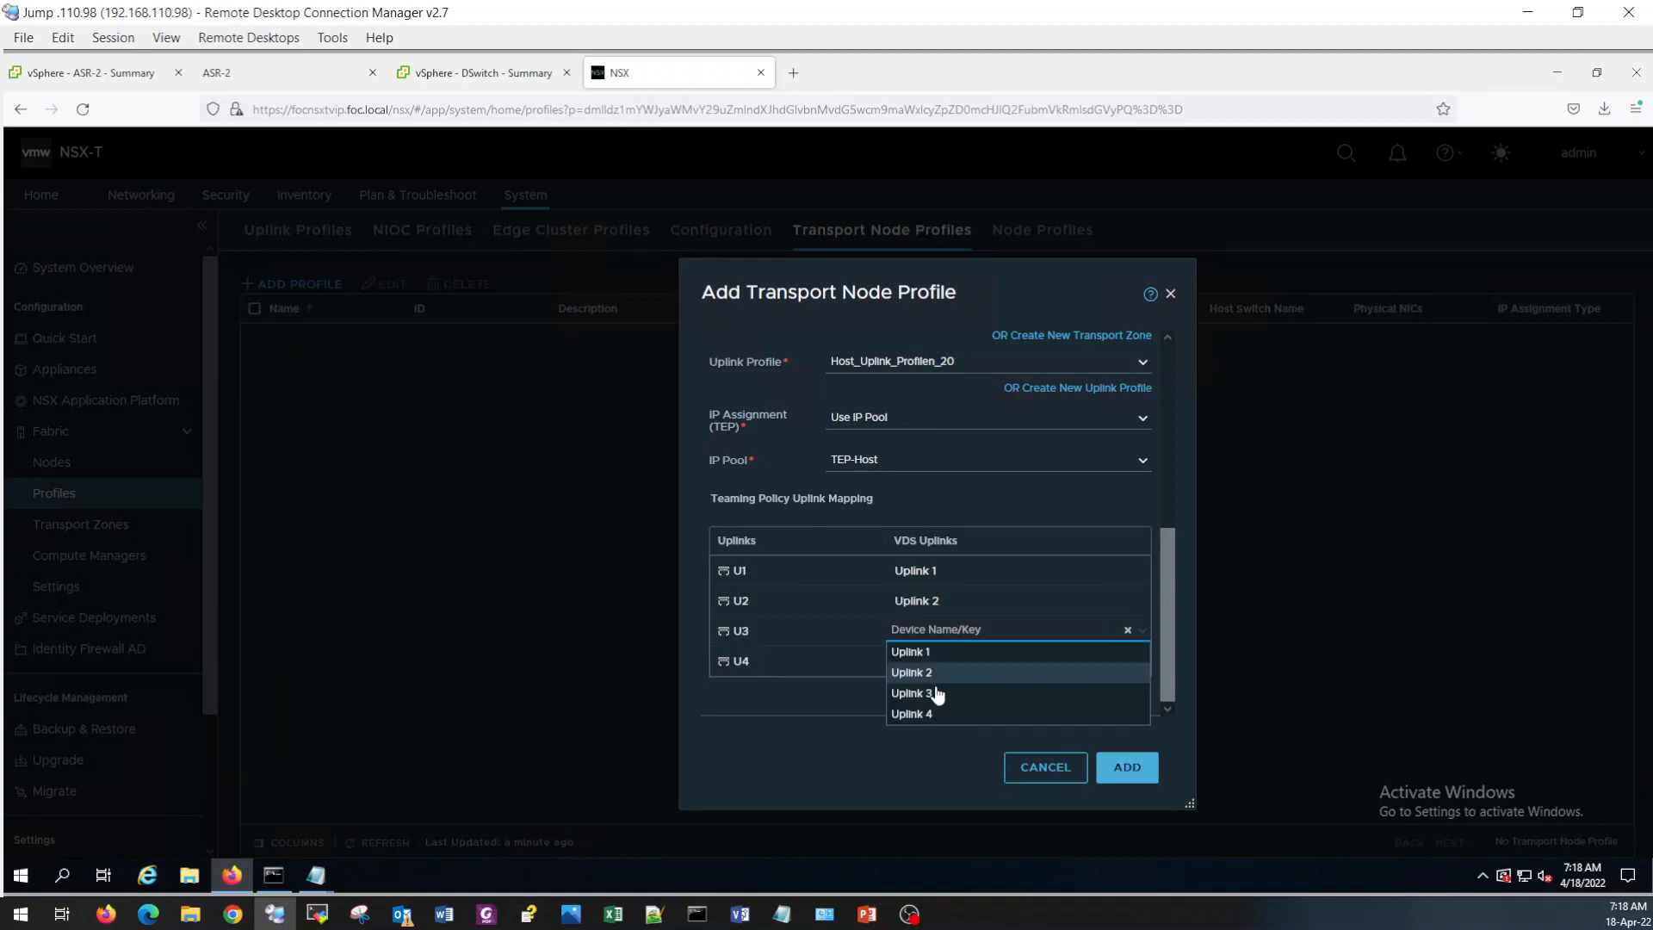
{"action": "left_click", "coordinate": [926, 692]}
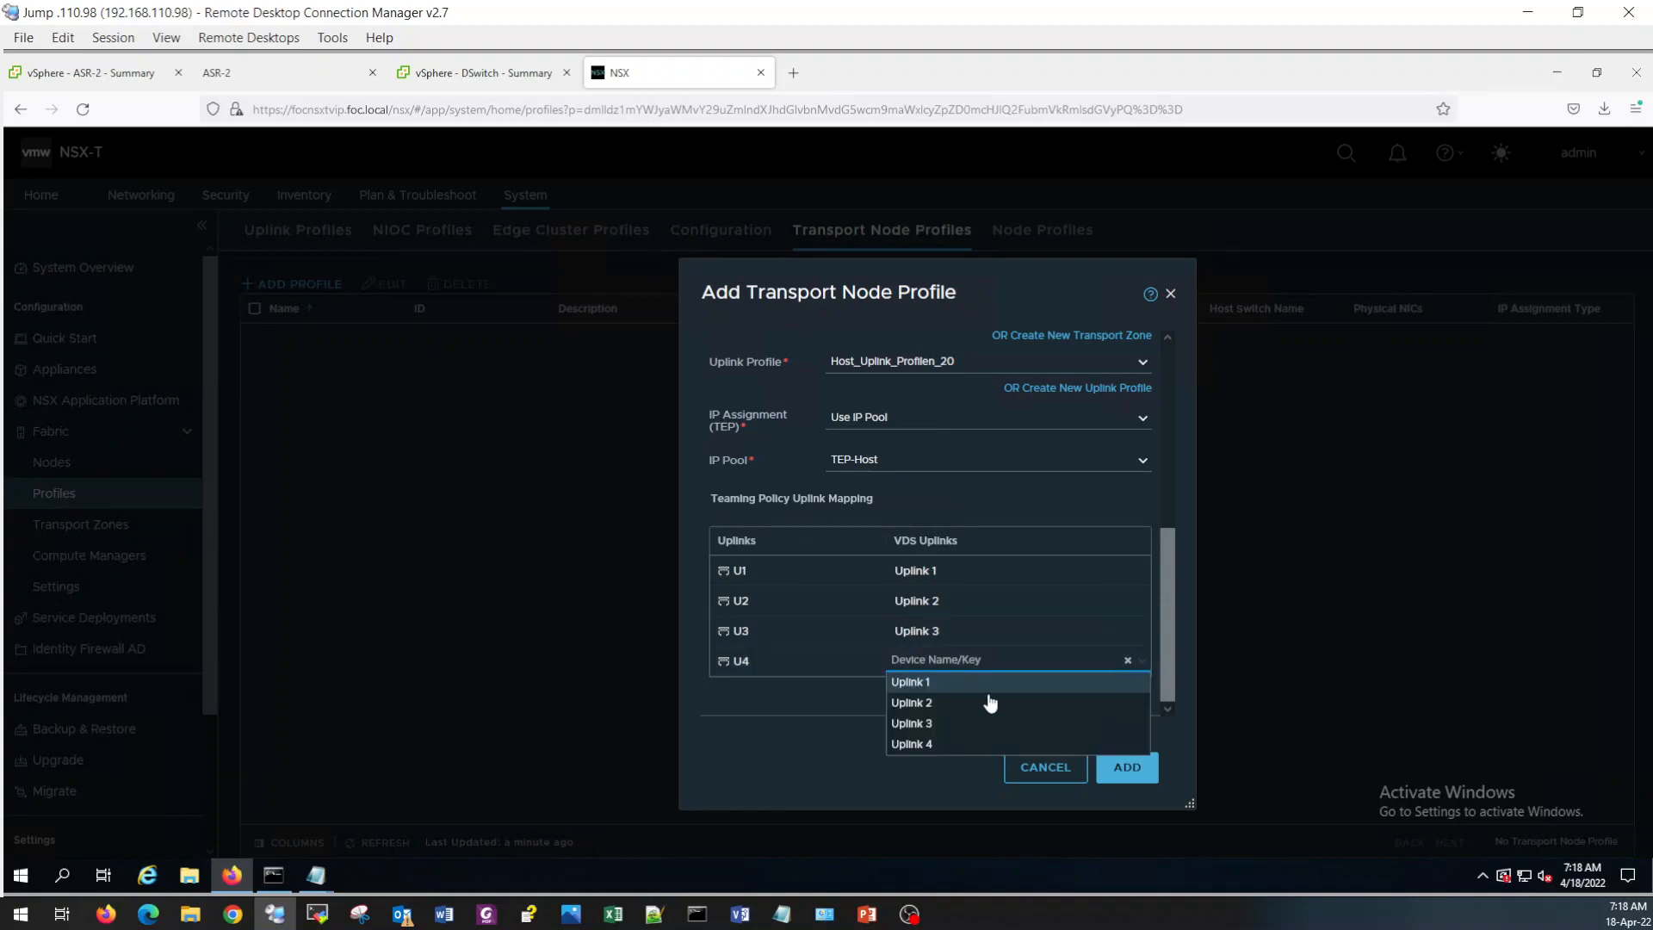
{"action": "left_click", "coordinate": [911, 744]}
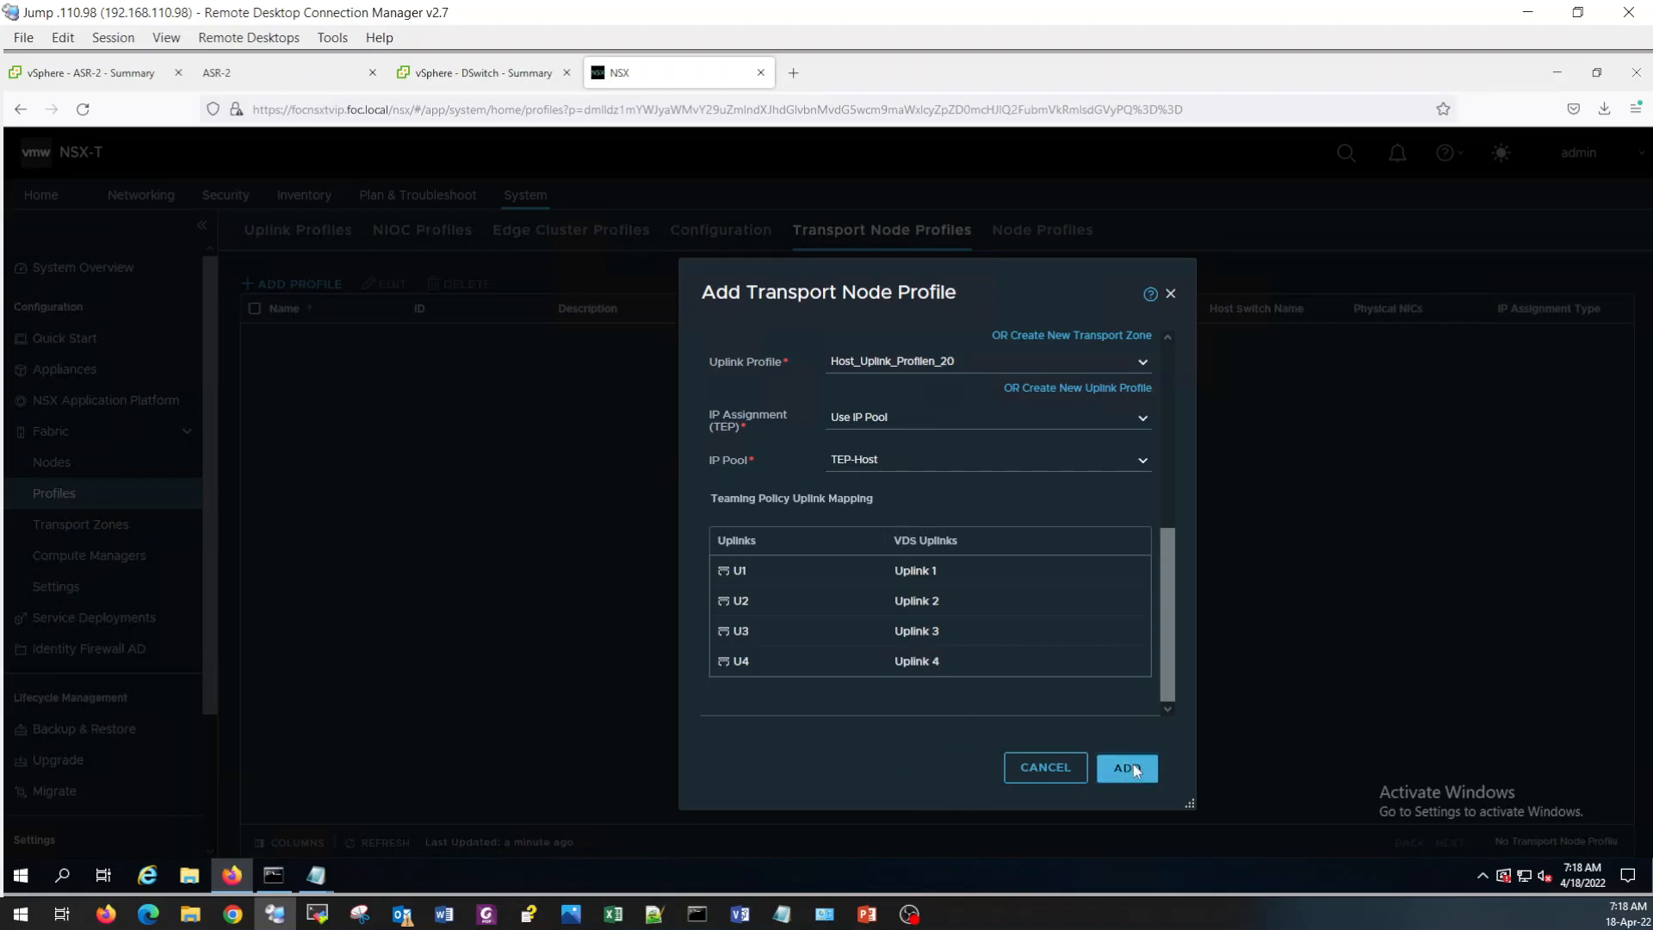
{"action": "left_click", "coordinate": [1126, 766]}
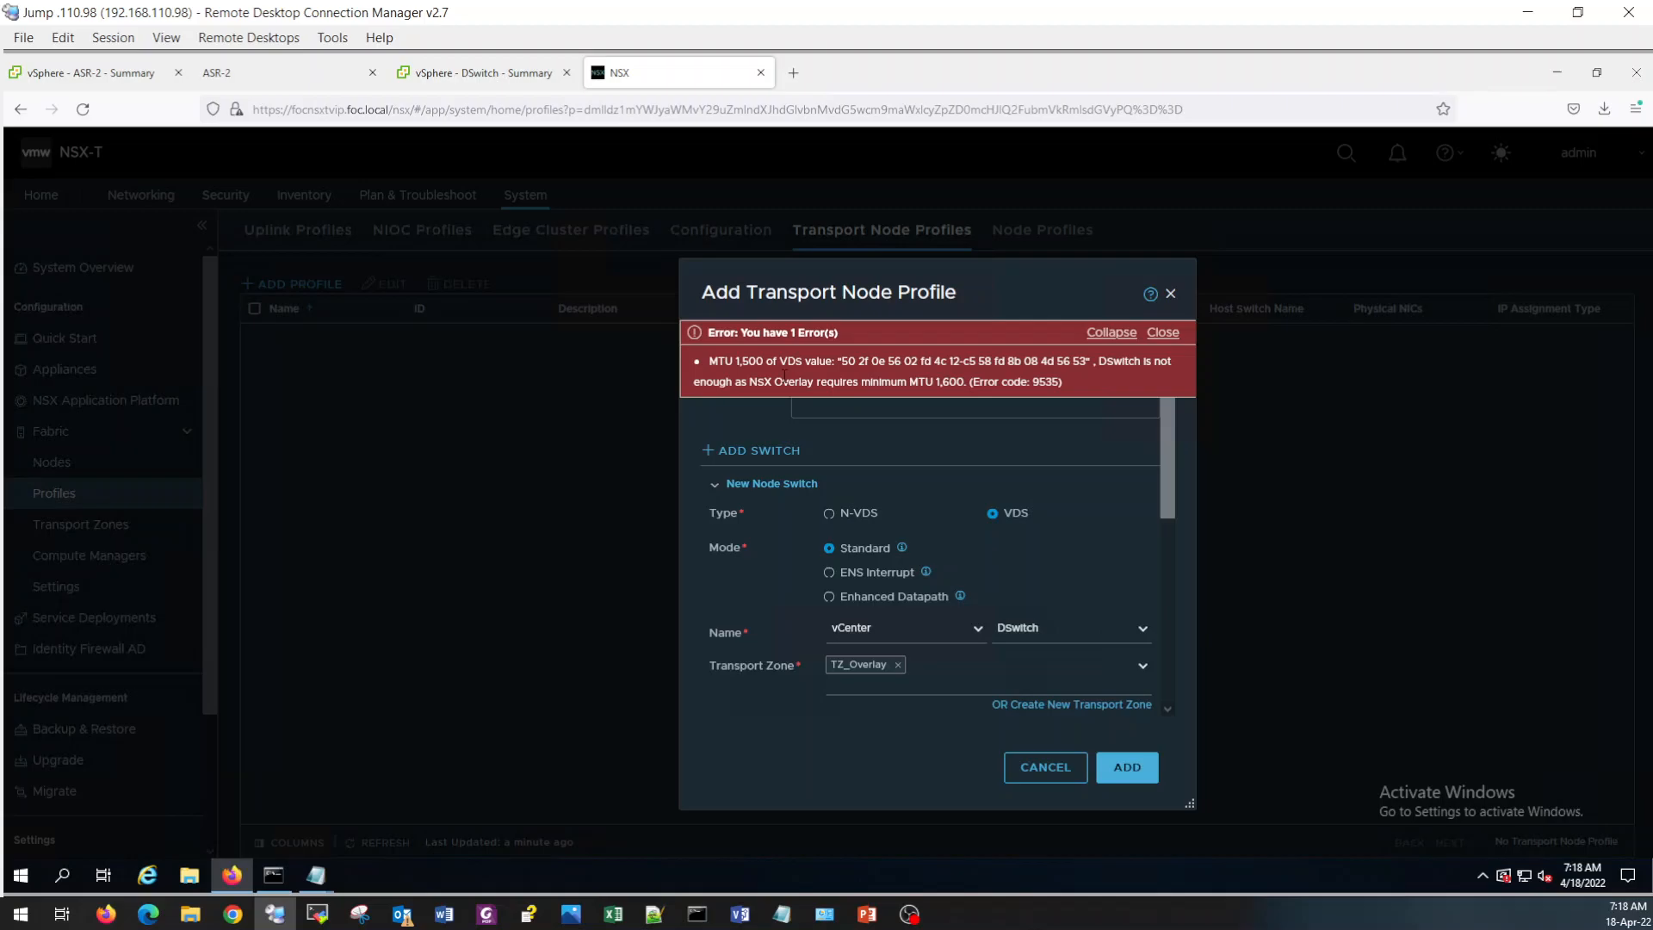
{"action": "double_click", "coordinate": [748, 360]}
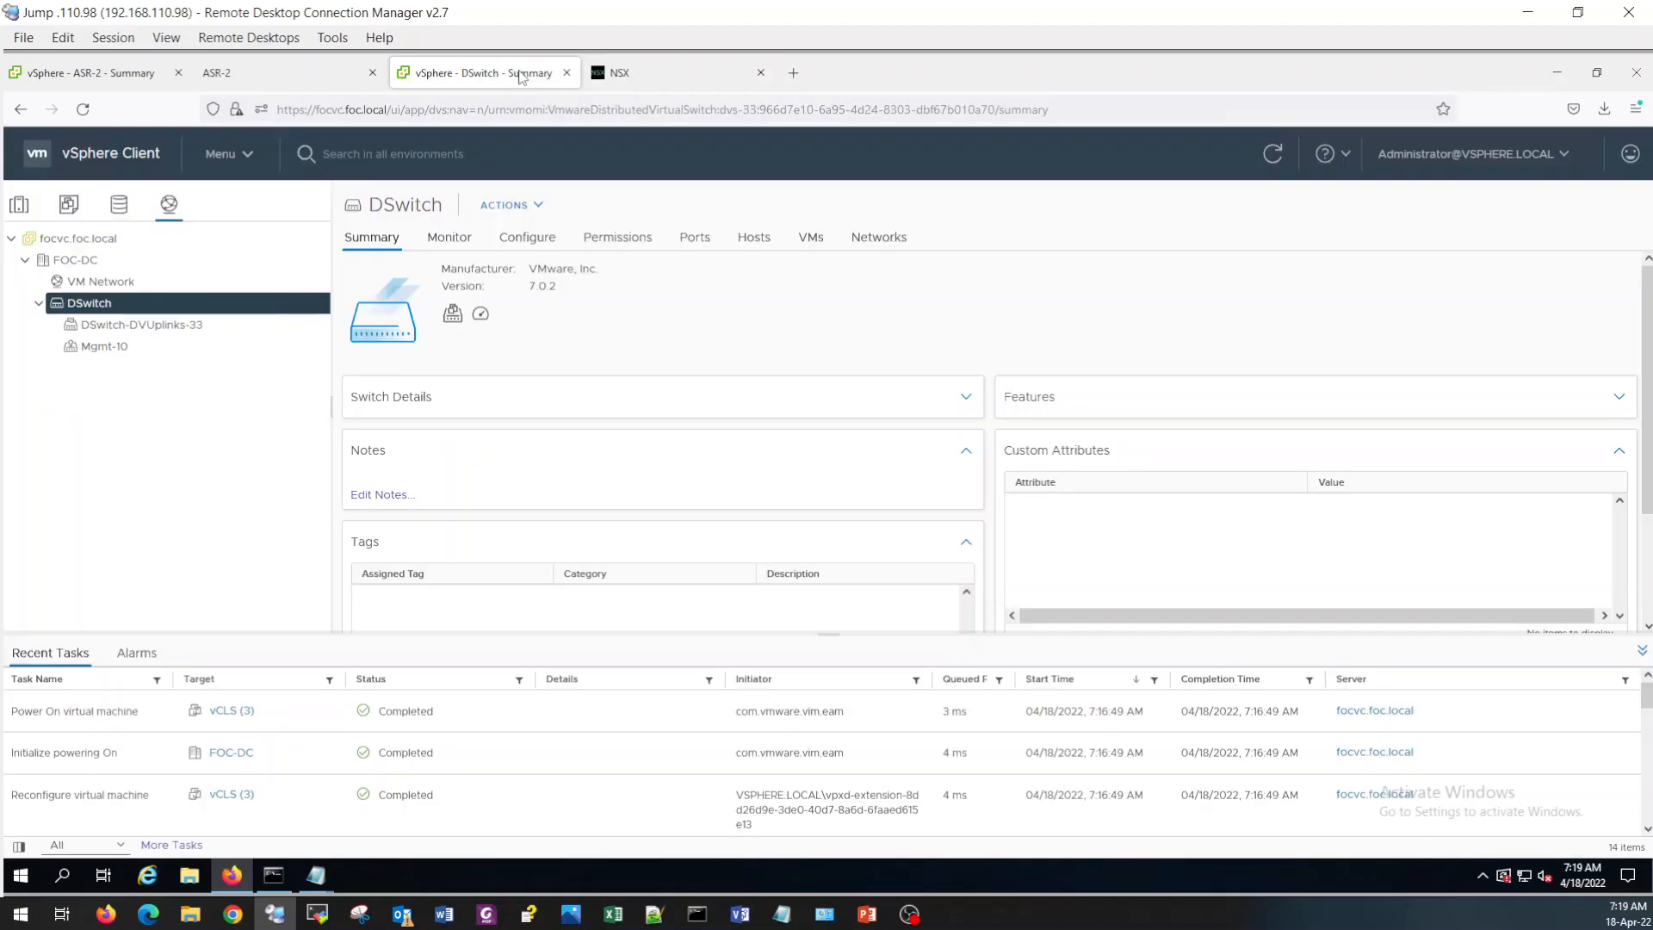
{"action": "mouse_move", "coordinate": [527, 236]}
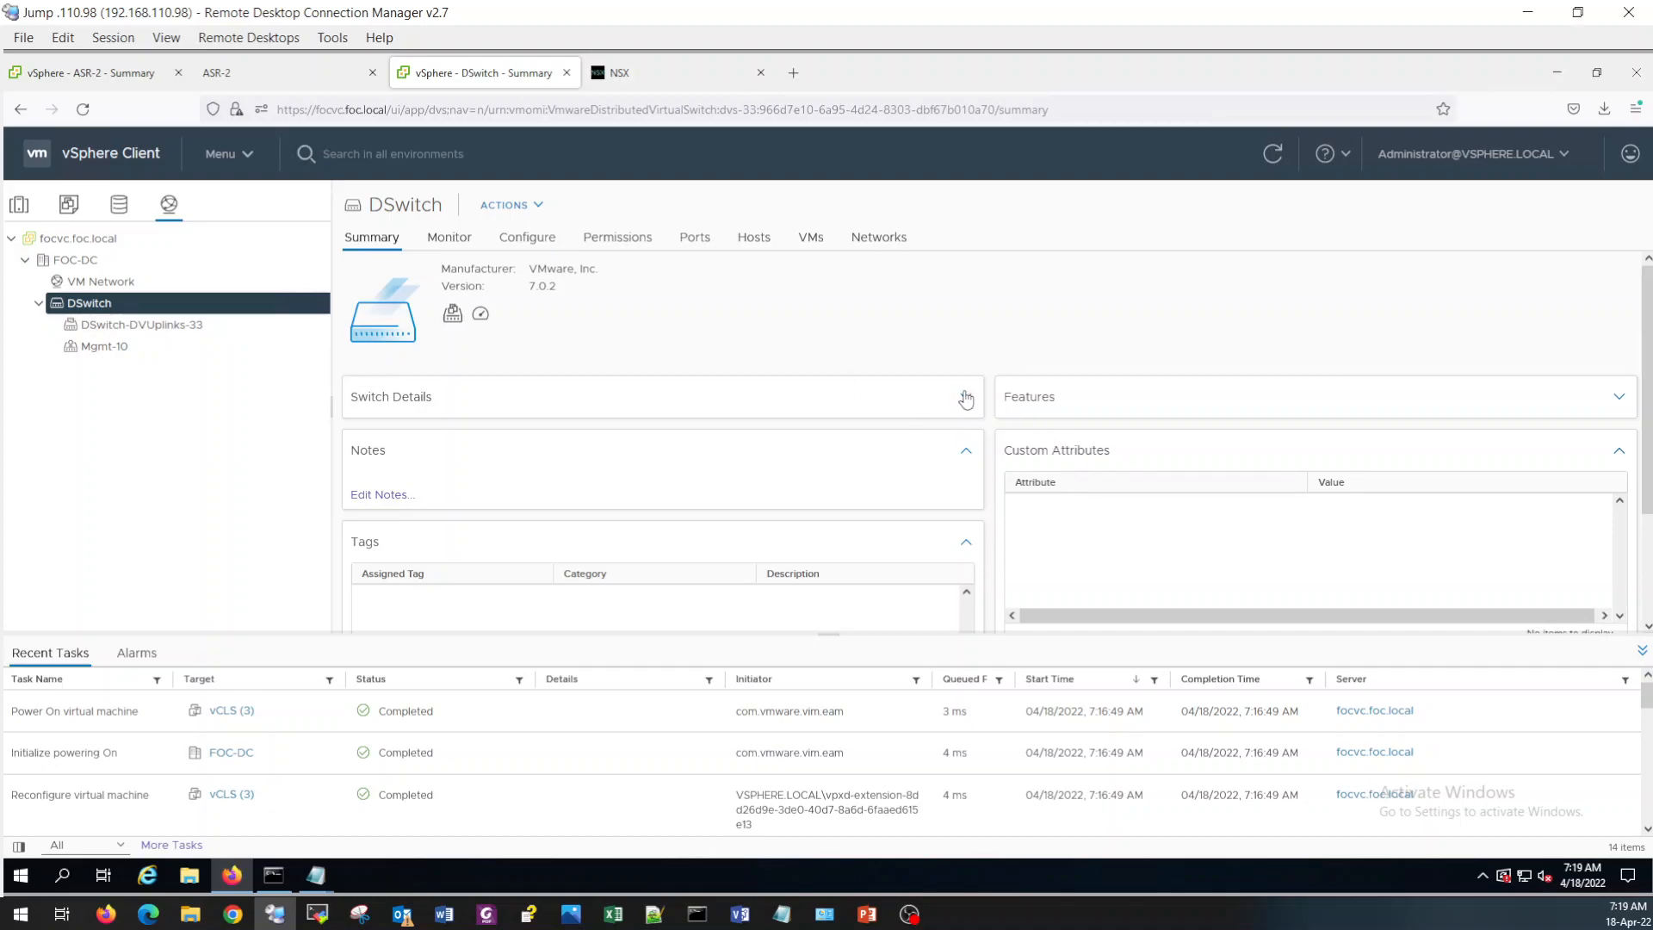
Edit DSwitch's advanced settings in vSphere to raise its MTU to 1700 bytes and save.
{"action": "left_click", "coordinate": [962, 396]}
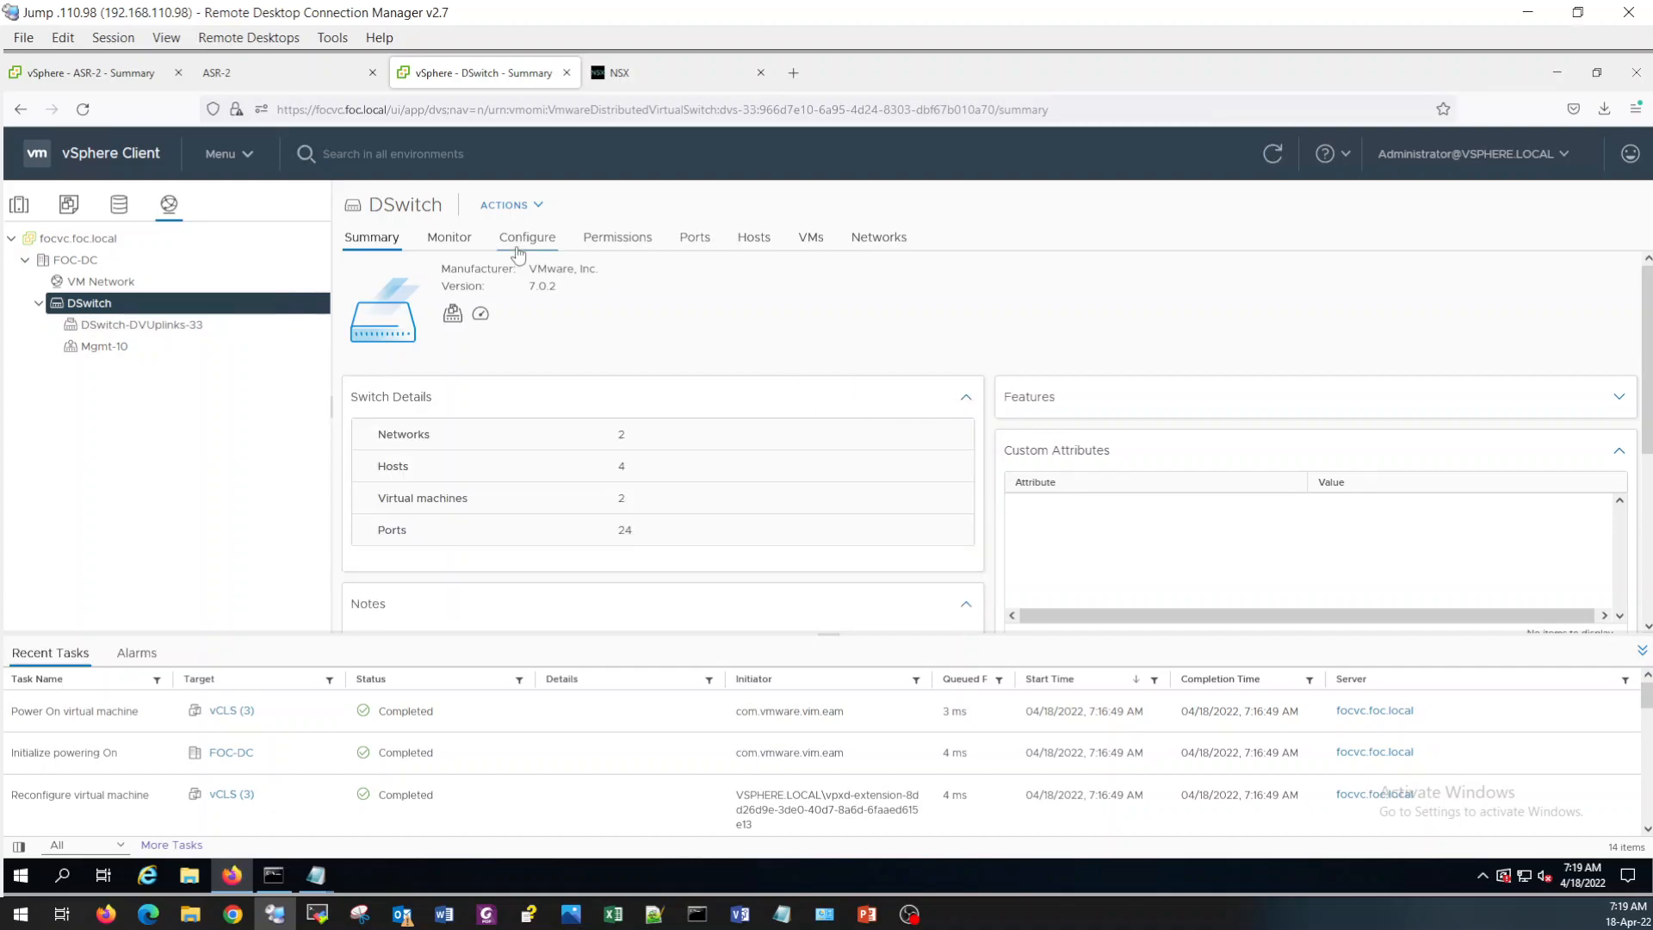
{"action": "left_click", "coordinate": [527, 236]}
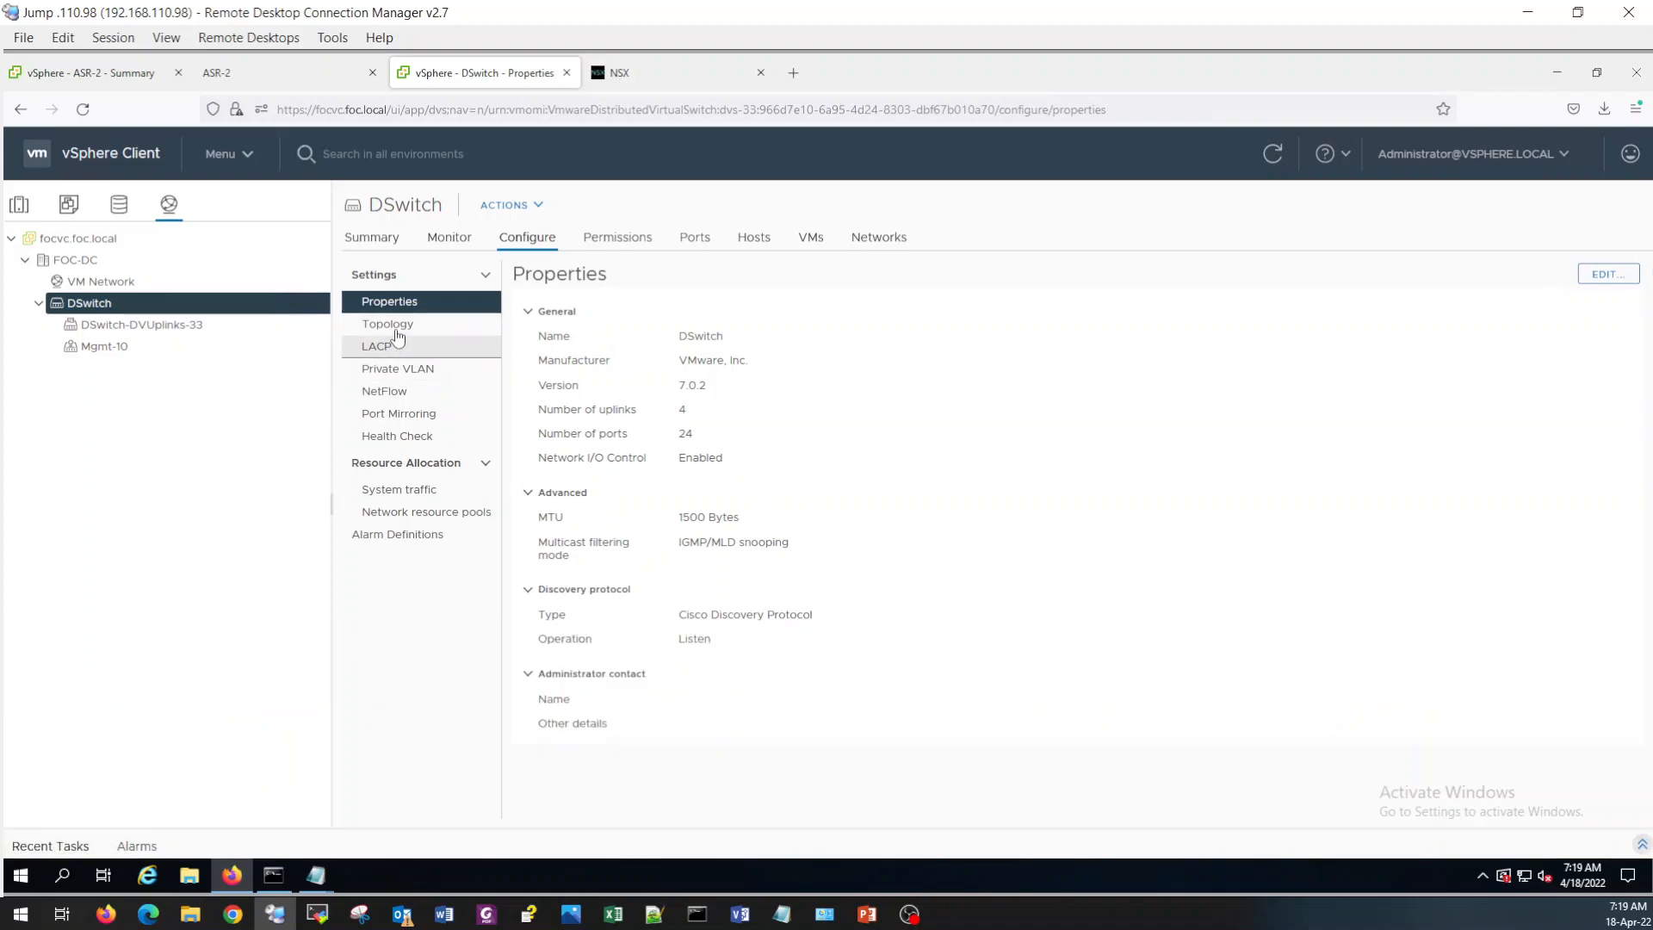
{"action": "mouse_move", "coordinate": [680, 523]}
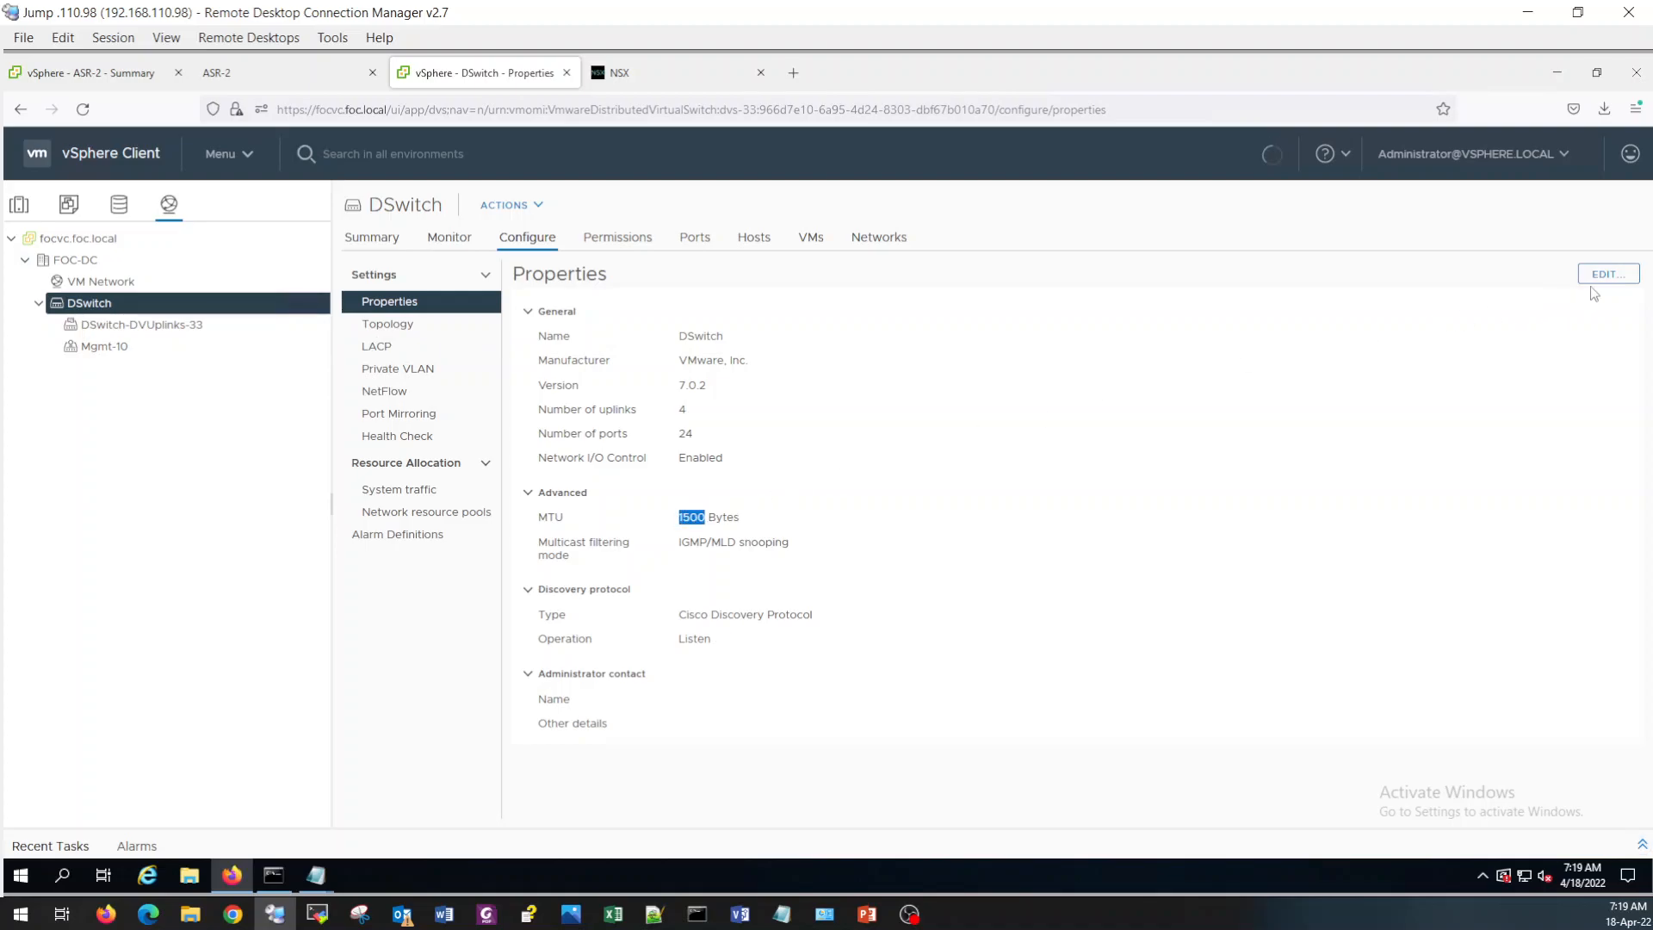
{"action": "left_click", "coordinate": [1606, 273]}
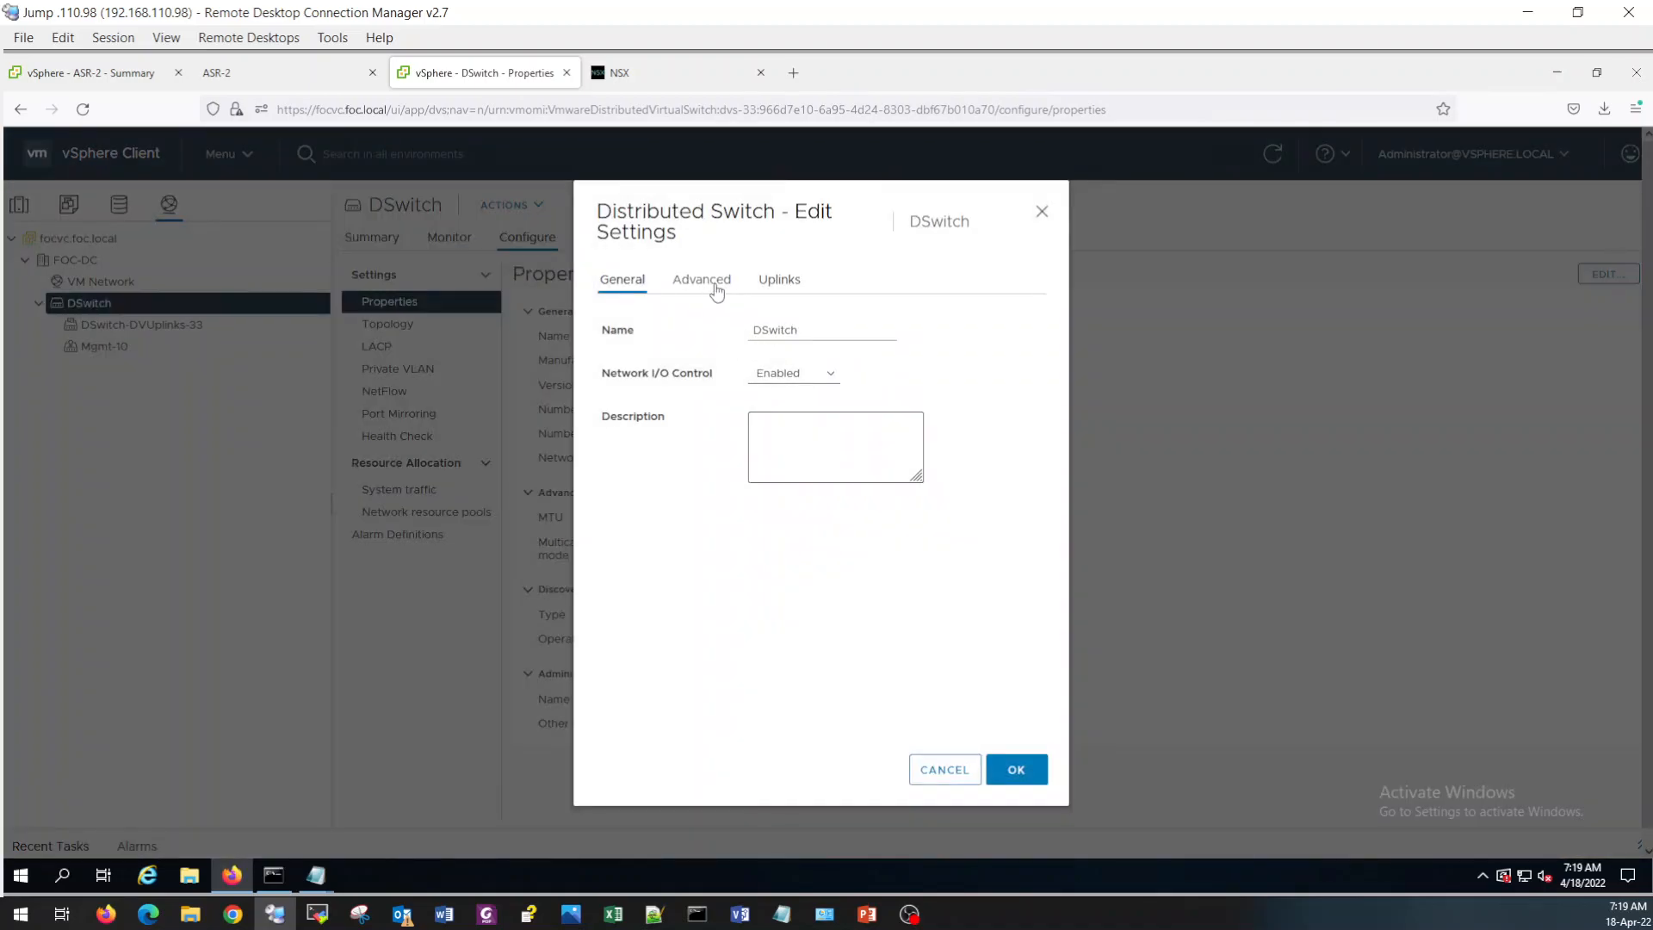
{"action": "left_click", "coordinate": [701, 279]}
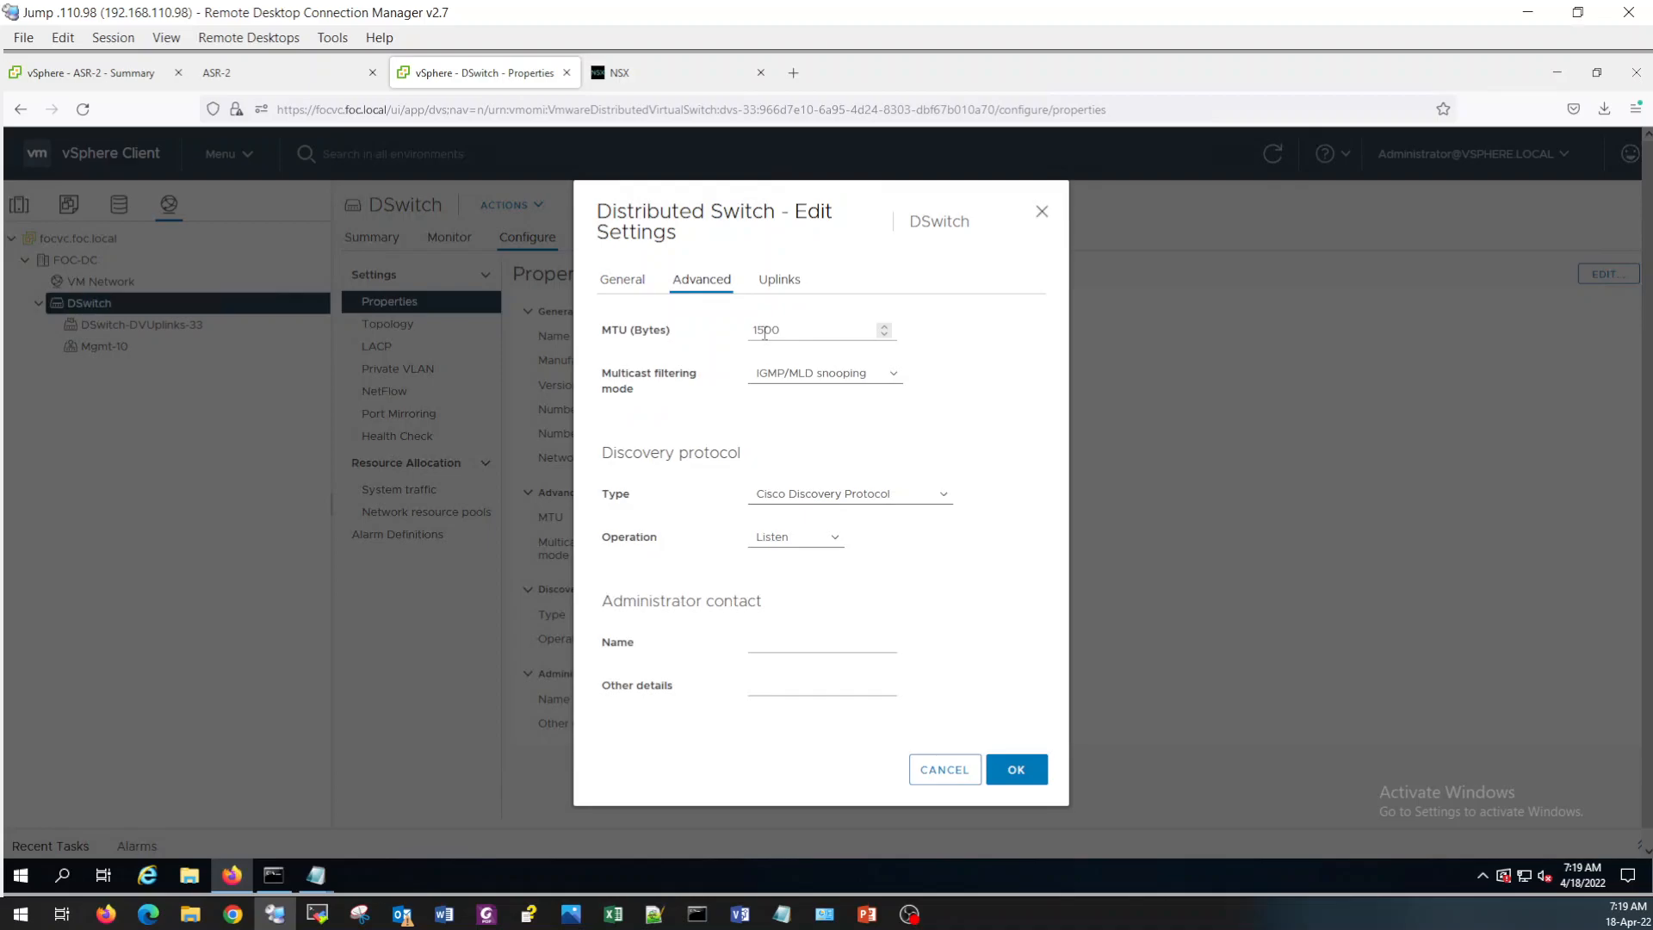
{"action": "type", "text": "1700"}
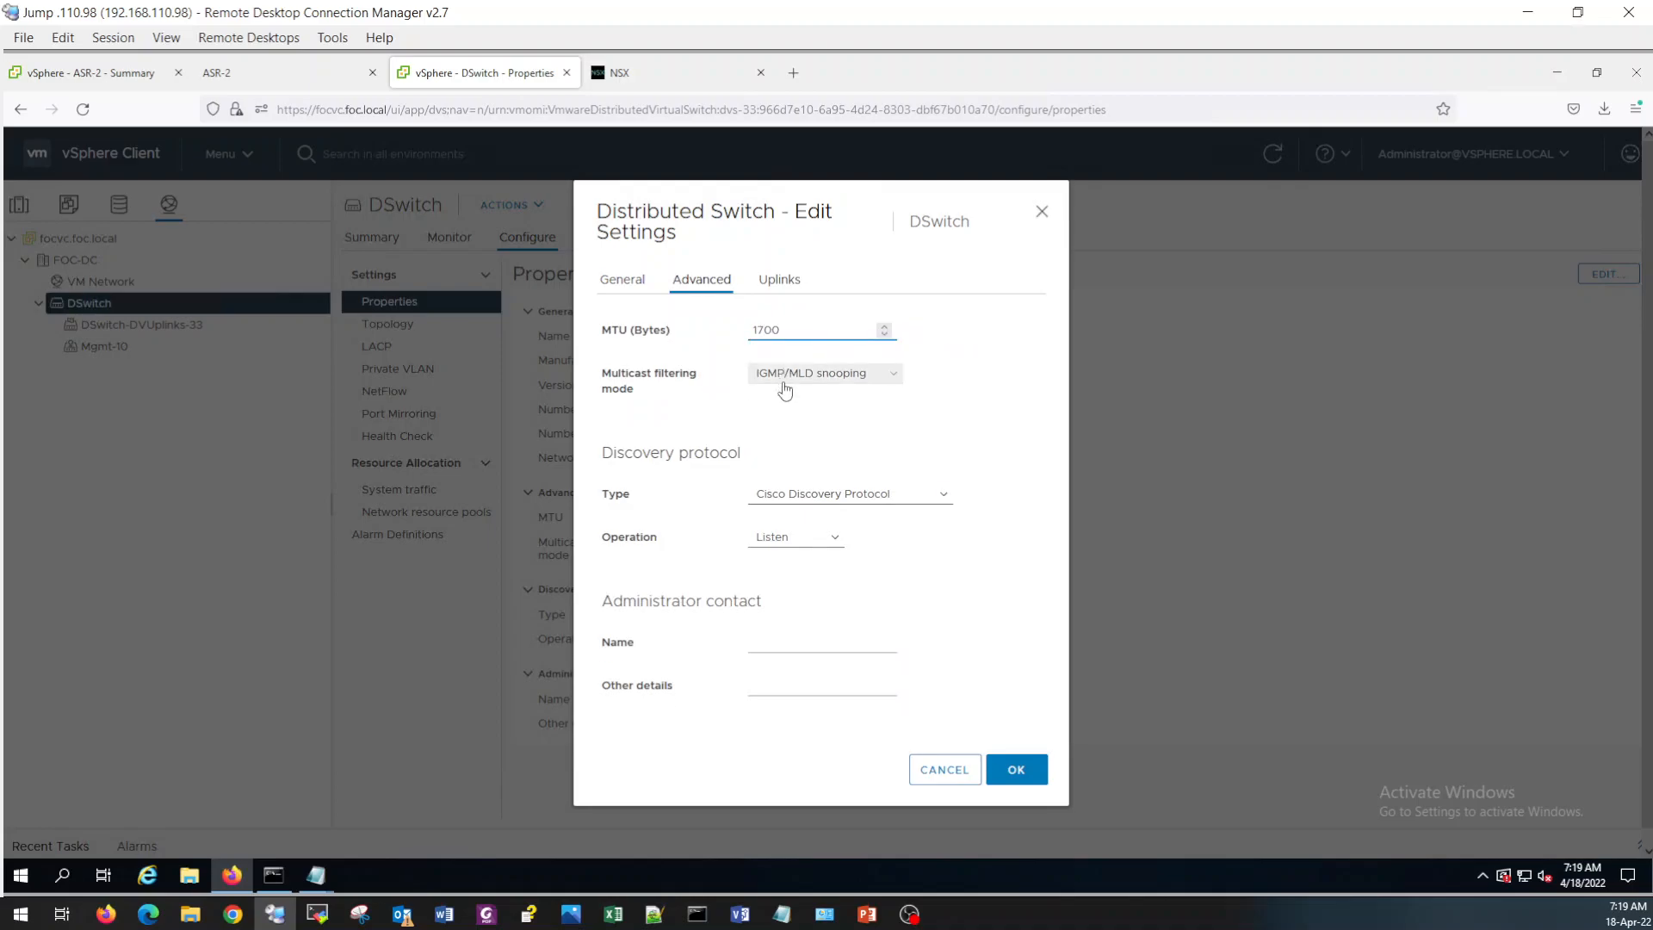
{"action": "left_click", "coordinate": [944, 768]}
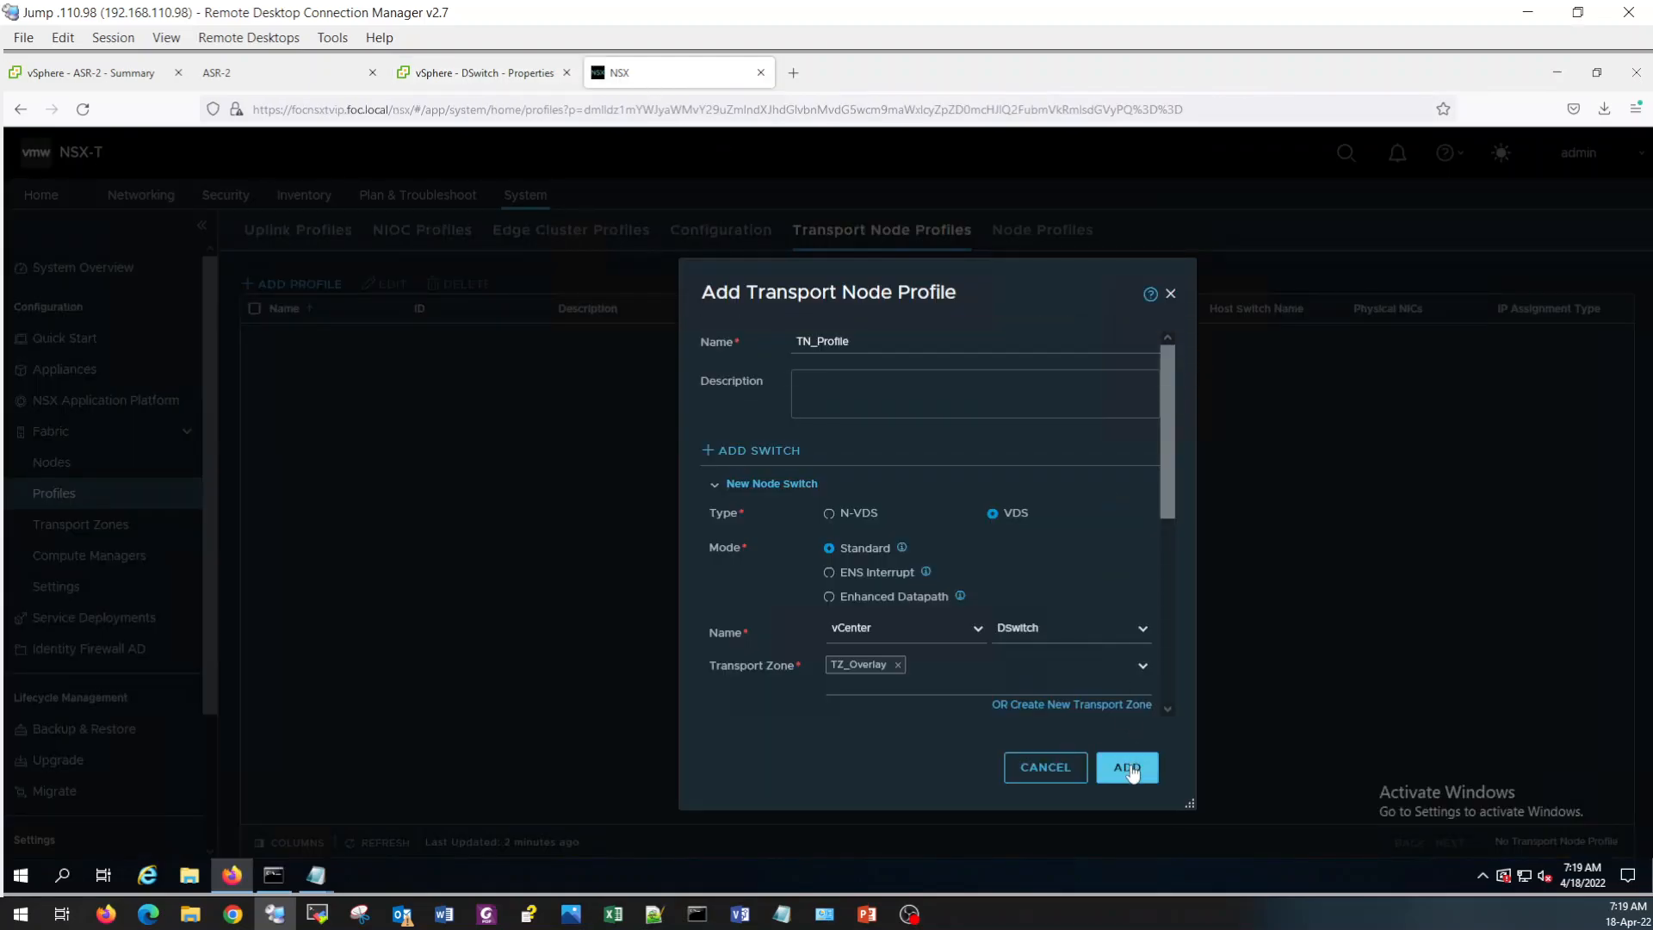
Create the TN_Profile transport node profile and go to Fabric > Nodes for host transport nodes.
{"action": "left_click", "coordinate": [1126, 766]}
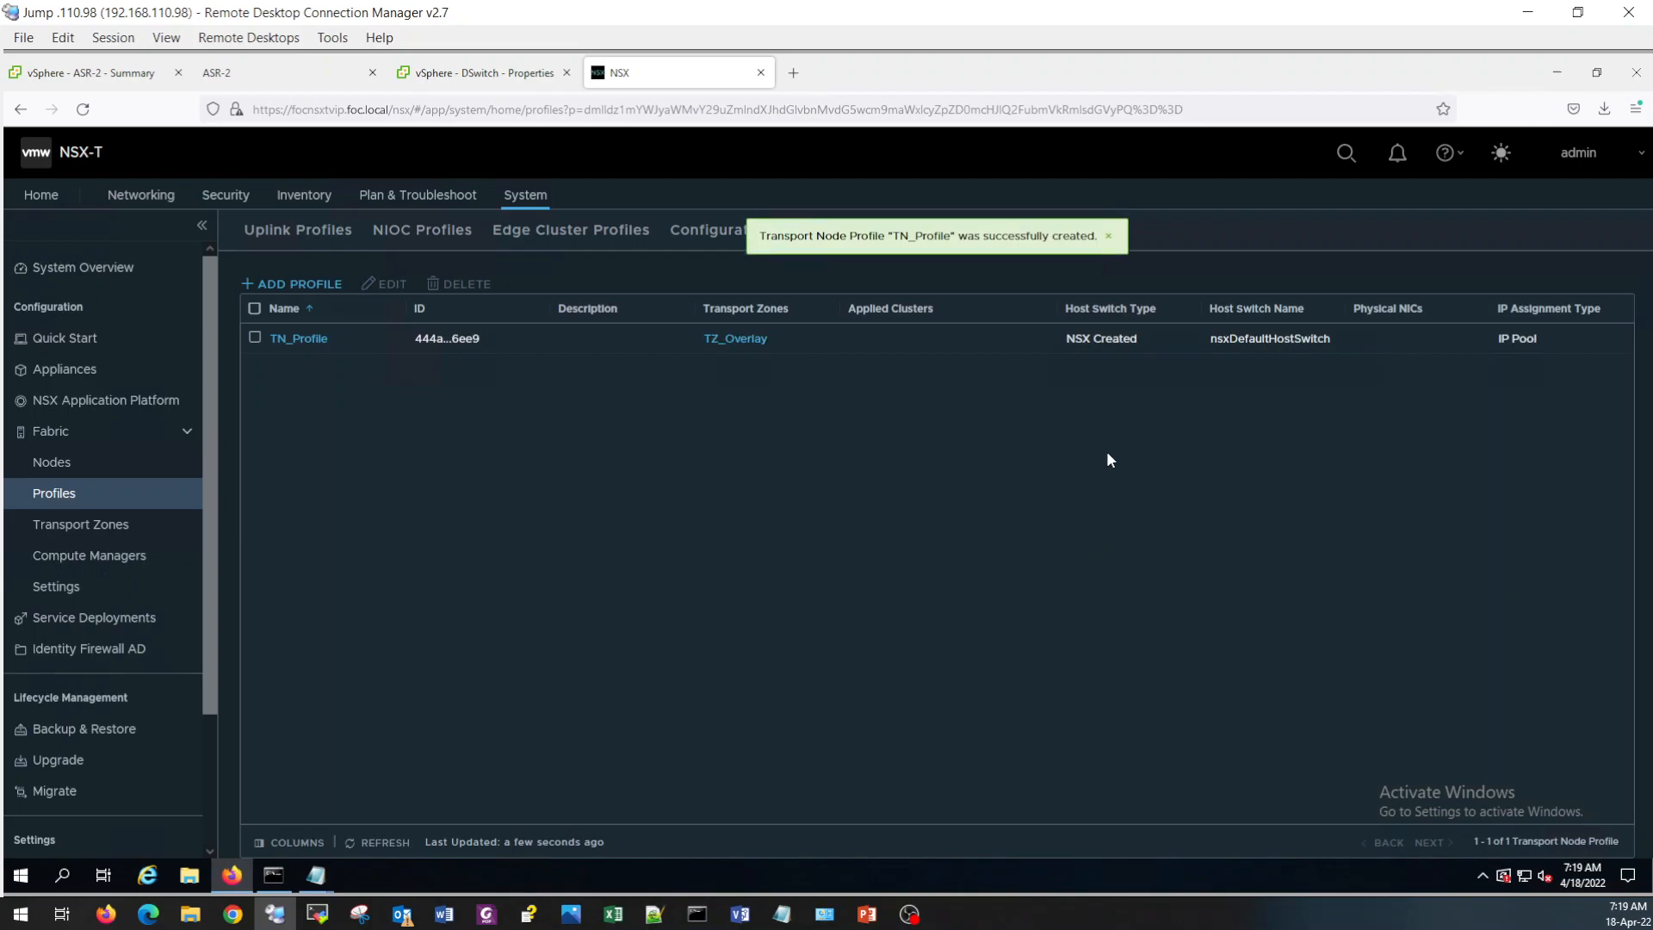
{"action": "left_click", "coordinate": [255, 339]}
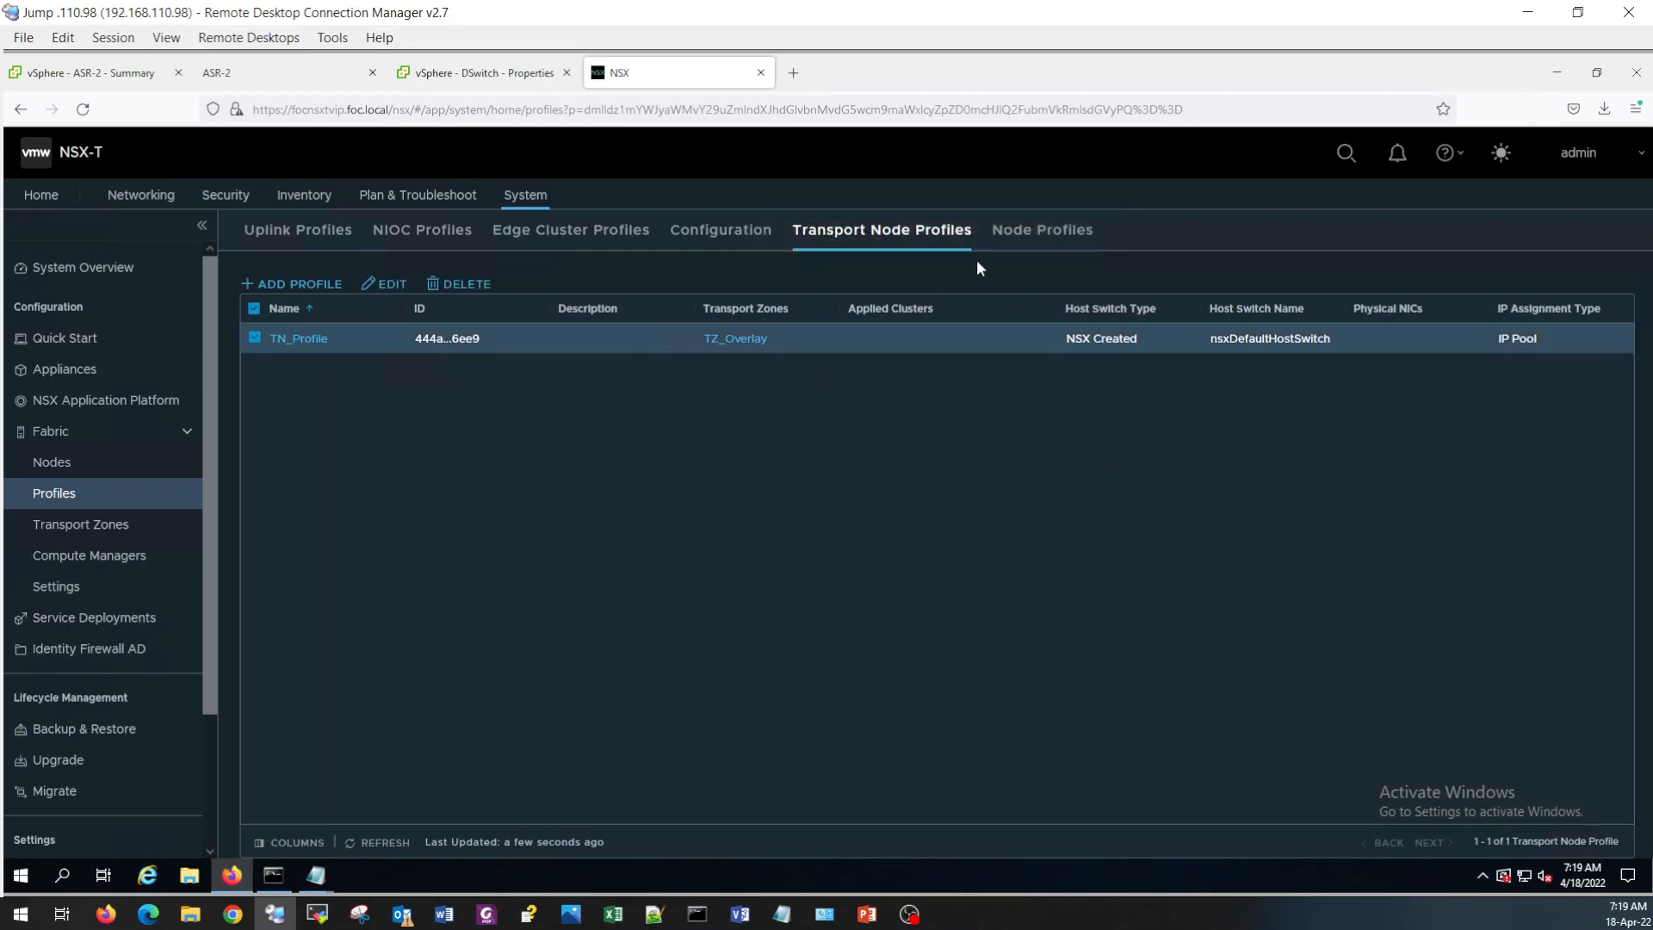
{"action": "left_click", "coordinate": [52, 461]}
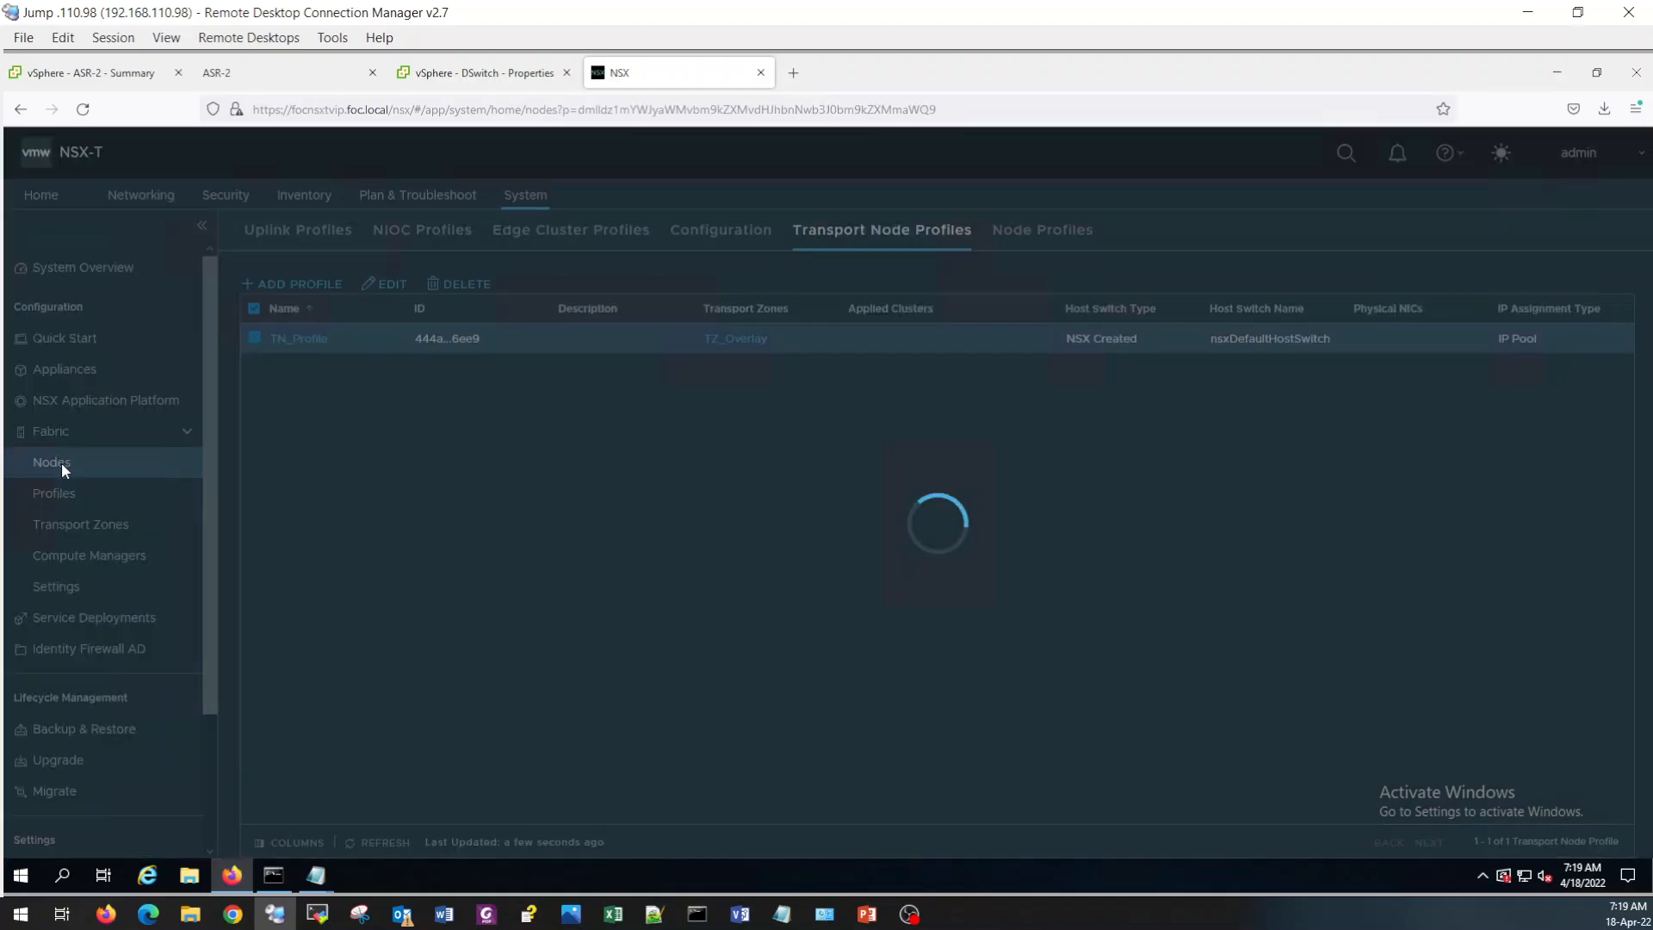
Show hosts managed by vCenter and expand the Compute cluster to its two ESXi hosts.
{"action": "left_click", "coordinate": [50, 462]}
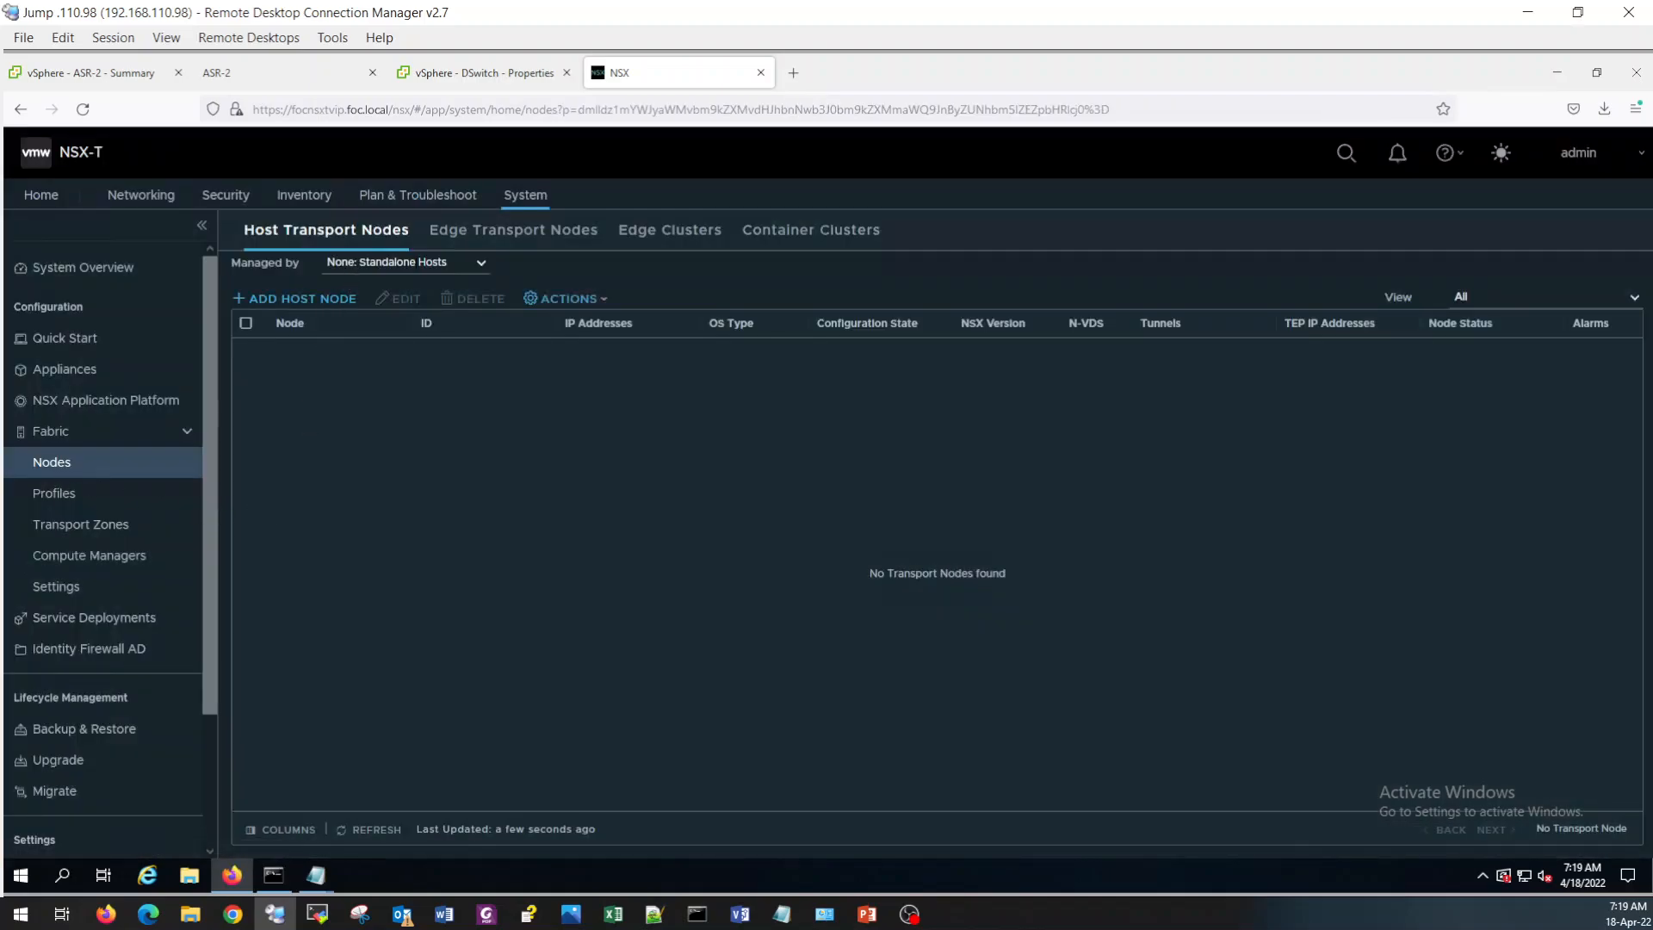
{"action": "left_click", "coordinate": [403, 262]}
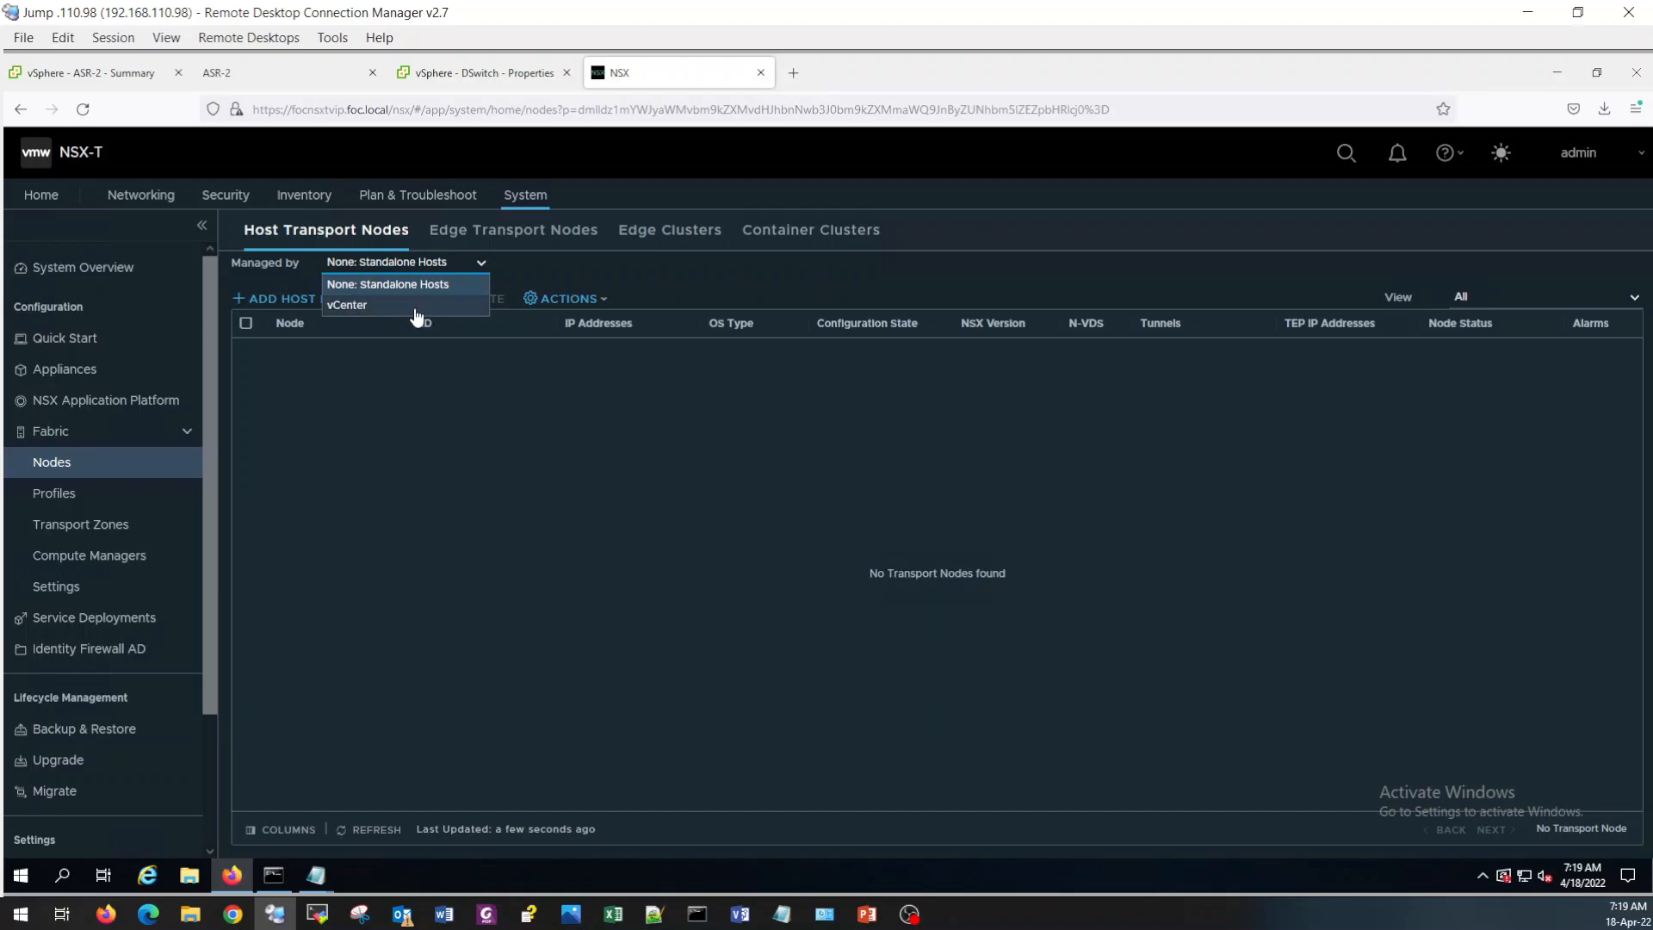
{"action": "left_click", "coordinate": [346, 305]}
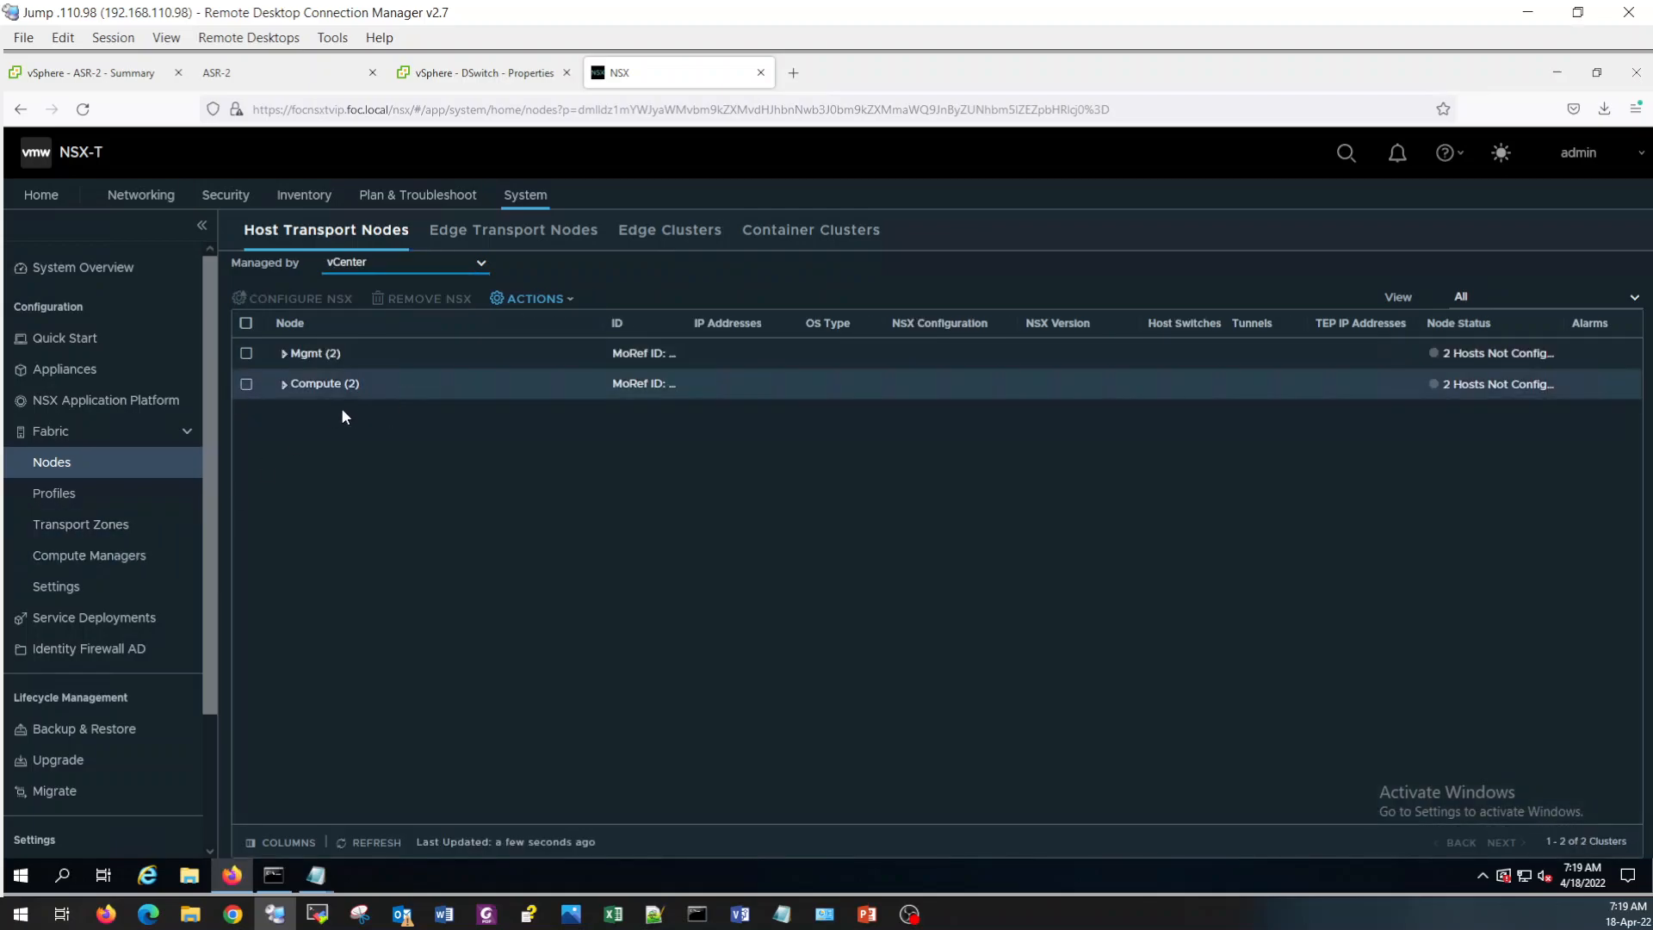
{"action": "left_click", "coordinate": [284, 382]}
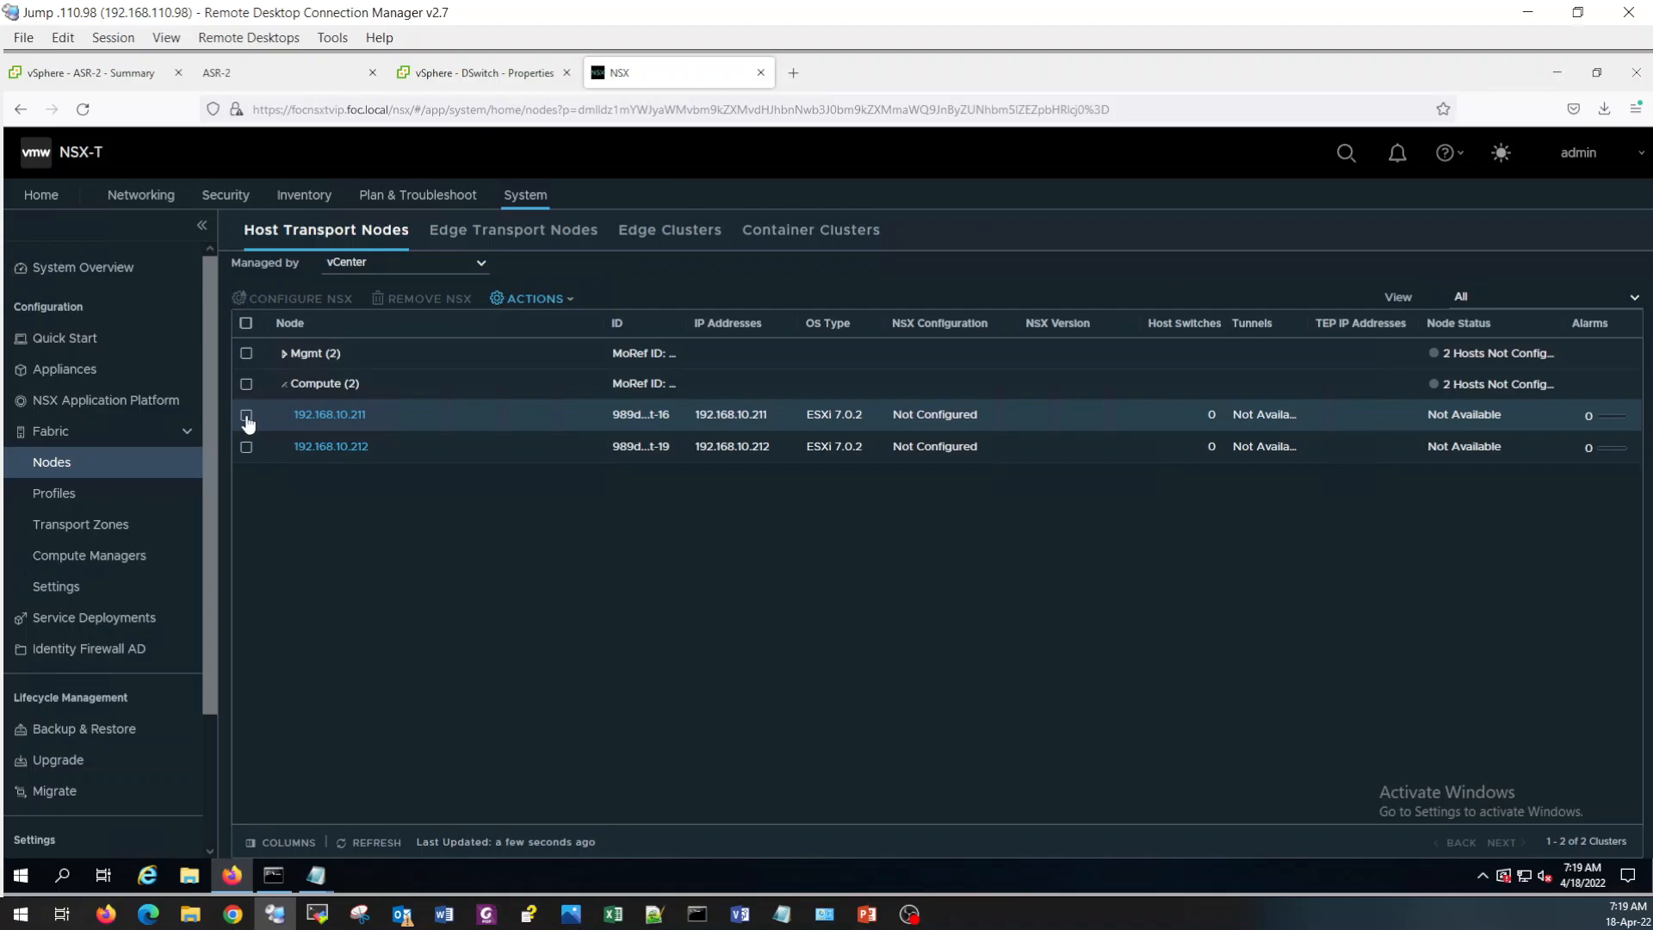
{"action": "left_click", "coordinate": [246, 415]}
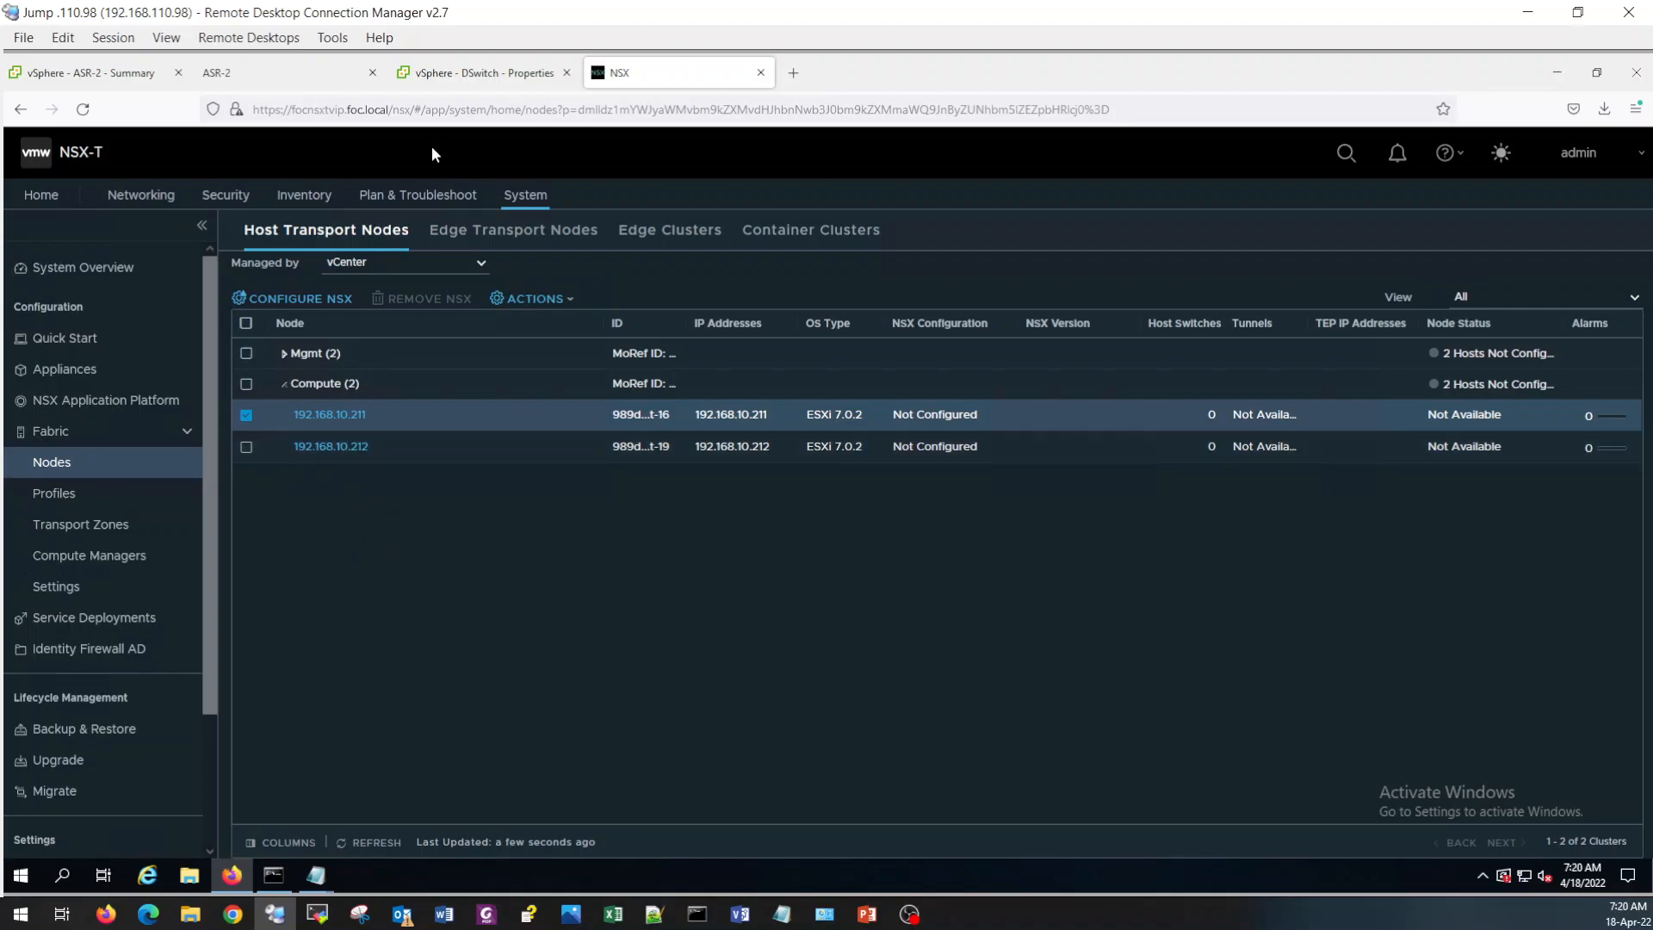
Select the Compute cluster, review its Actions menu without choosing one, then deselect it.
{"action": "left_click", "coordinate": [486, 72]}
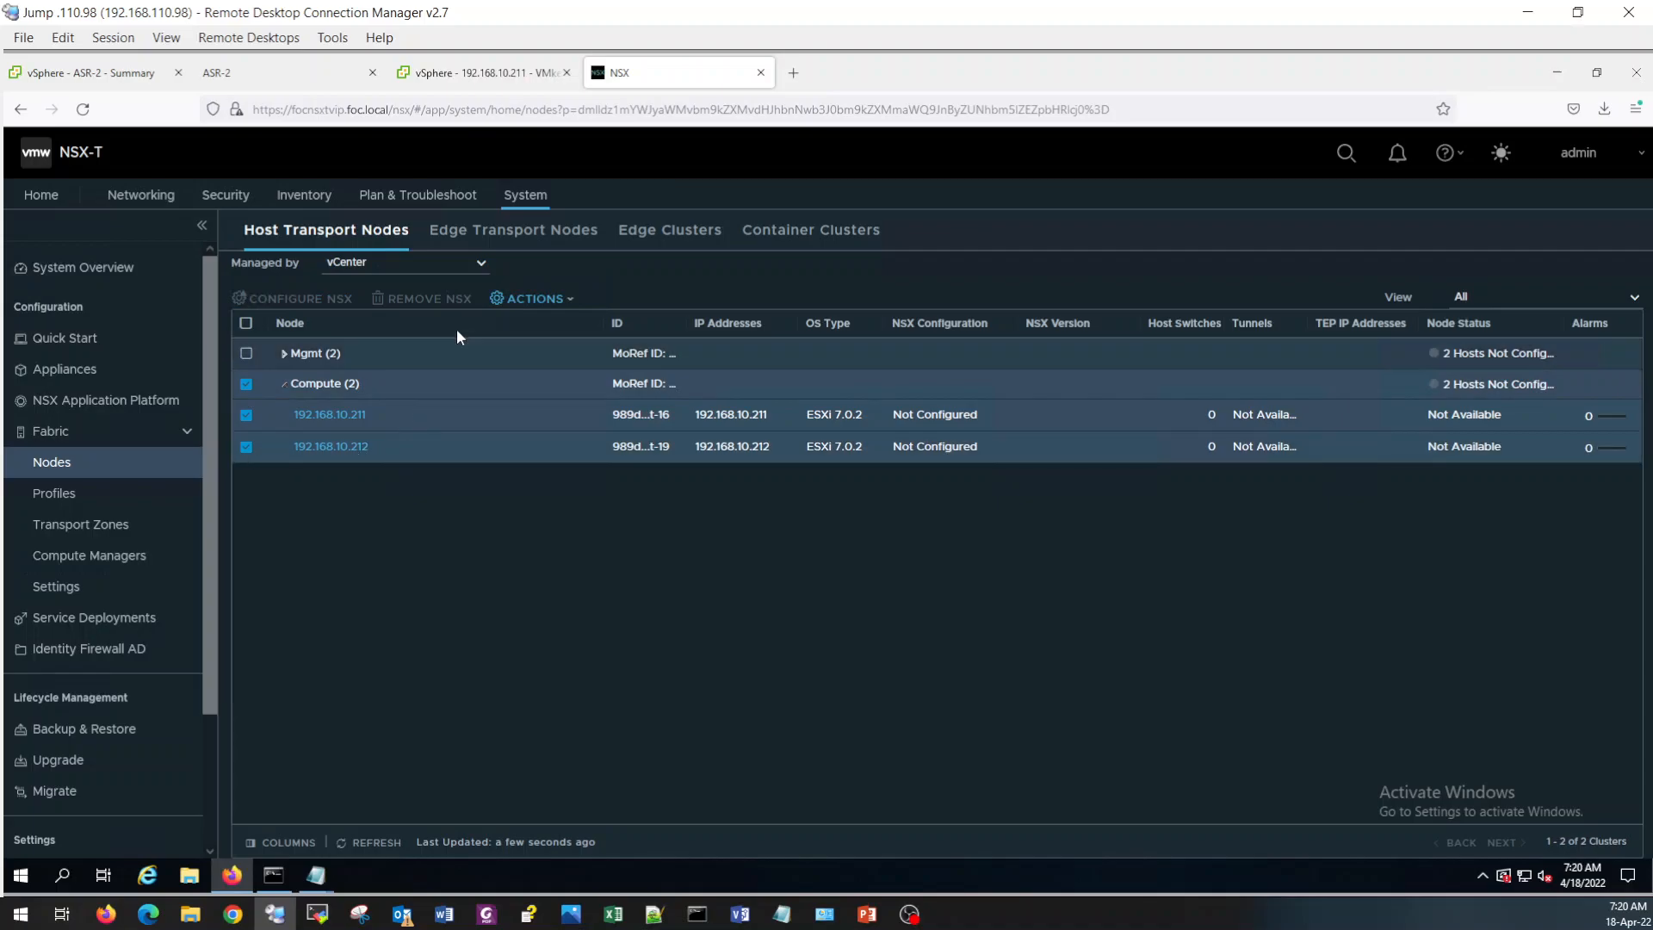
{"action": "left_click", "coordinate": [530, 298]}
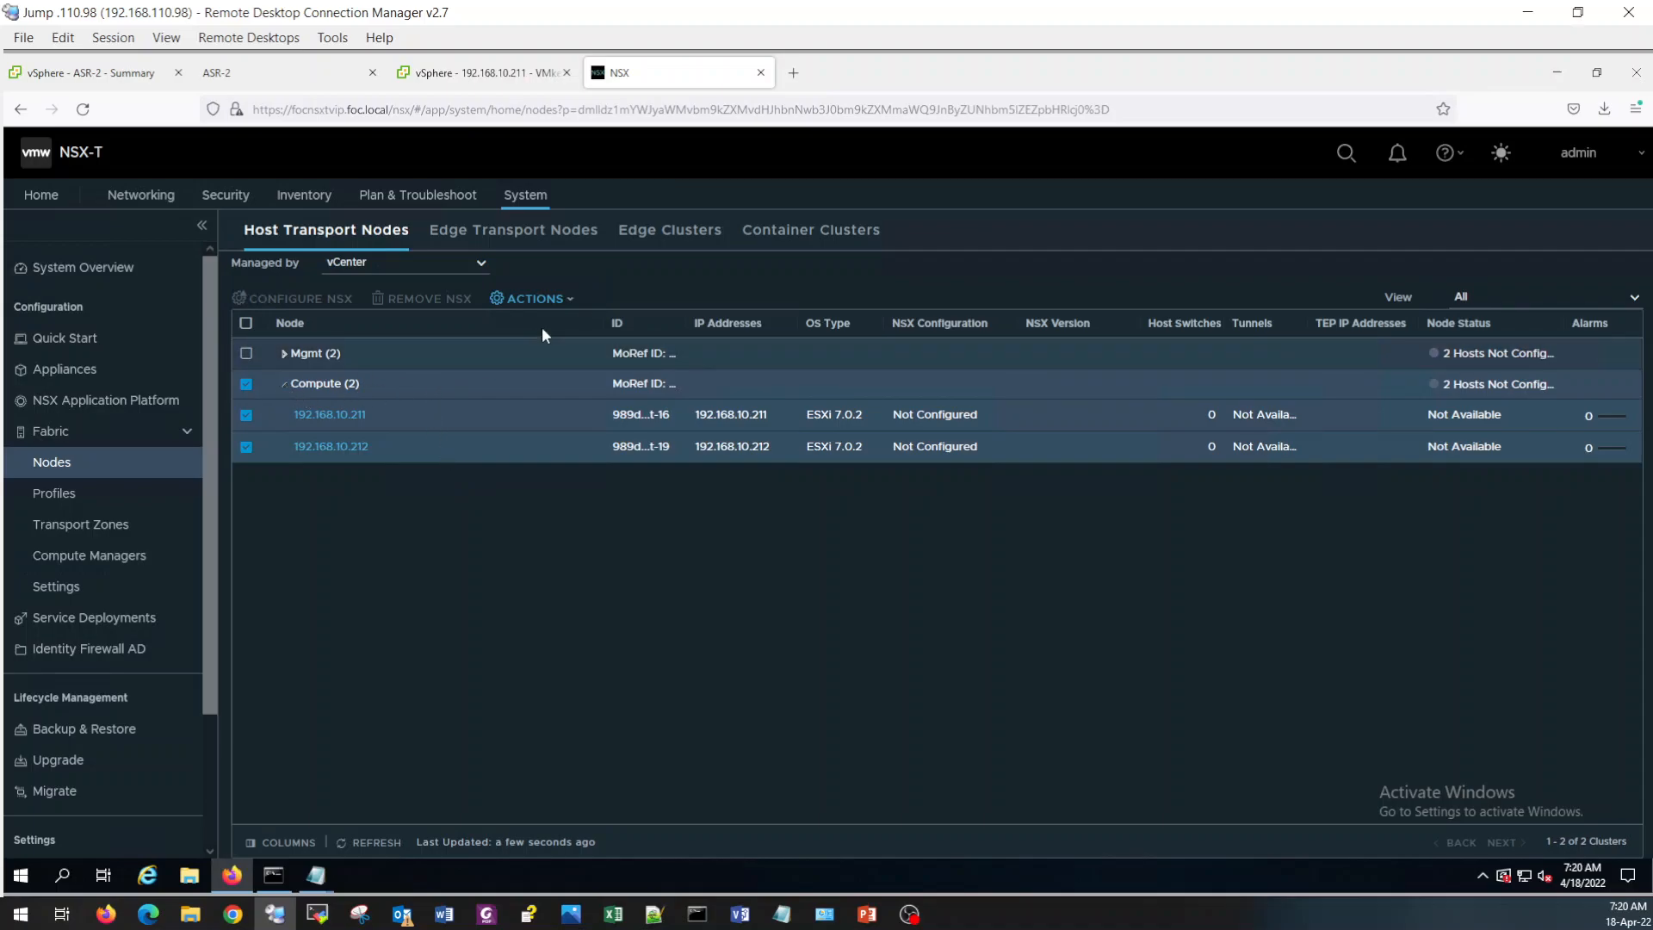
{"action": "left_click", "coordinate": [532, 298]}
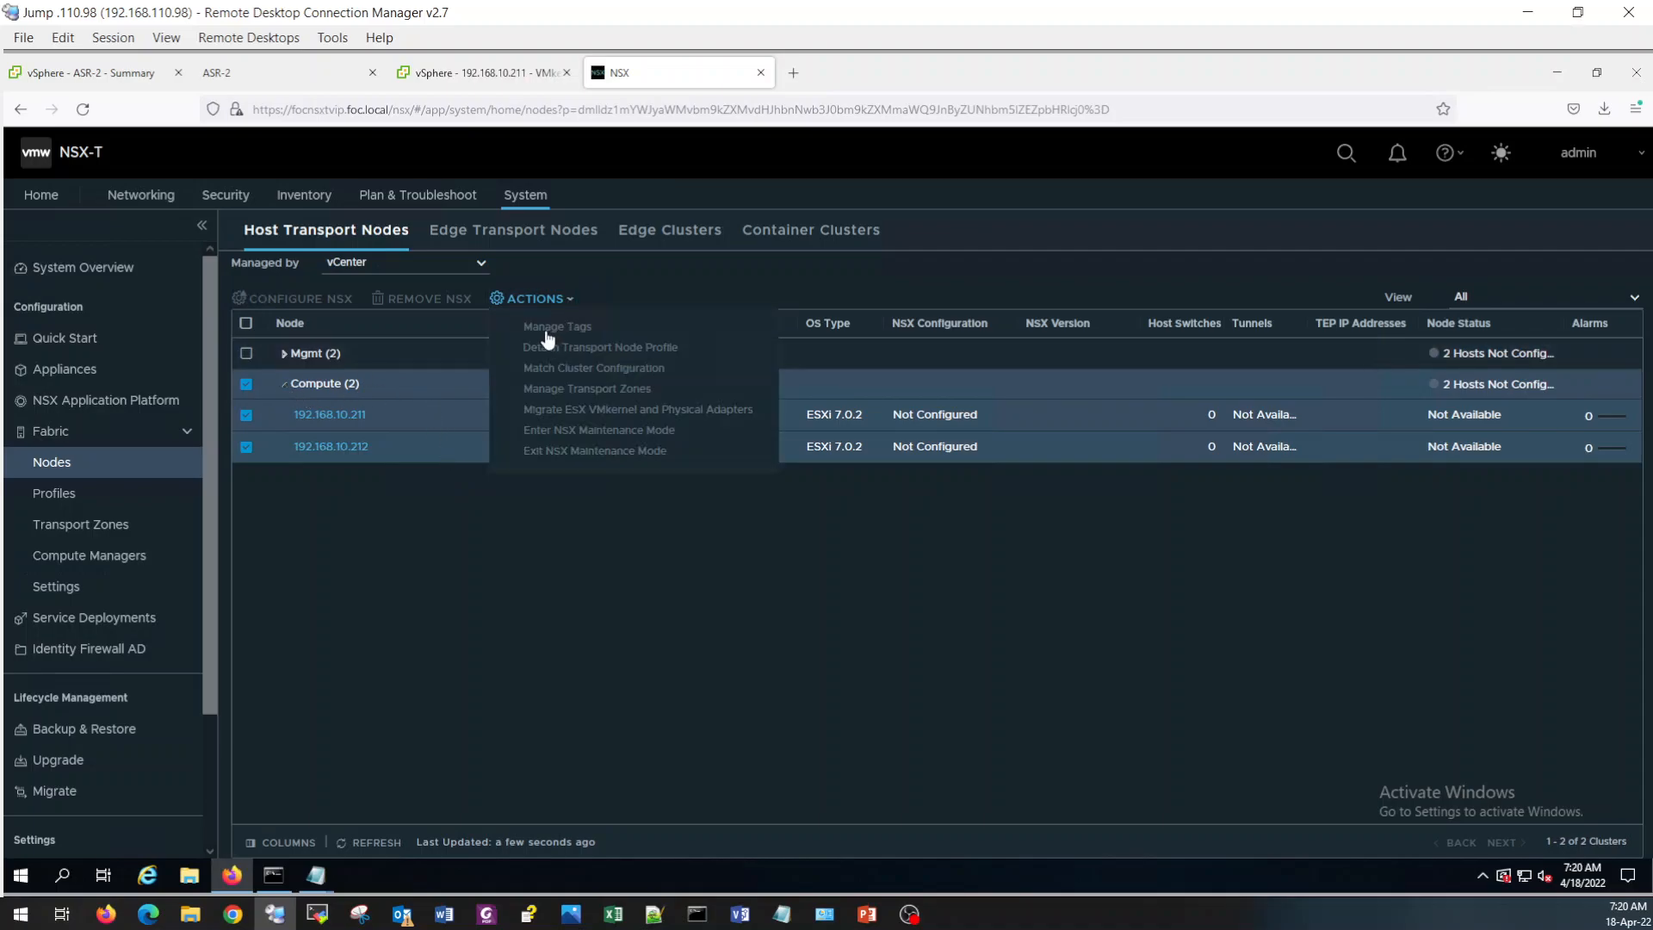
{"action": "left_click", "coordinate": [329, 446]}
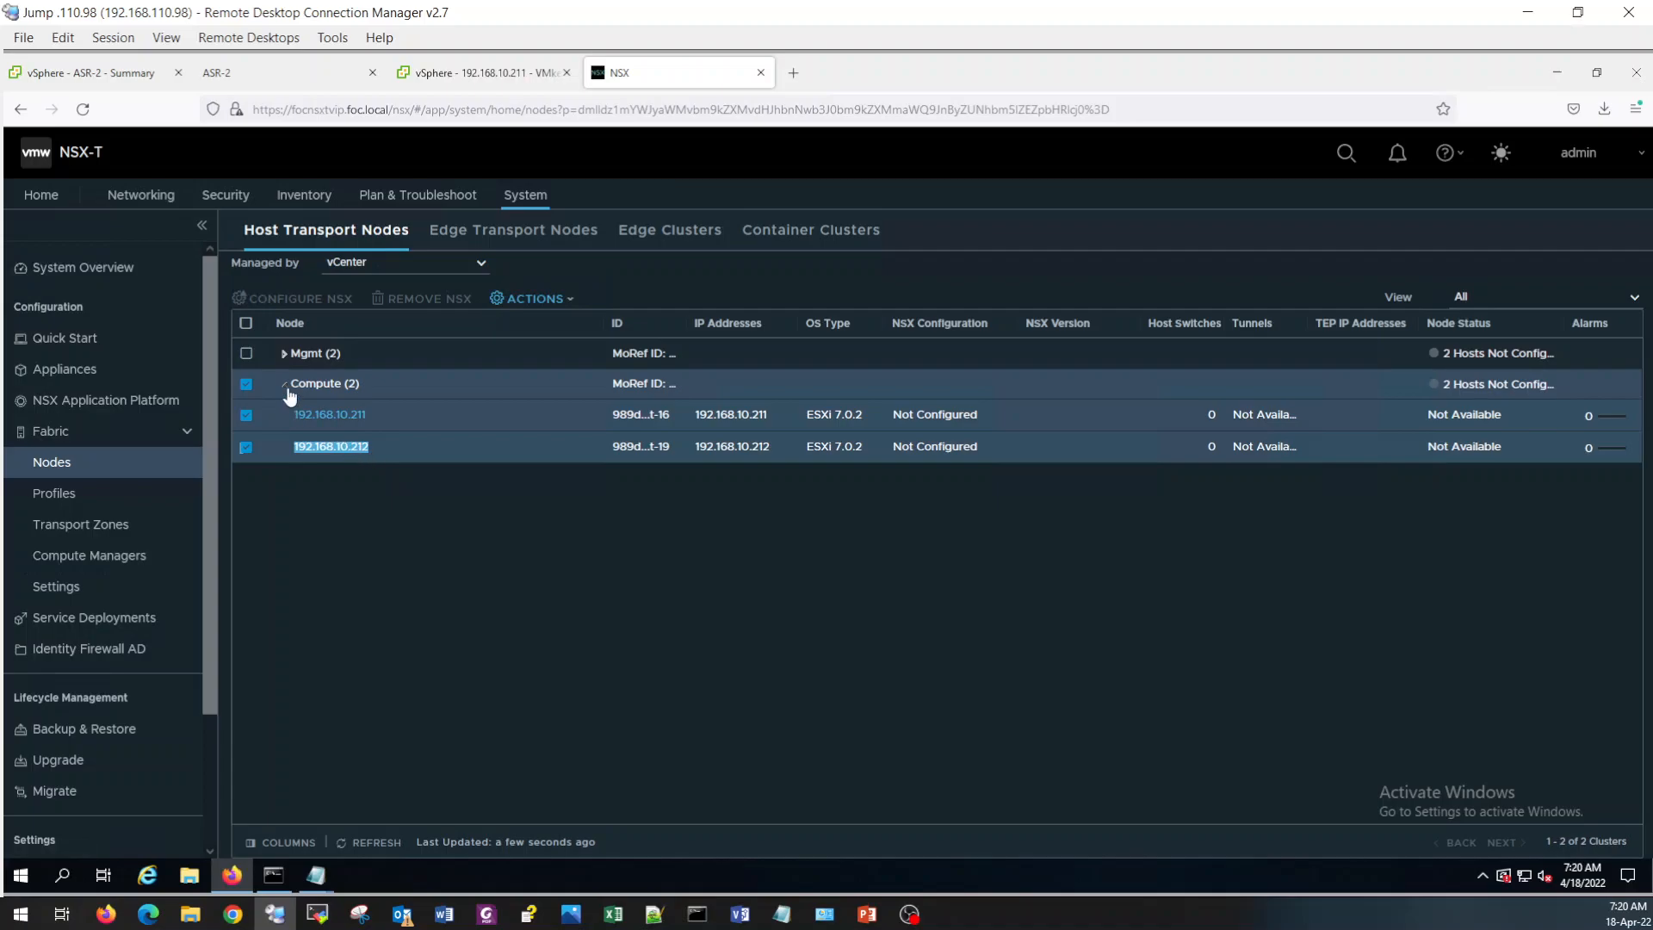
{"action": "left_click", "coordinate": [246, 383]}
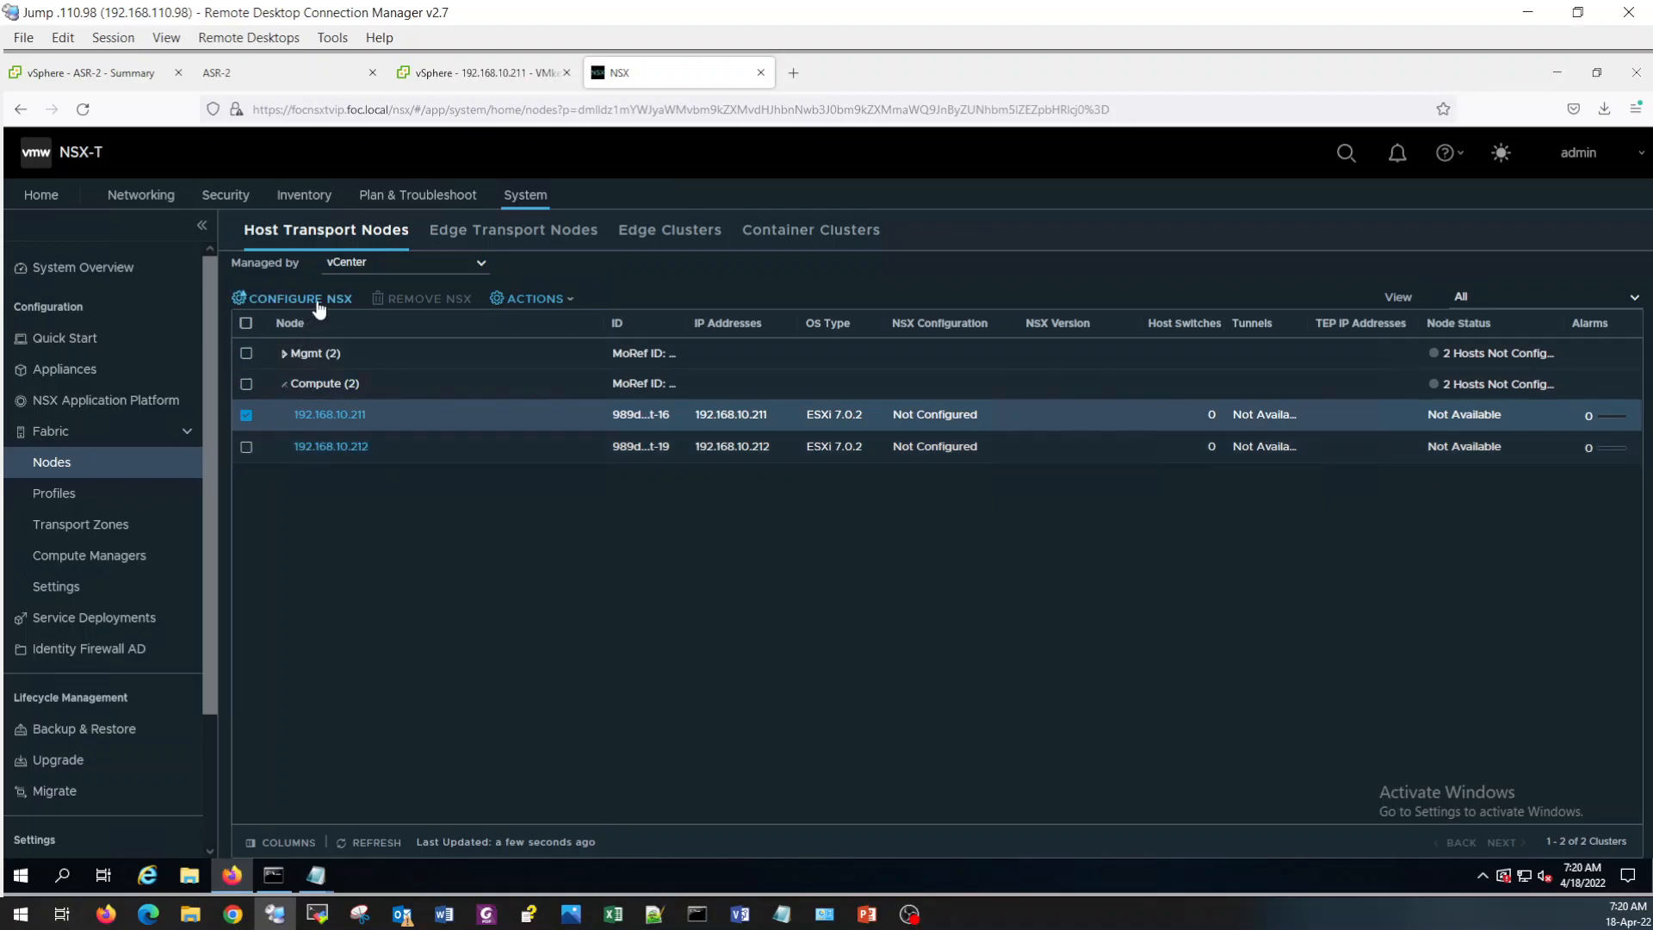
Begin Configure NSX for host 192.168.10.211 alone, then cancel the single-host installation.
{"action": "left_click", "coordinate": [298, 298]}
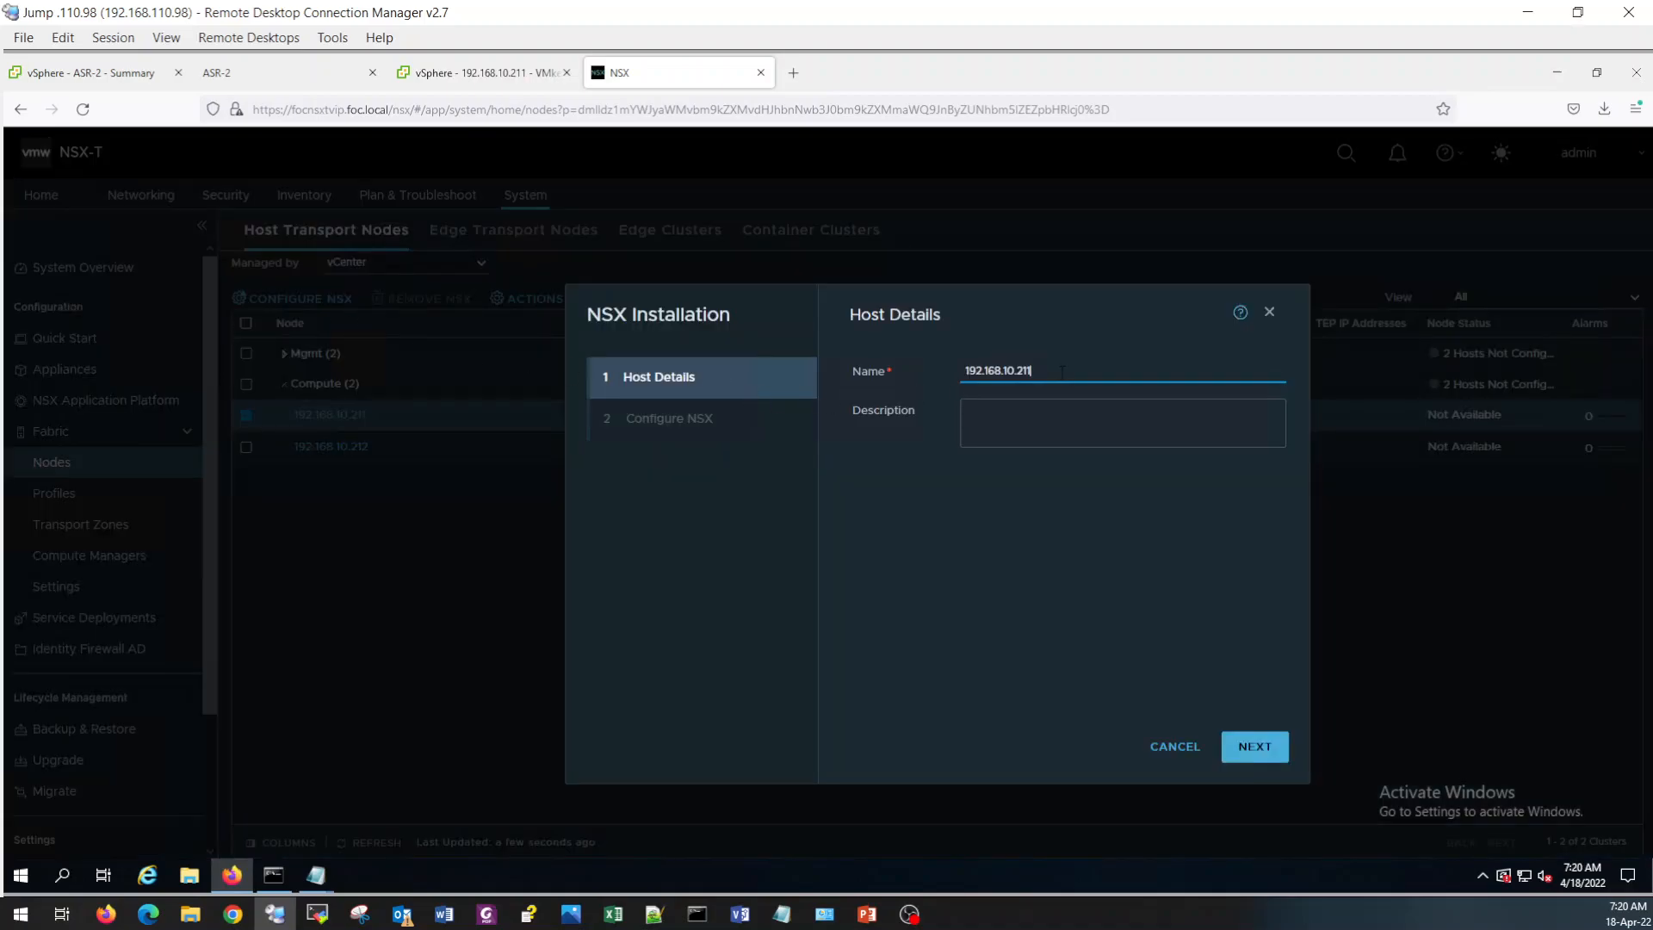
{"action": "mouse_move", "coordinate": [1172, 754]}
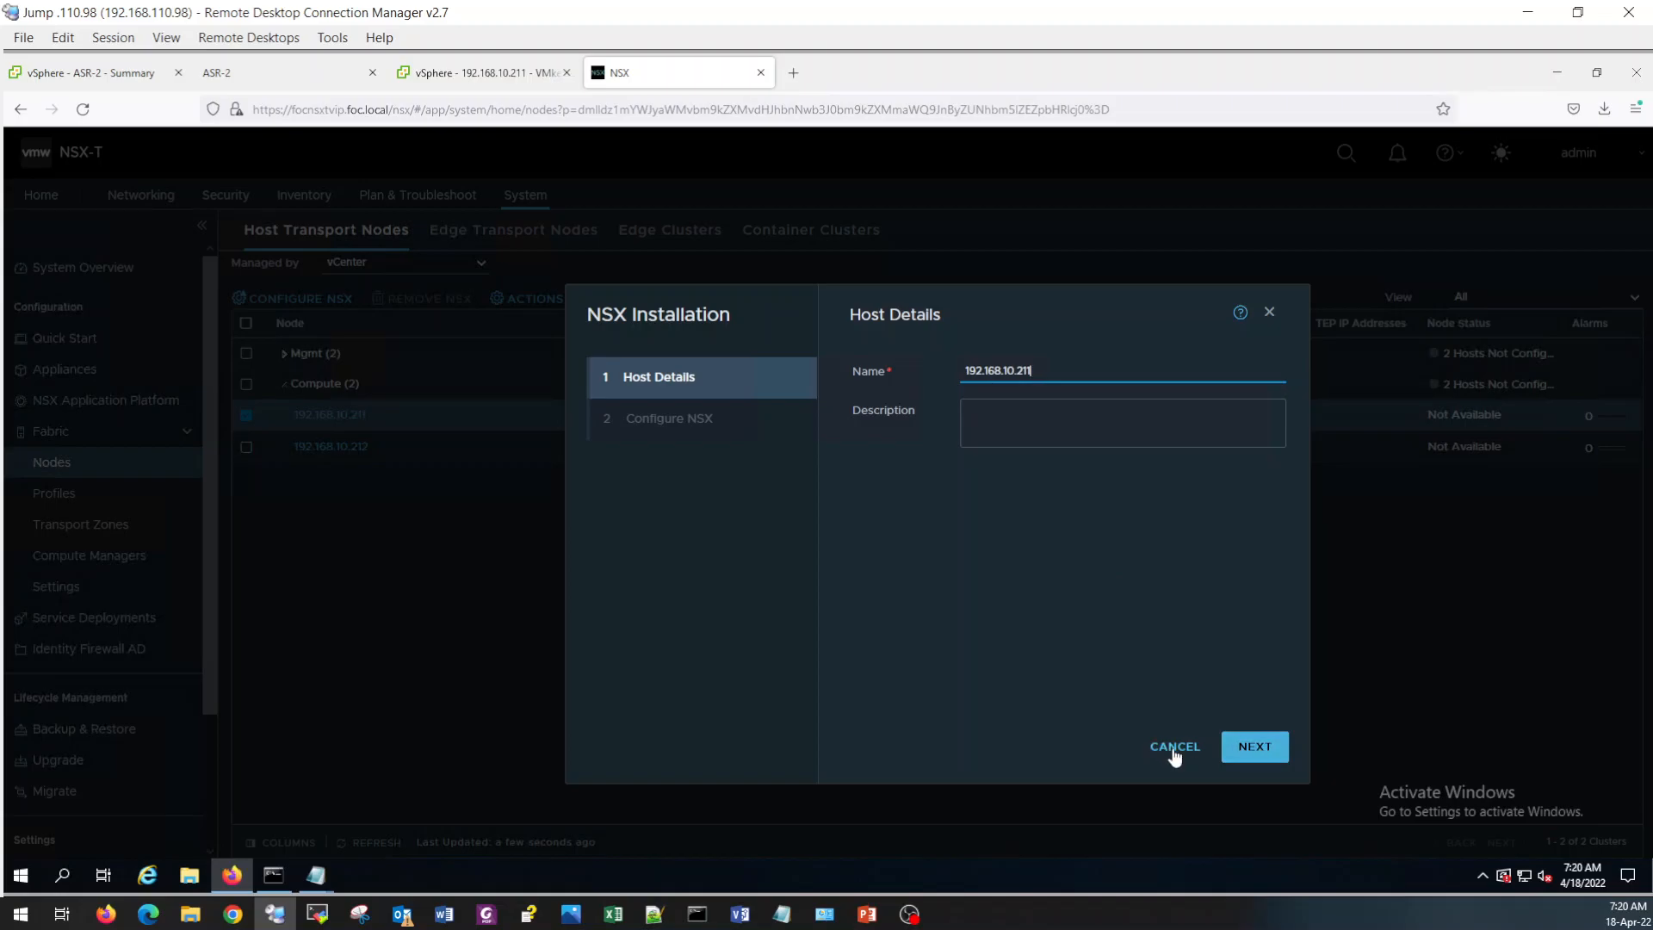
{"action": "left_click", "coordinate": [1174, 746]}
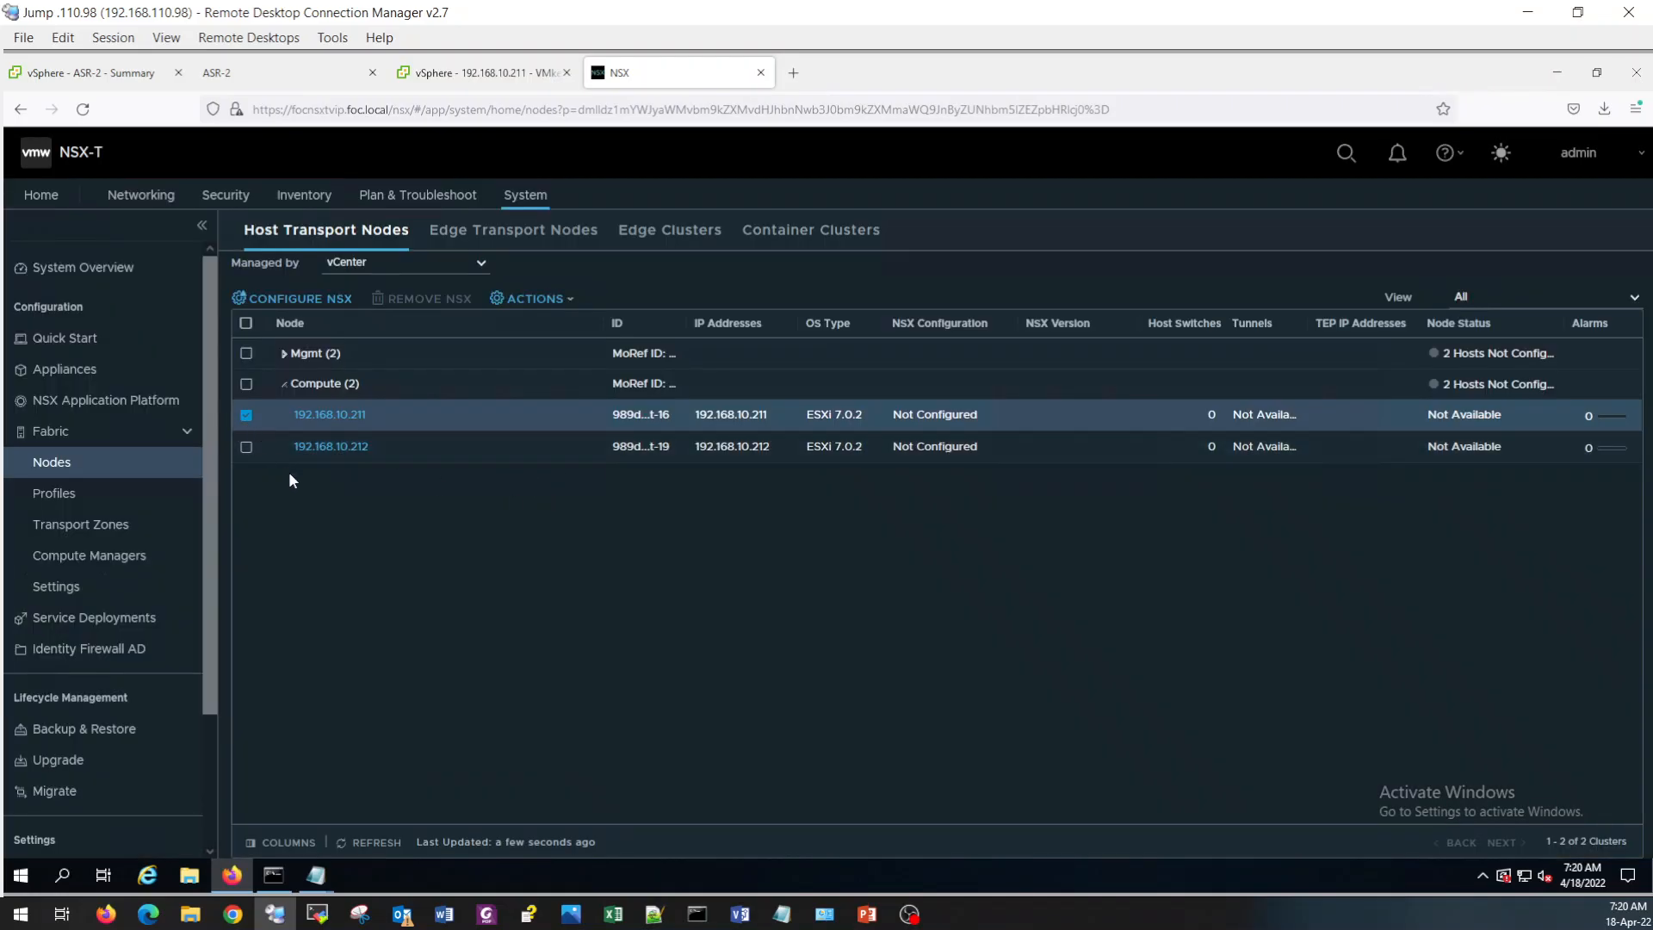
Select the Compute cluster instead of host 192.168.10.211 and start Configure NSX on it.
{"action": "left_click", "coordinate": [283, 353]}
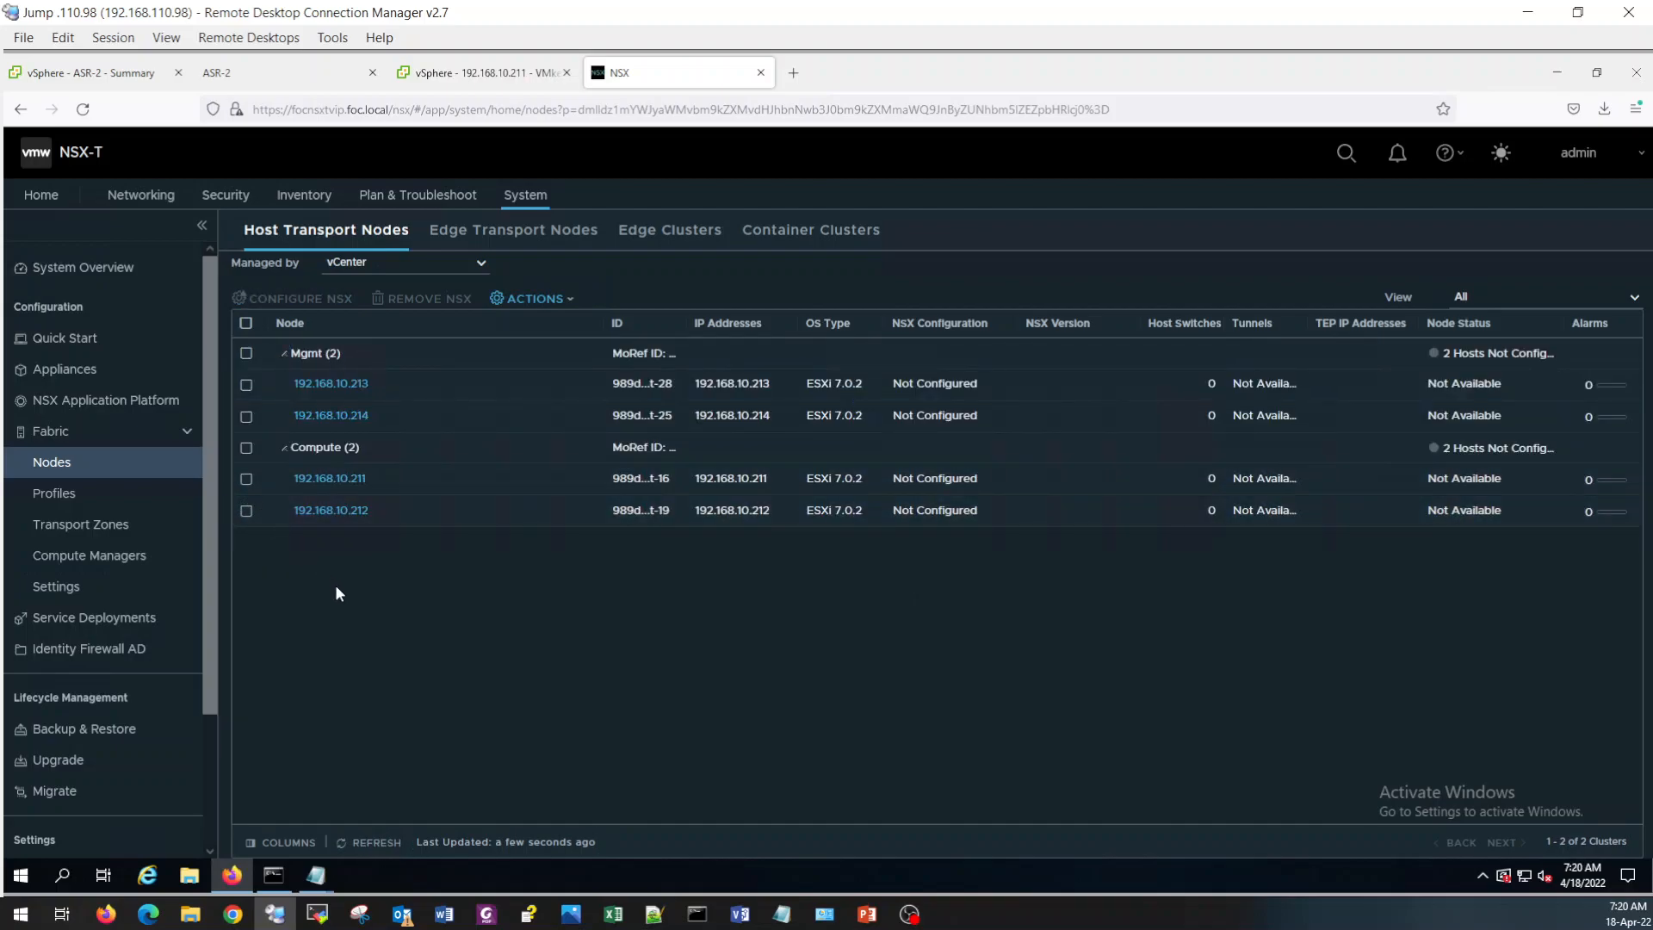
{"action": "left_click", "coordinate": [246, 447]}
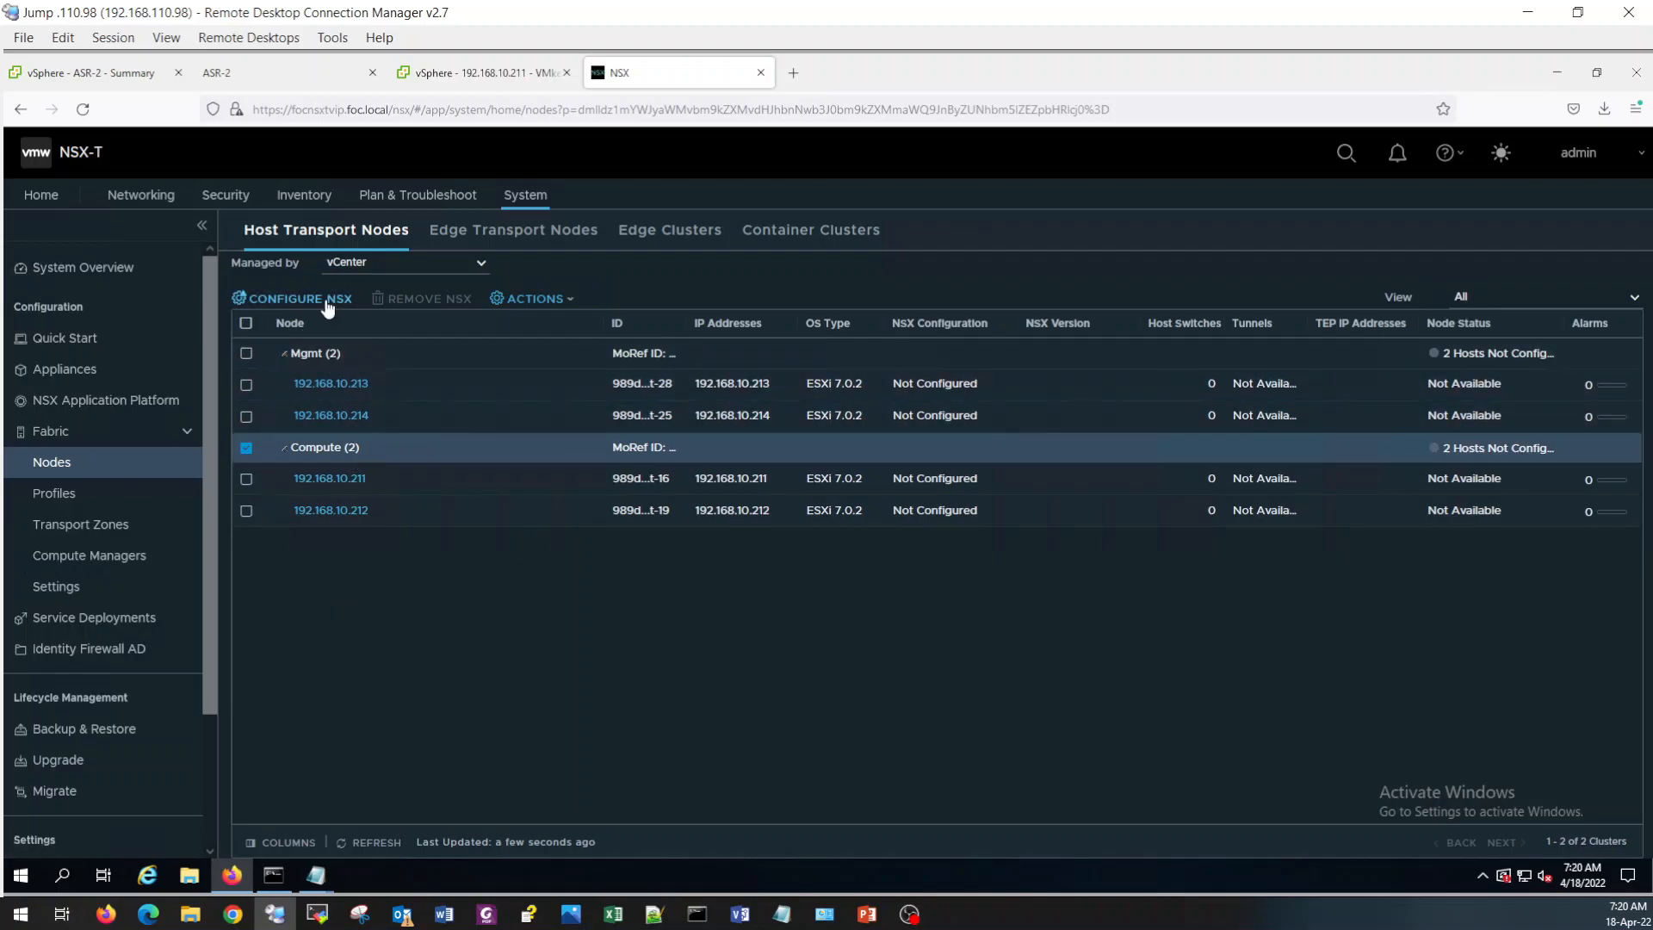
{"action": "left_click", "coordinate": [298, 298]}
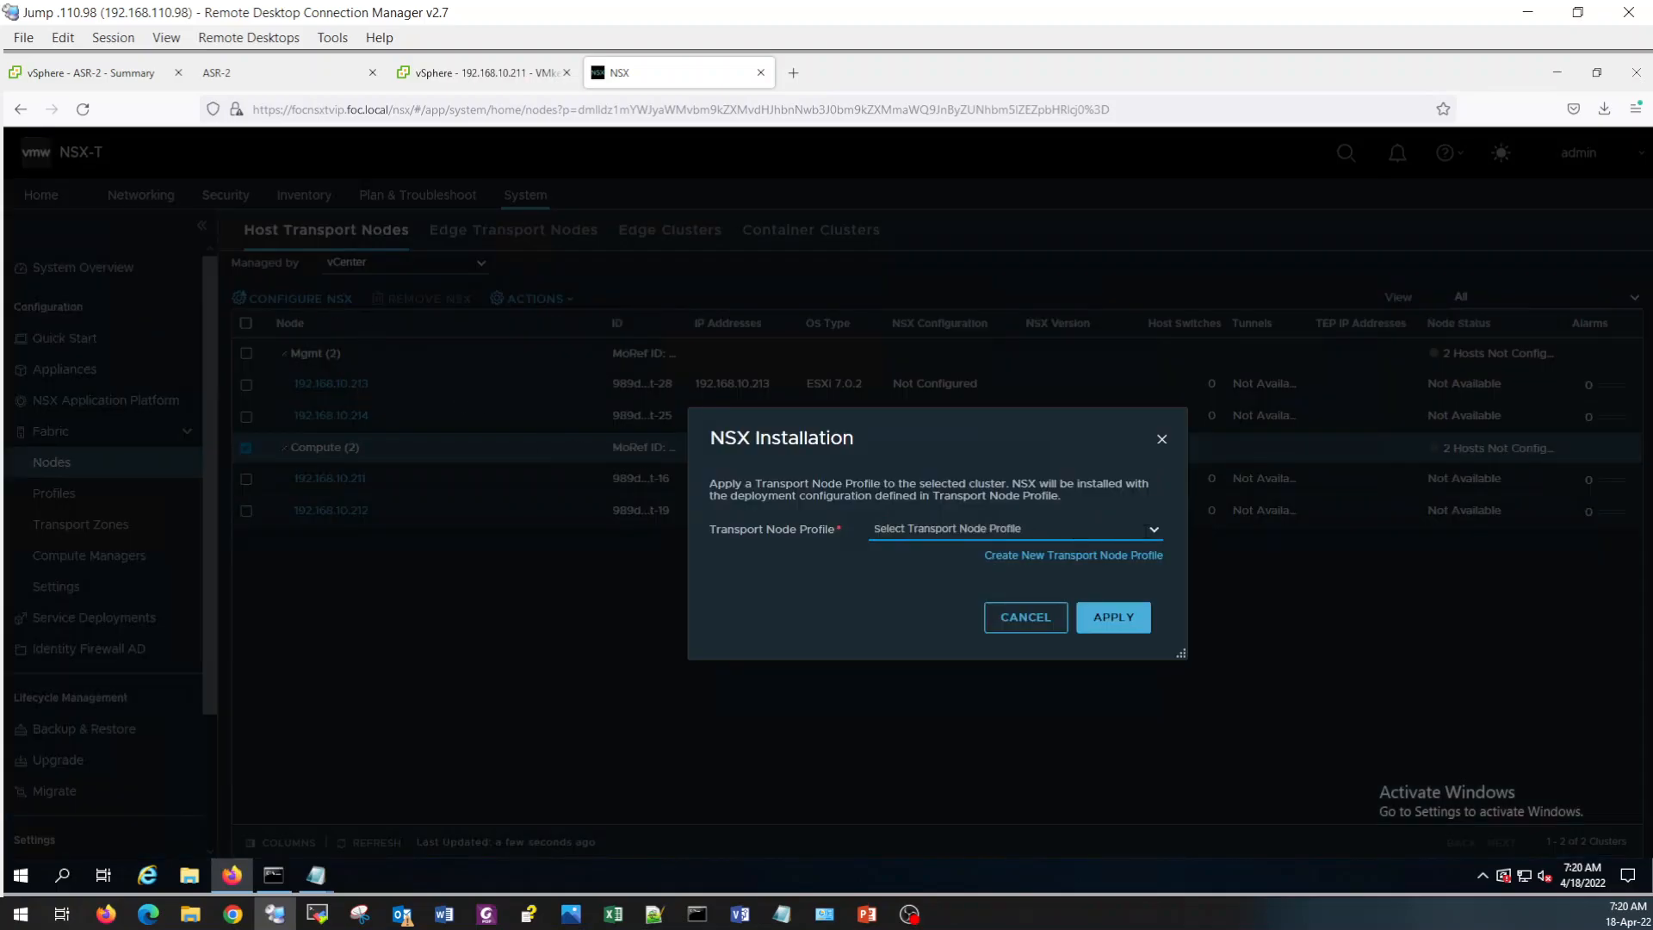
Apply TN_Profile to the Compute cluster and expand it to watch NSX installing on both hosts.
{"action": "left_click", "coordinate": [1014, 528]}
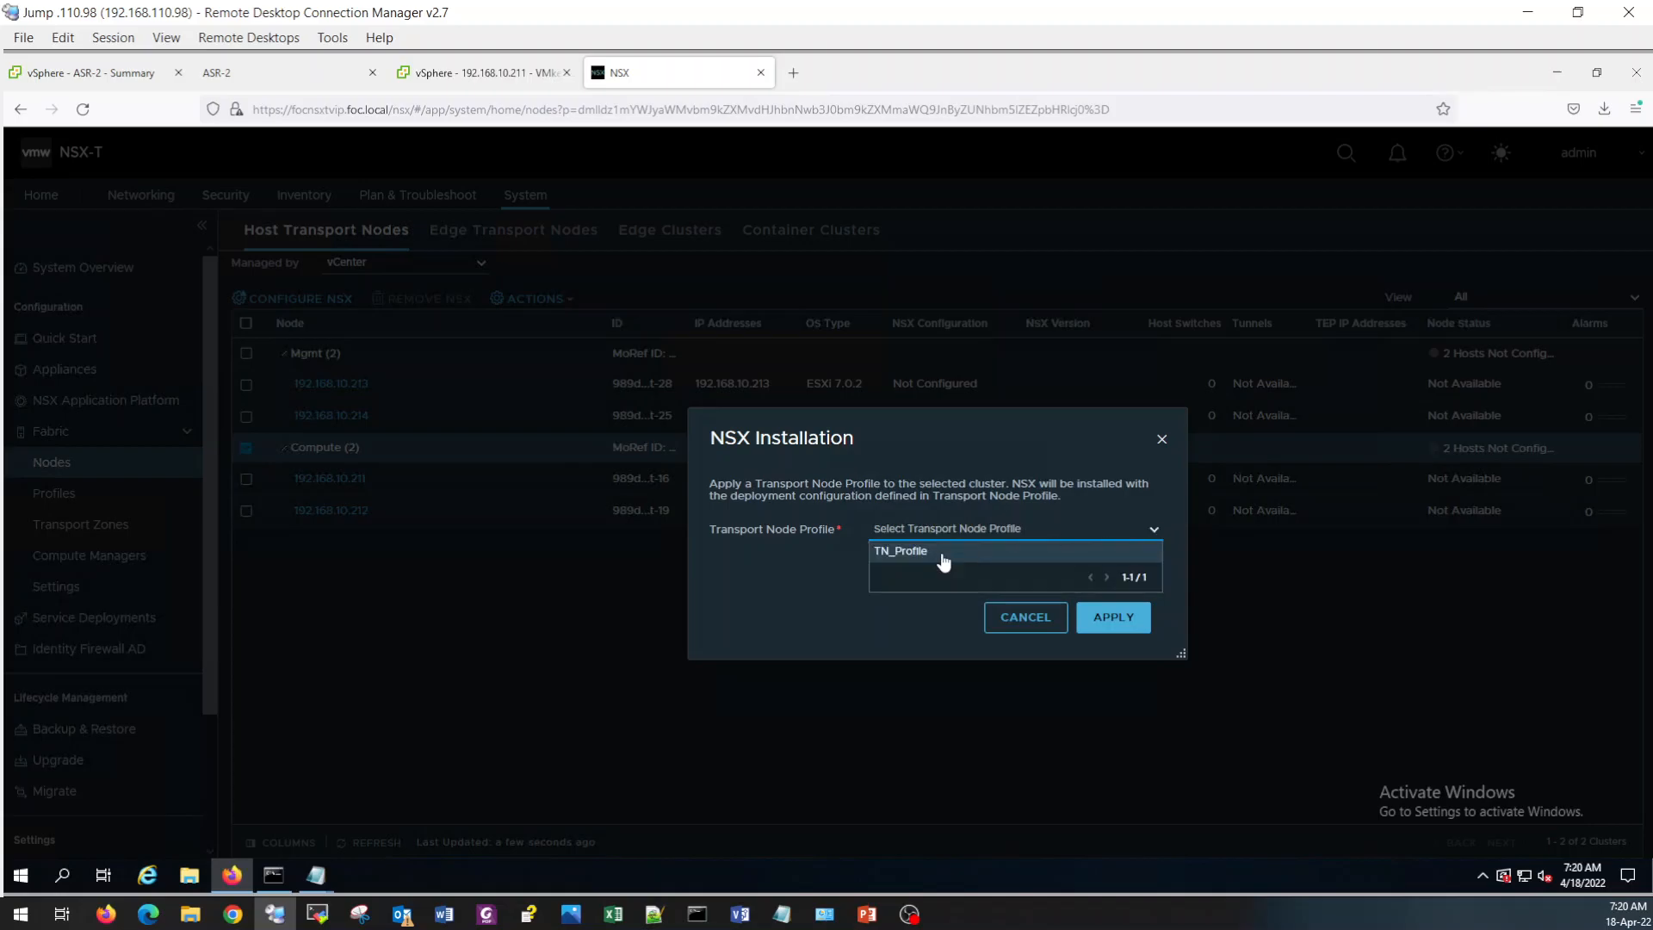
{"action": "left_click", "coordinate": [900, 551]}
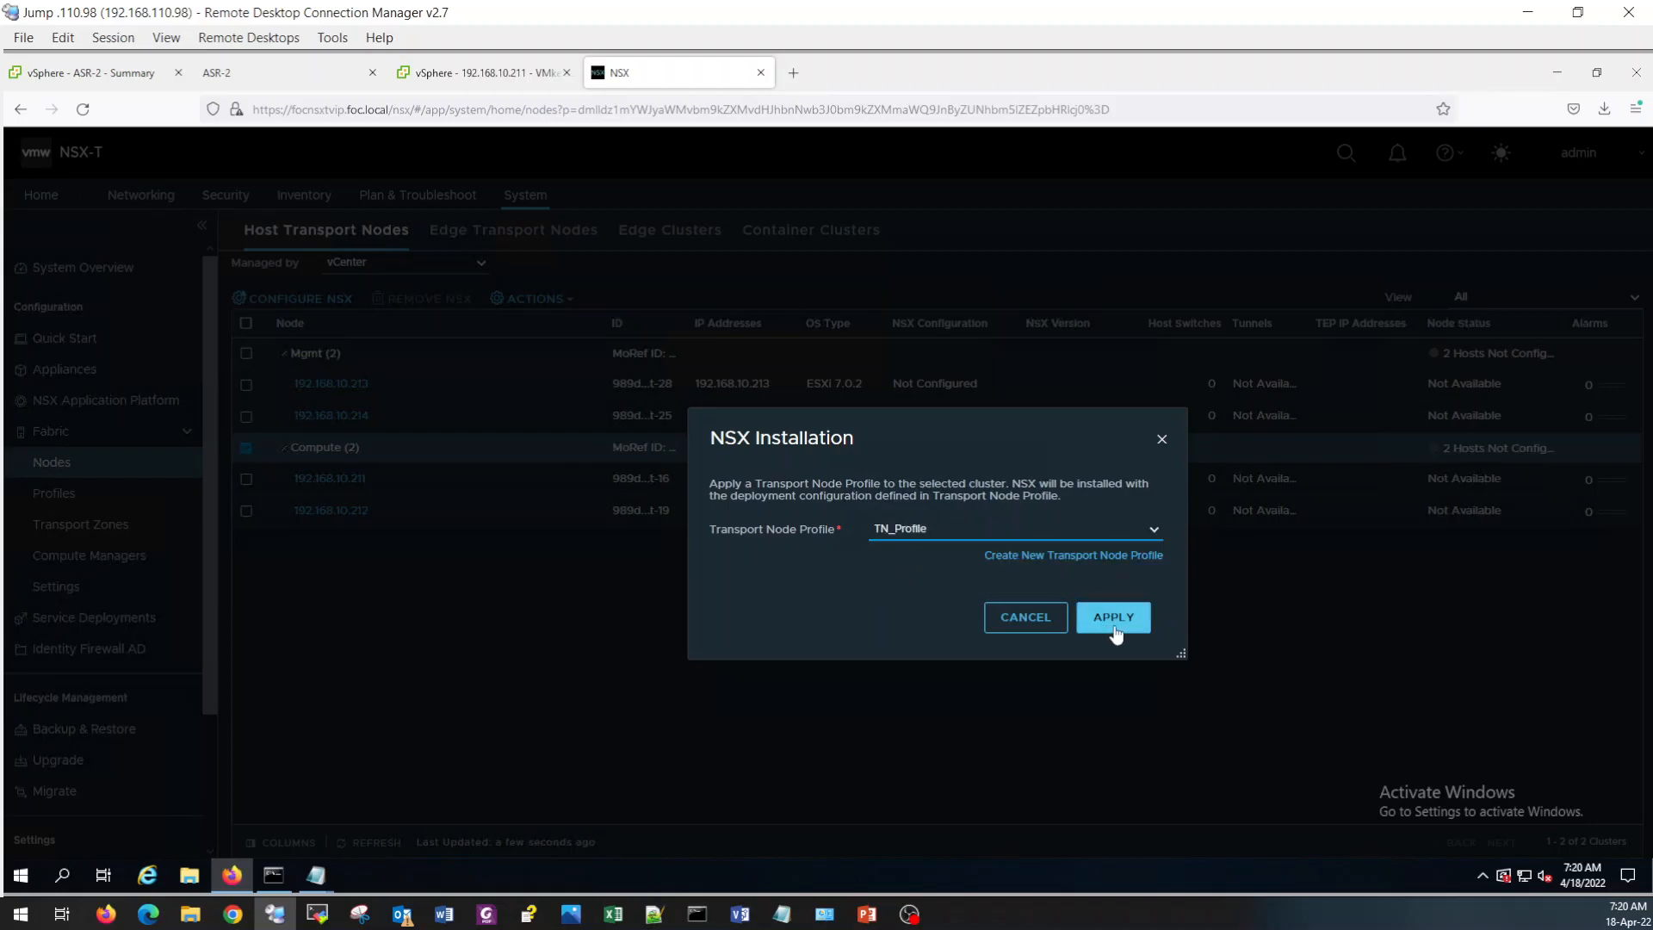
{"action": "left_click", "coordinate": [1110, 616]}
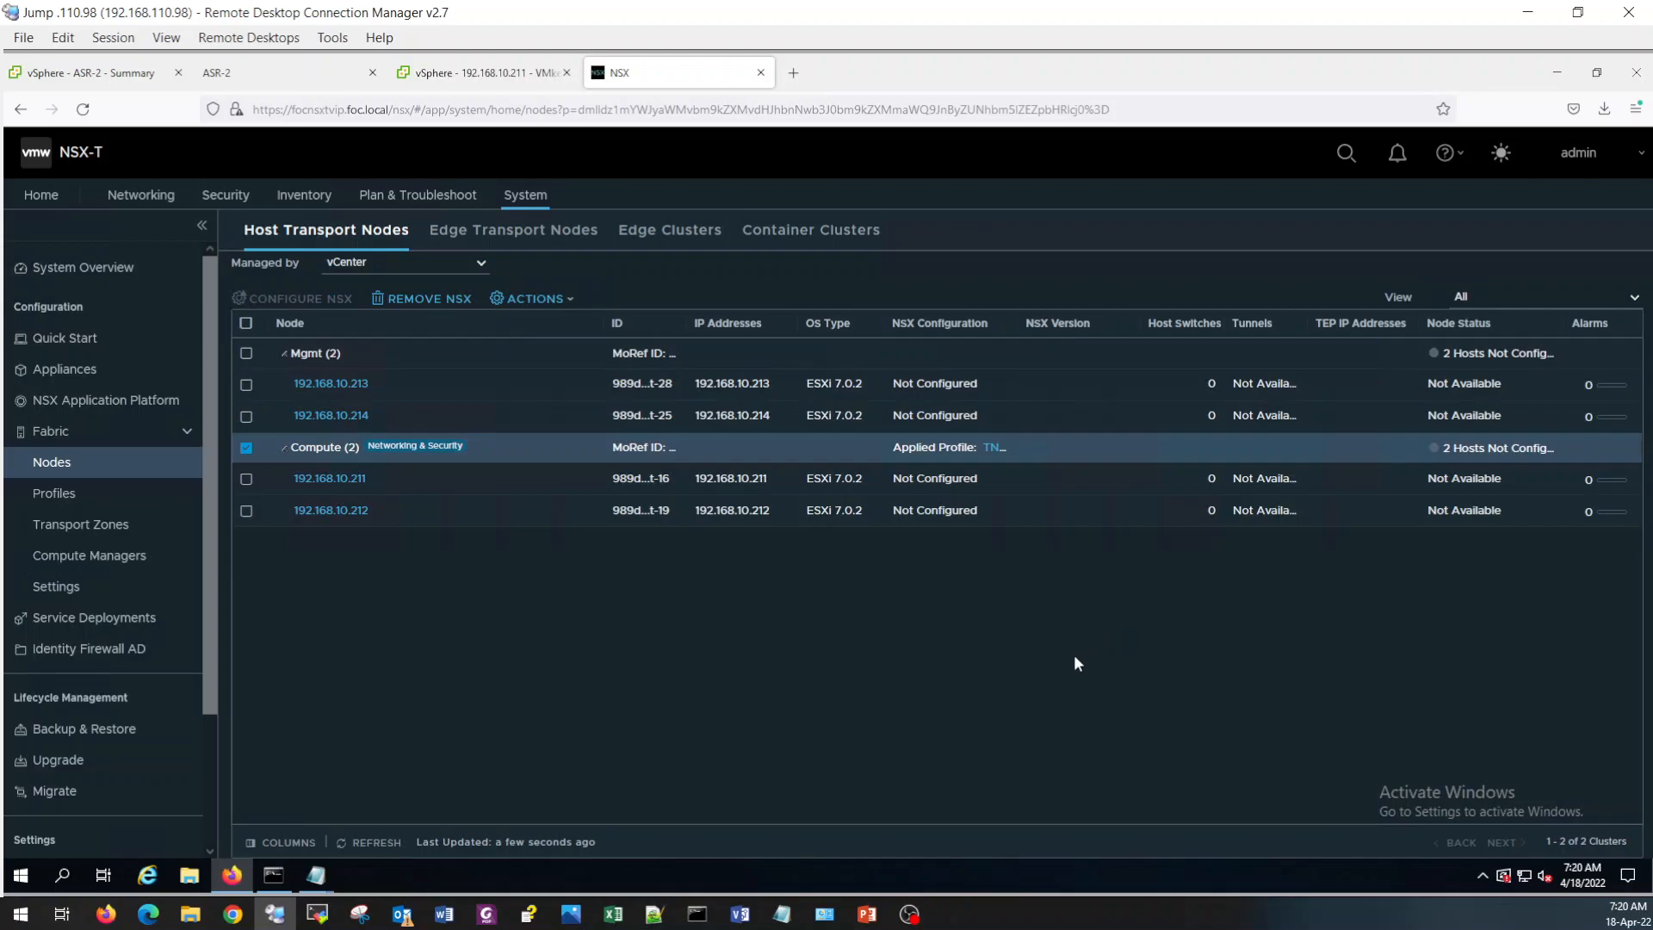
{"action": "mouse_move", "coordinate": [511, 735]}
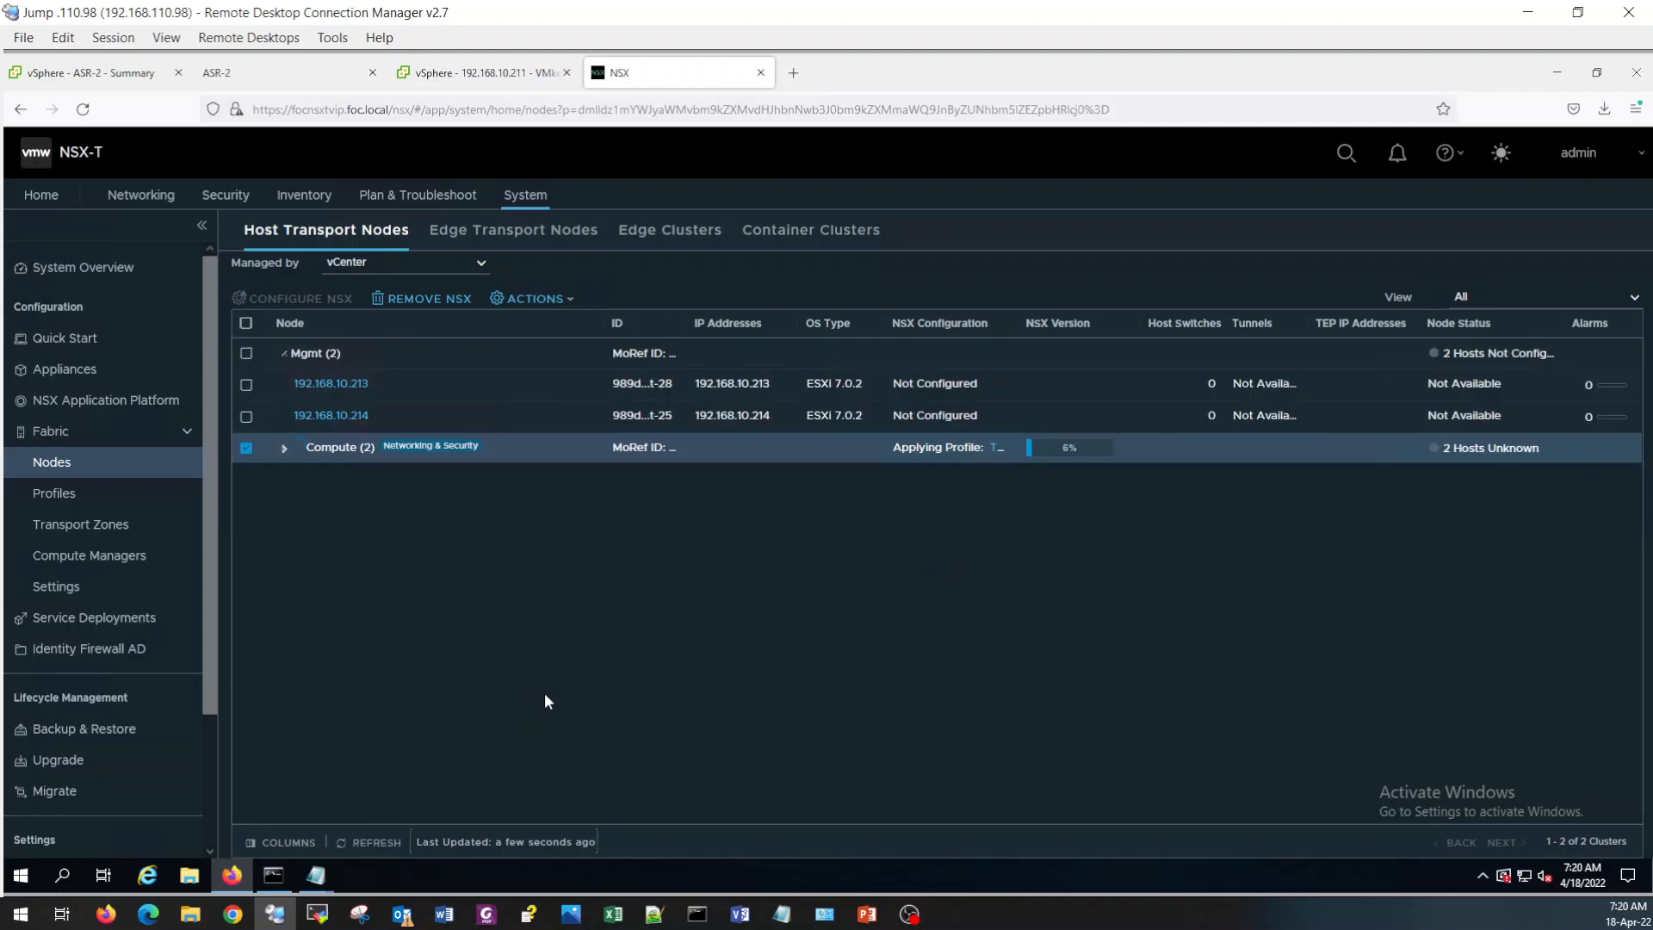
{"action": "left_click", "coordinate": [284, 448]}
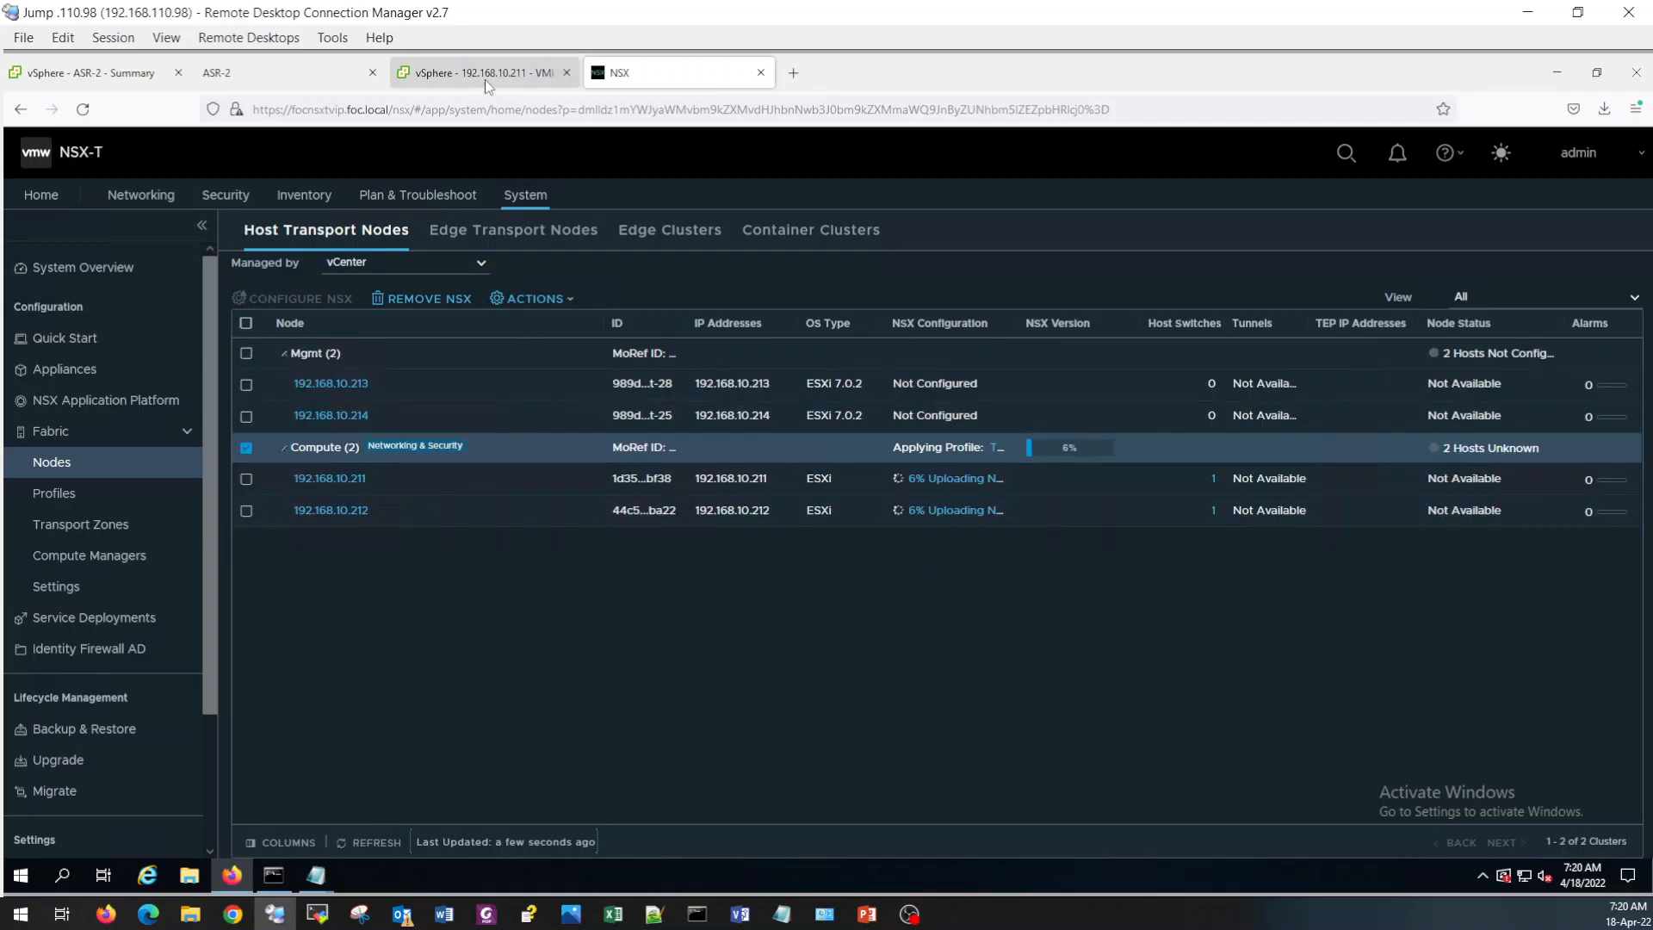
In vSphere Client, start the SSH service on host 192.168.10.211 under Configure > System > Services.
{"action": "left_click", "coordinate": [483, 72]}
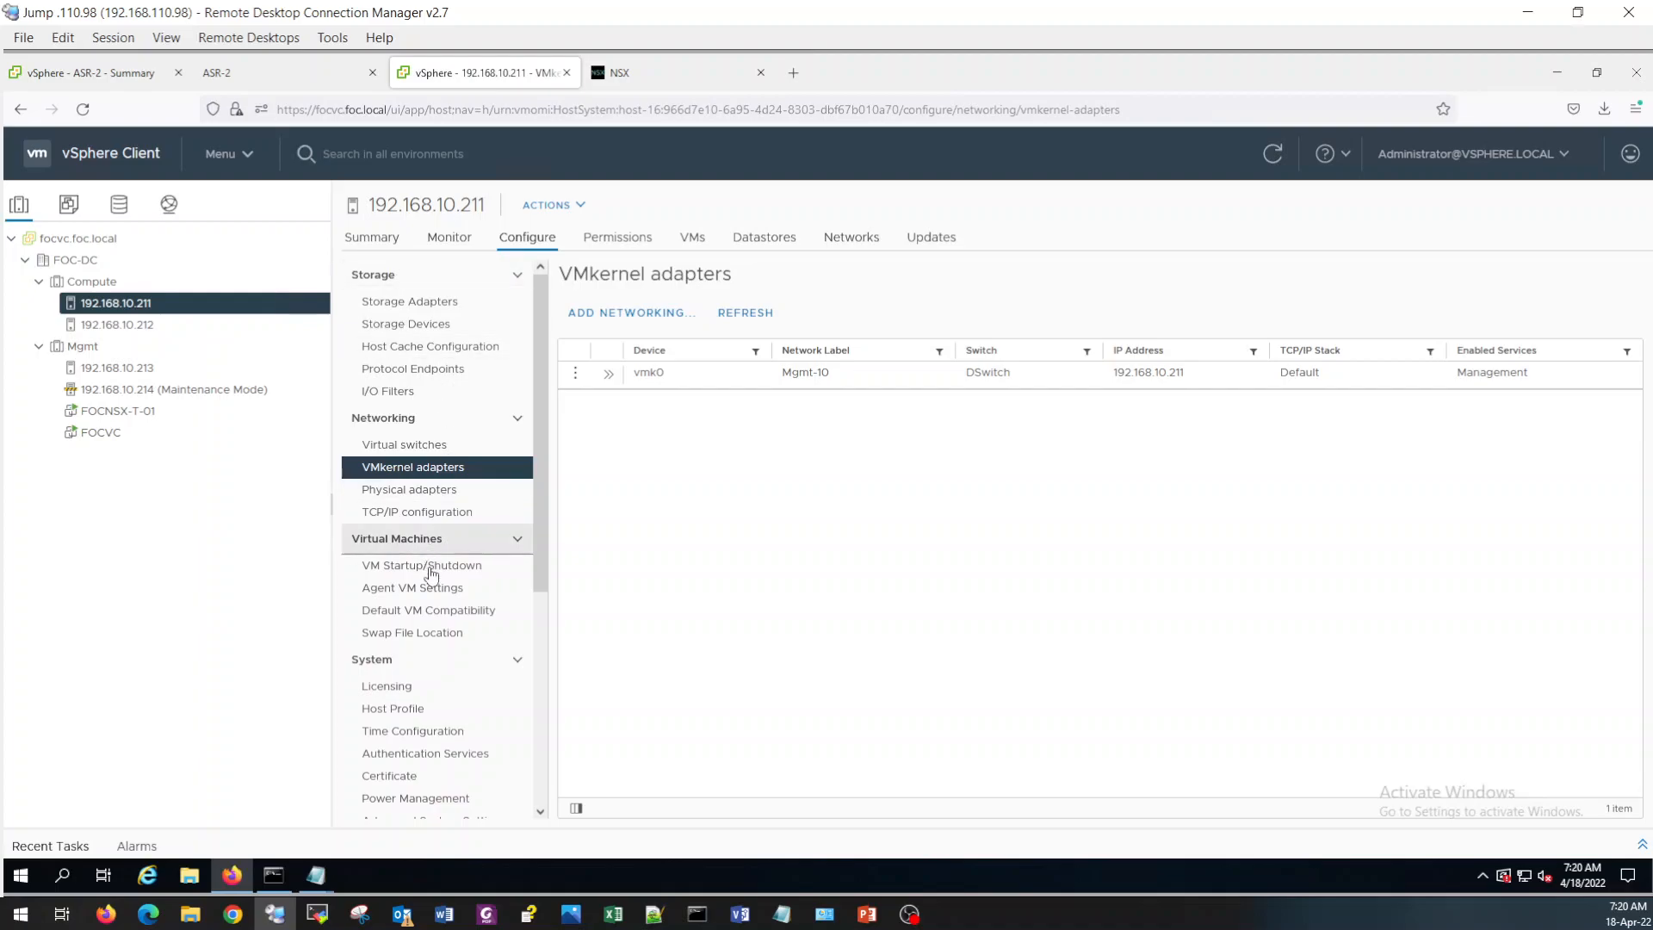
{"action": "scroll", "scroll_direction": "down", "scroll_amount": 3}
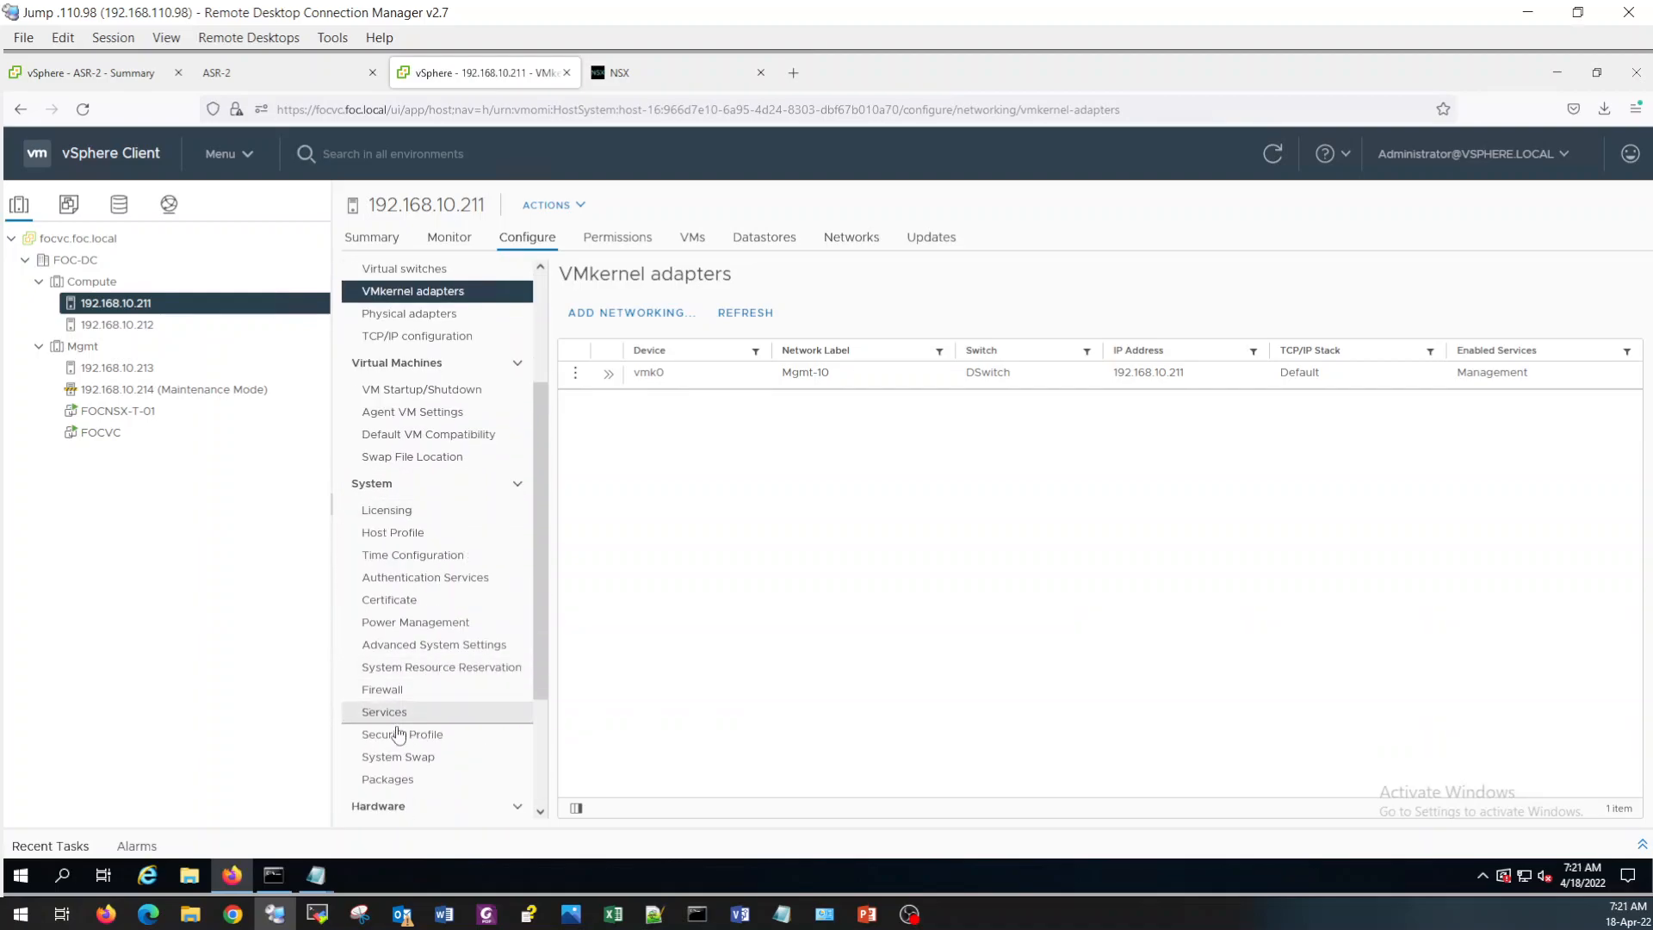
{"action": "left_click", "coordinate": [382, 711]}
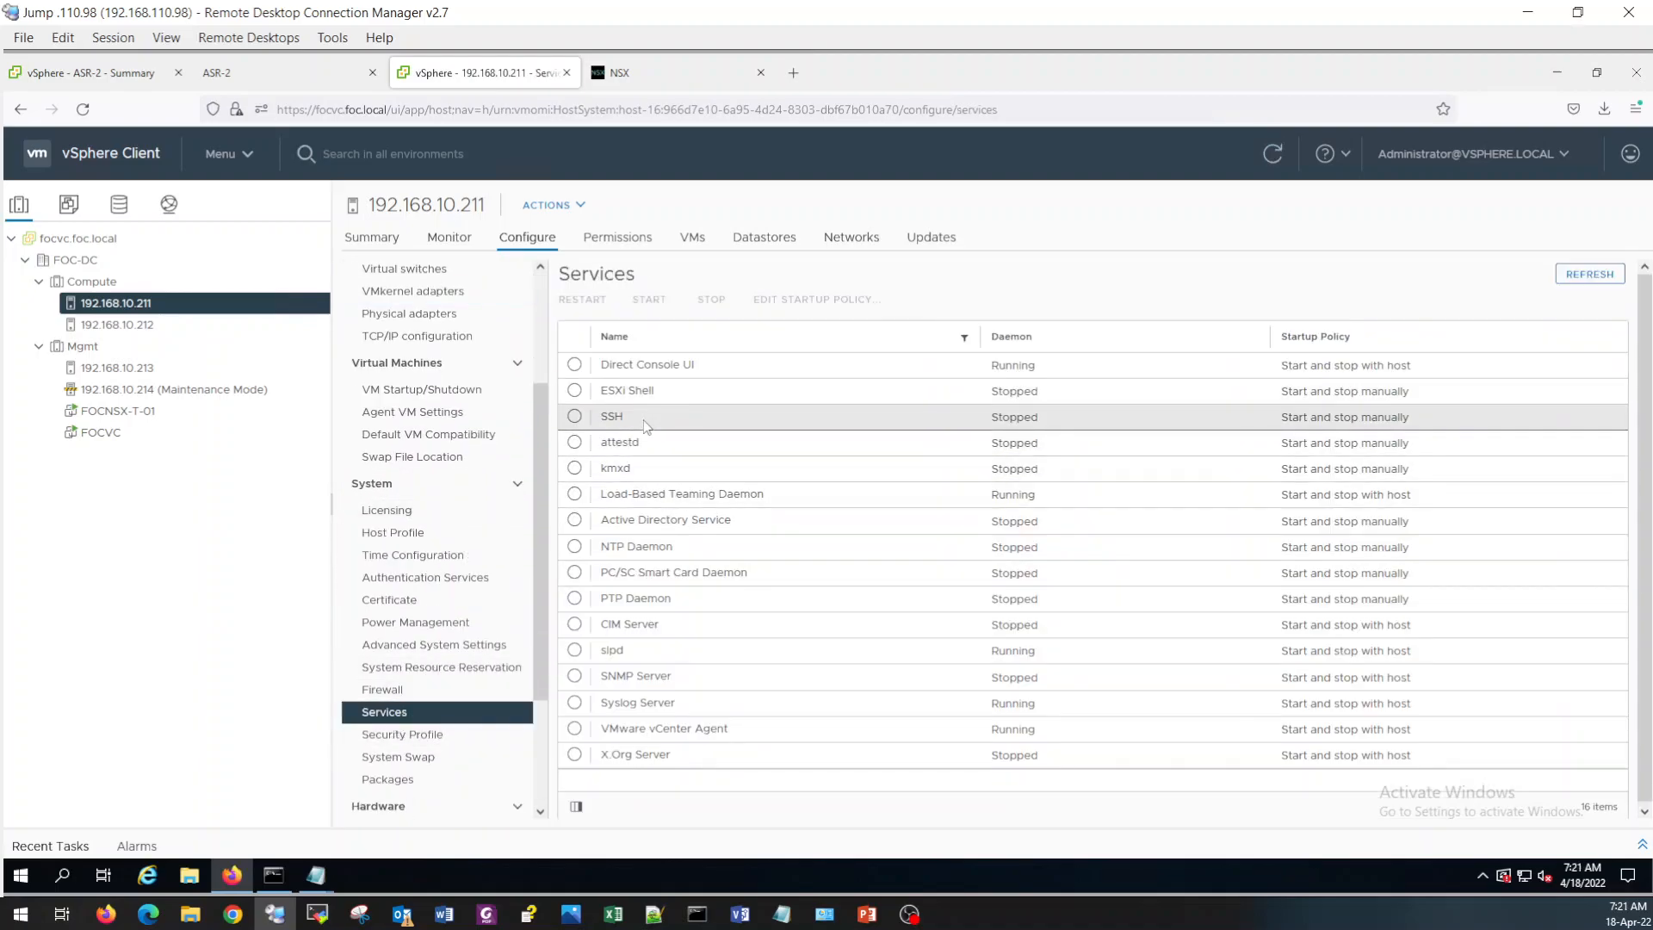
{"action": "left_click", "coordinate": [575, 415]}
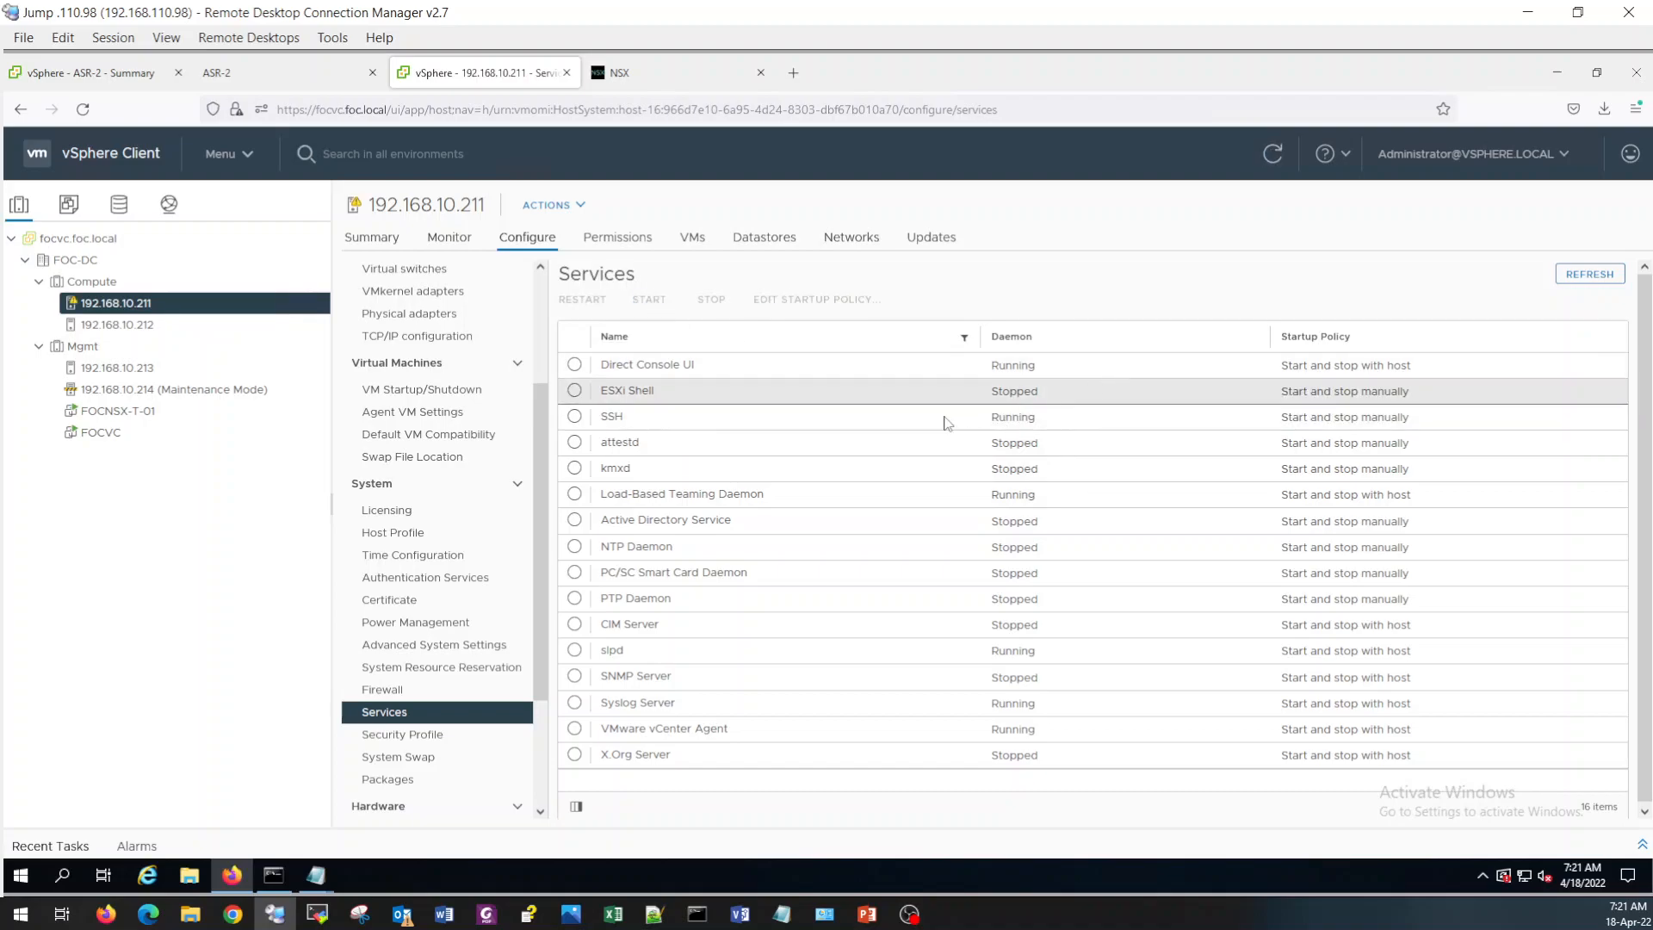
{"action": "left_click", "coordinate": [611, 415]}
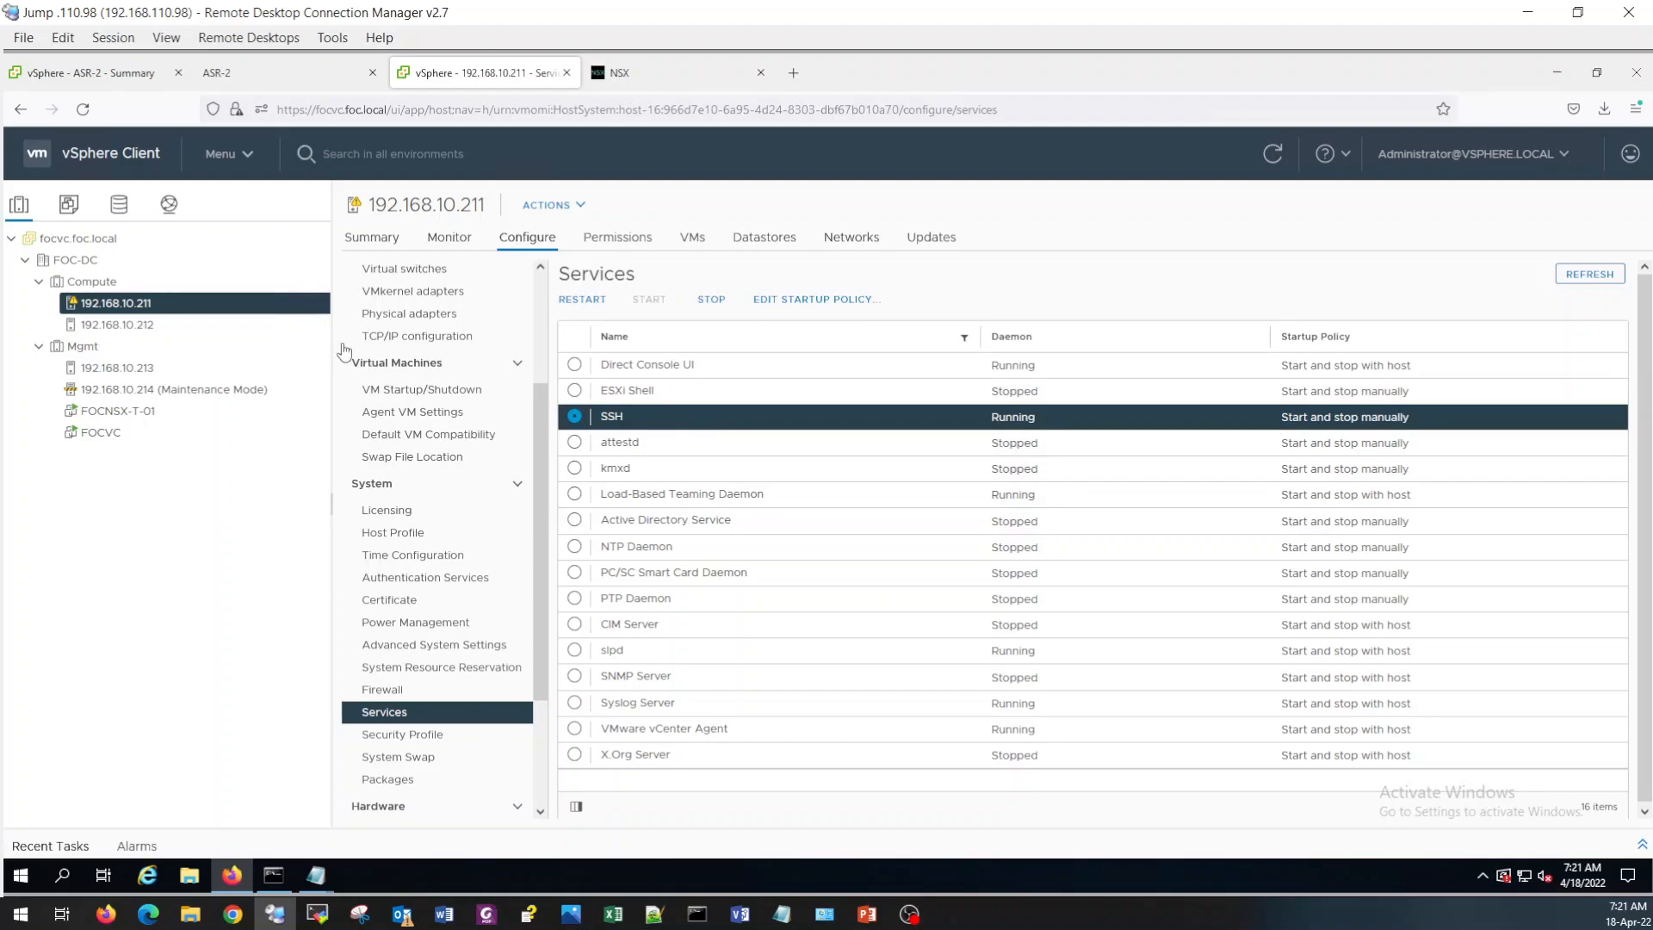
{"action": "mouse_move", "coordinate": [1556, 74]}
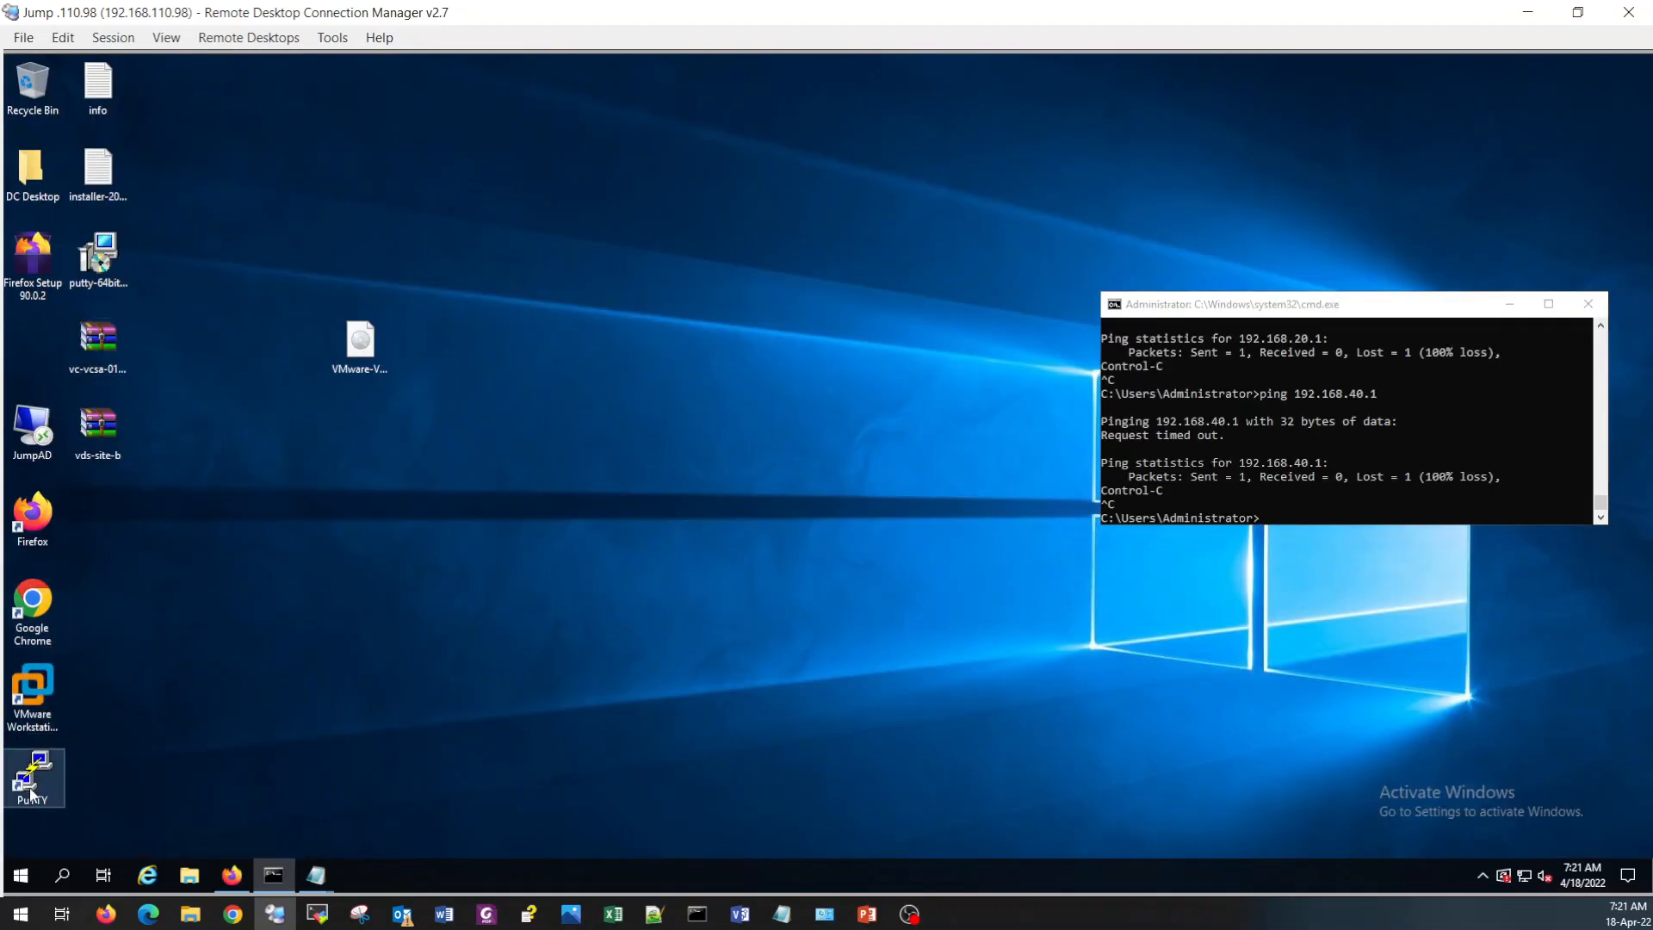
Launch PuTTY, open the saved 192.168.10.211 session and log in as root.
{"action": "double_click", "coordinate": [31, 770]}
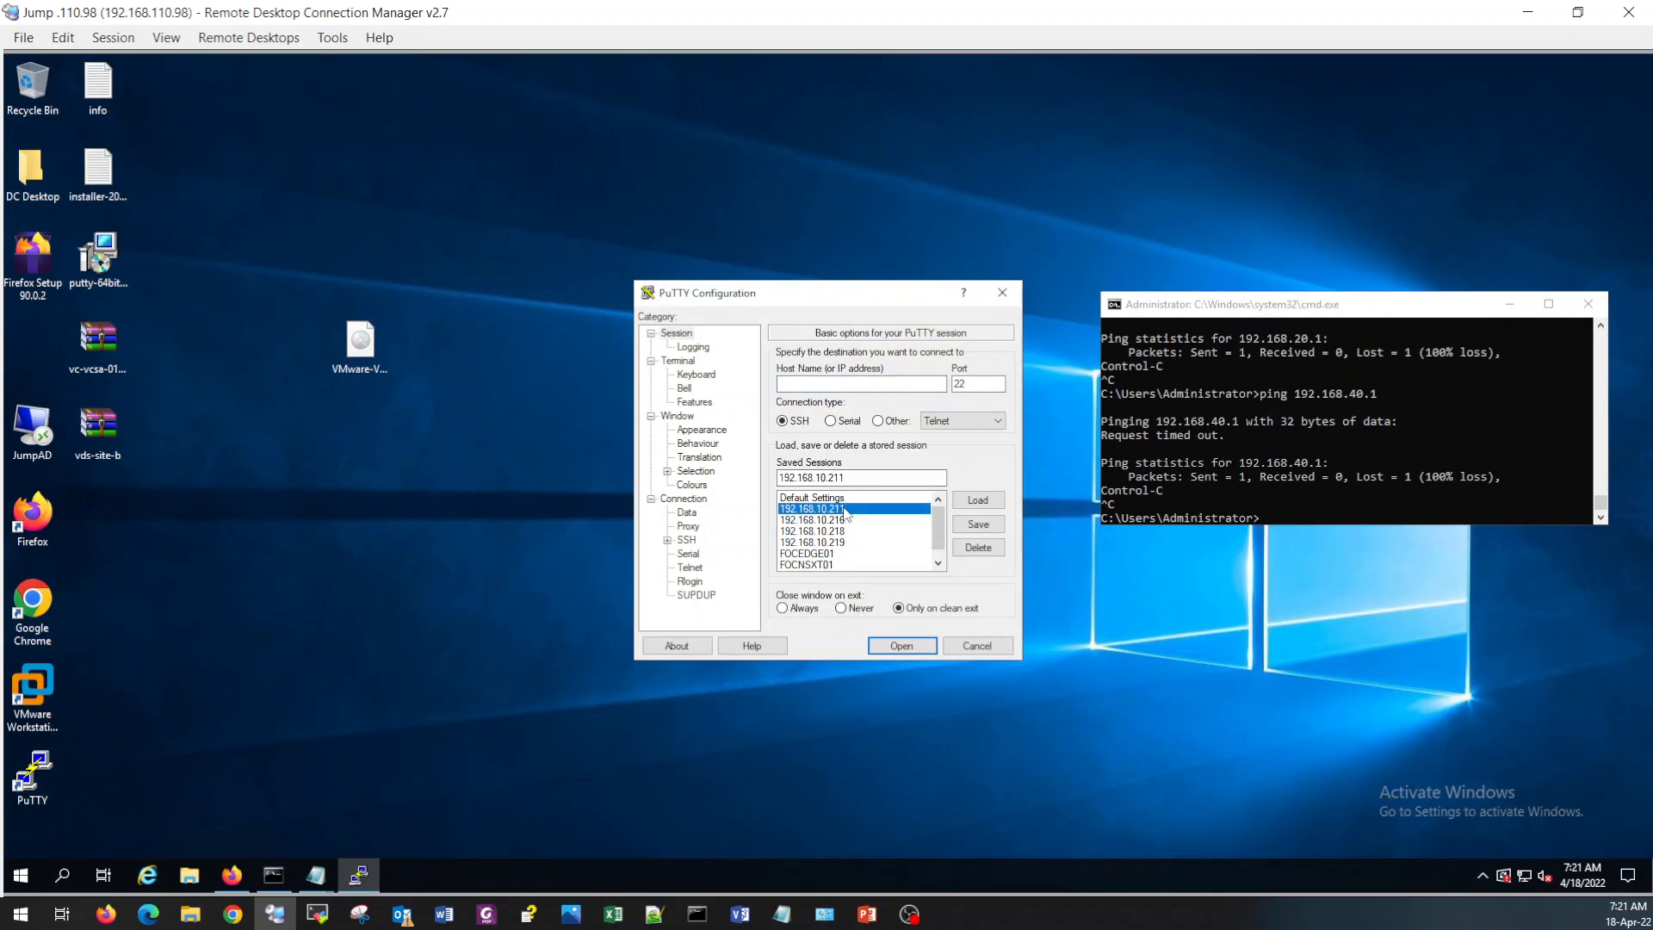
{"action": "left_click", "coordinate": [811, 508]}
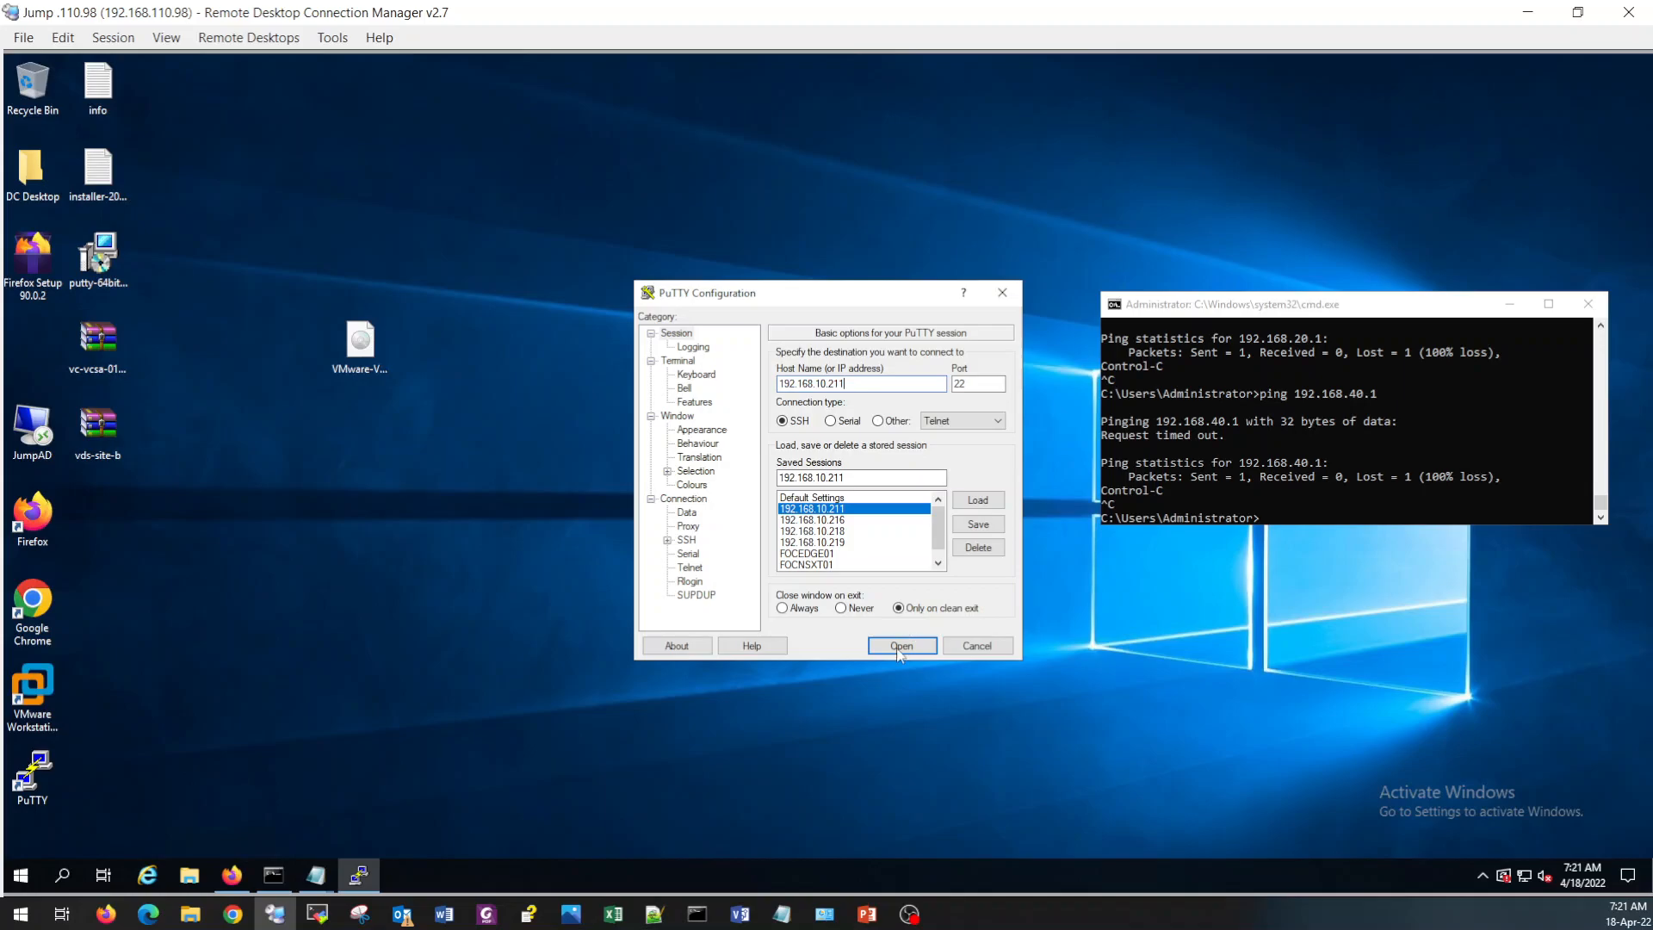
{"action": "left_click", "coordinate": [900, 646]}
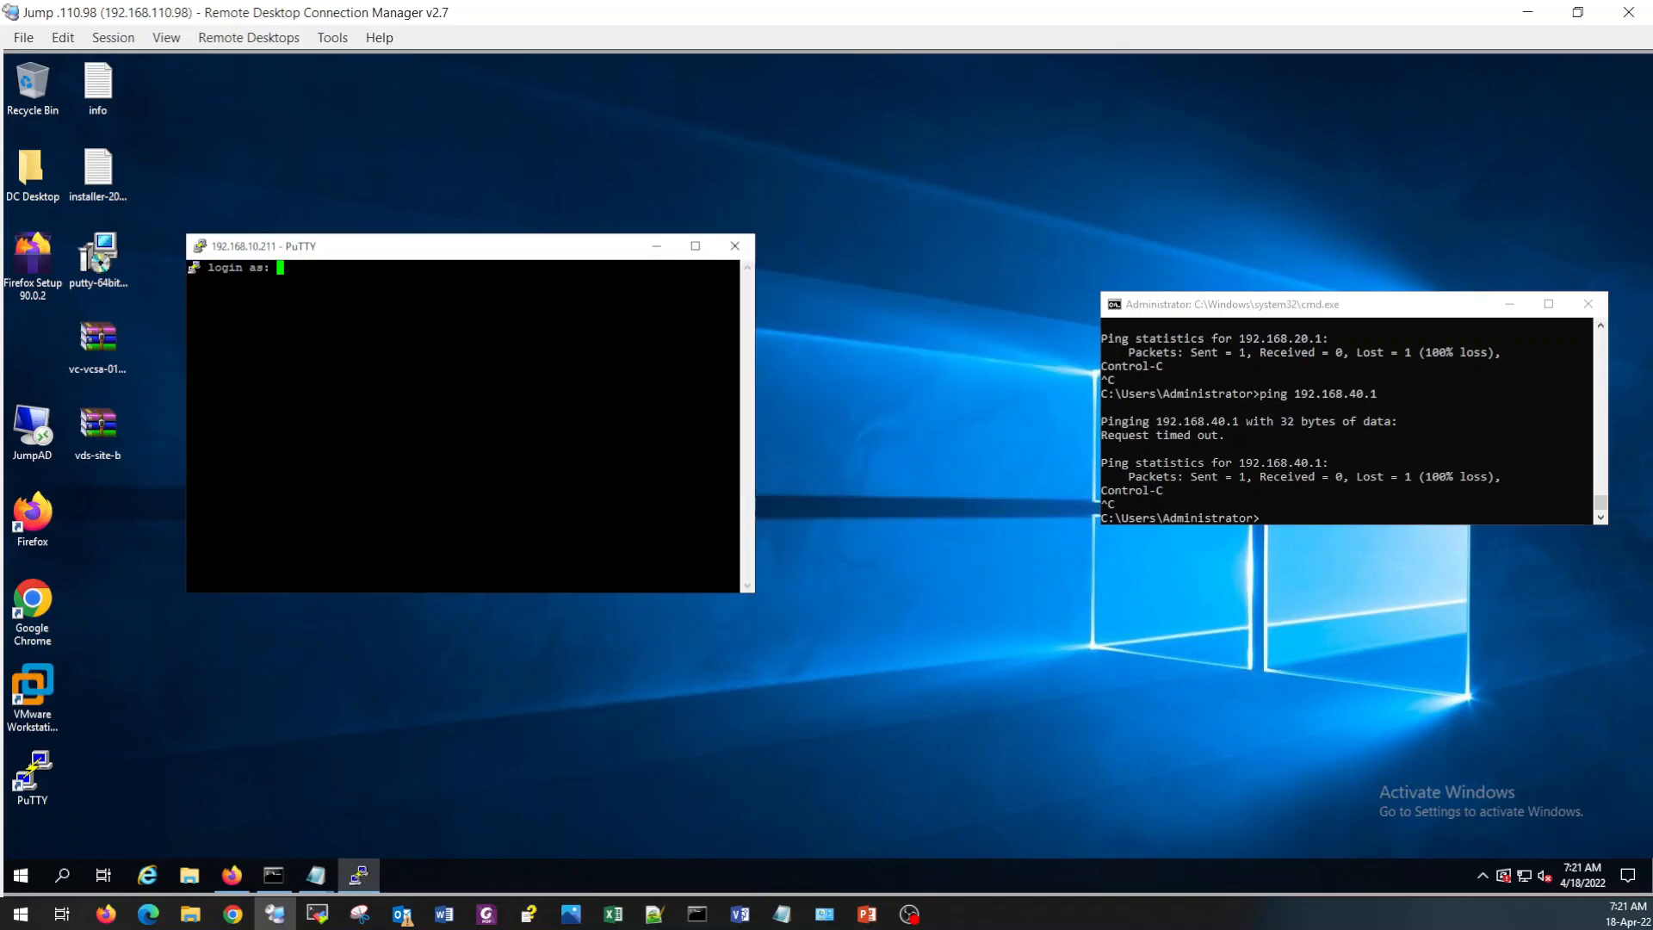
{"action": "type", "text": "root"}
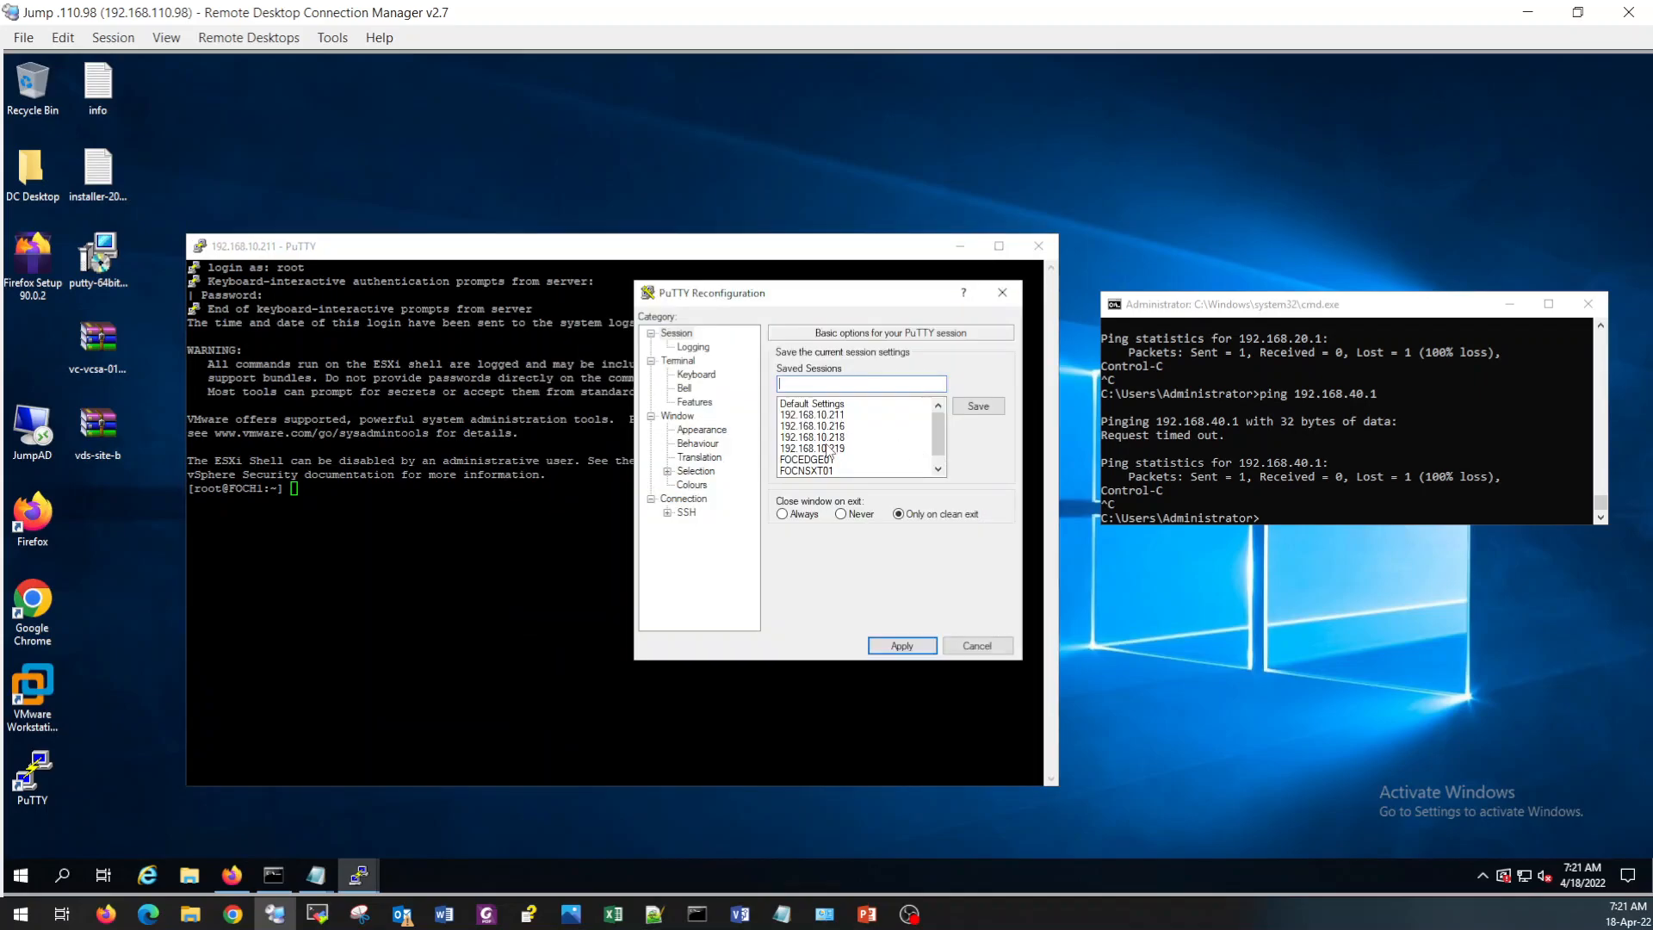
Enlarge the terminal font via Change Settings > Appearance > Font.
{"action": "left_click", "coordinate": [700, 429]}
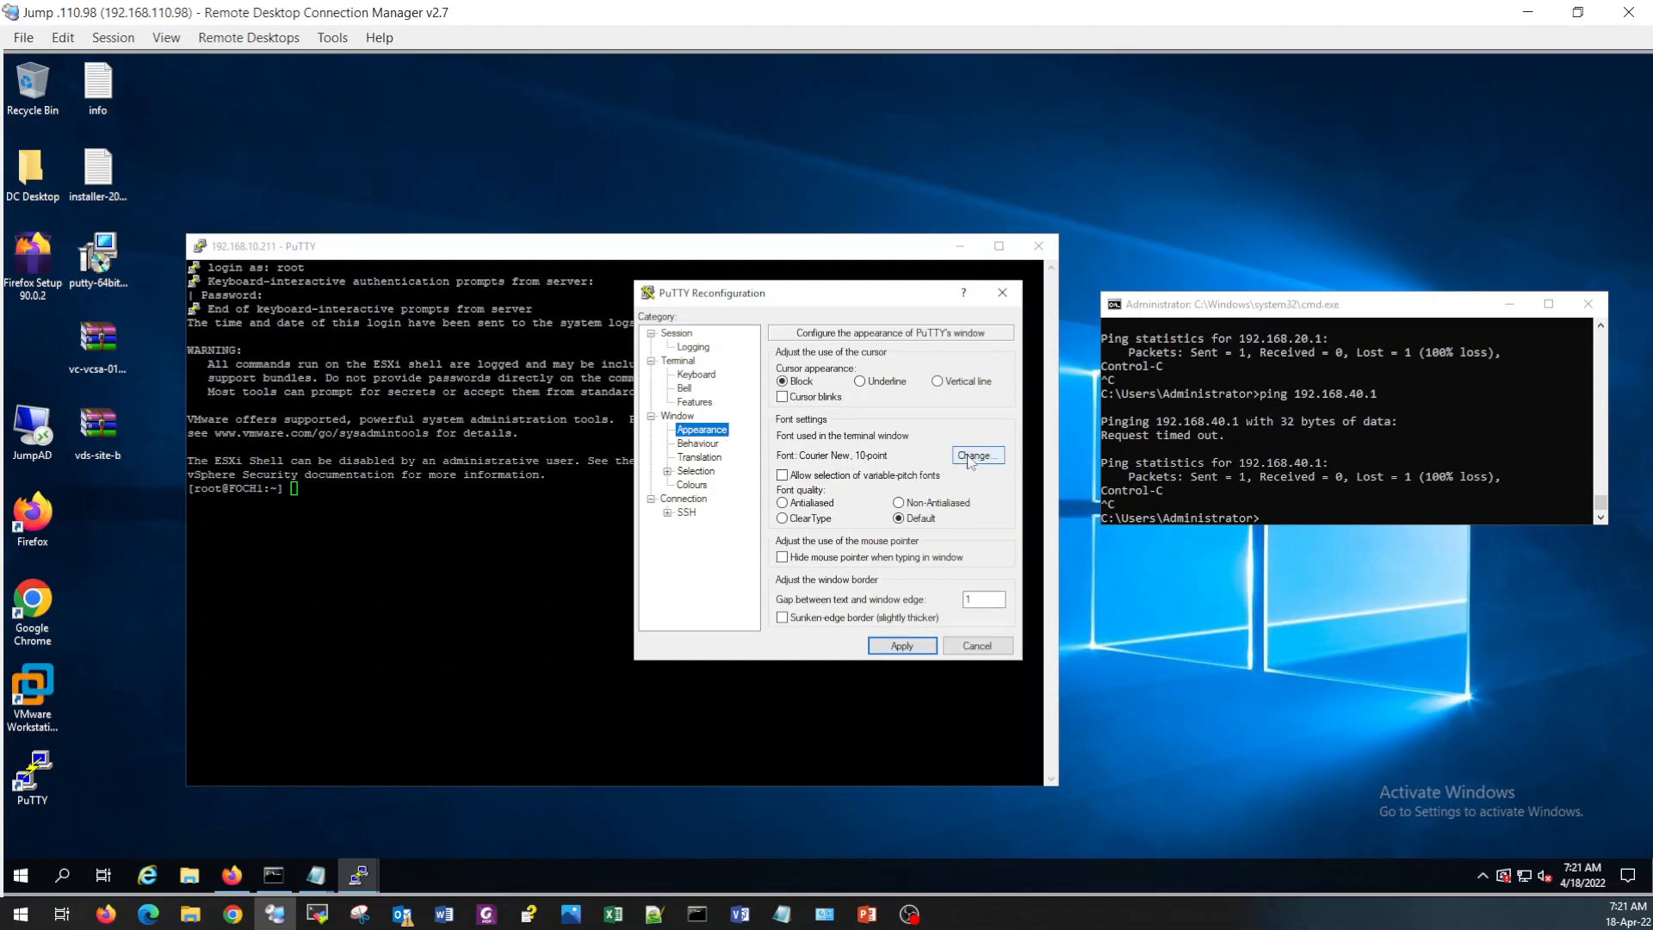
{"action": "left_click", "coordinate": [975, 454]}
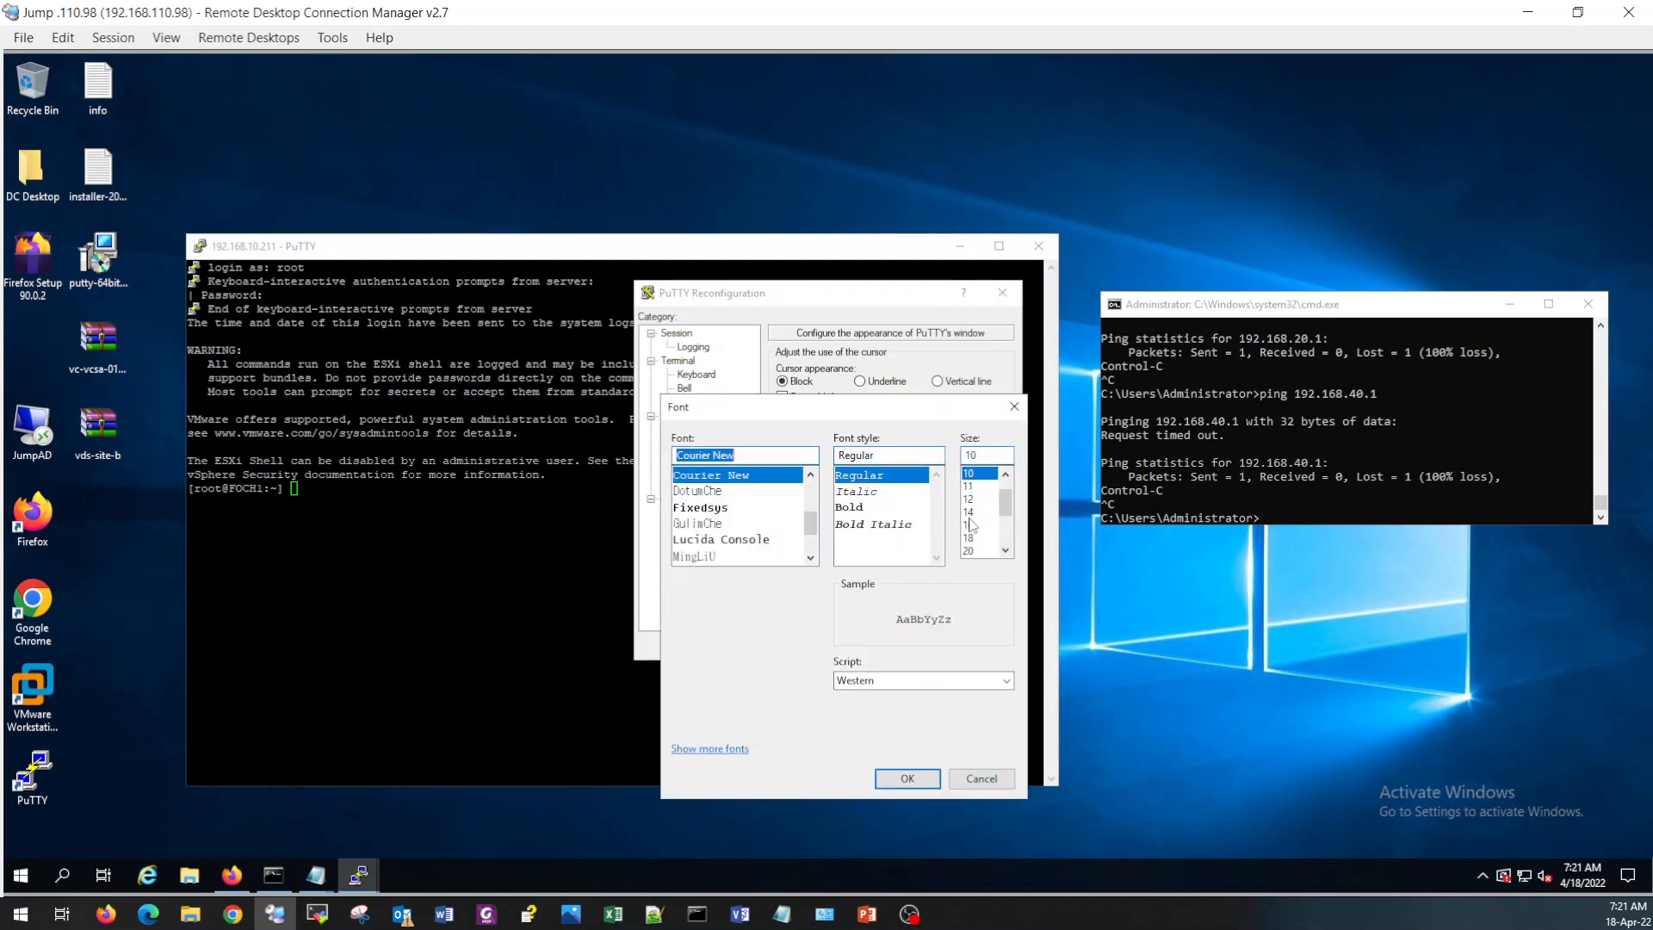
{"action": "left_click", "coordinate": [903, 778]}
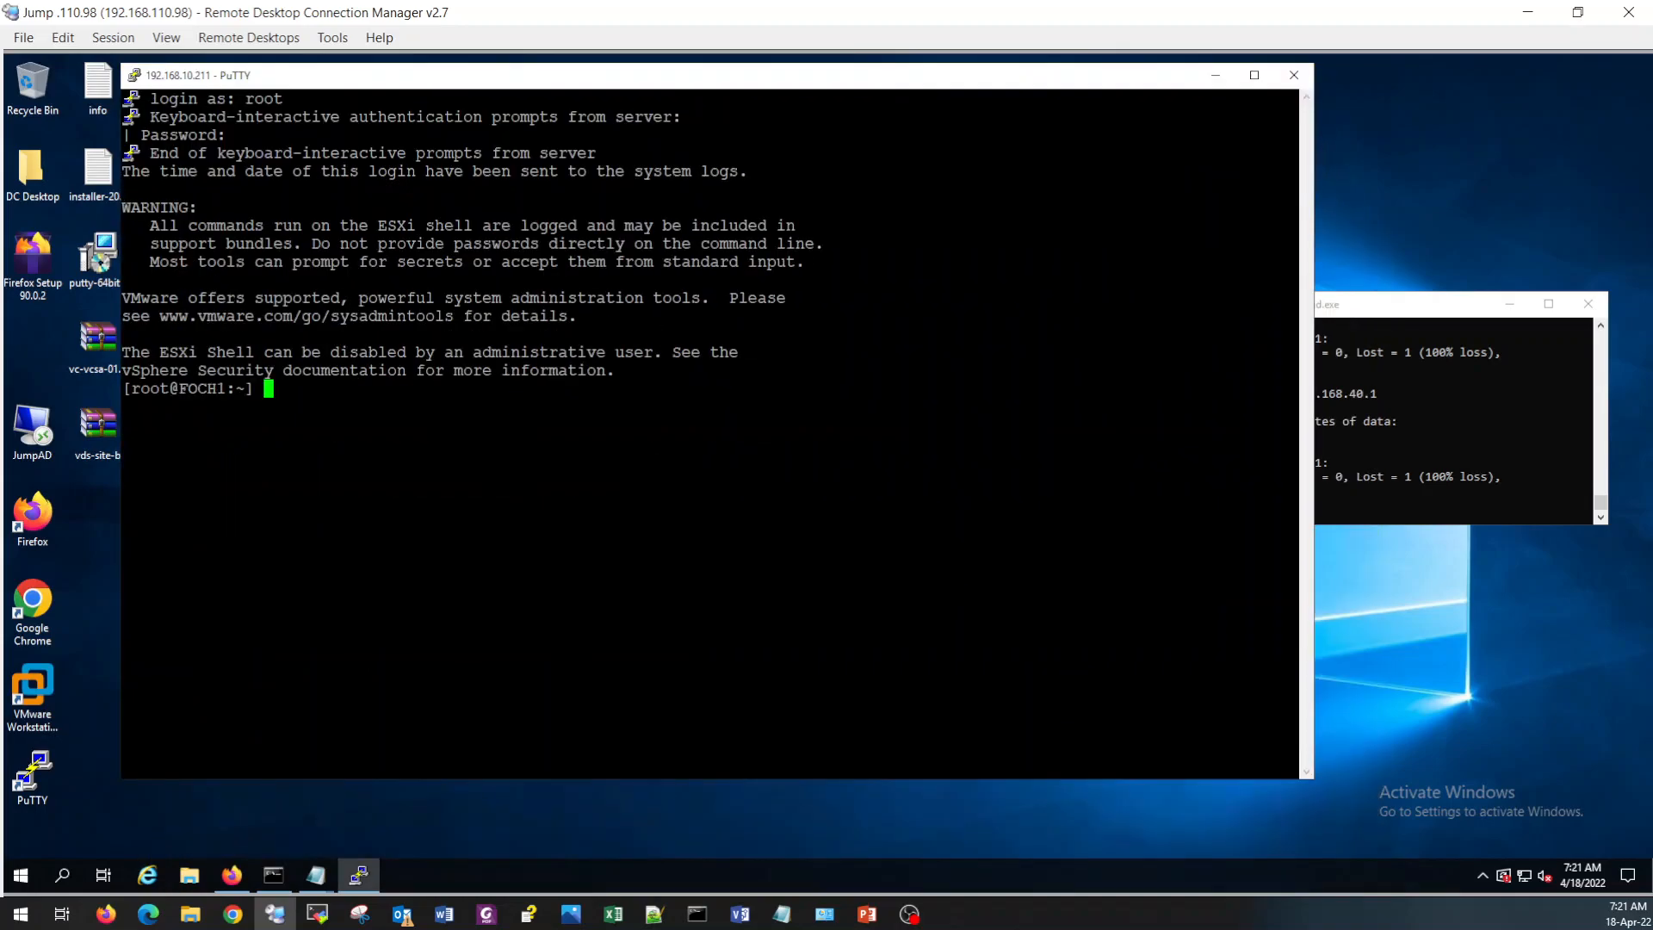
Run 'esxcli software vib list | grep nsx' on host 192.168.10.211, then return to the vSphere Client.
{"action": "type", "text": "e"}
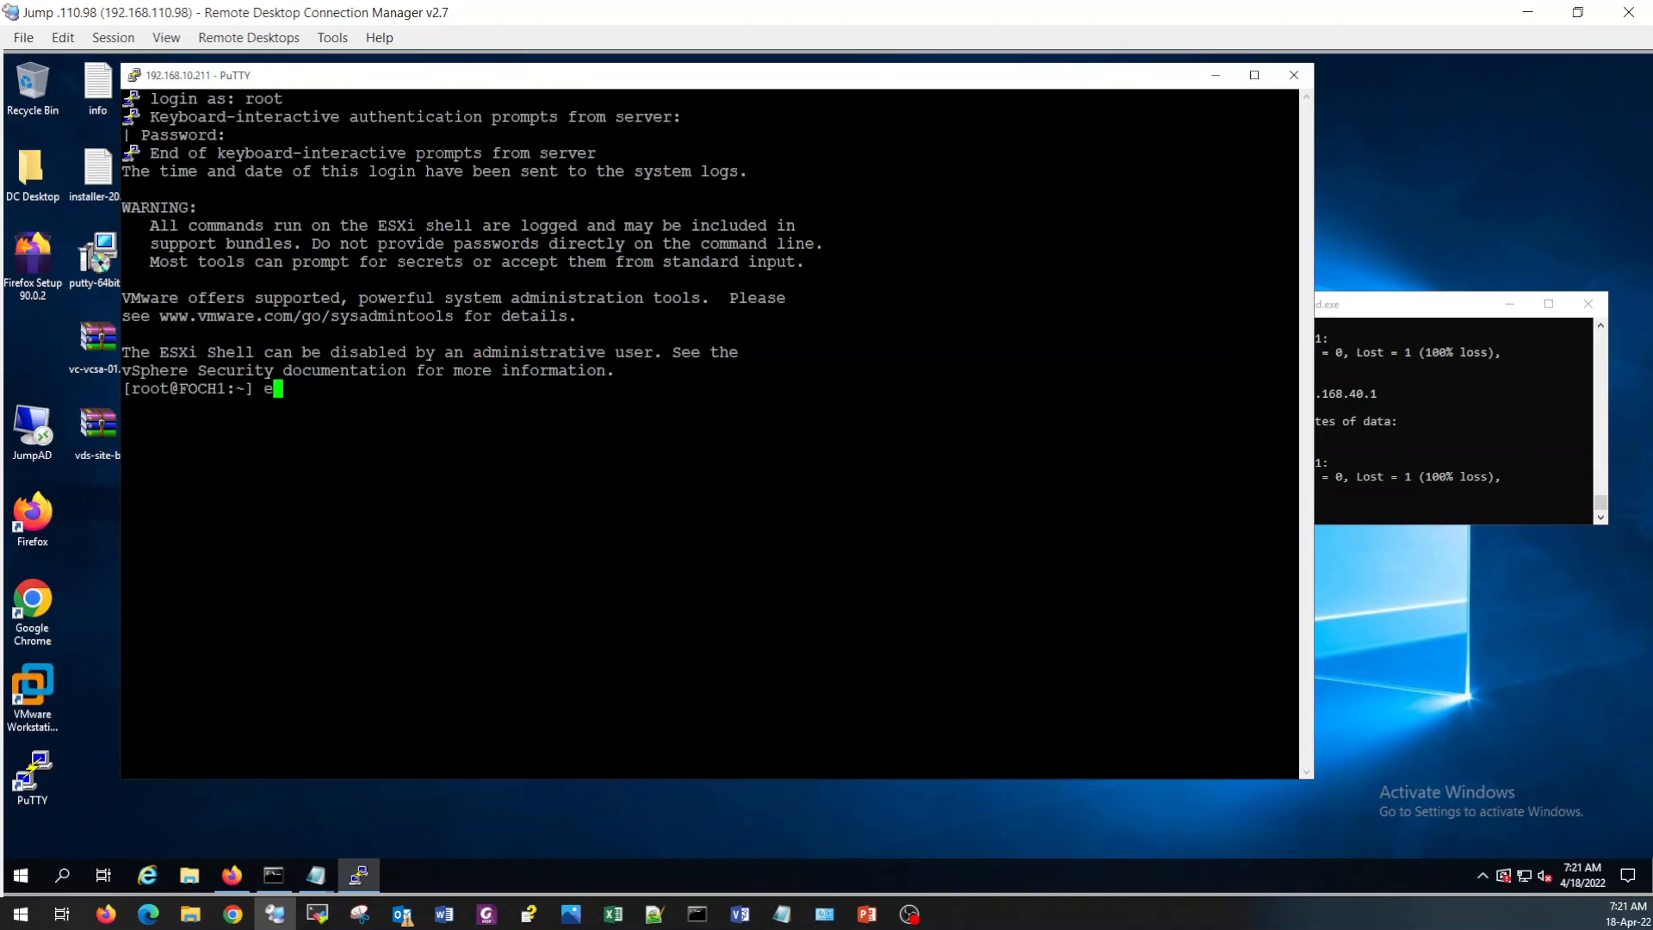
{"action": "type", "text": "sxcli soft"}
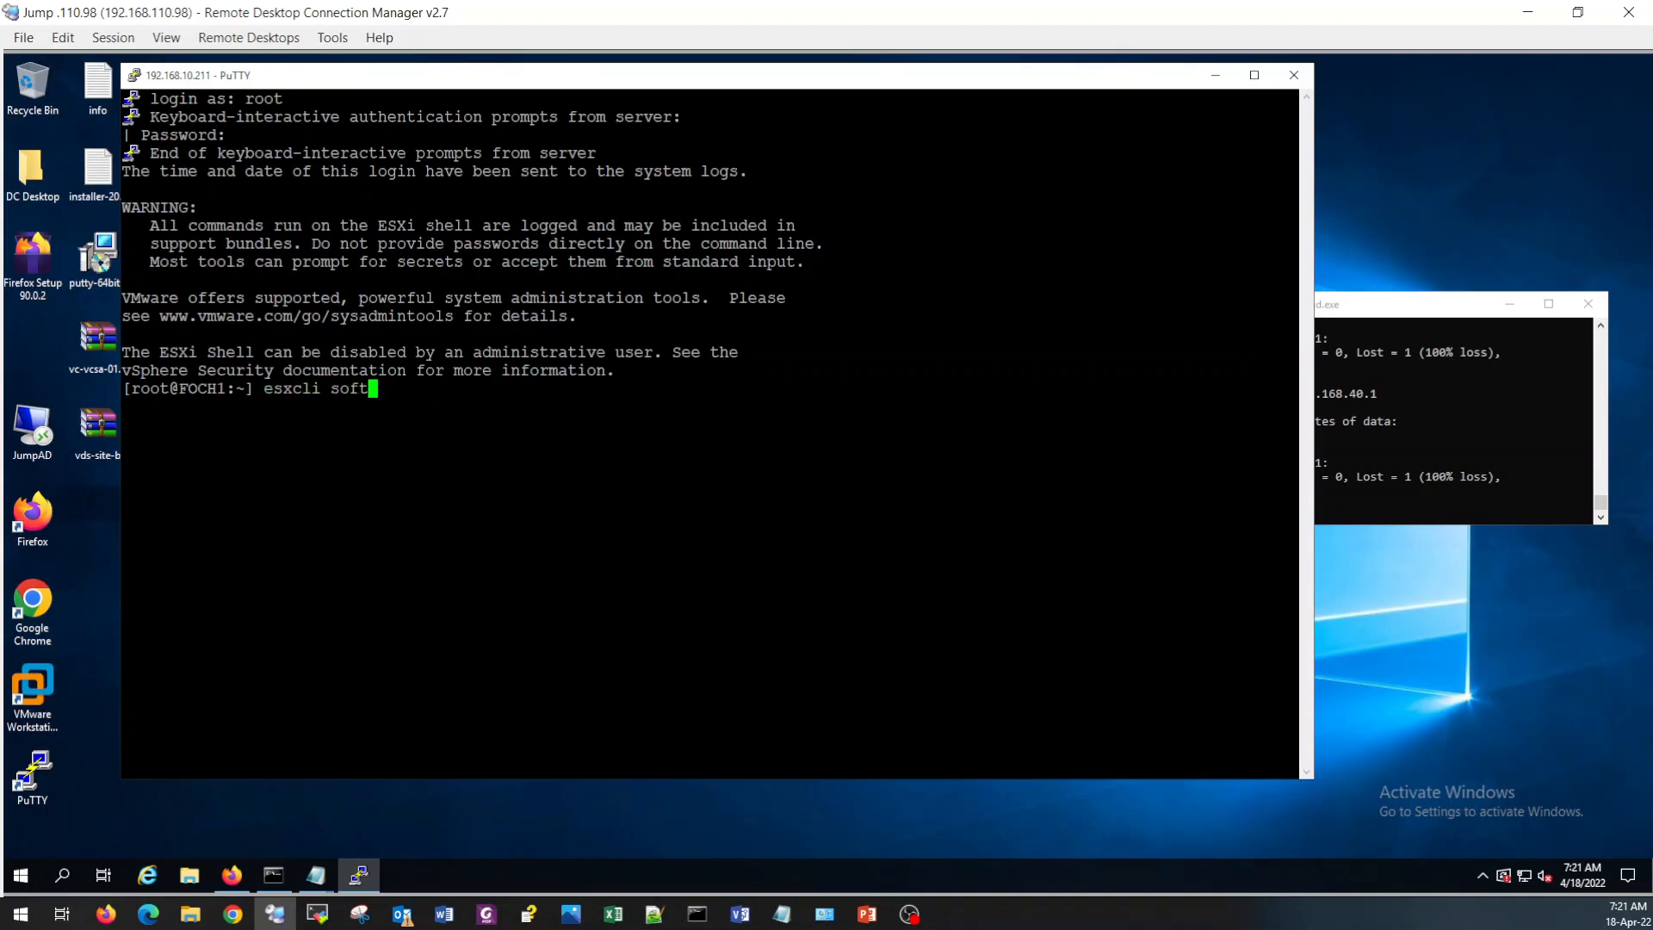
{"action": "type", "text": "ware vib list |"}
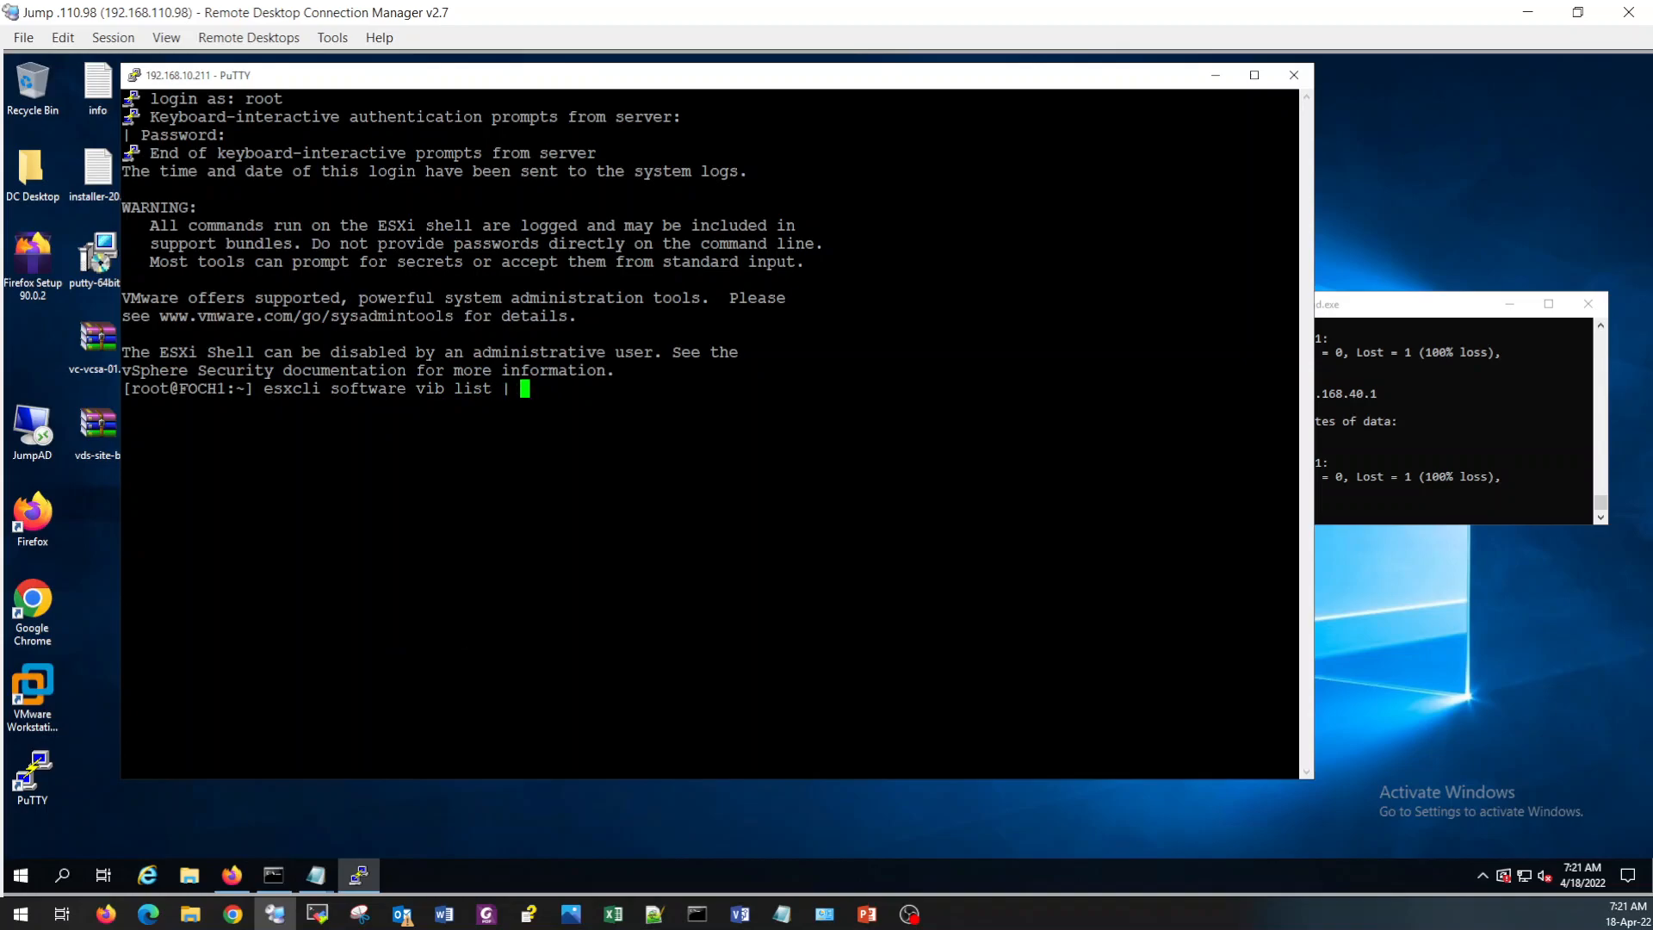
{"action": "type", "text": "grep nsx"}
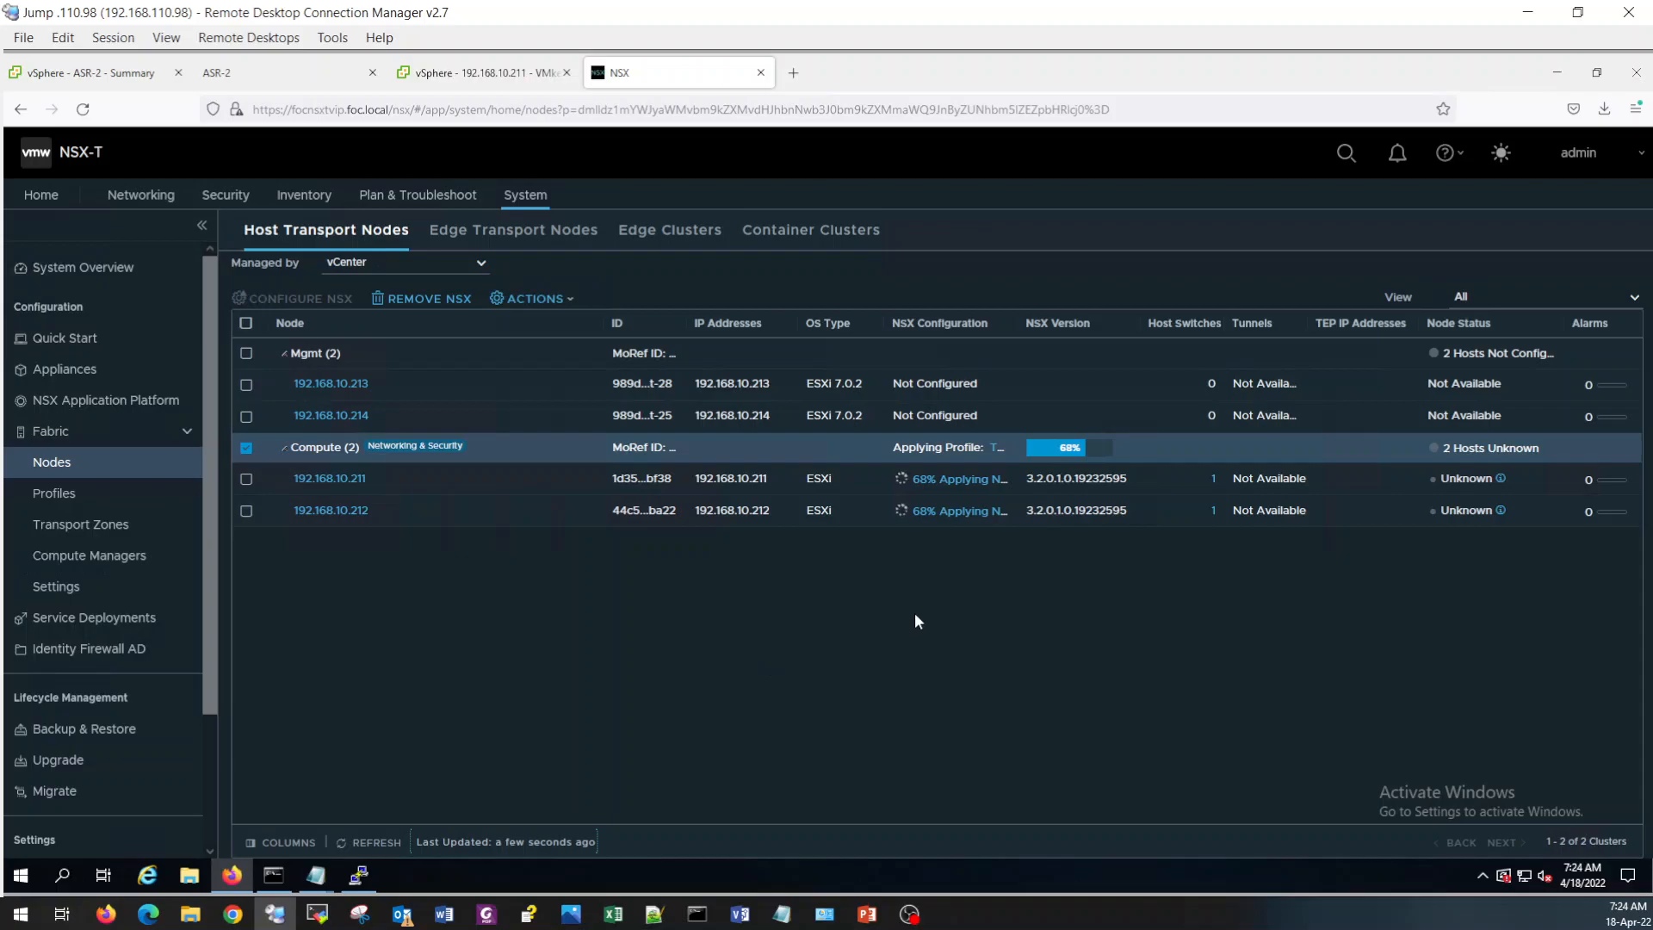
{"action": "left_click", "coordinate": [480, 72]}
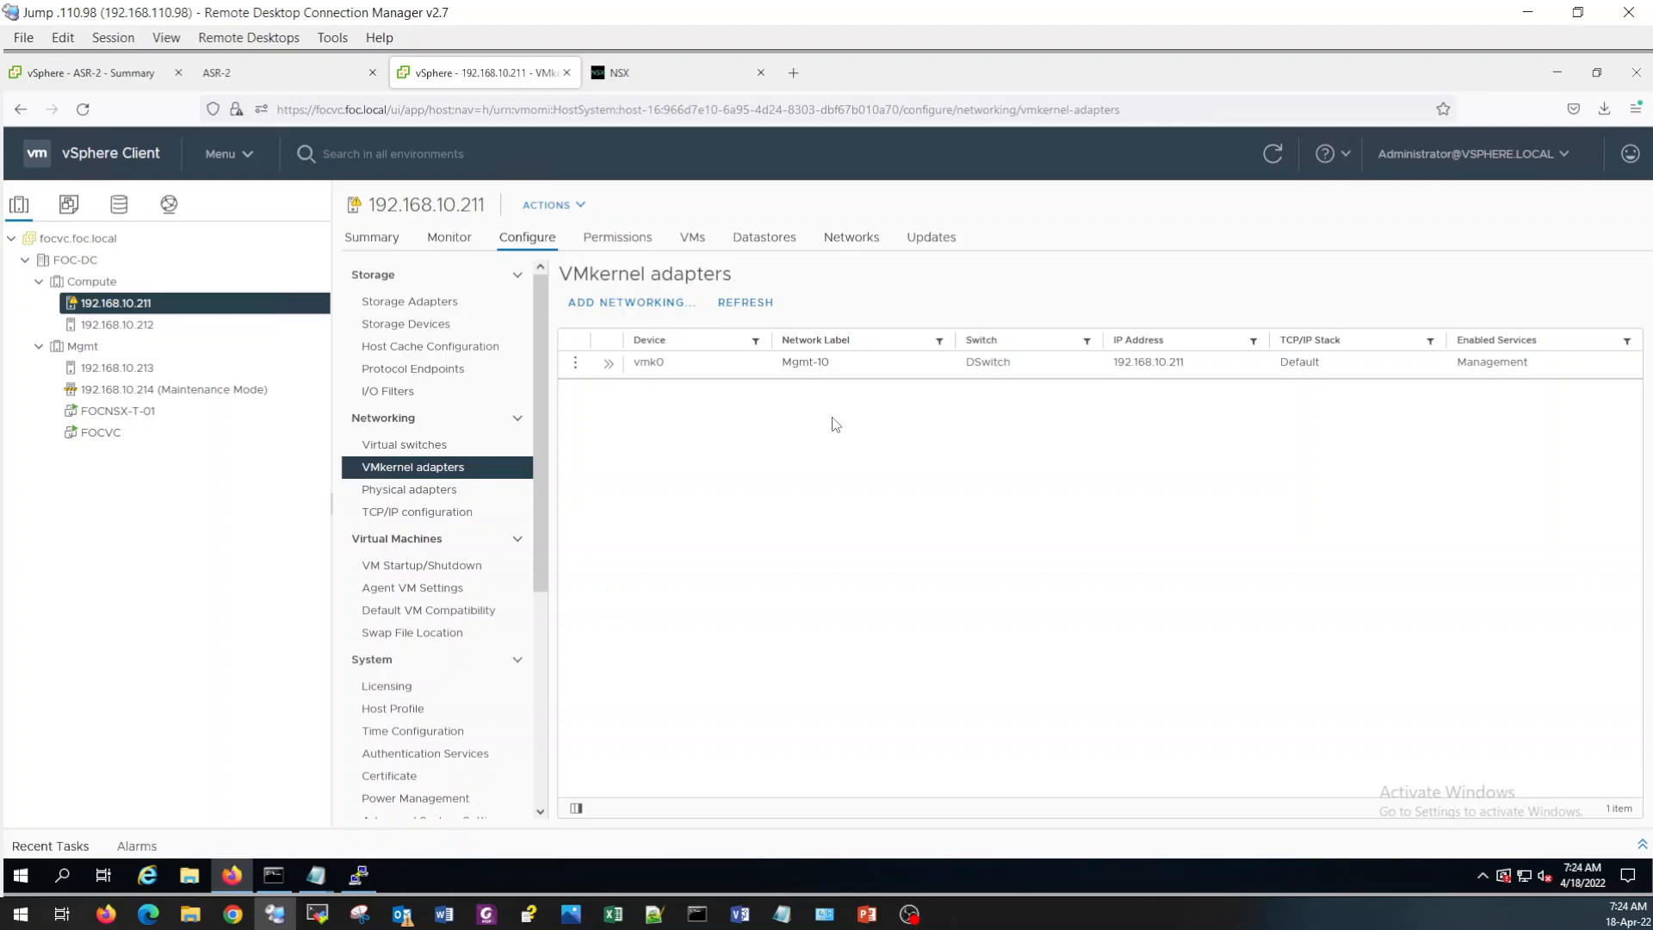
Refresh VMkernel adapters on .211 and view .212 to see the nsx-overlay vmk10–13 and vmk50, then return to NSX Manager.
{"action": "left_click", "coordinate": [744, 303]}
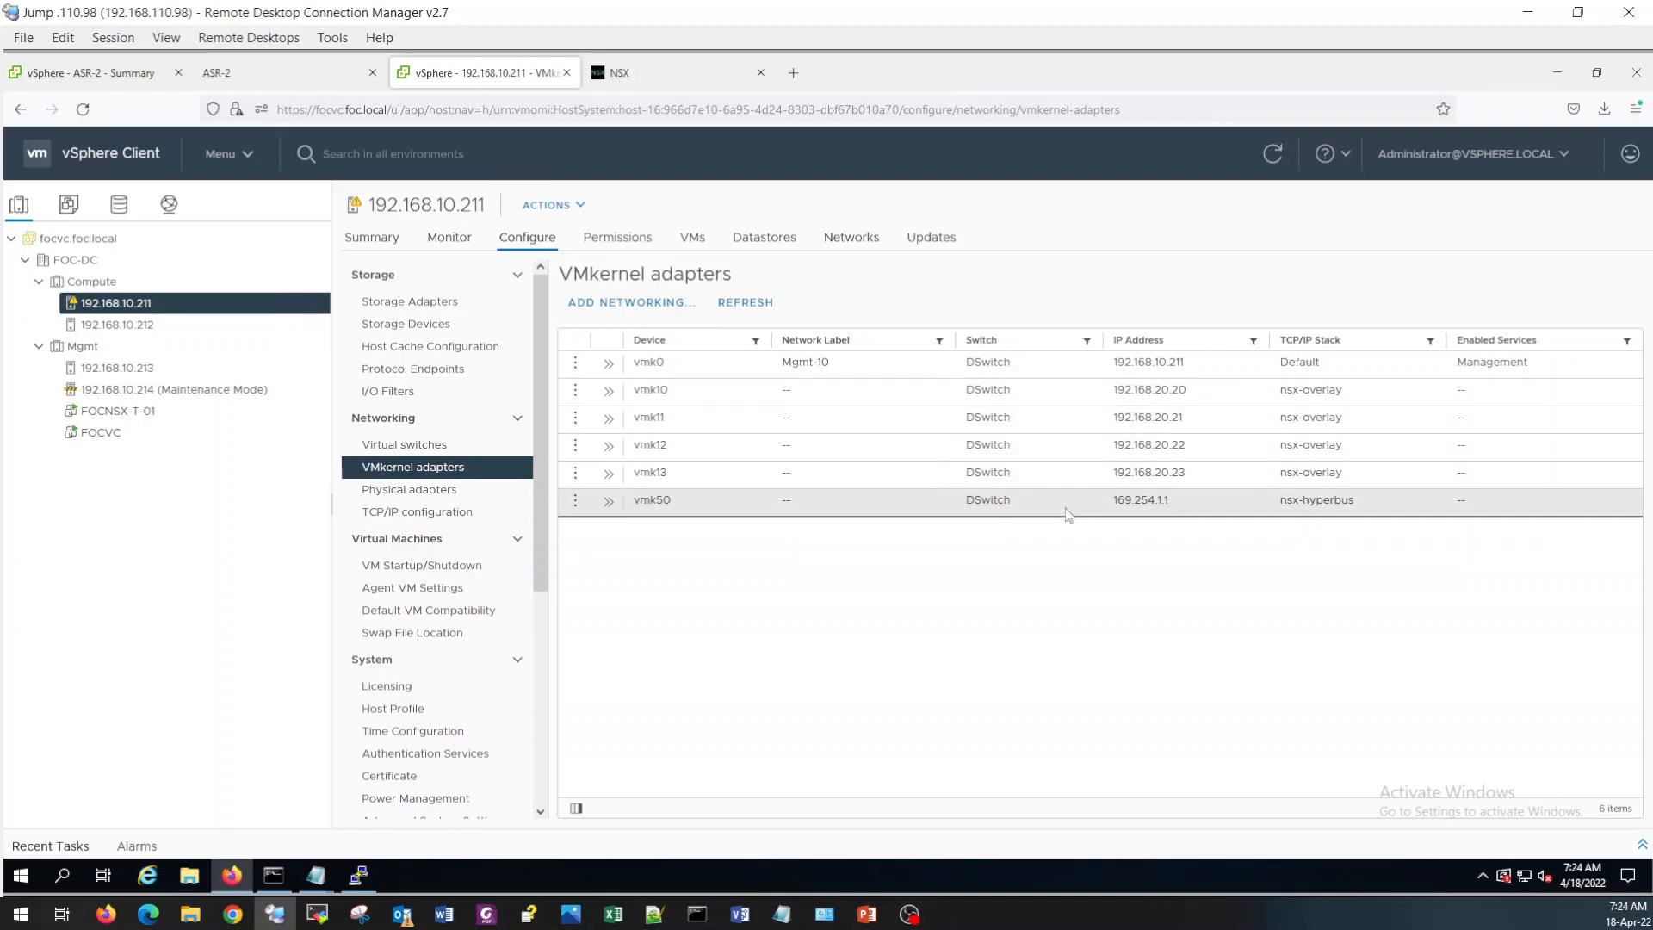
{"action": "mouse_move", "coordinate": [474, 391]}
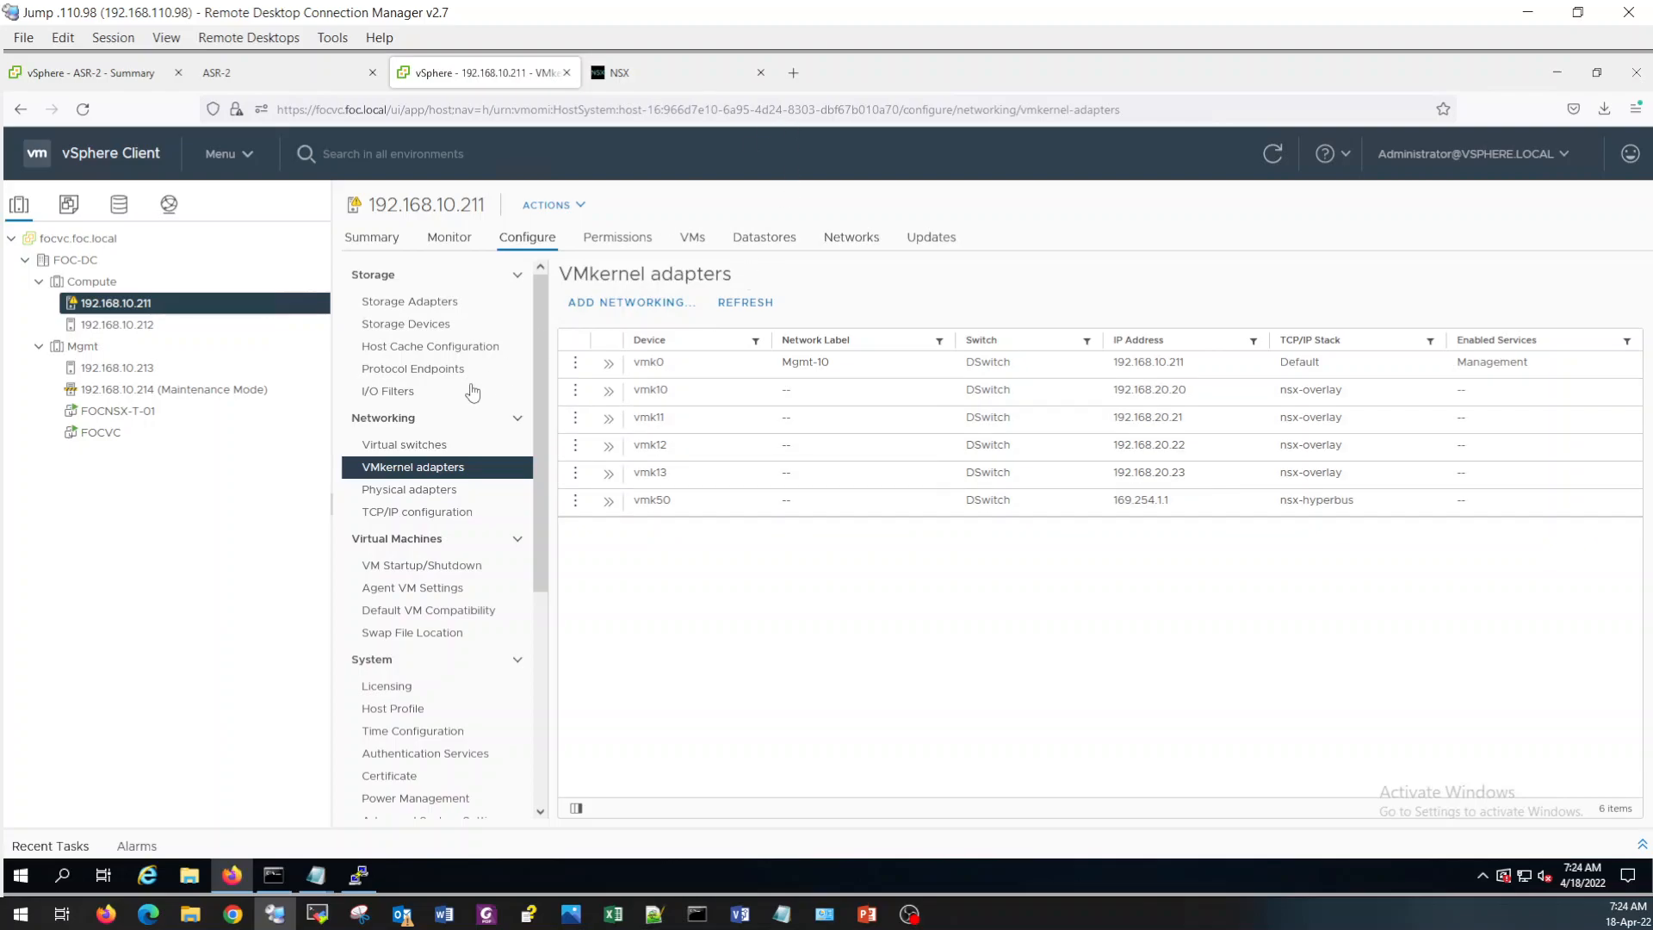
{"action": "left_click", "coordinate": [117, 324]}
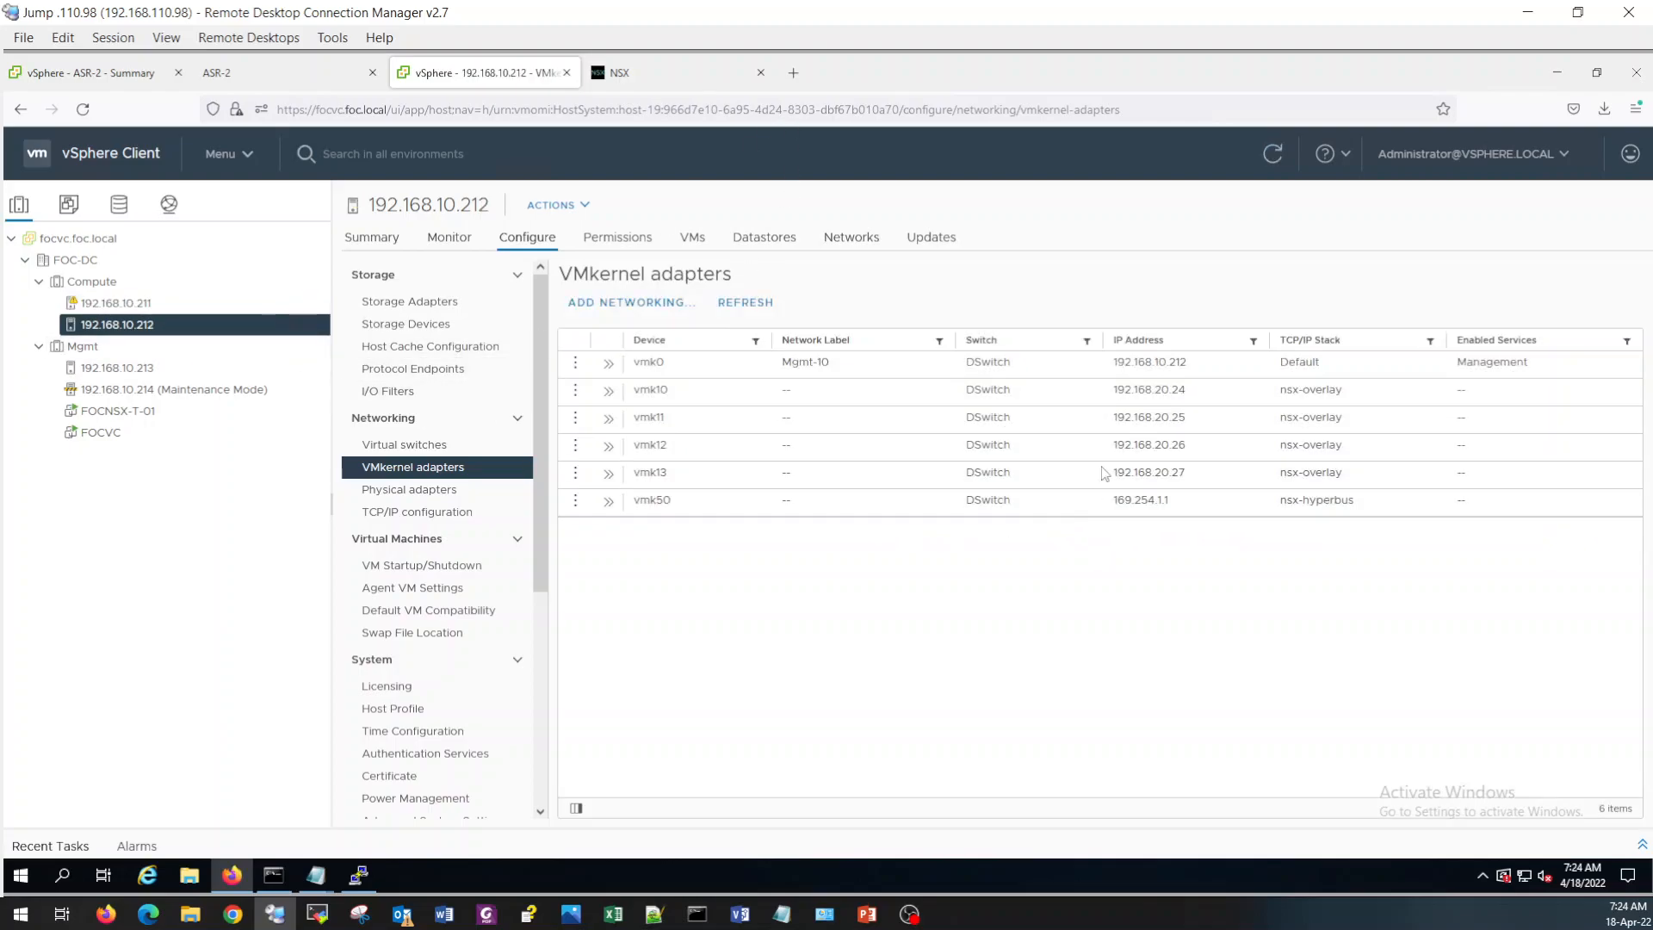
{"action": "left_click", "coordinate": [949, 471]}
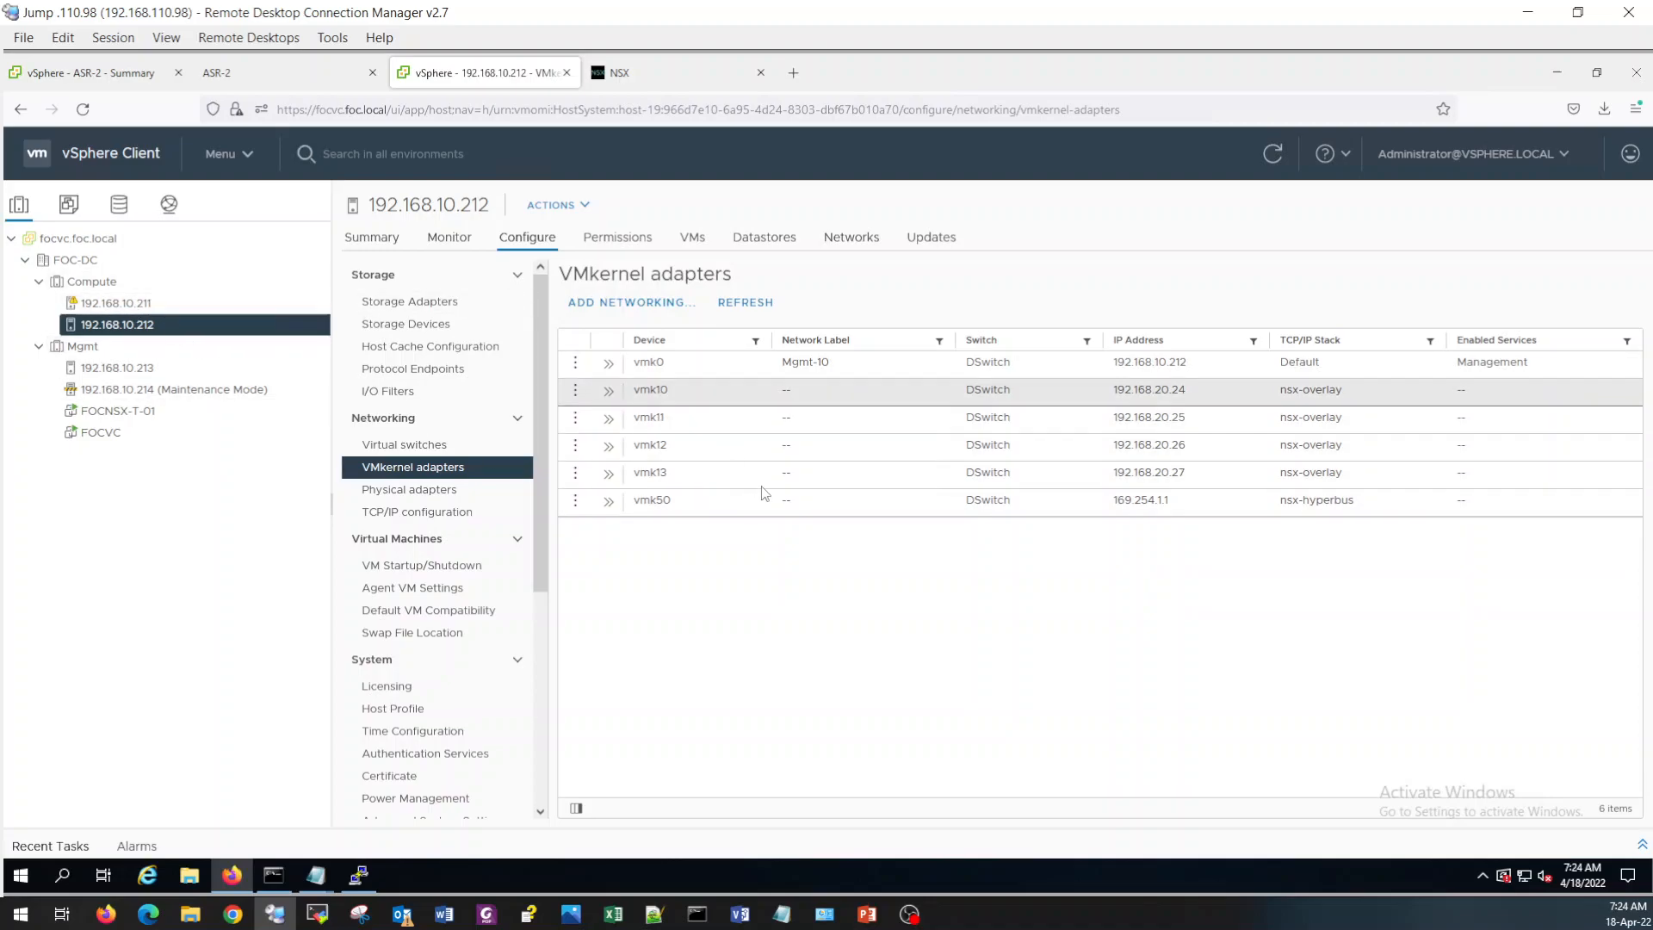
{"action": "left_click", "coordinate": [1139, 500]}
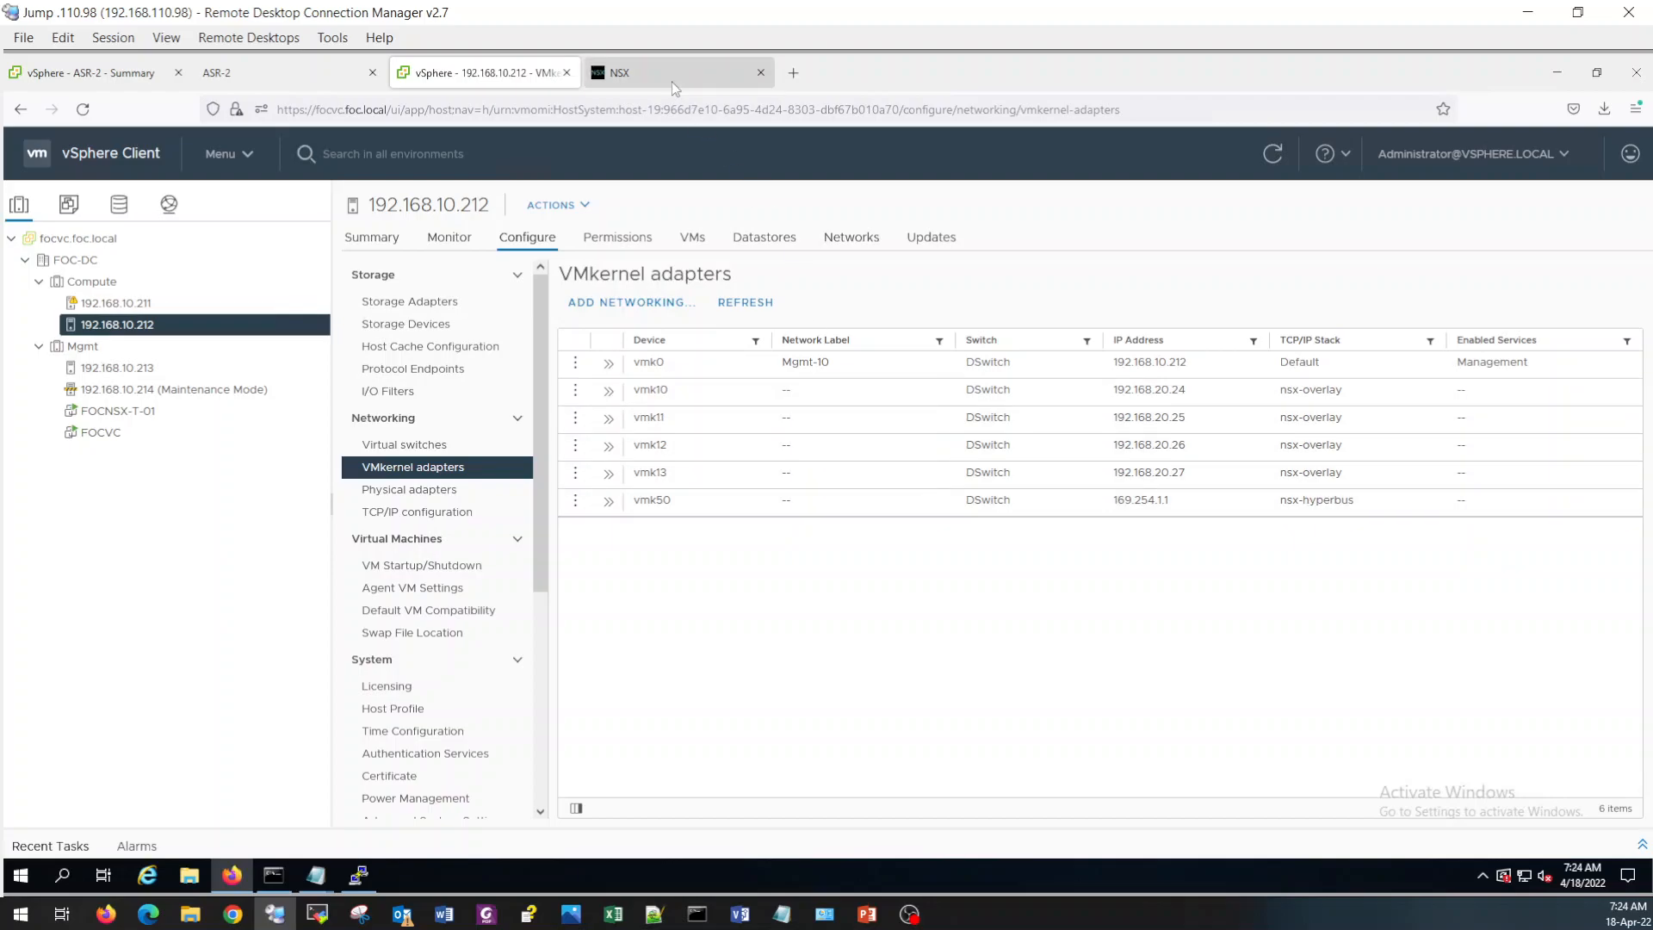
{"action": "left_click", "coordinate": [654, 72]}
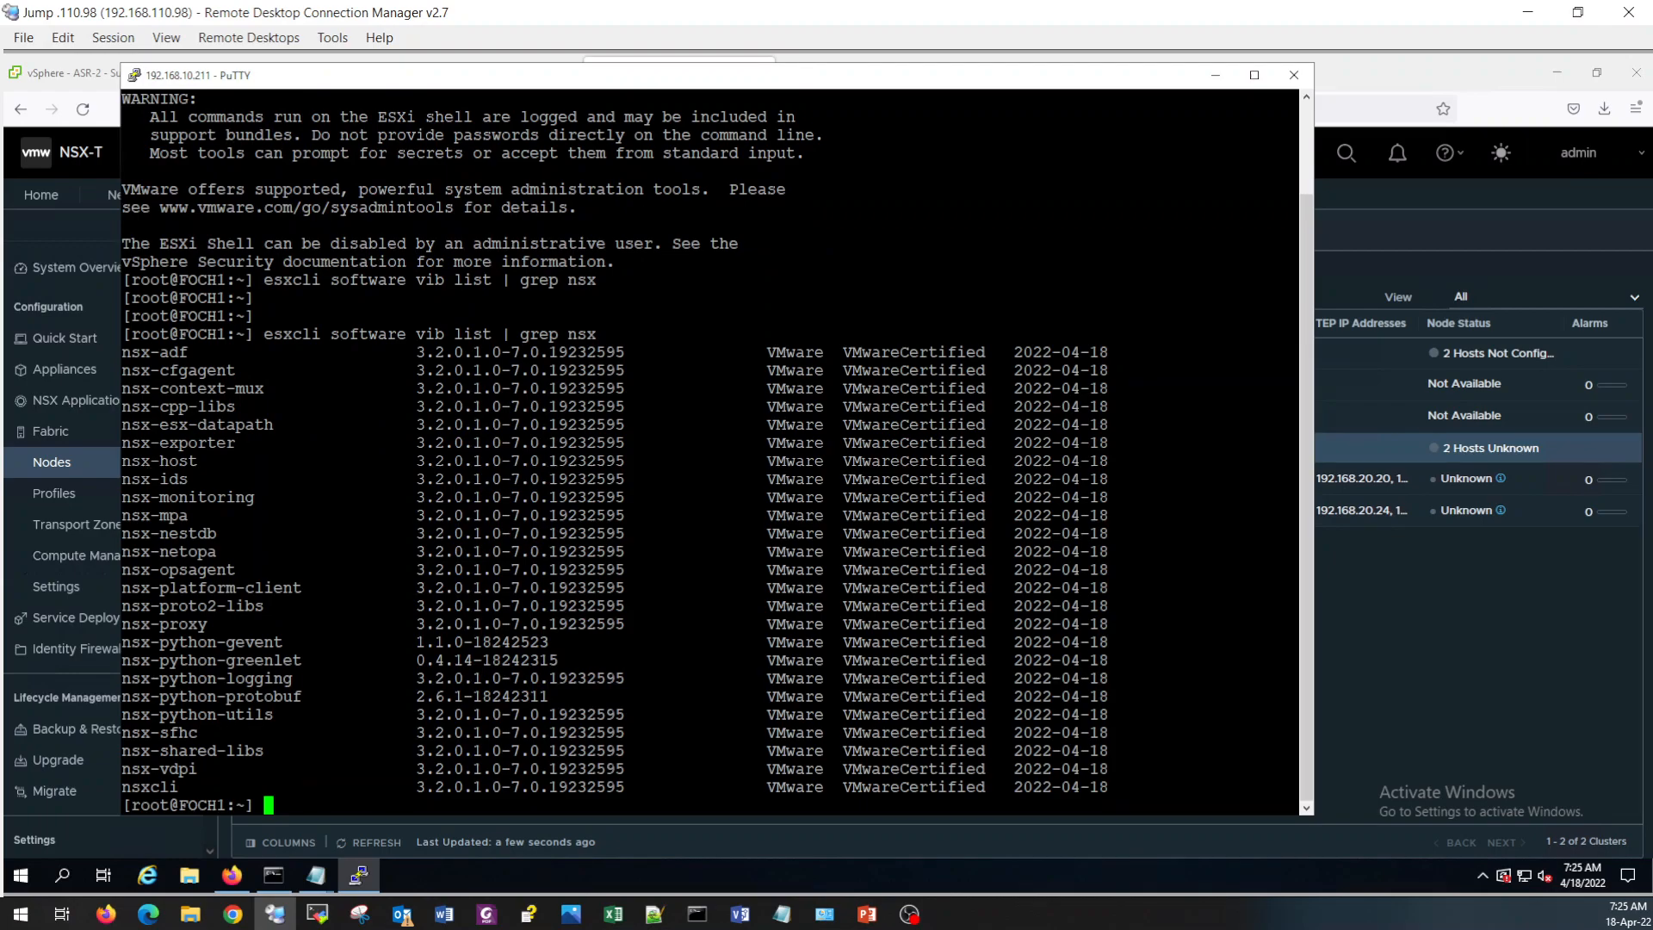
{"action": "mouse_move", "coordinate": [1443, 579]}
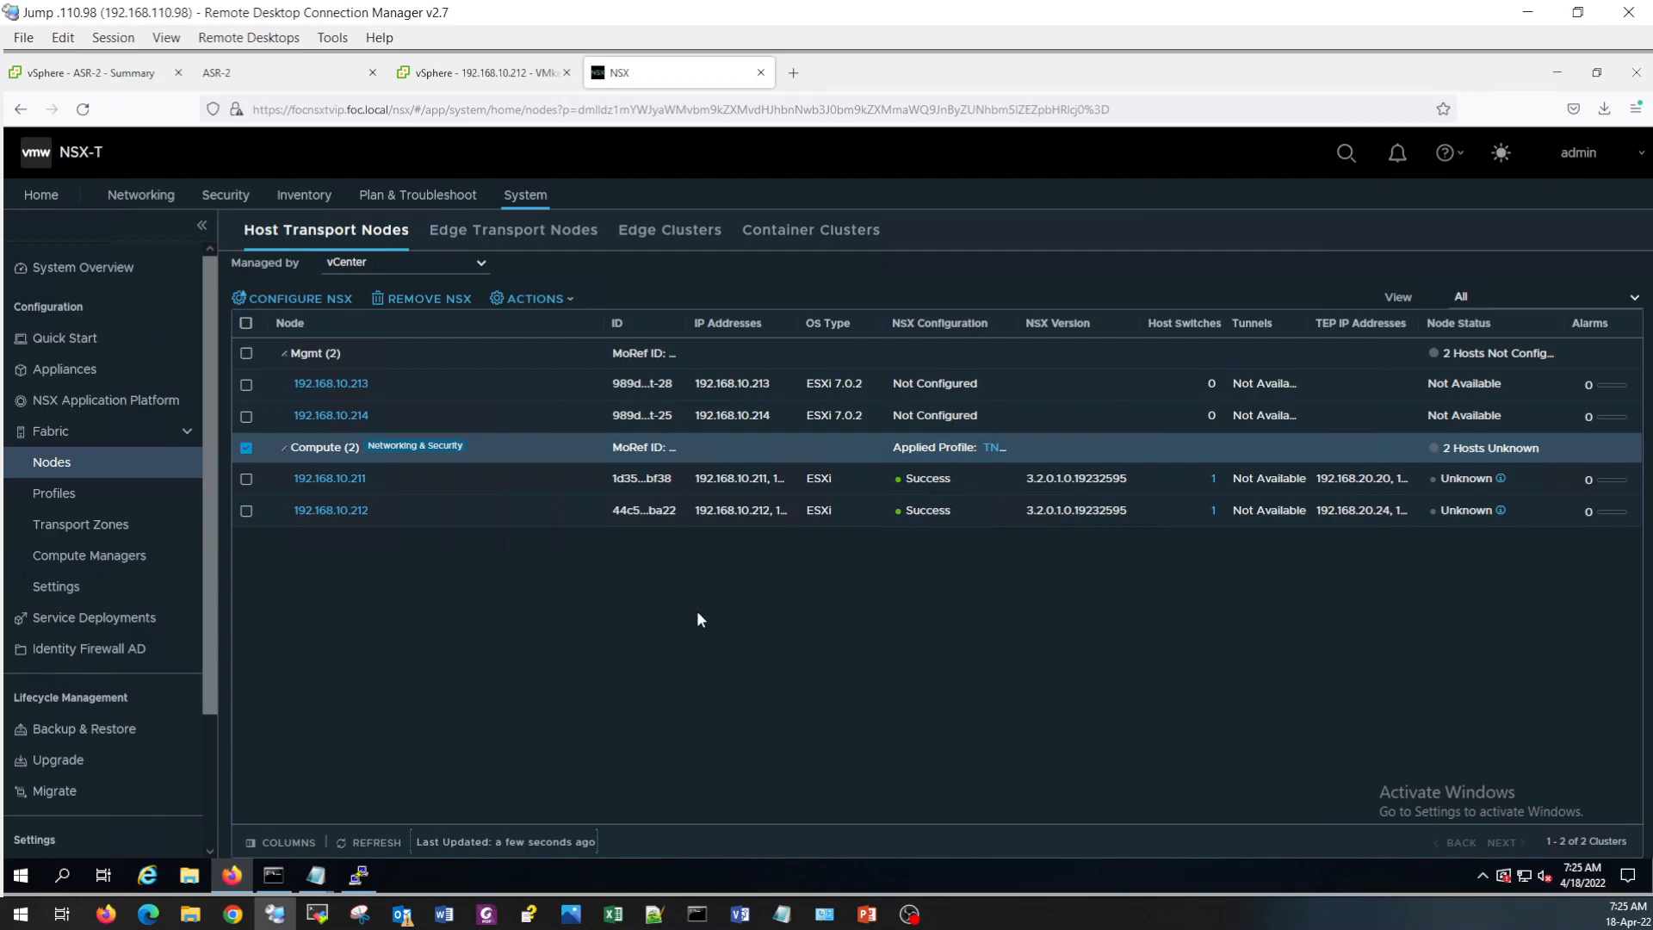
{"action": "mouse_move", "coordinate": [369, 841]}
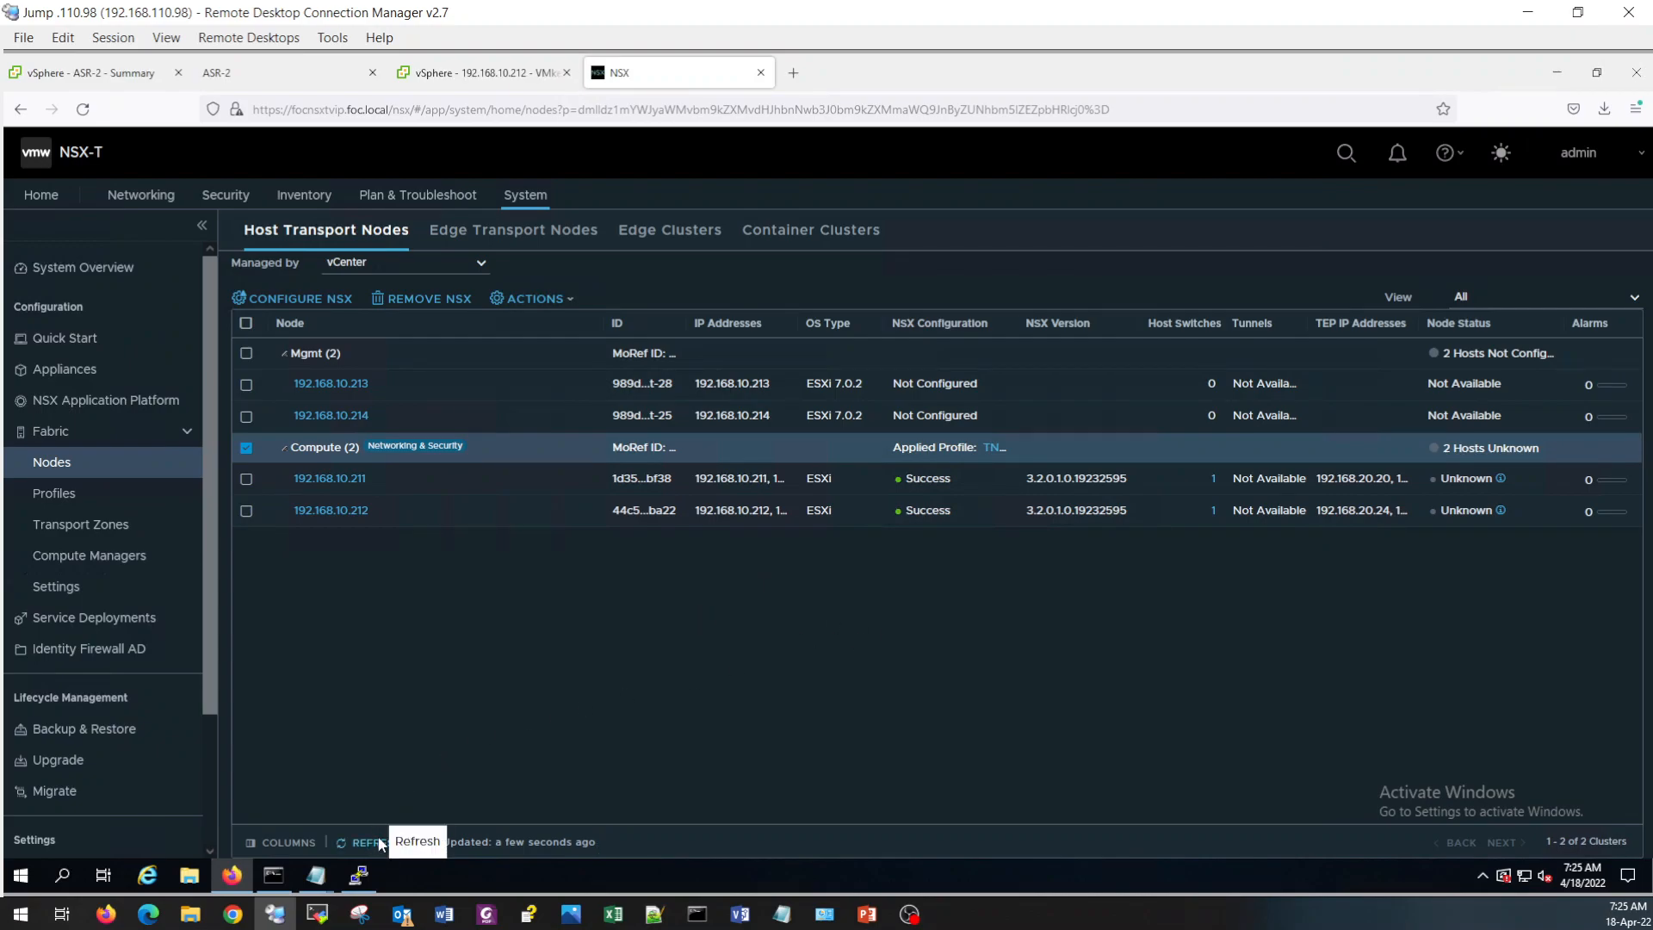
Refresh Host Transport Nodes to show both Compute hosts Success, Up, with TEP IPs 192.168.20.20–23.
{"action": "left_click", "coordinate": [369, 842]}
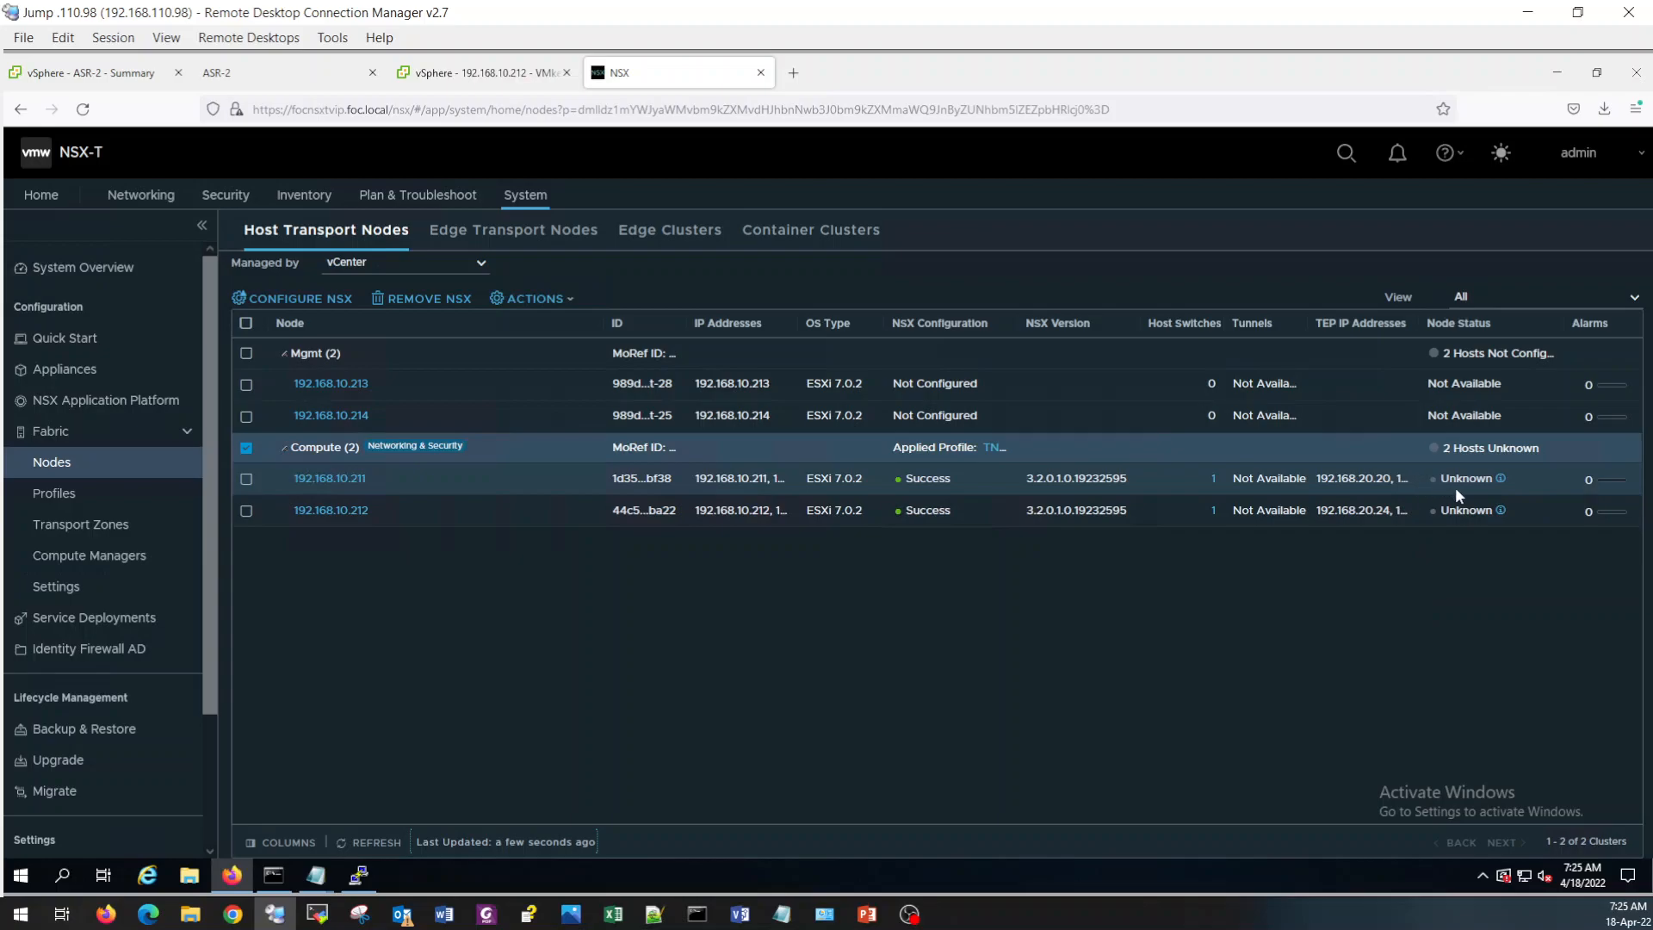
{"action": "mouse_move", "coordinate": [673, 616]}
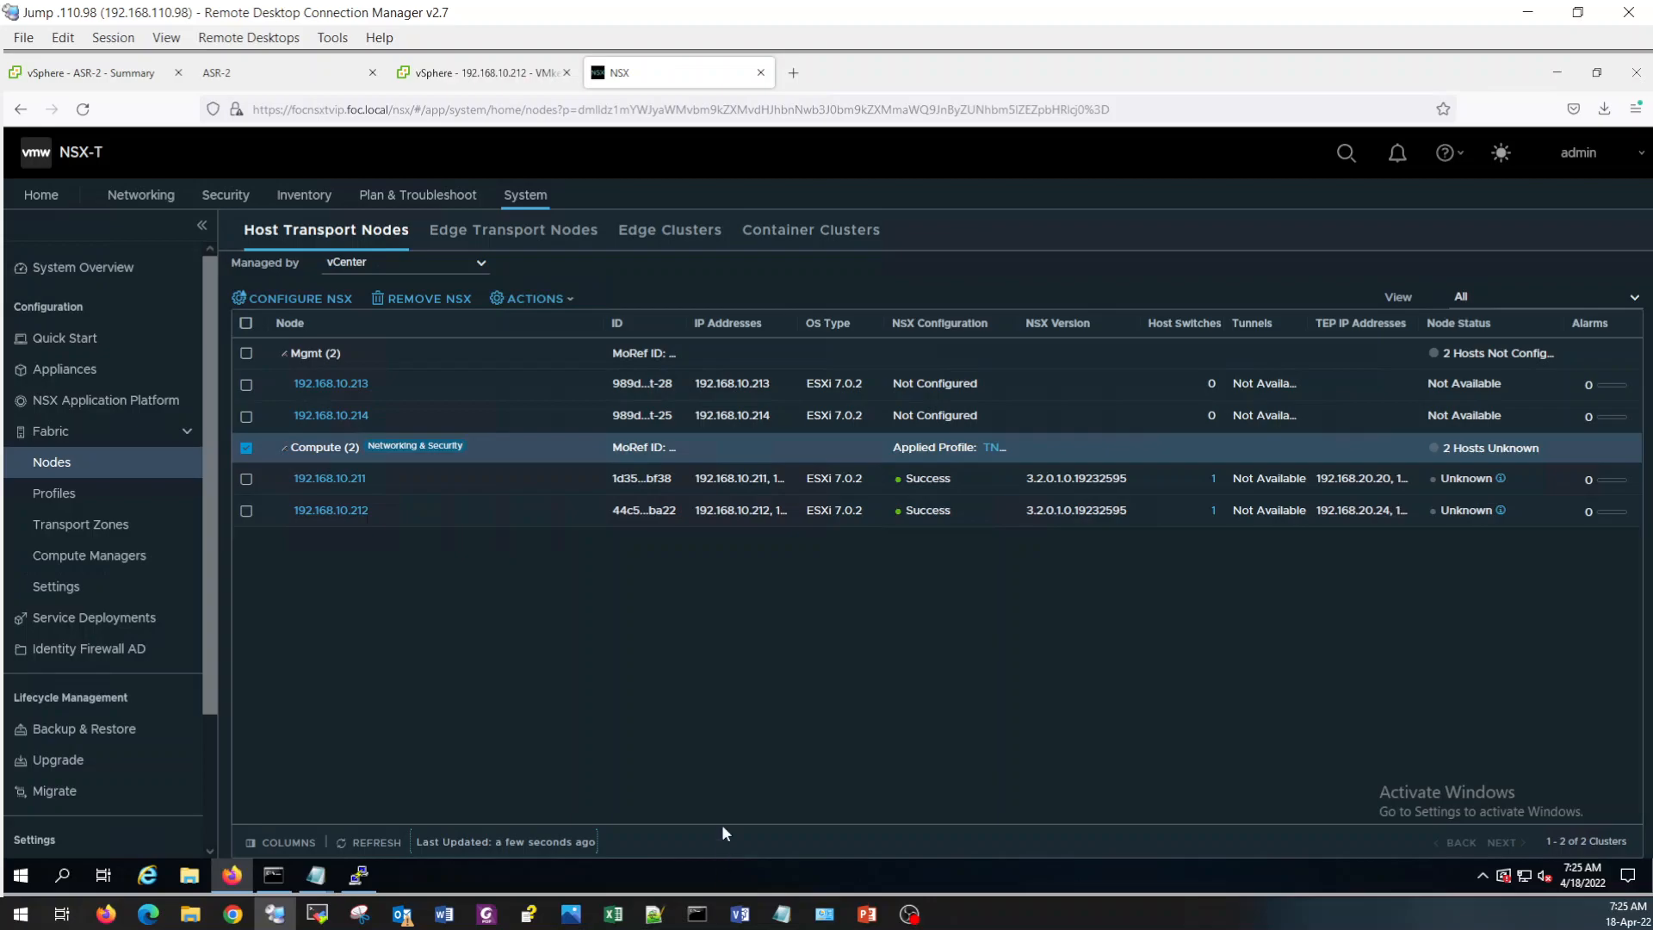
{"action": "mouse_move", "coordinate": [721, 687]}
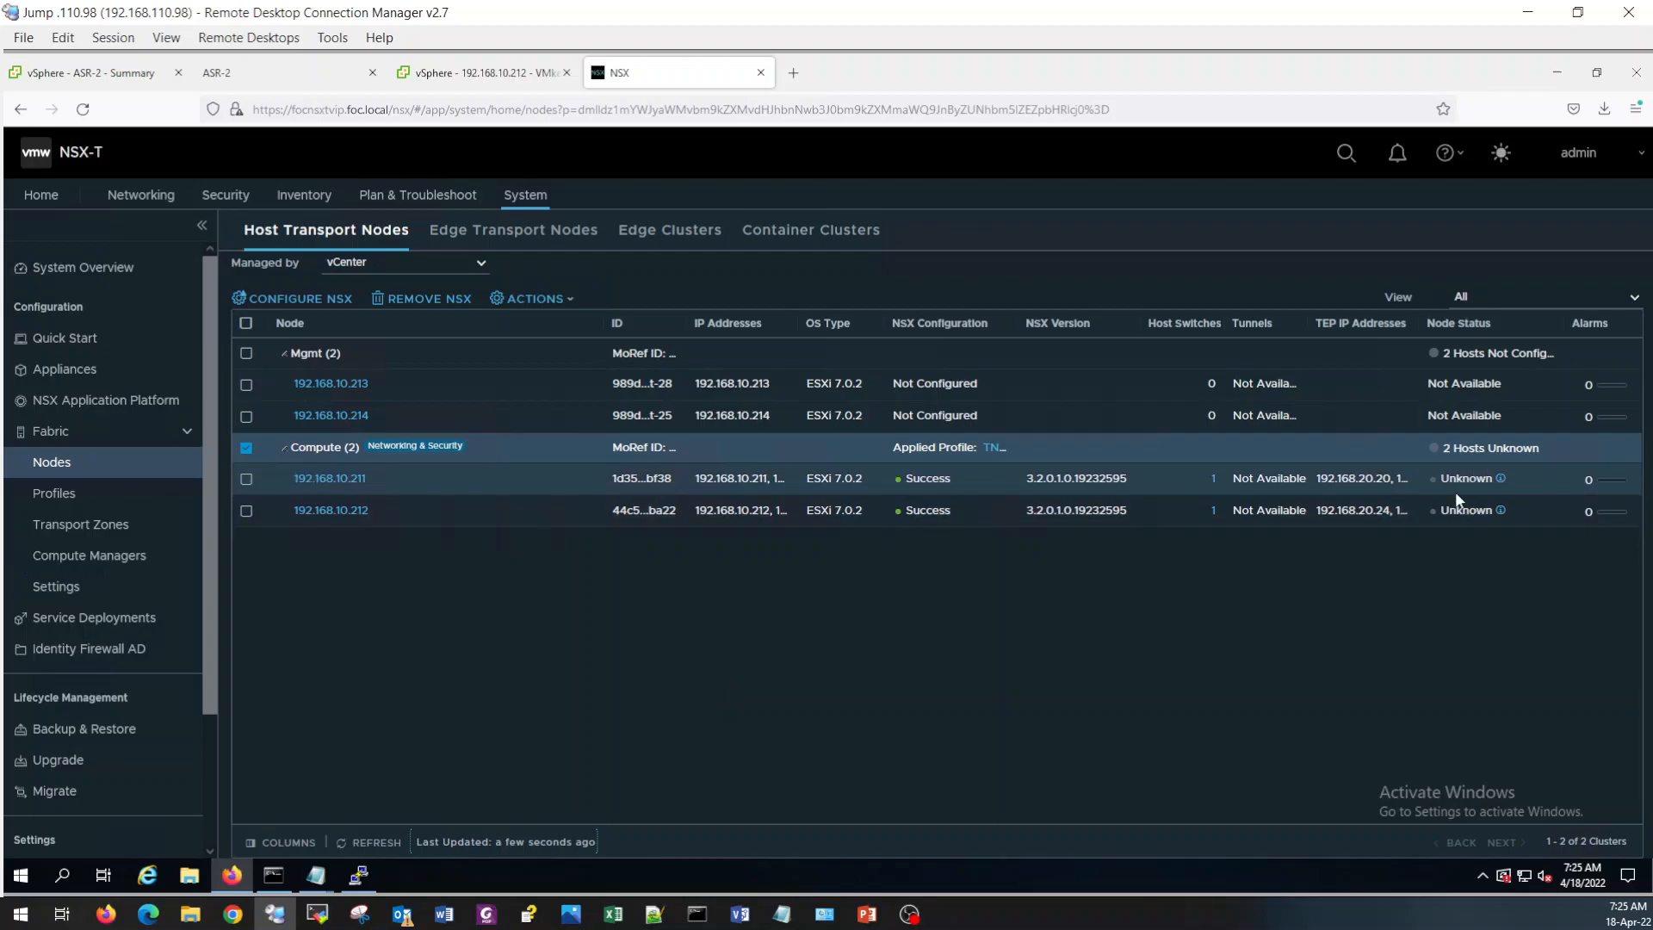
{"action": "mouse_move", "coordinate": [1296, 615]}
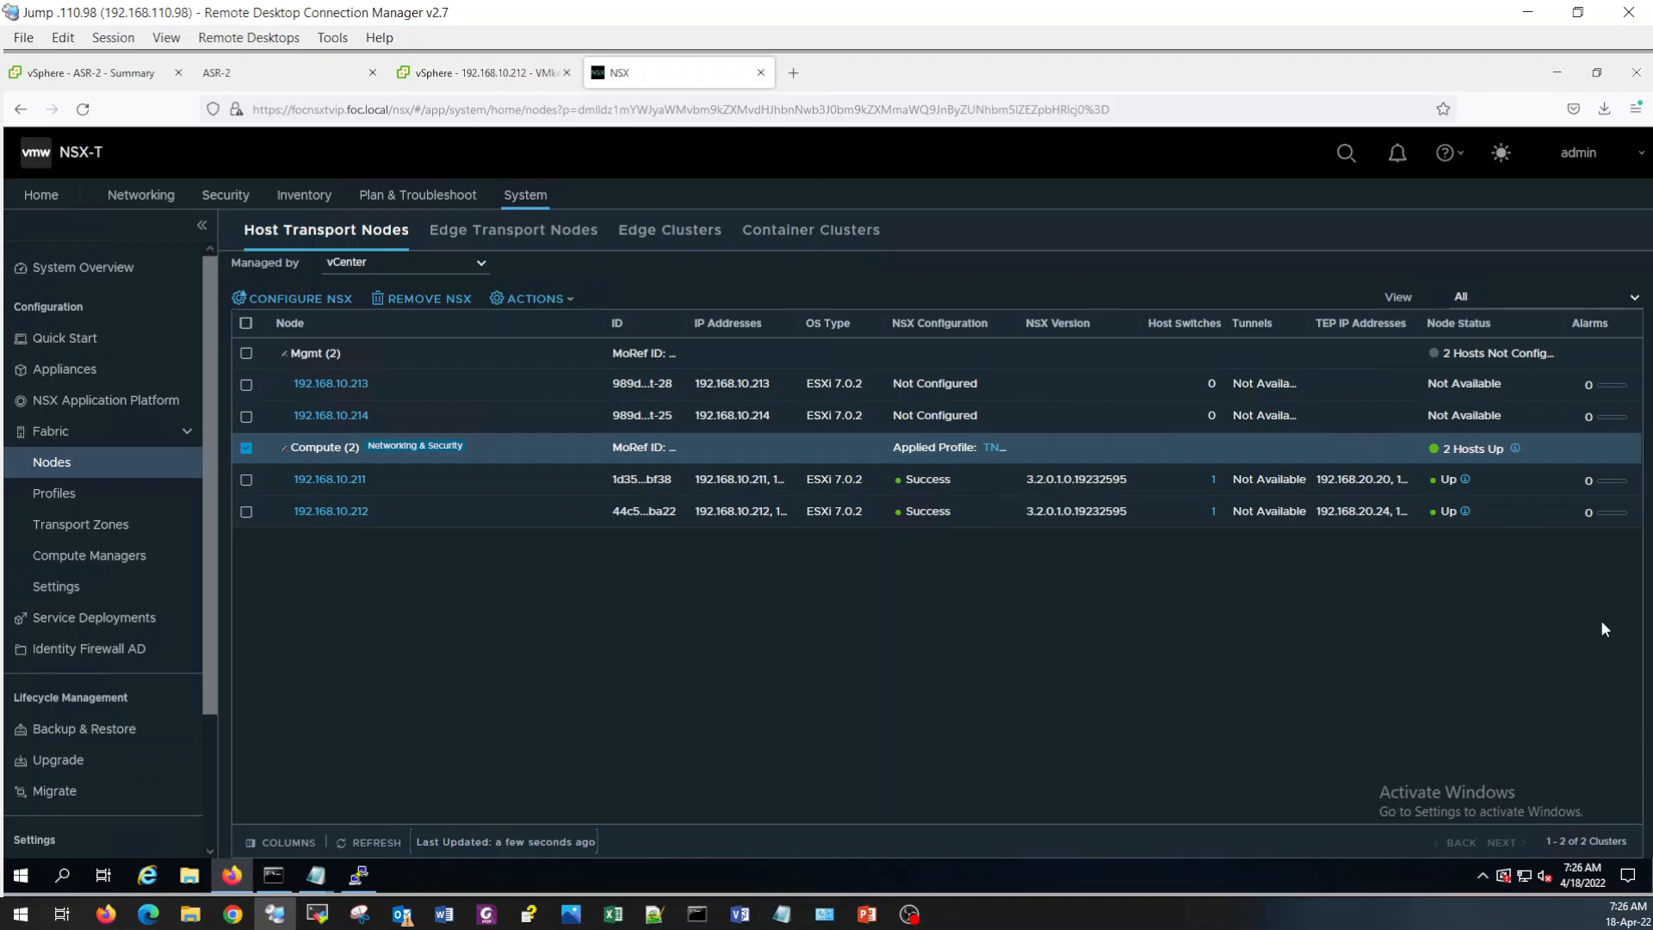
{"action": "mouse_move", "coordinate": [1421, 491]}
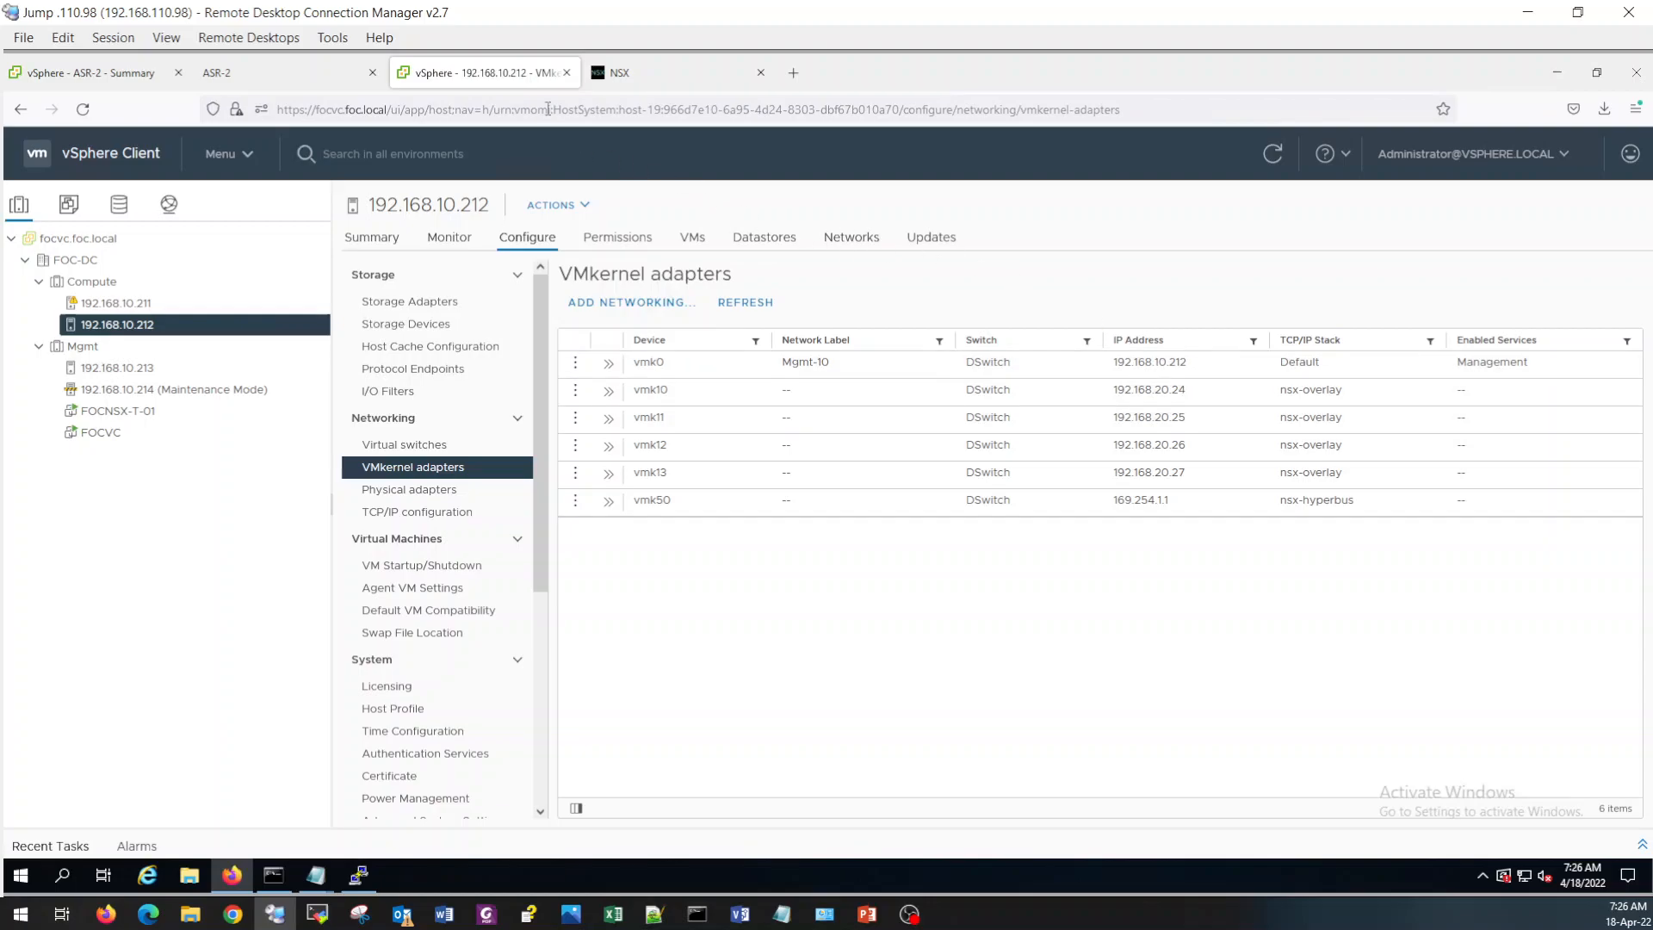
{"action": "left_click", "coordinate": [654, 72]}
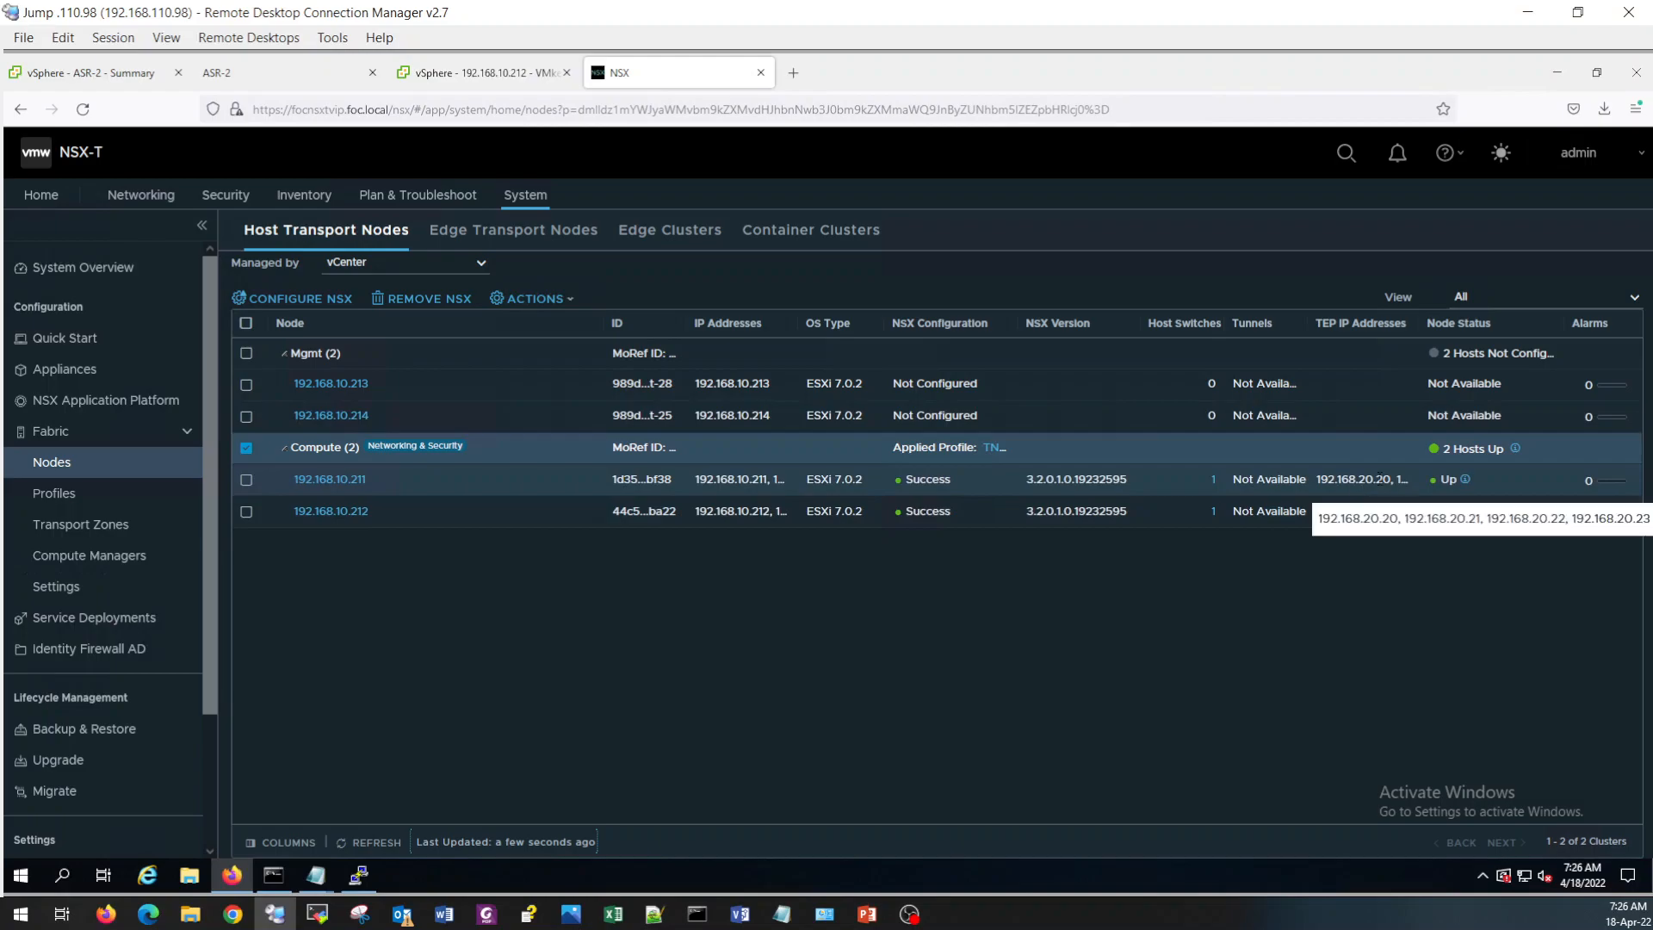